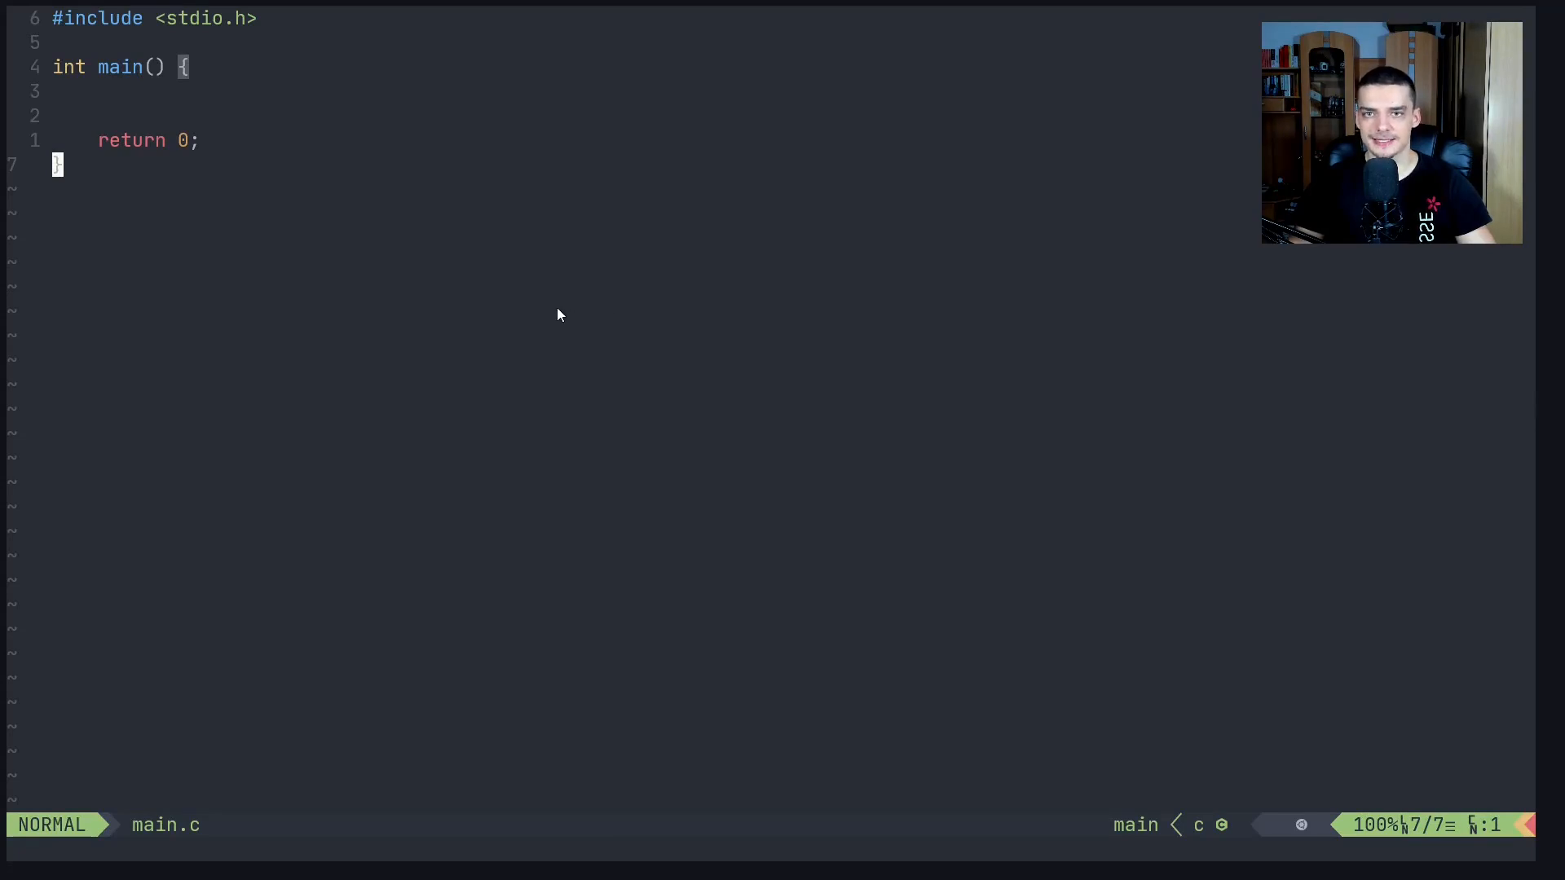
mouse_move(548, 315)
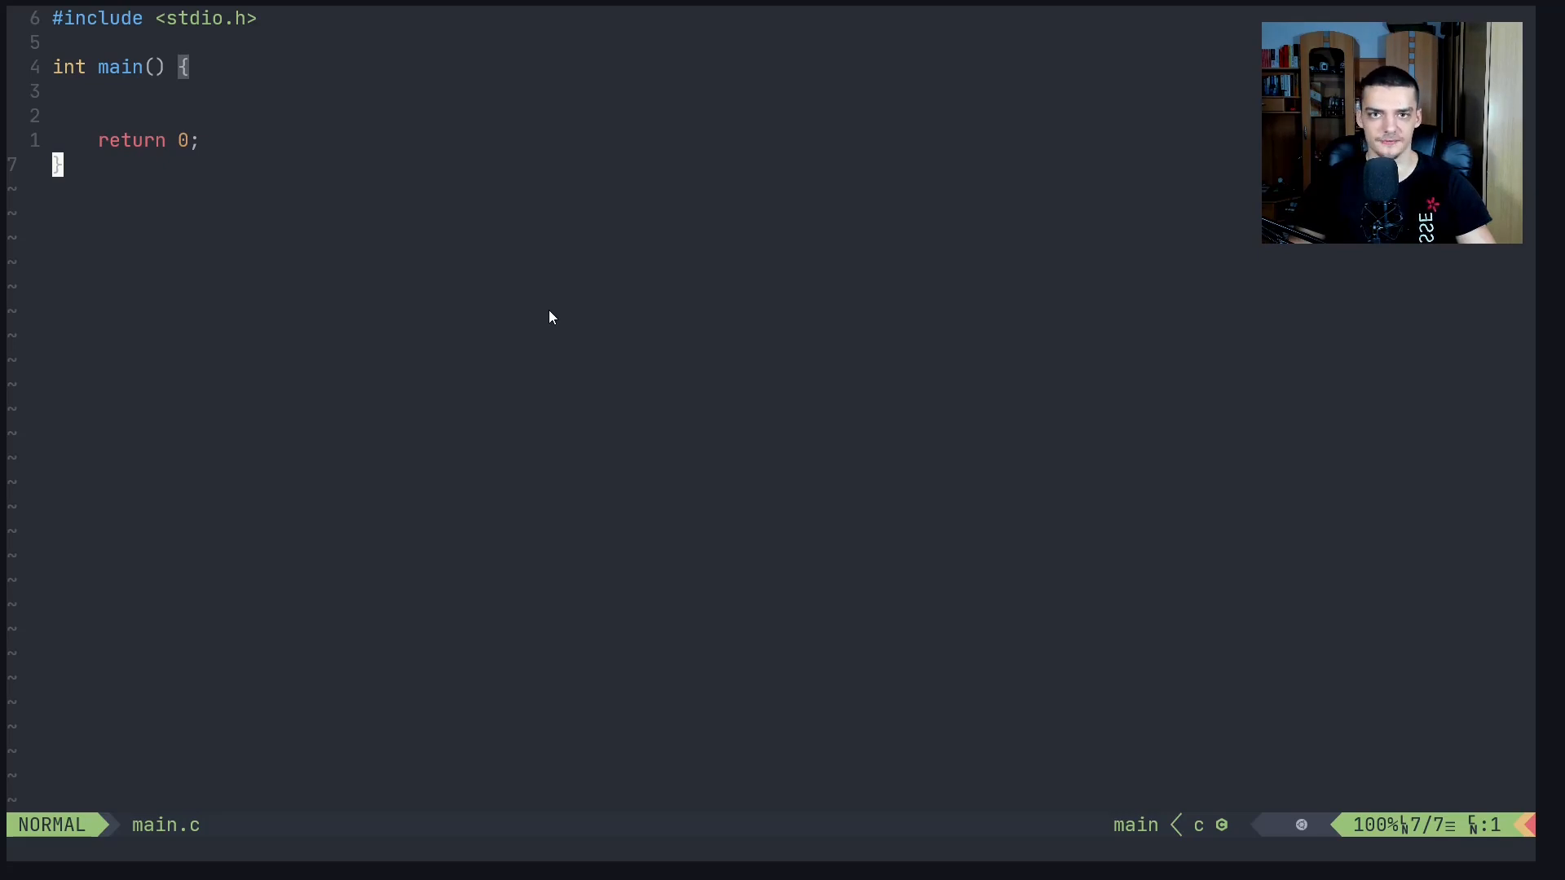
Add int a = 10 to main, print it, reassign a = 20, and print it again
key(i)
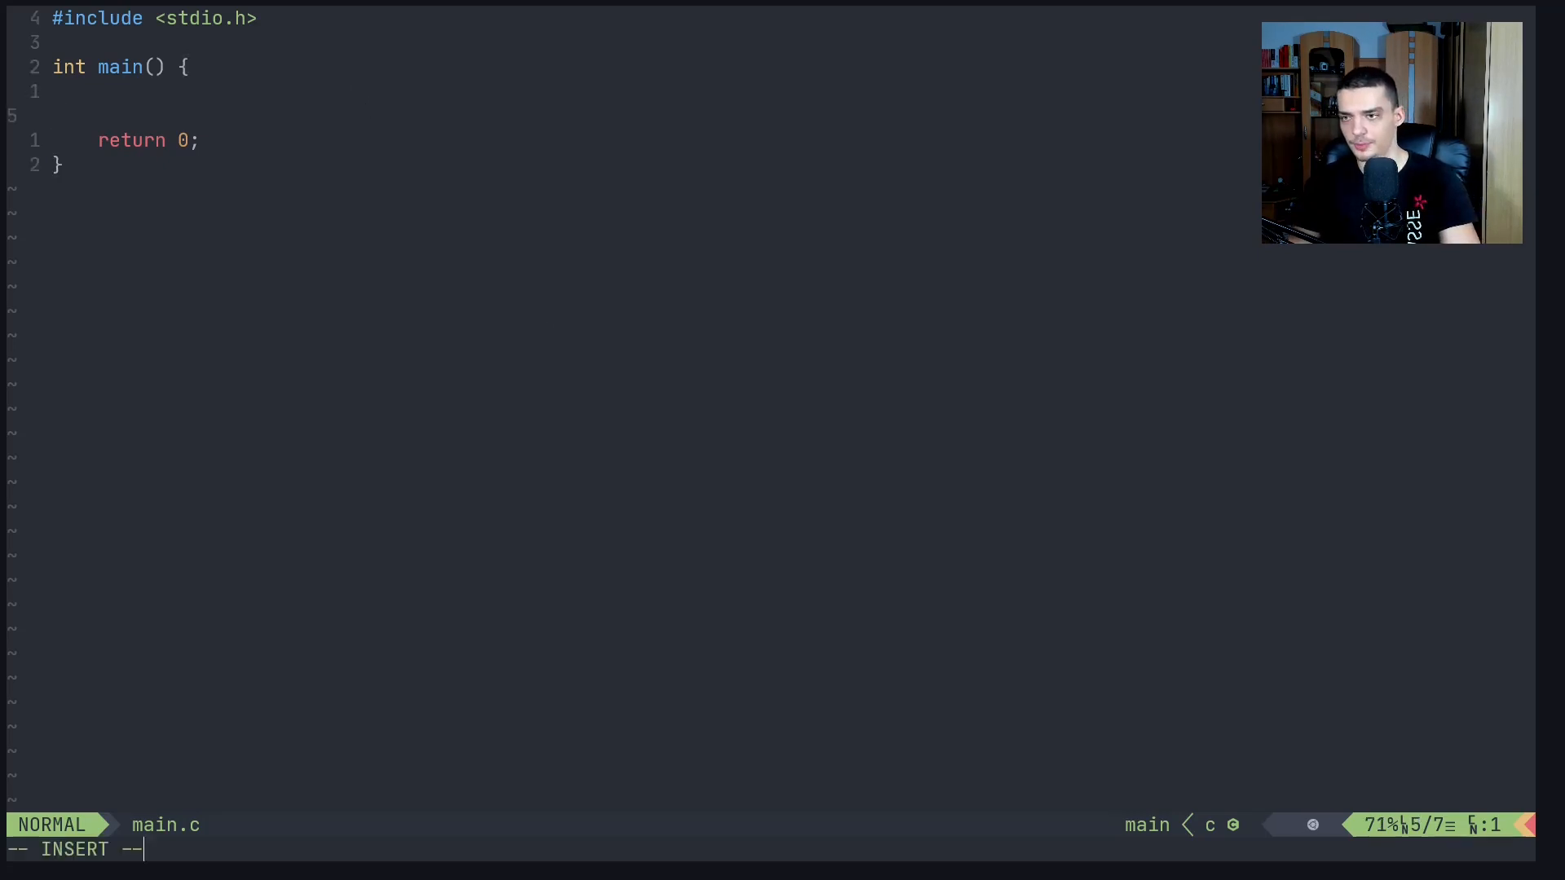
key(enter)
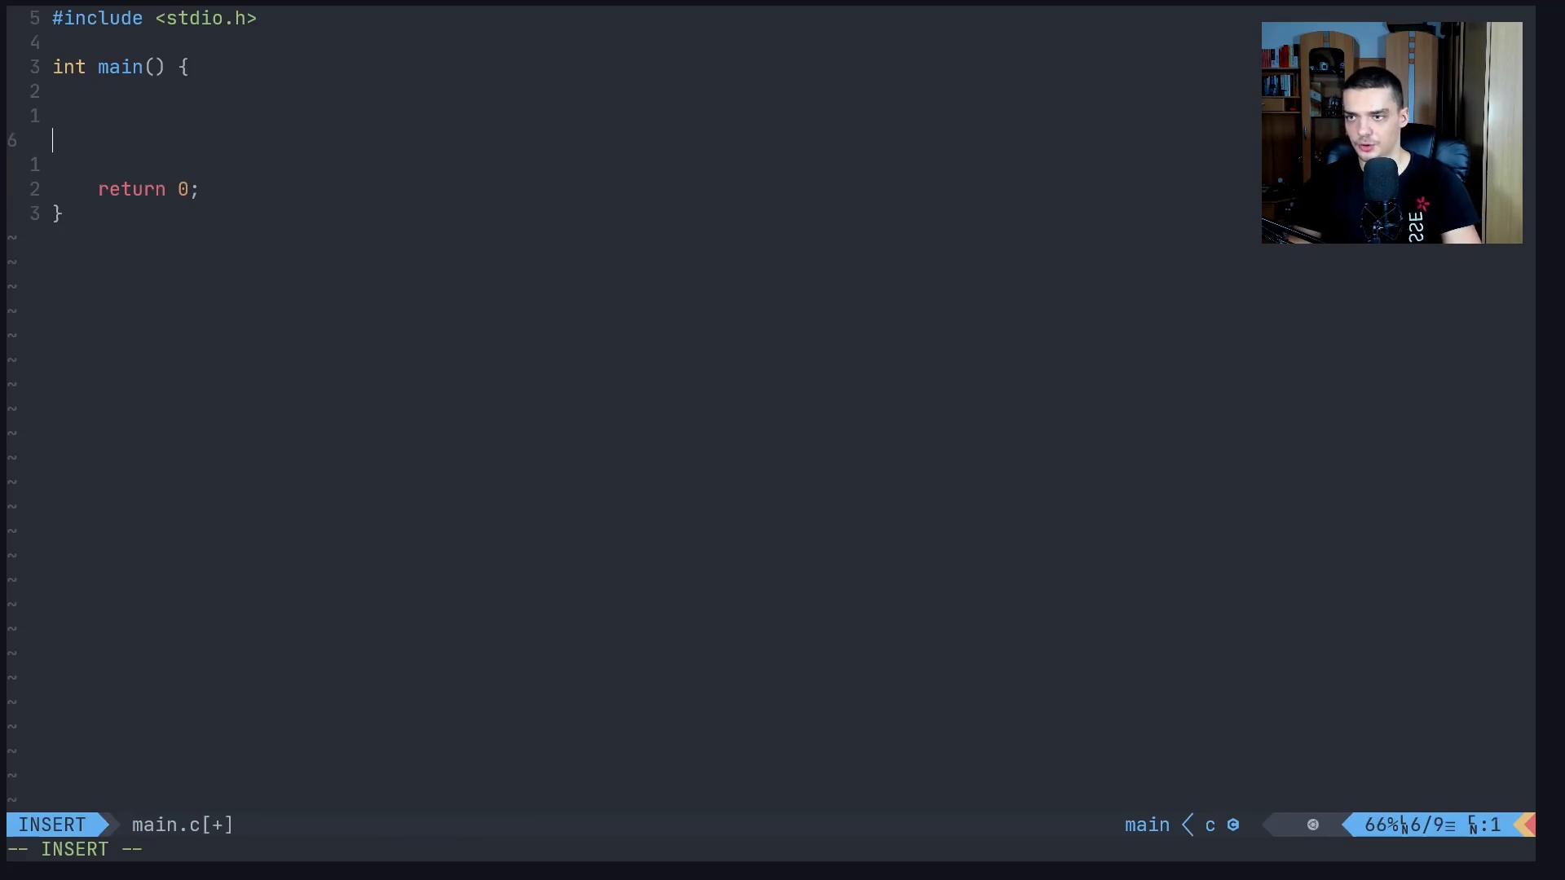
text(int a = 10;)
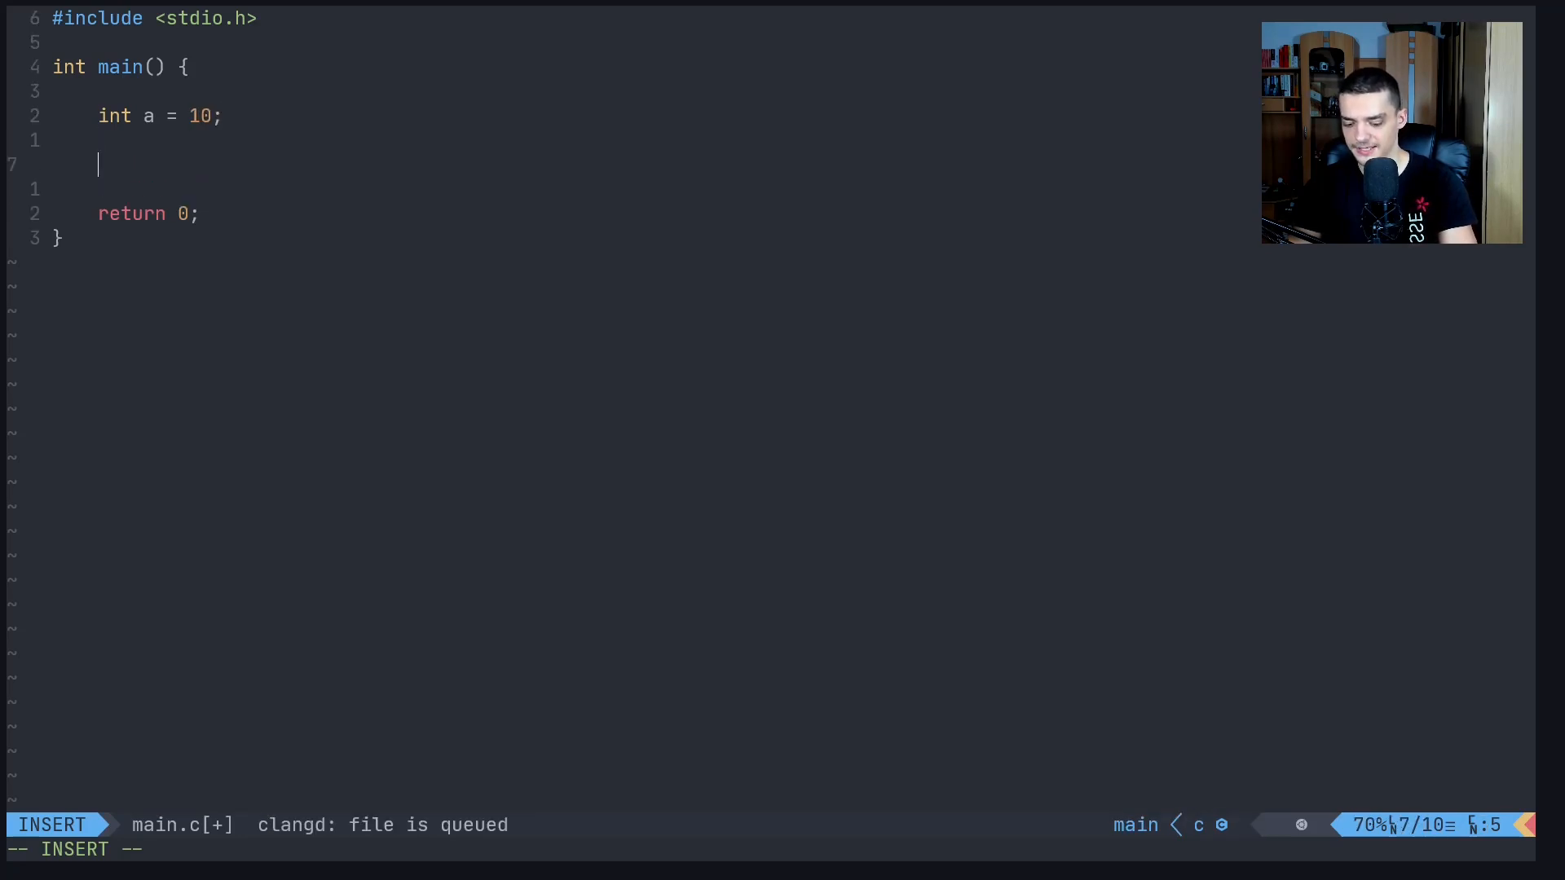
text(printf(")
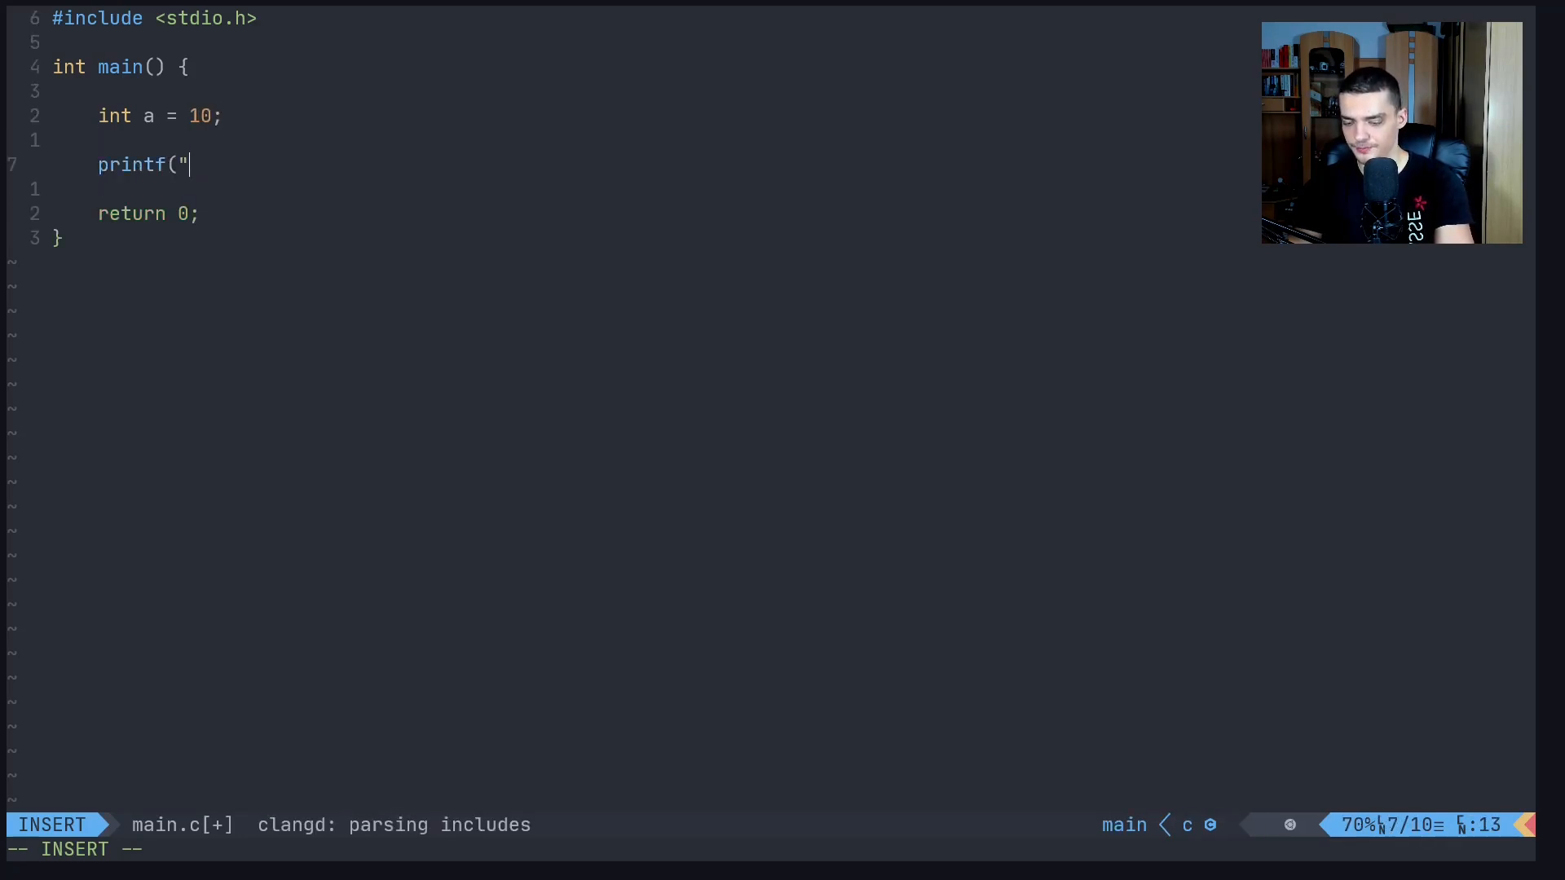
text(%d\n", a);)
text(a = 20;)
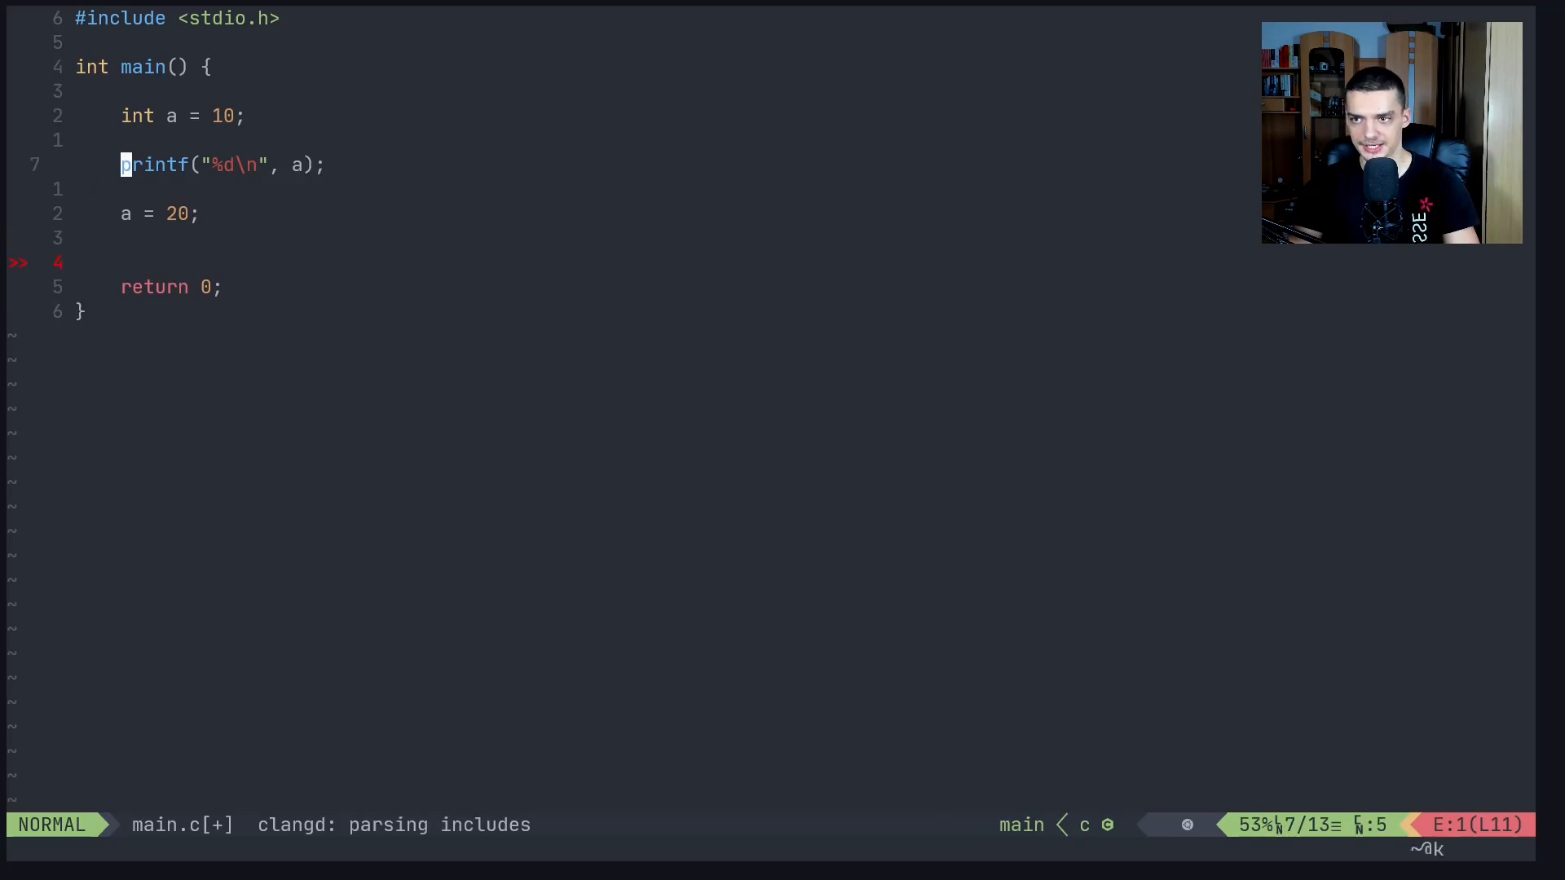
text(printf("%d\n", a);)
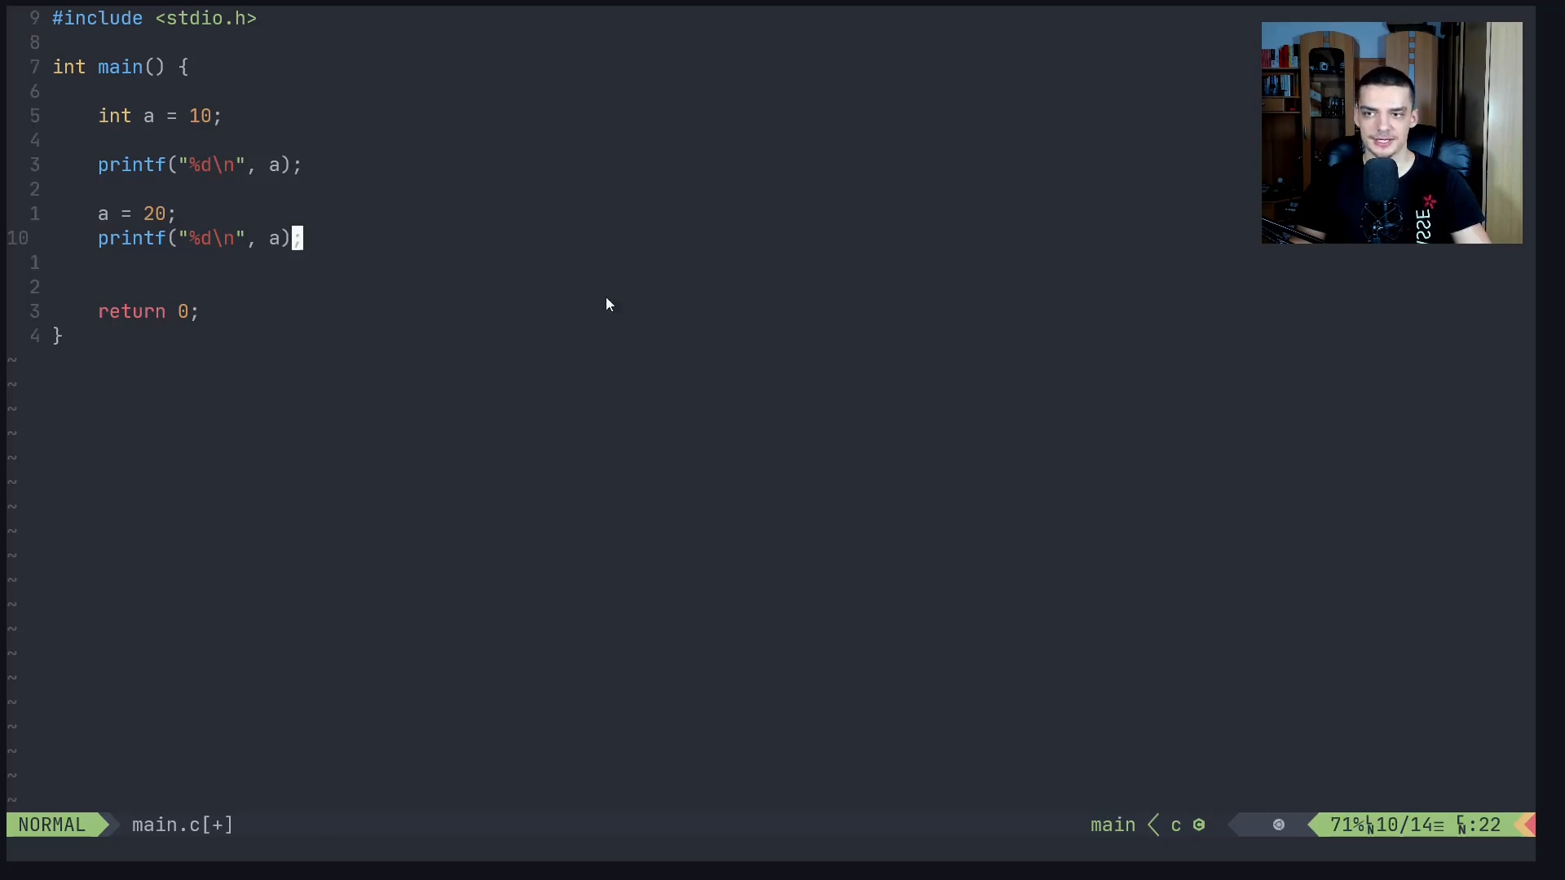
mouse_move(325, 257)
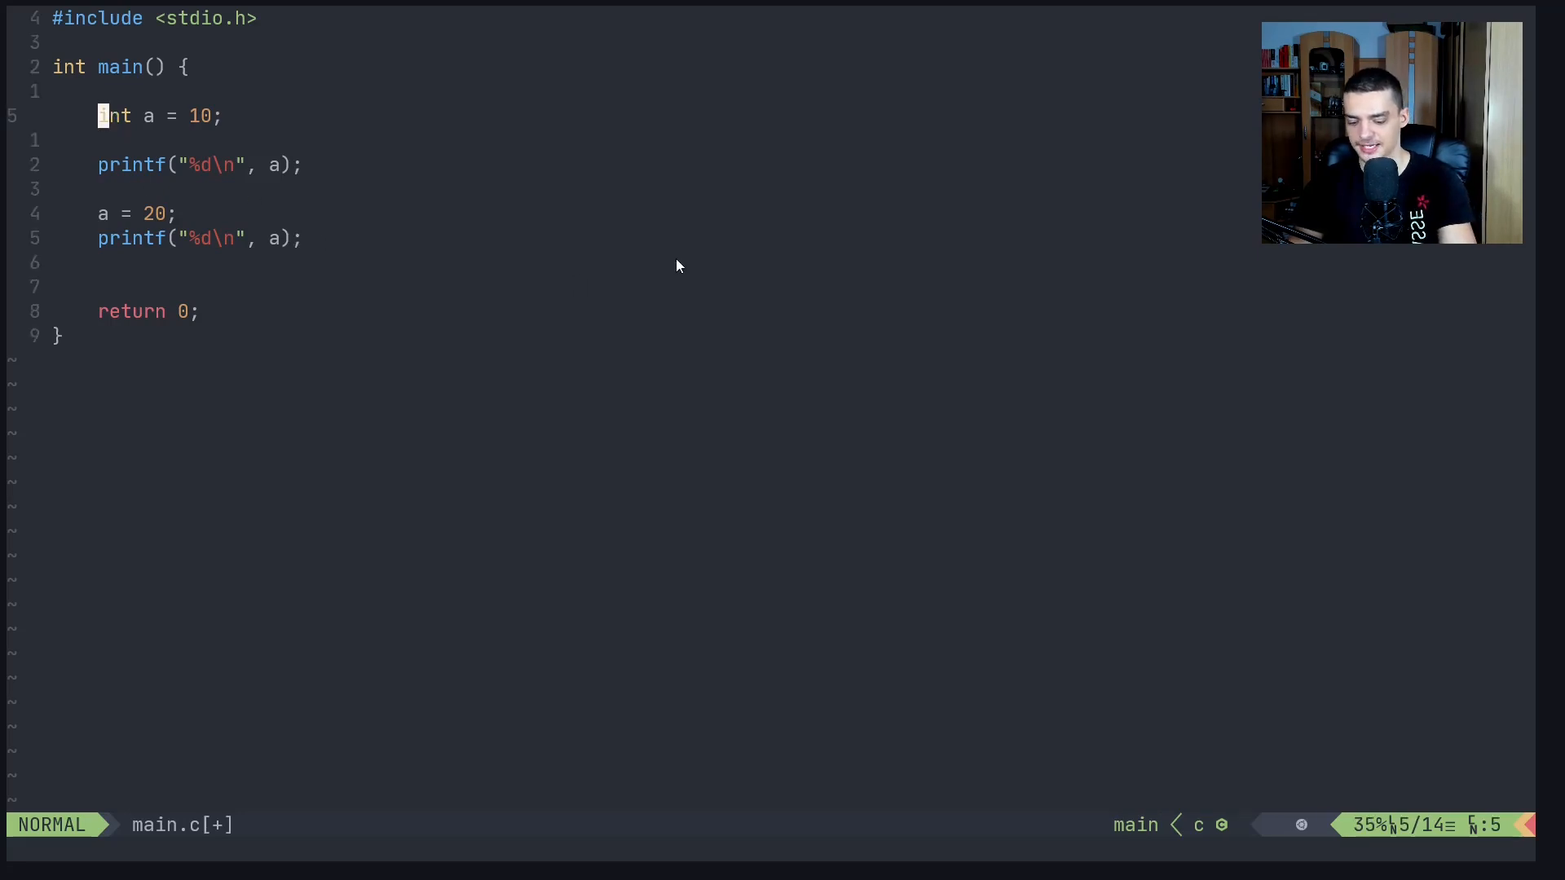
Make the declaration const and delete the printf and reassignment lines
text(constz)
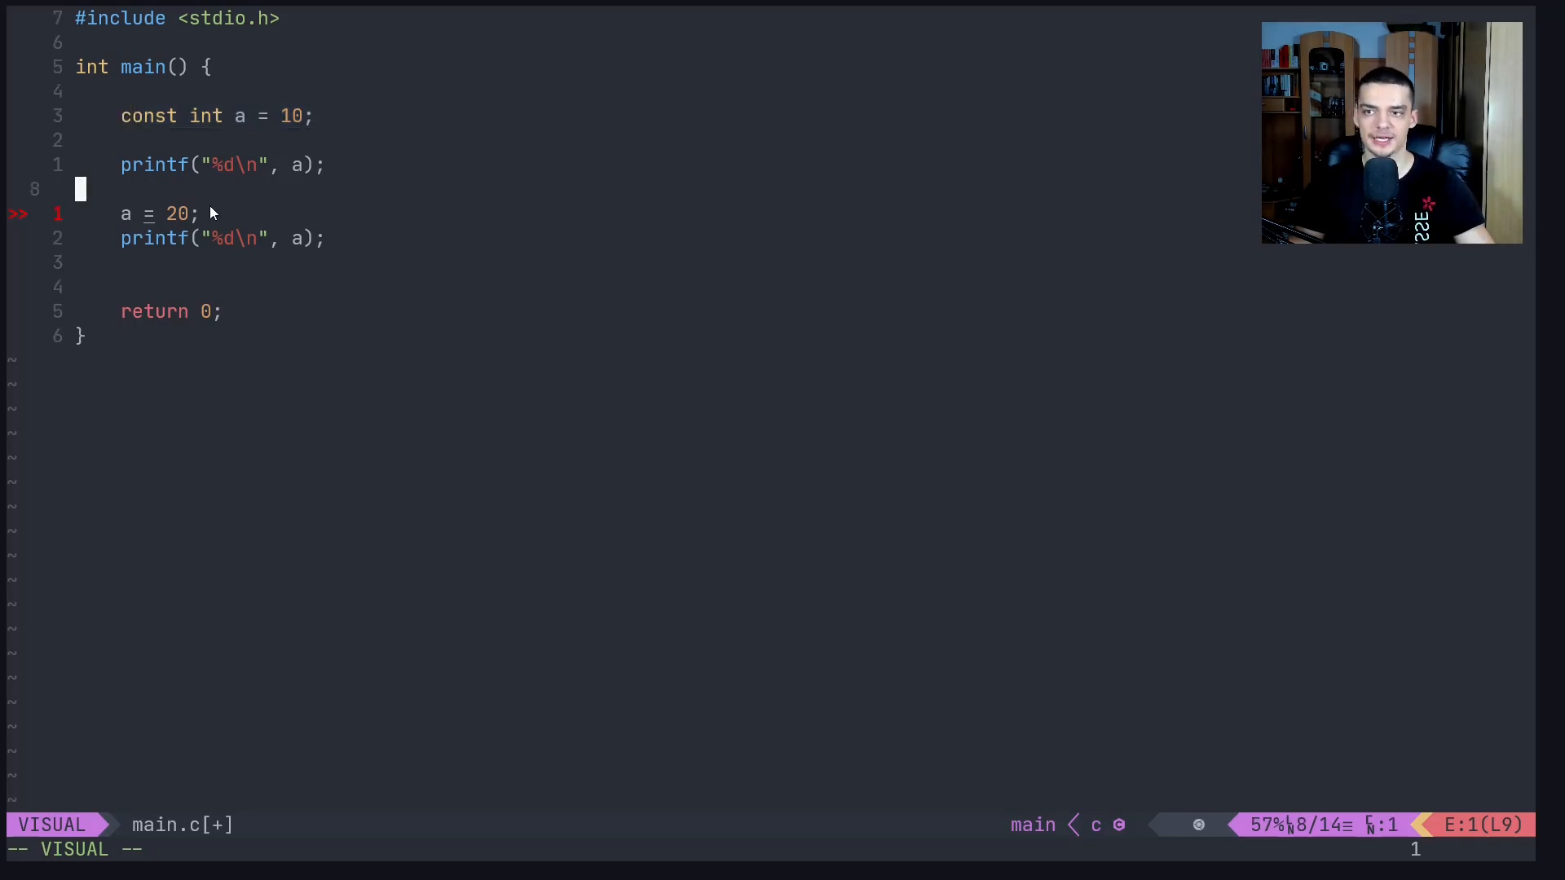
key(Escape)
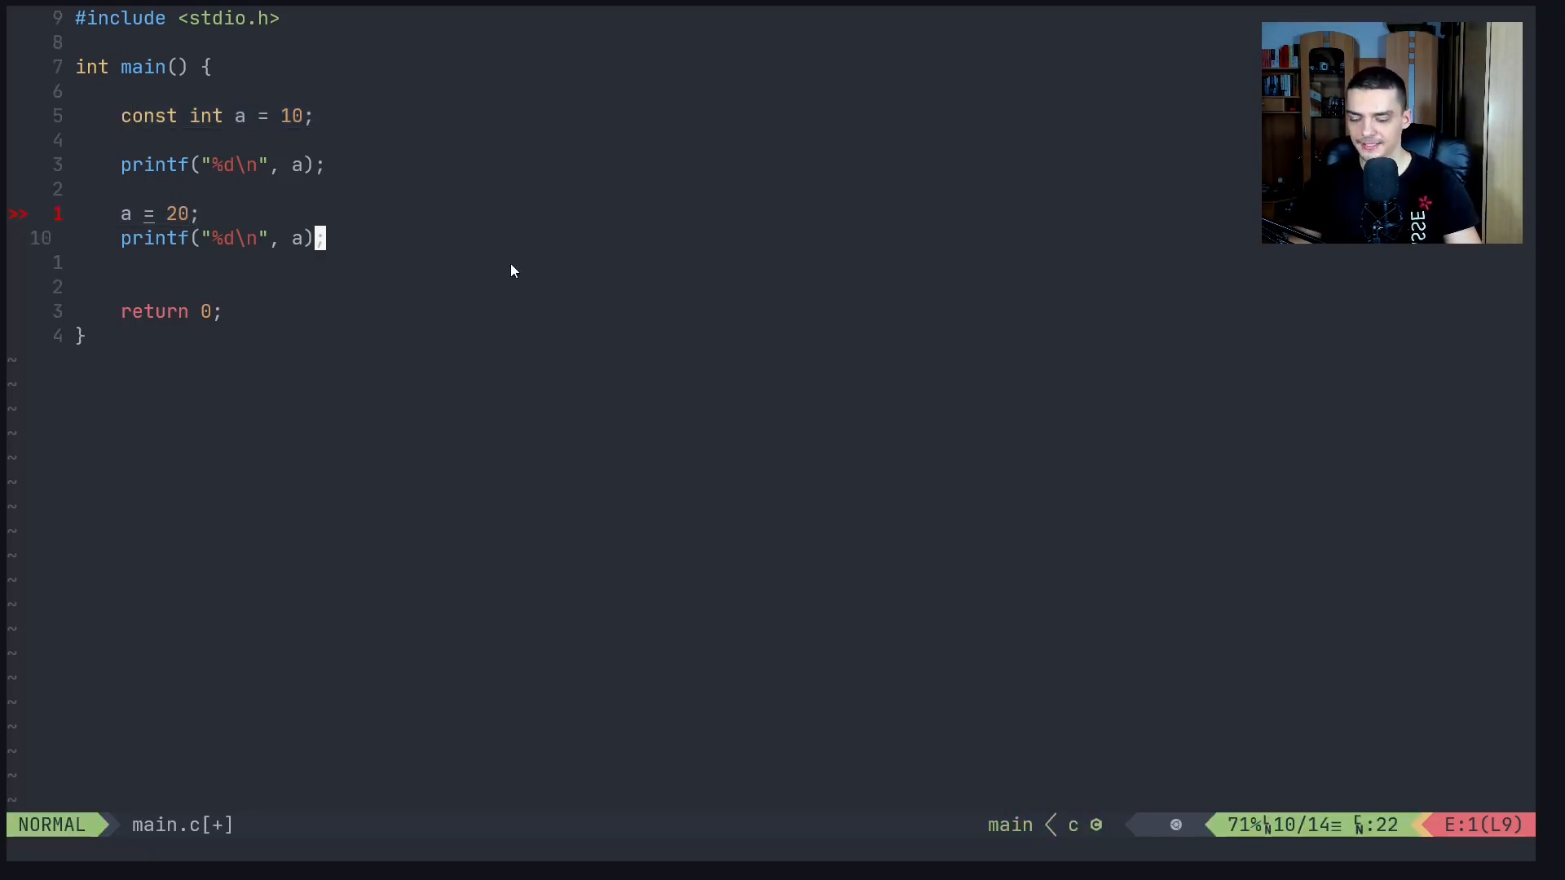
key(V)
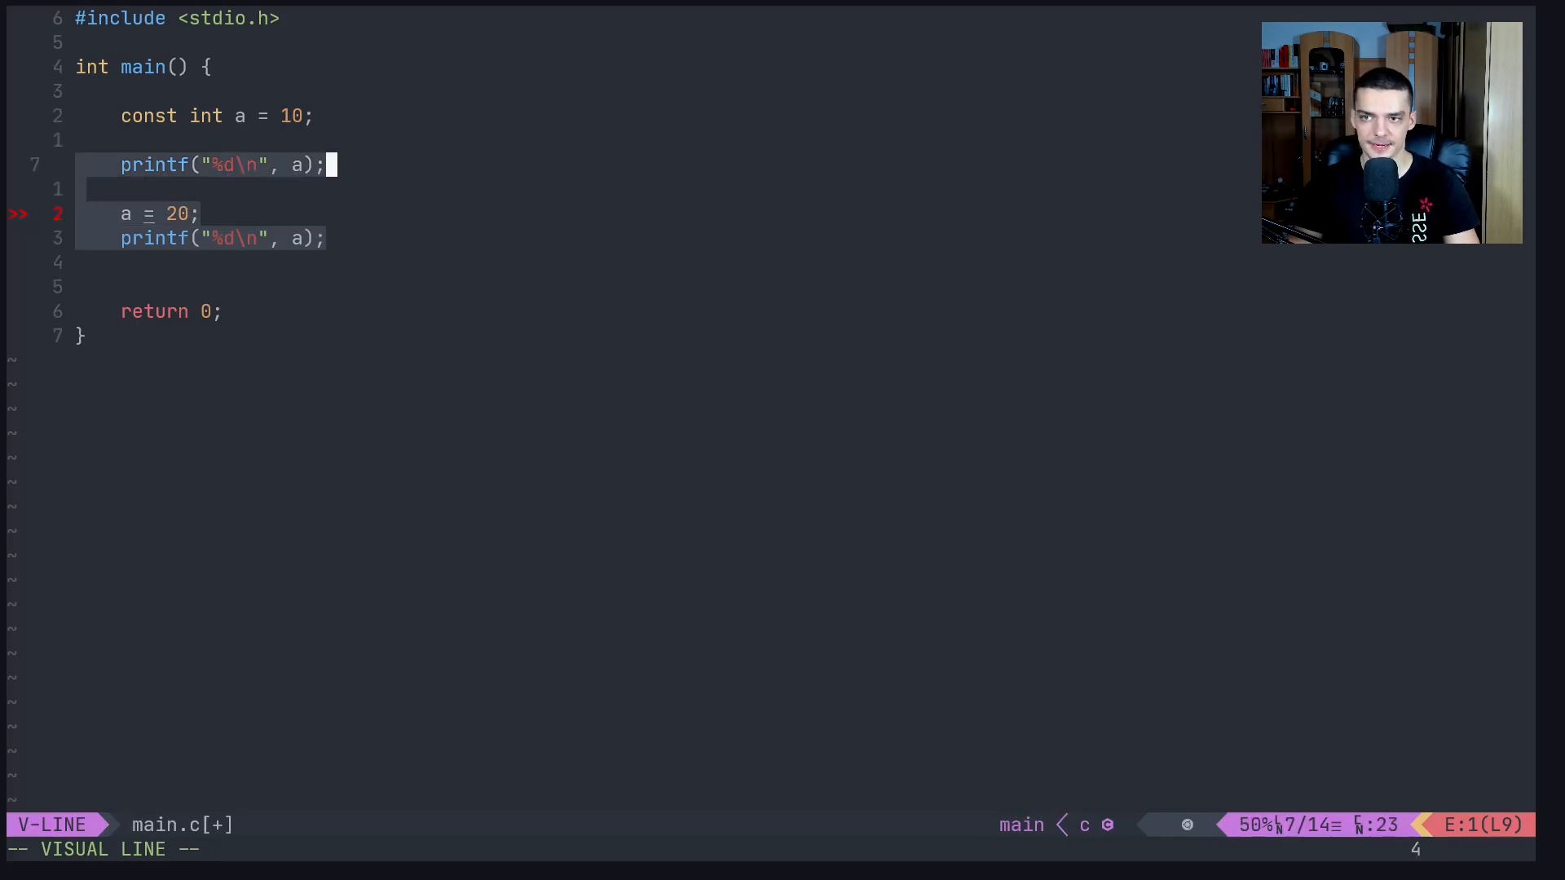
key(d)
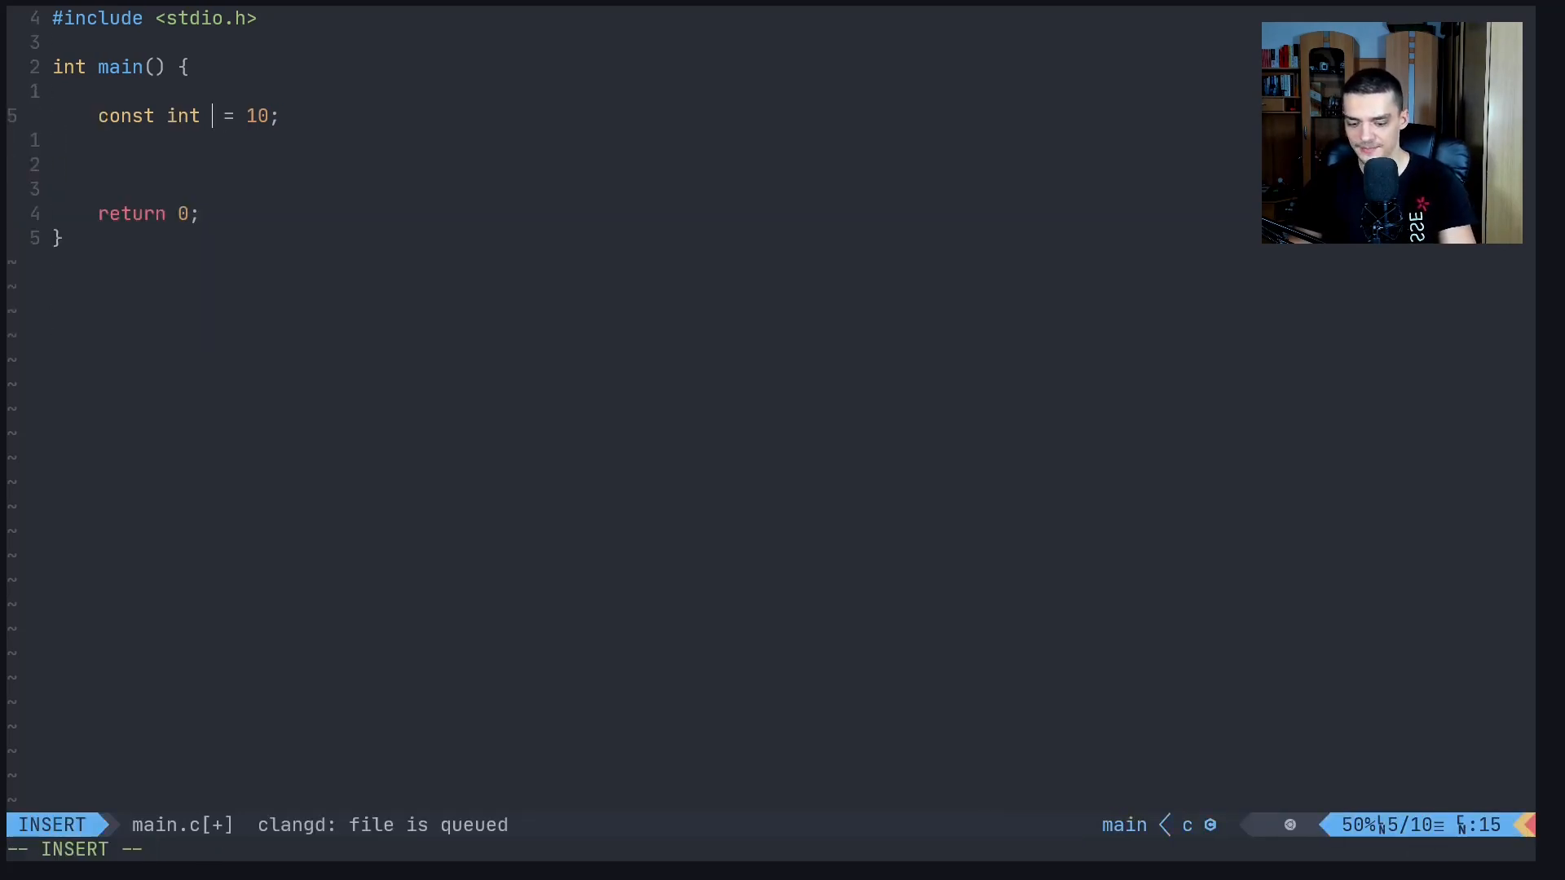
Rename the constant to PI with the value 3.14159265
text(PI)
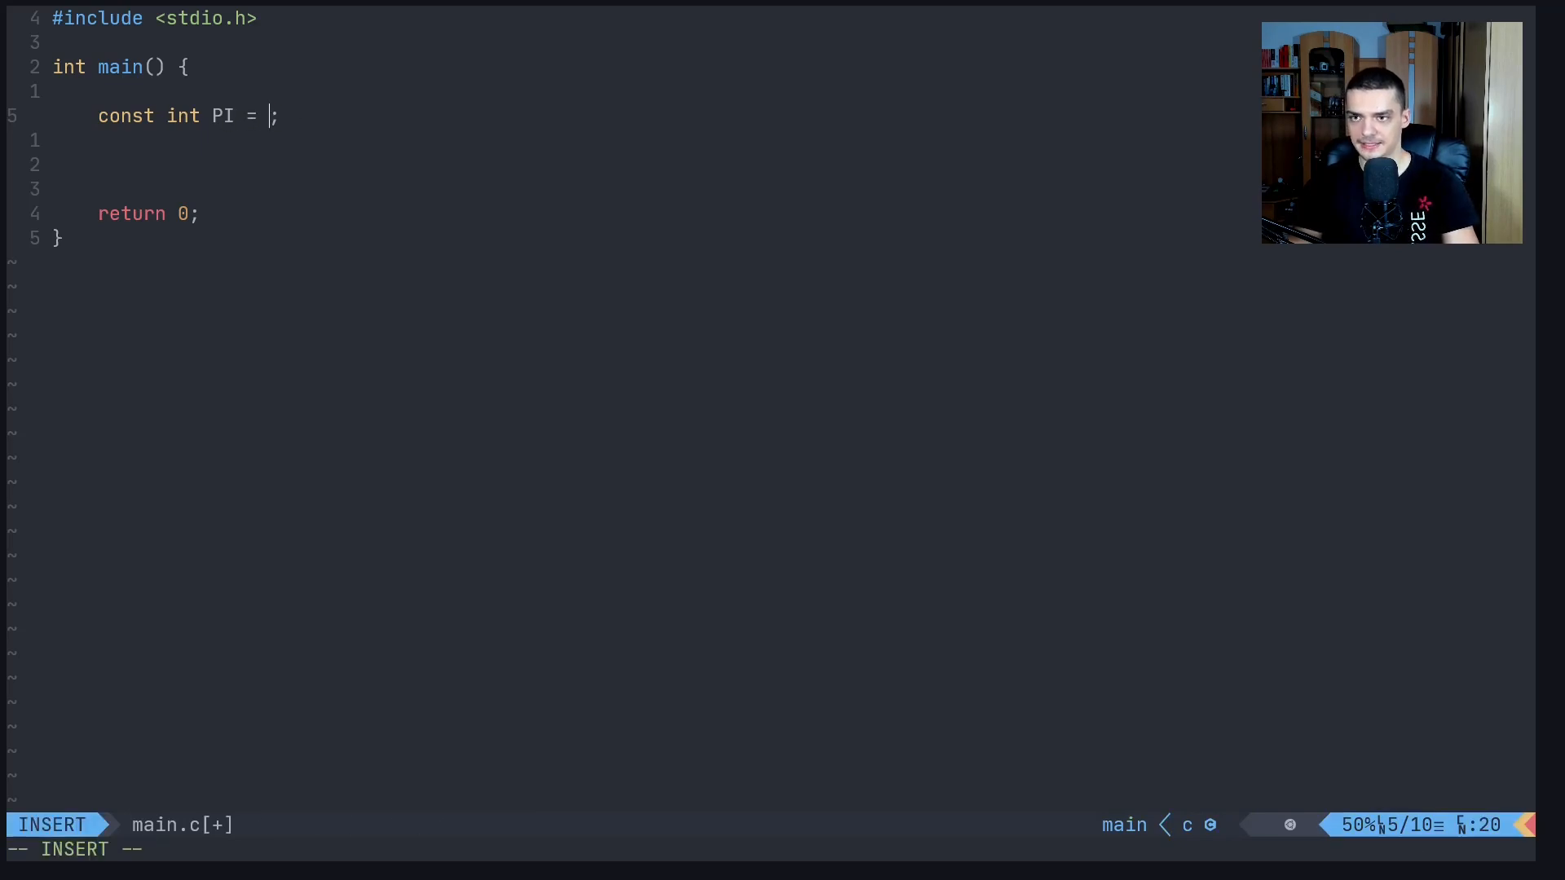
text(3.)
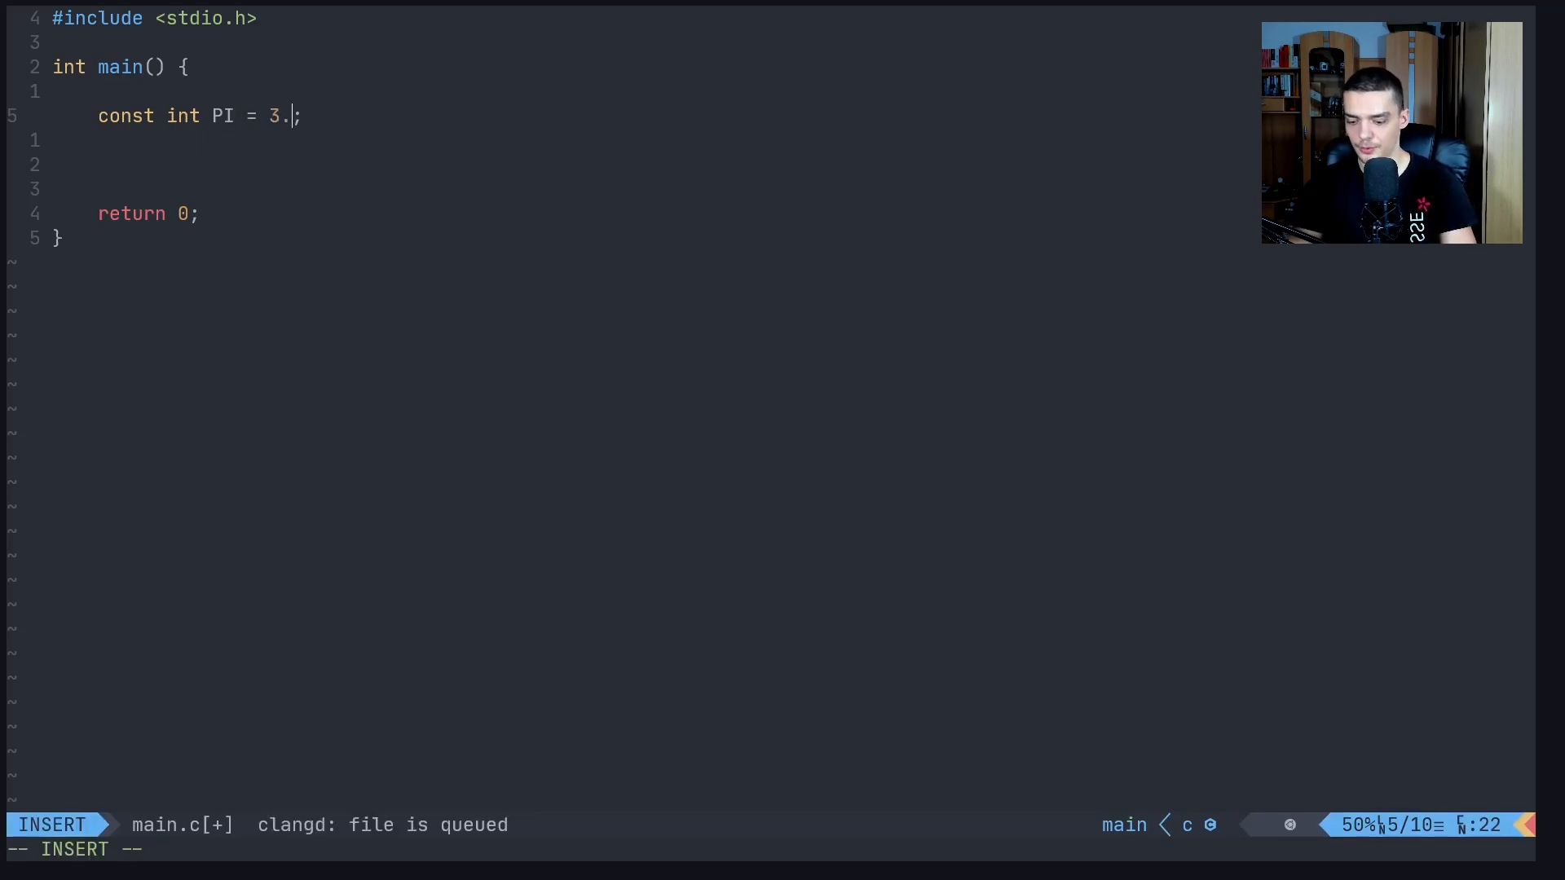
text(141)
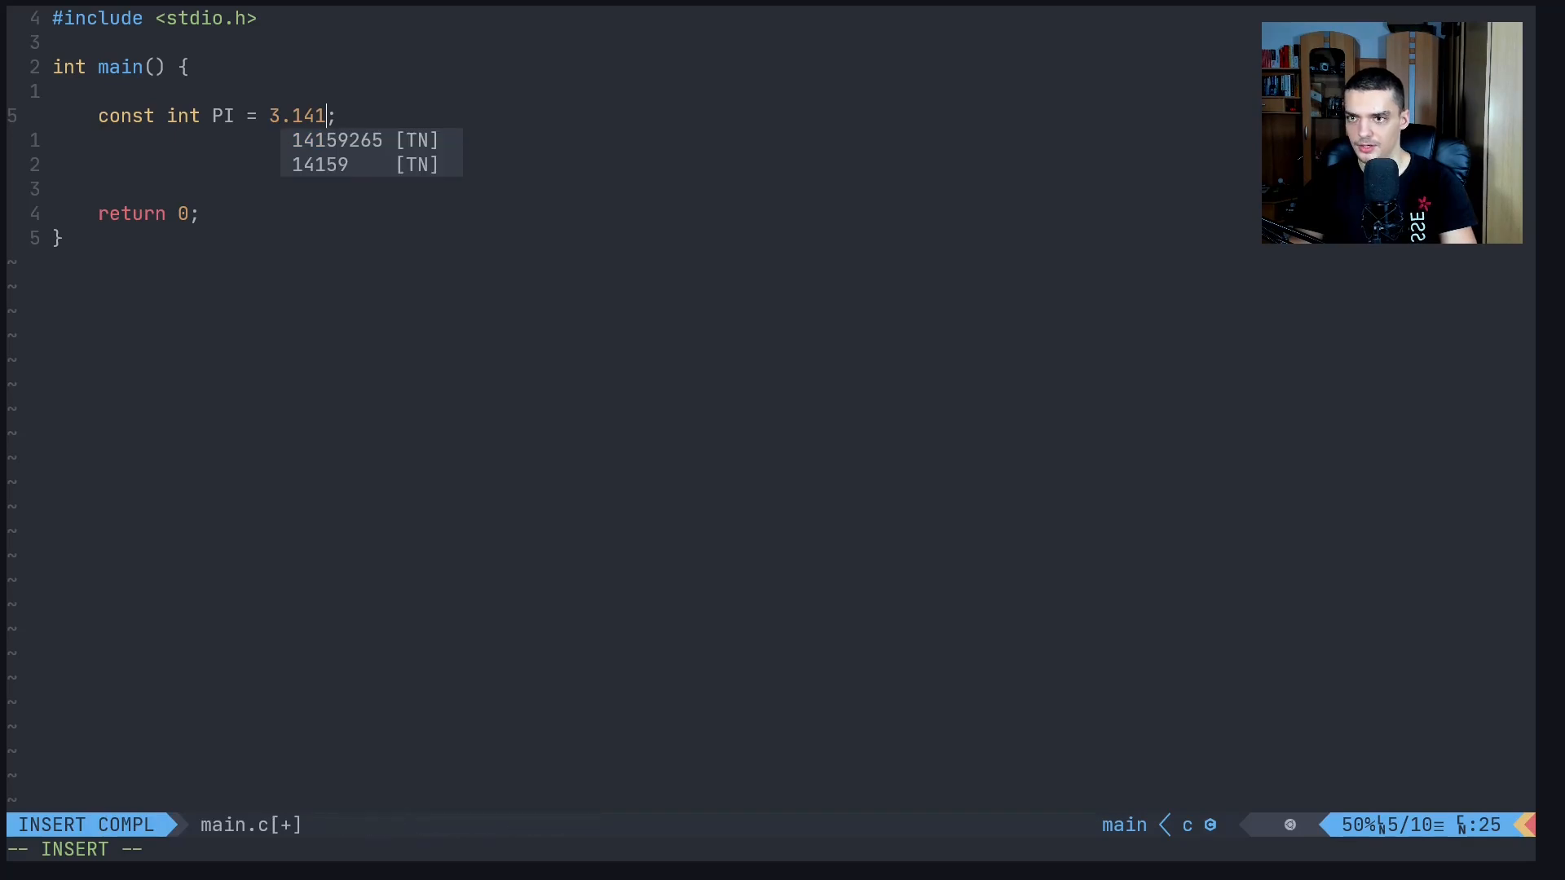
key(Escape)
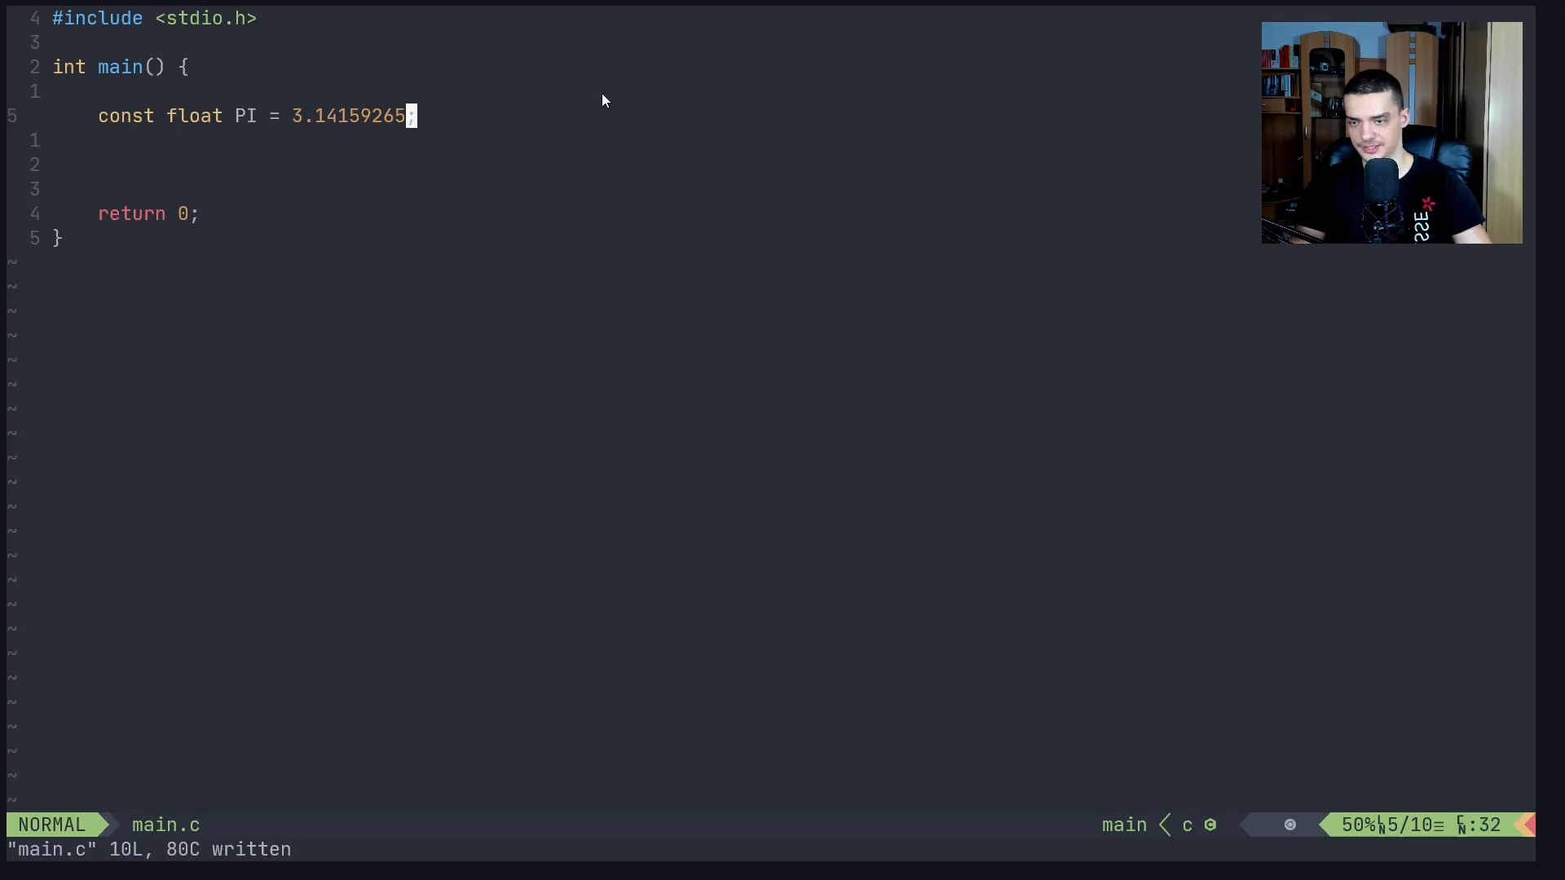
Declare const char NEWLINE = '\n'; below the PI constant
text(const)
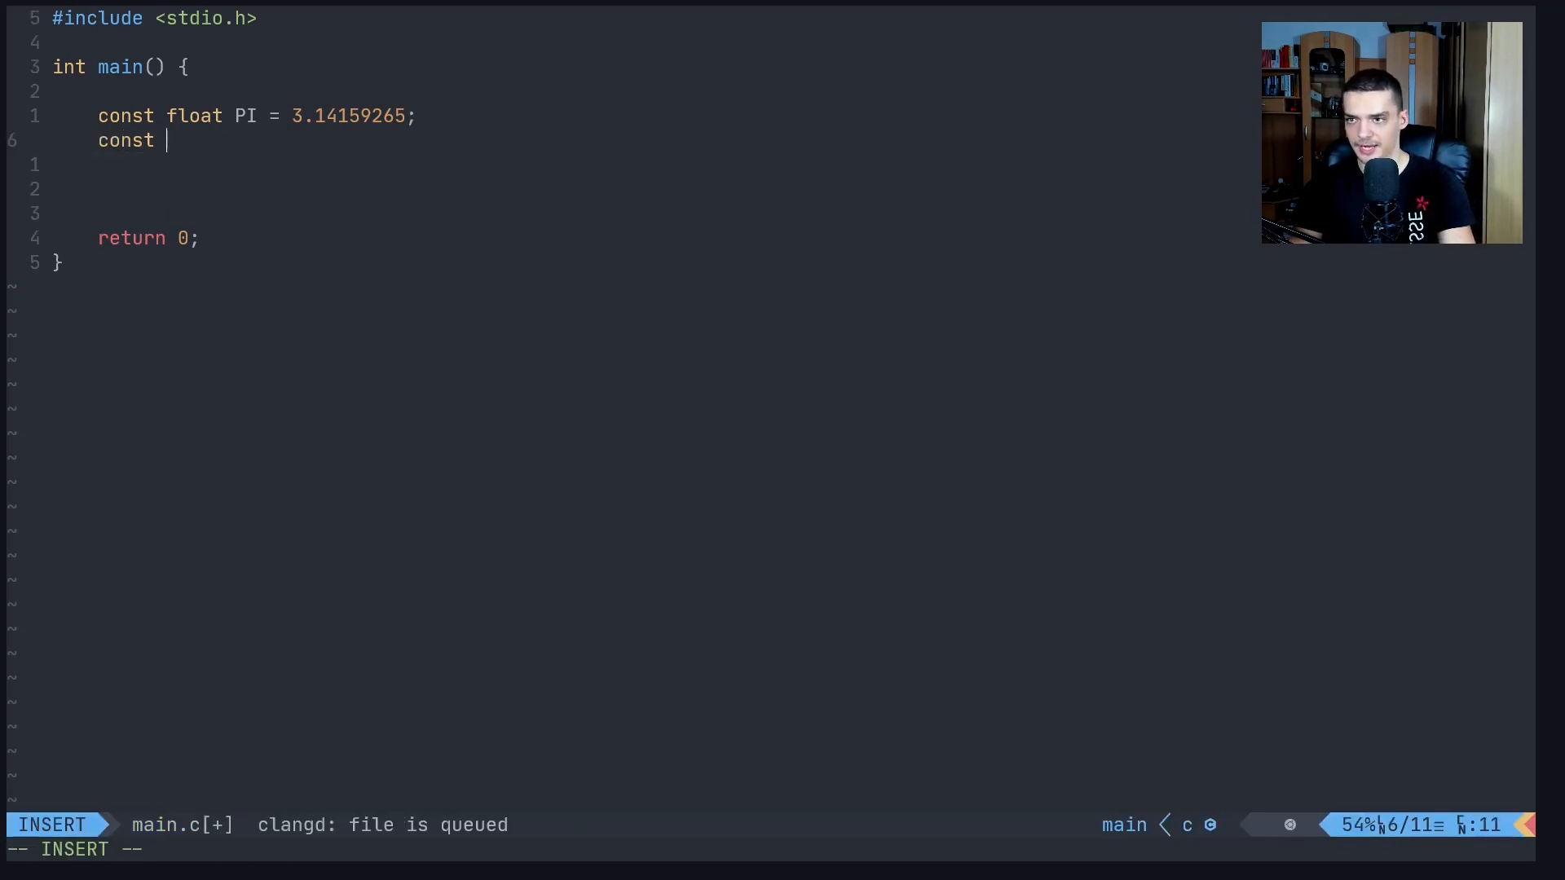
text(char NEWL)
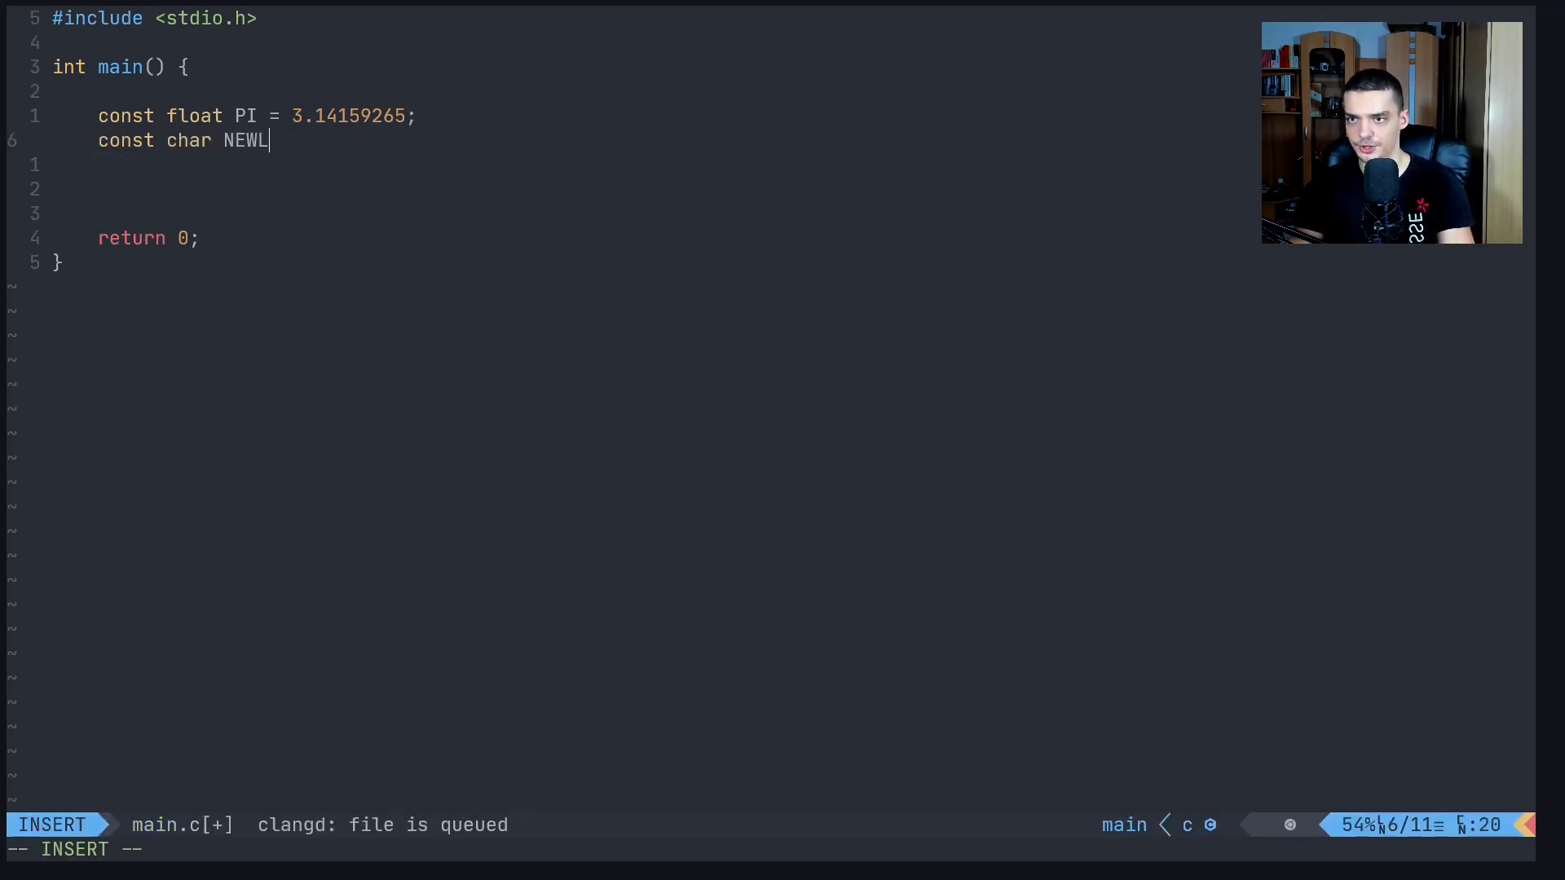
text(INE =)
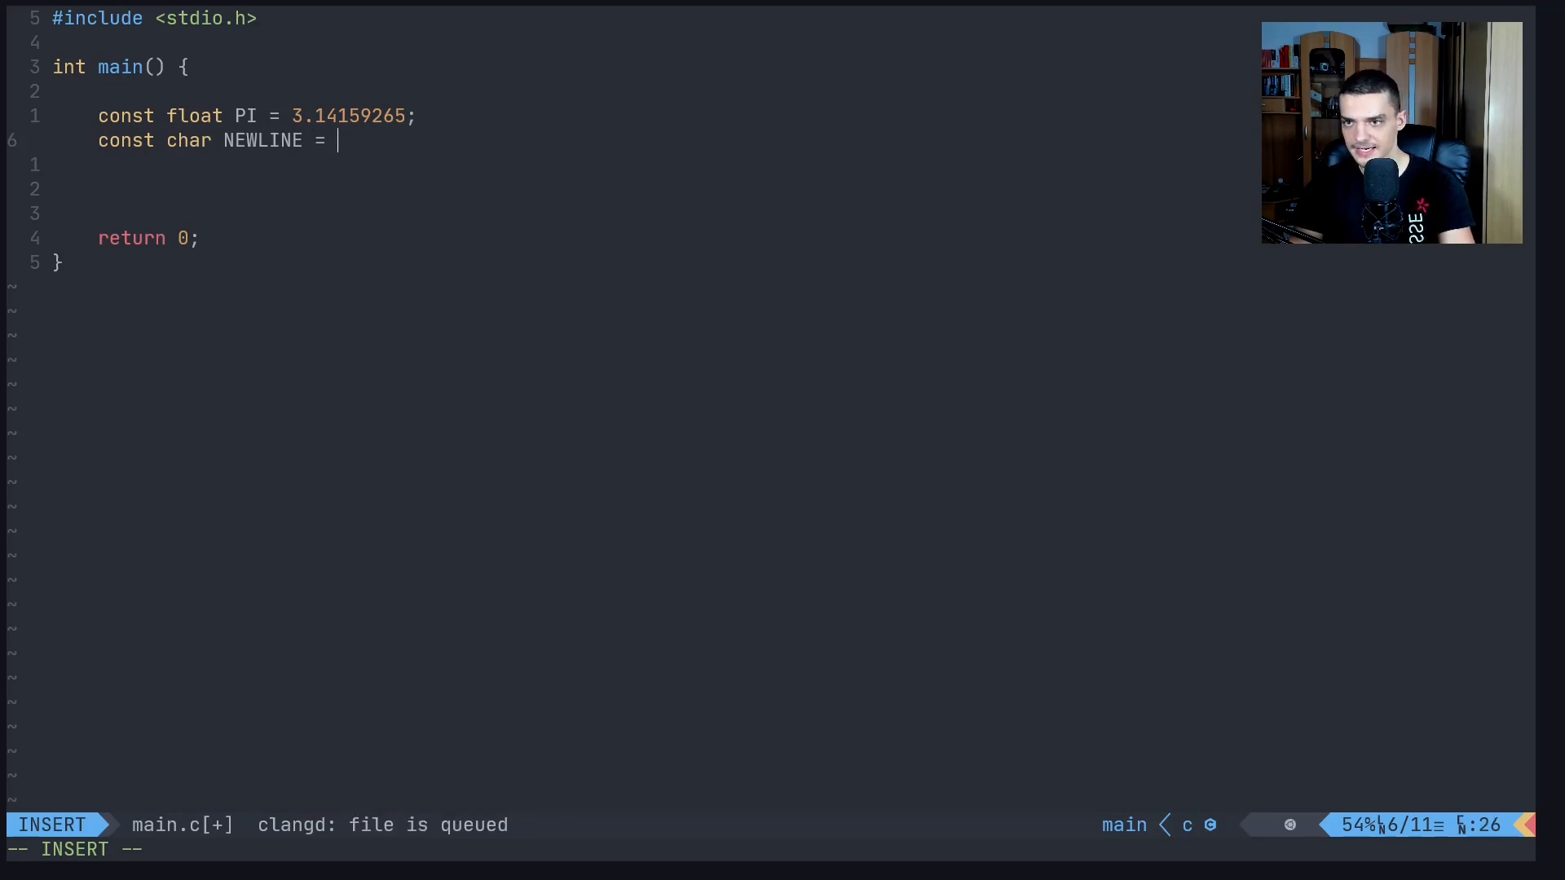
text('\n';)
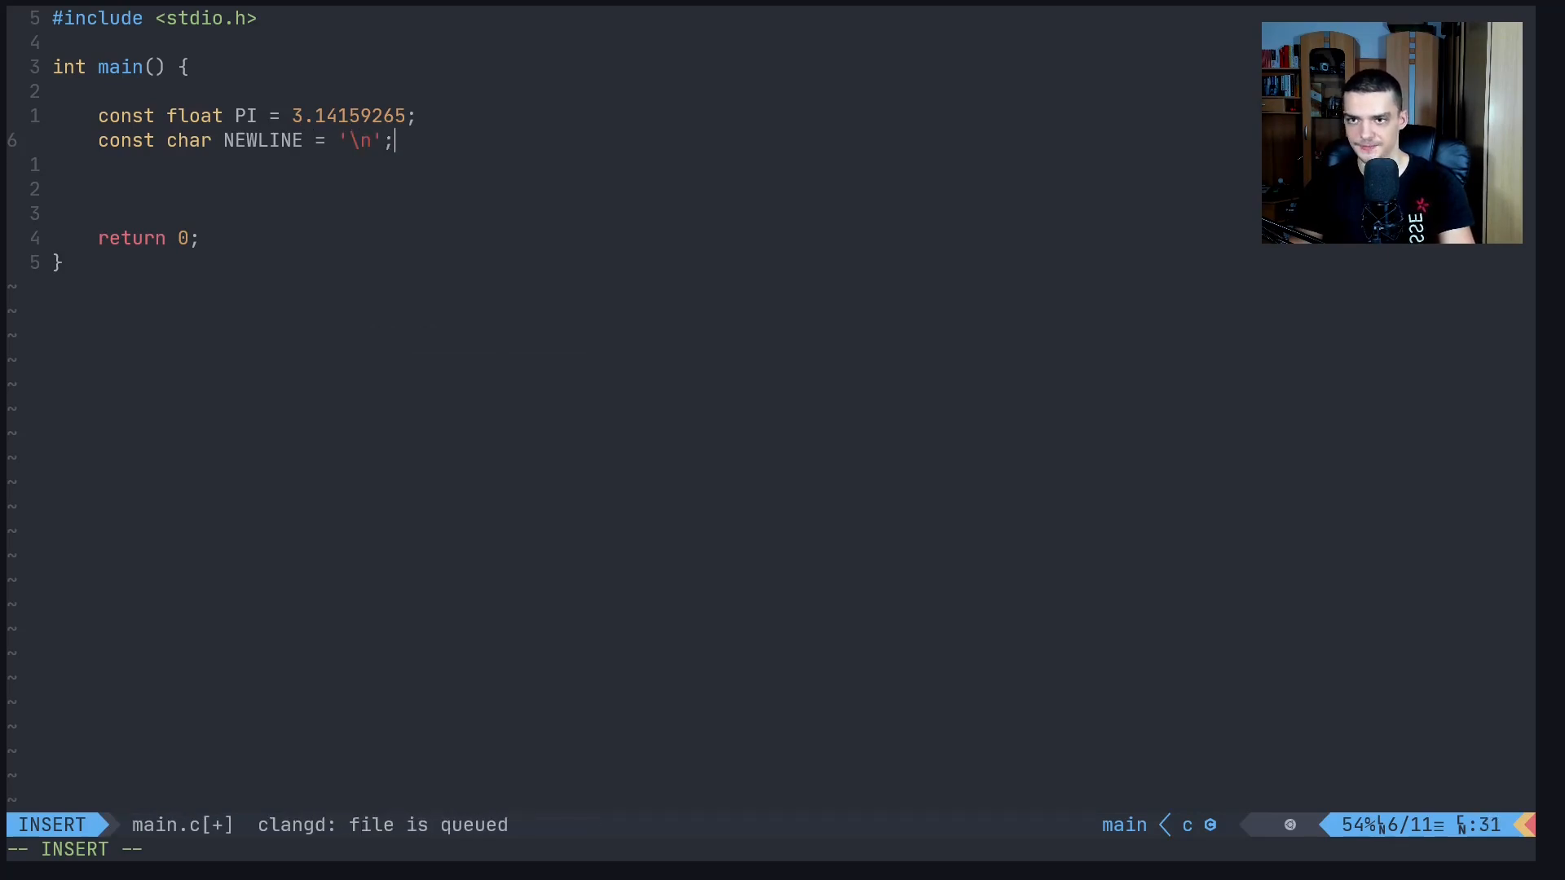
key(Escape)
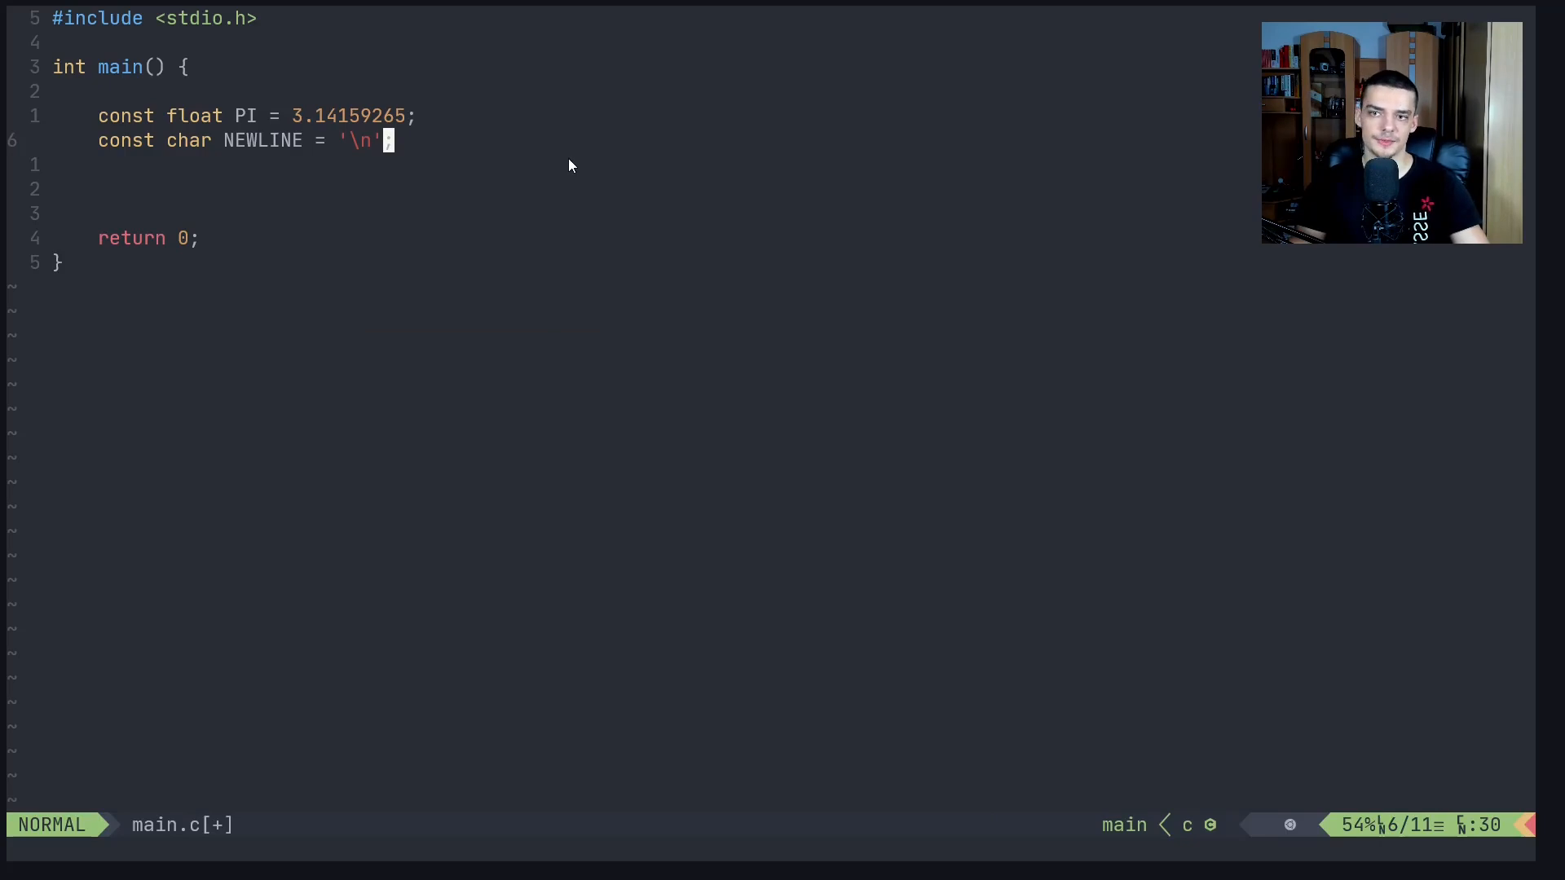
mouse_move(643, 210)
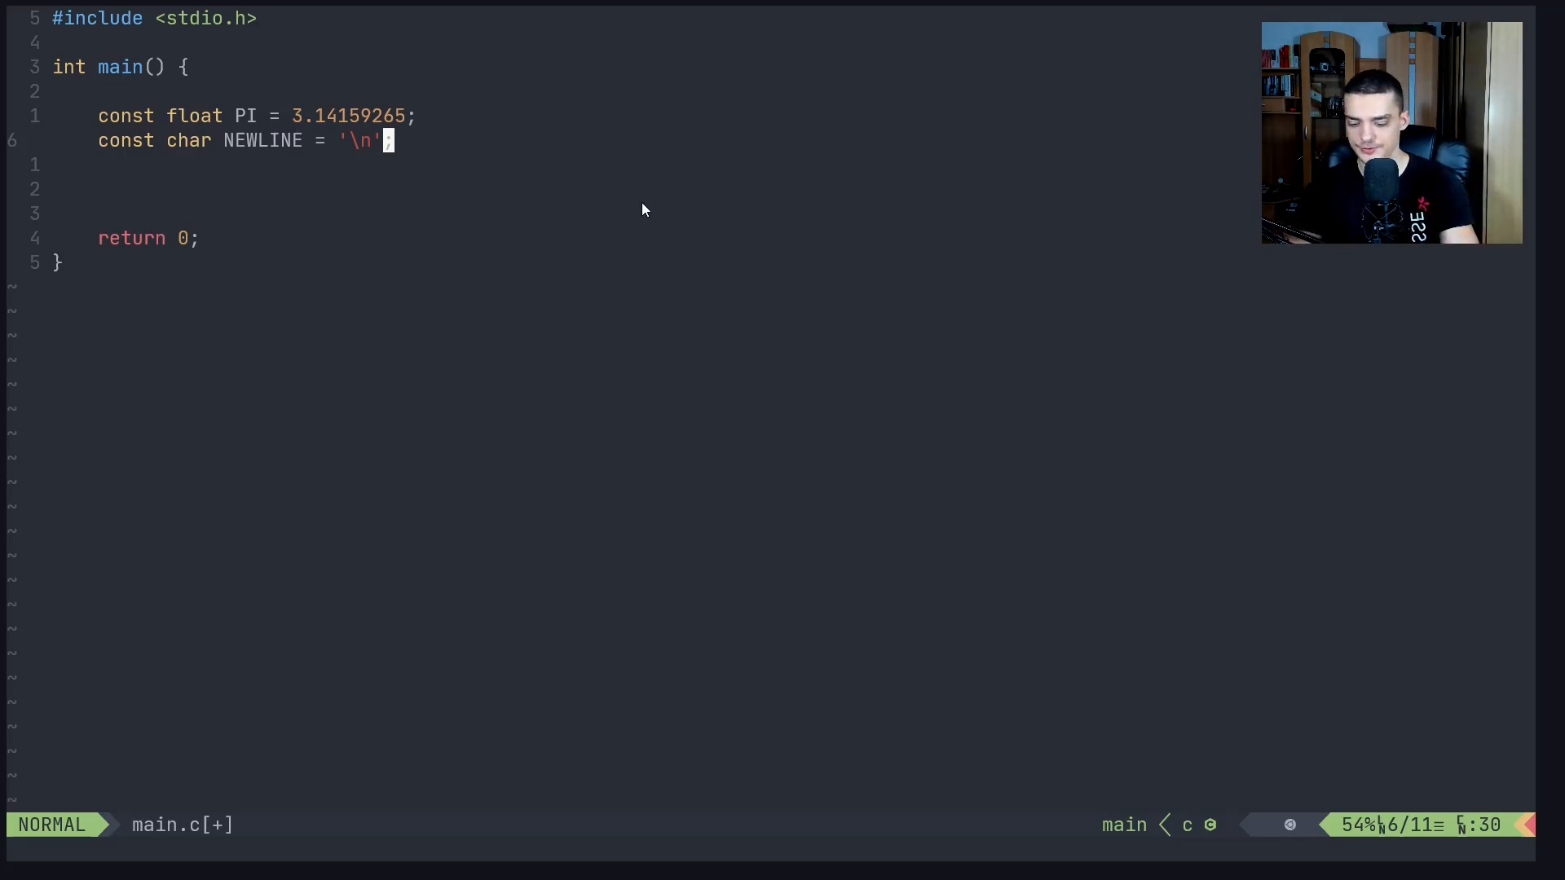
Try the example variable names myvariable, my_variable and myVariable, then remove them
text(int m)
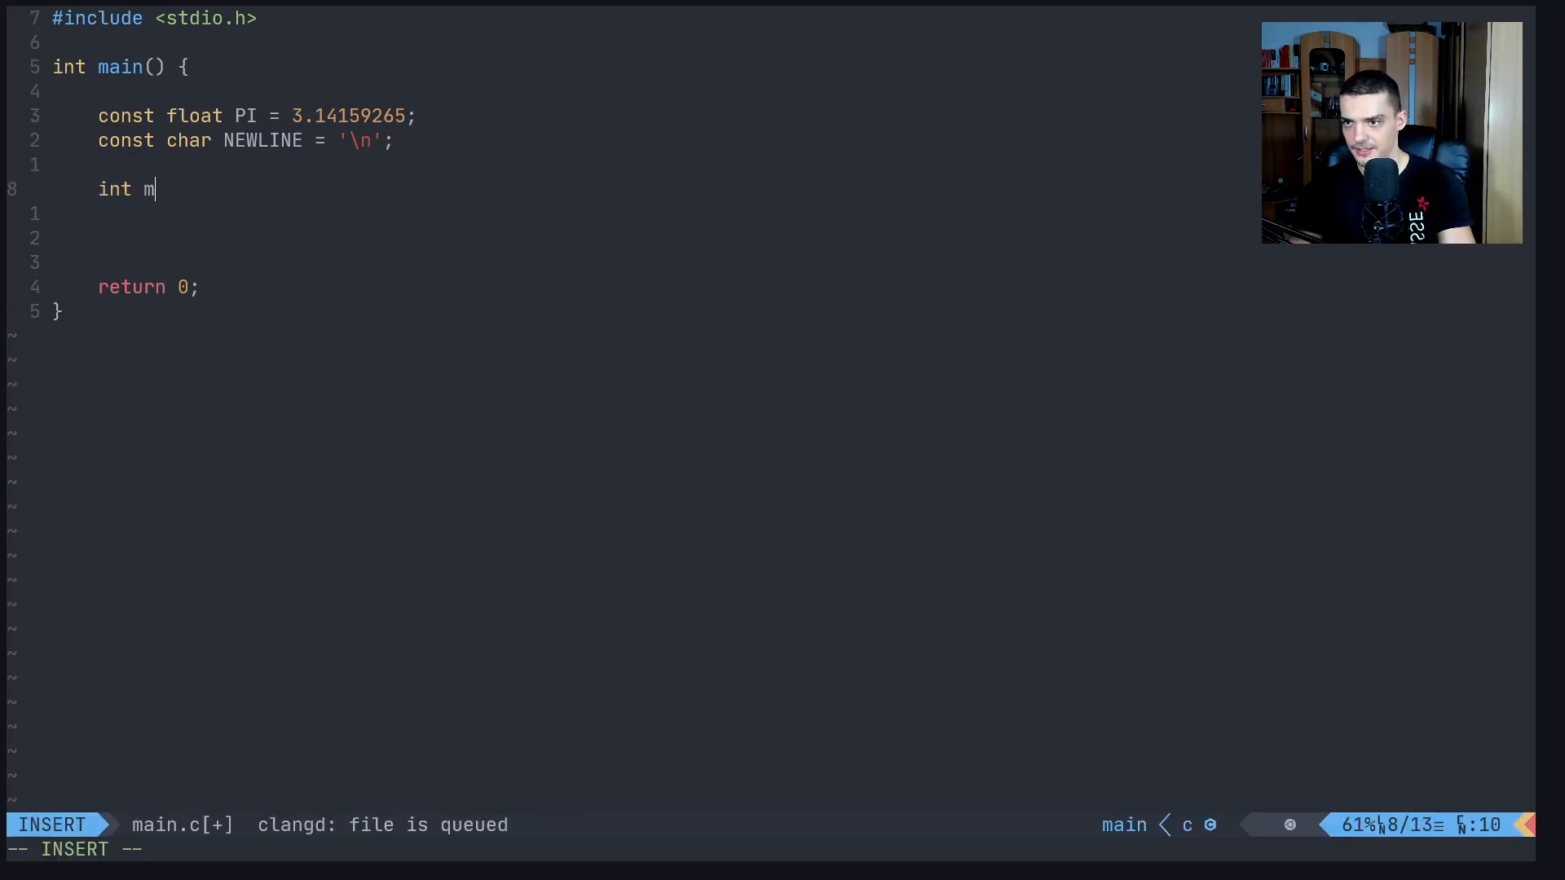
text(yvariabl)
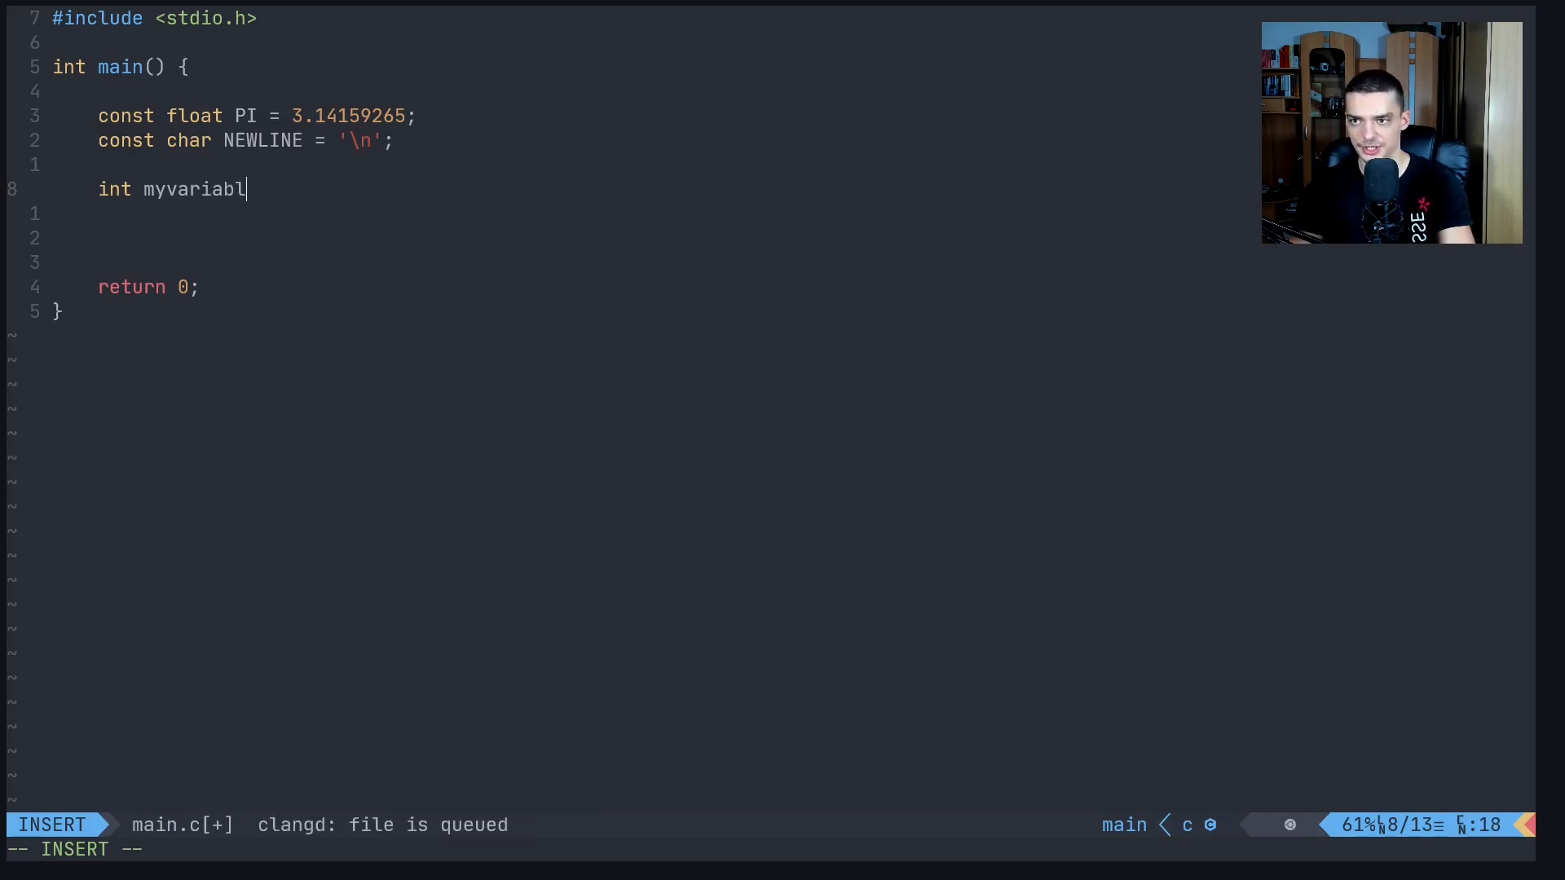
text(my_)
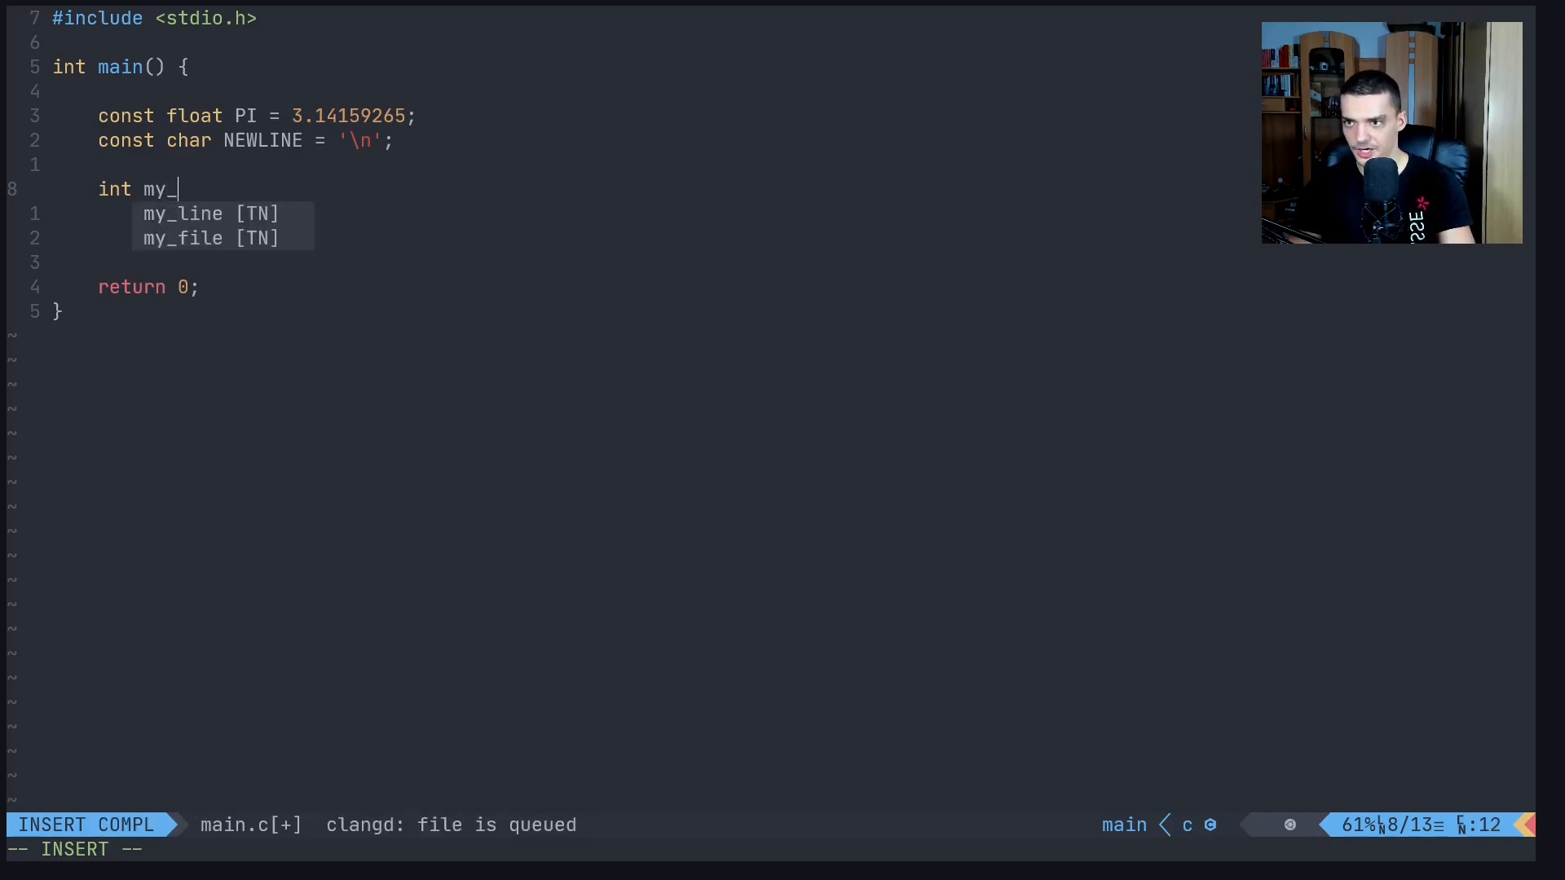
text(variable)
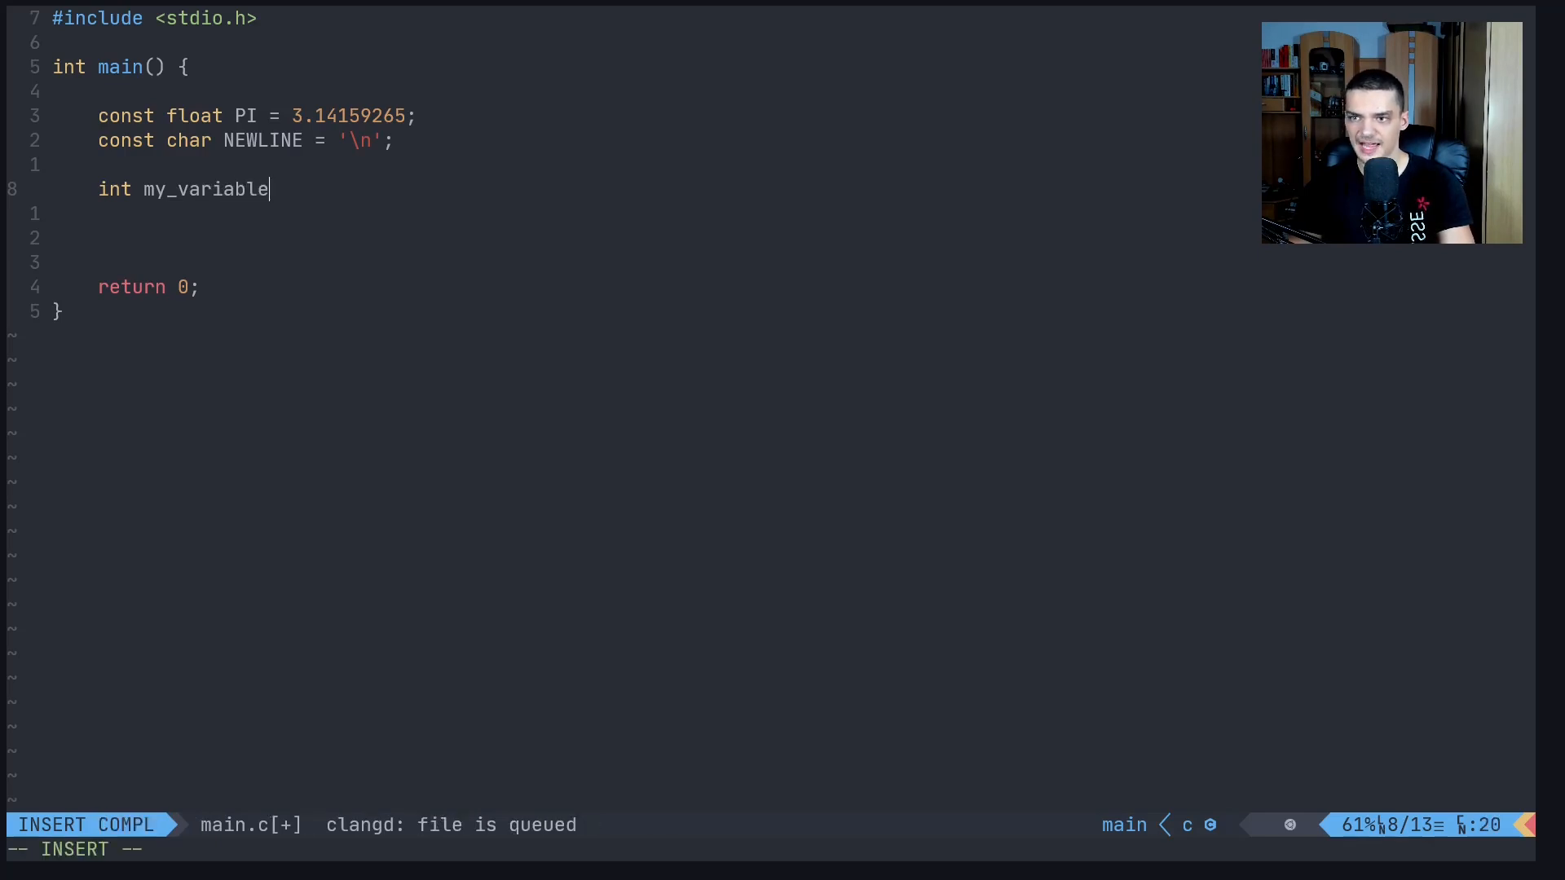
key(BackSpace)
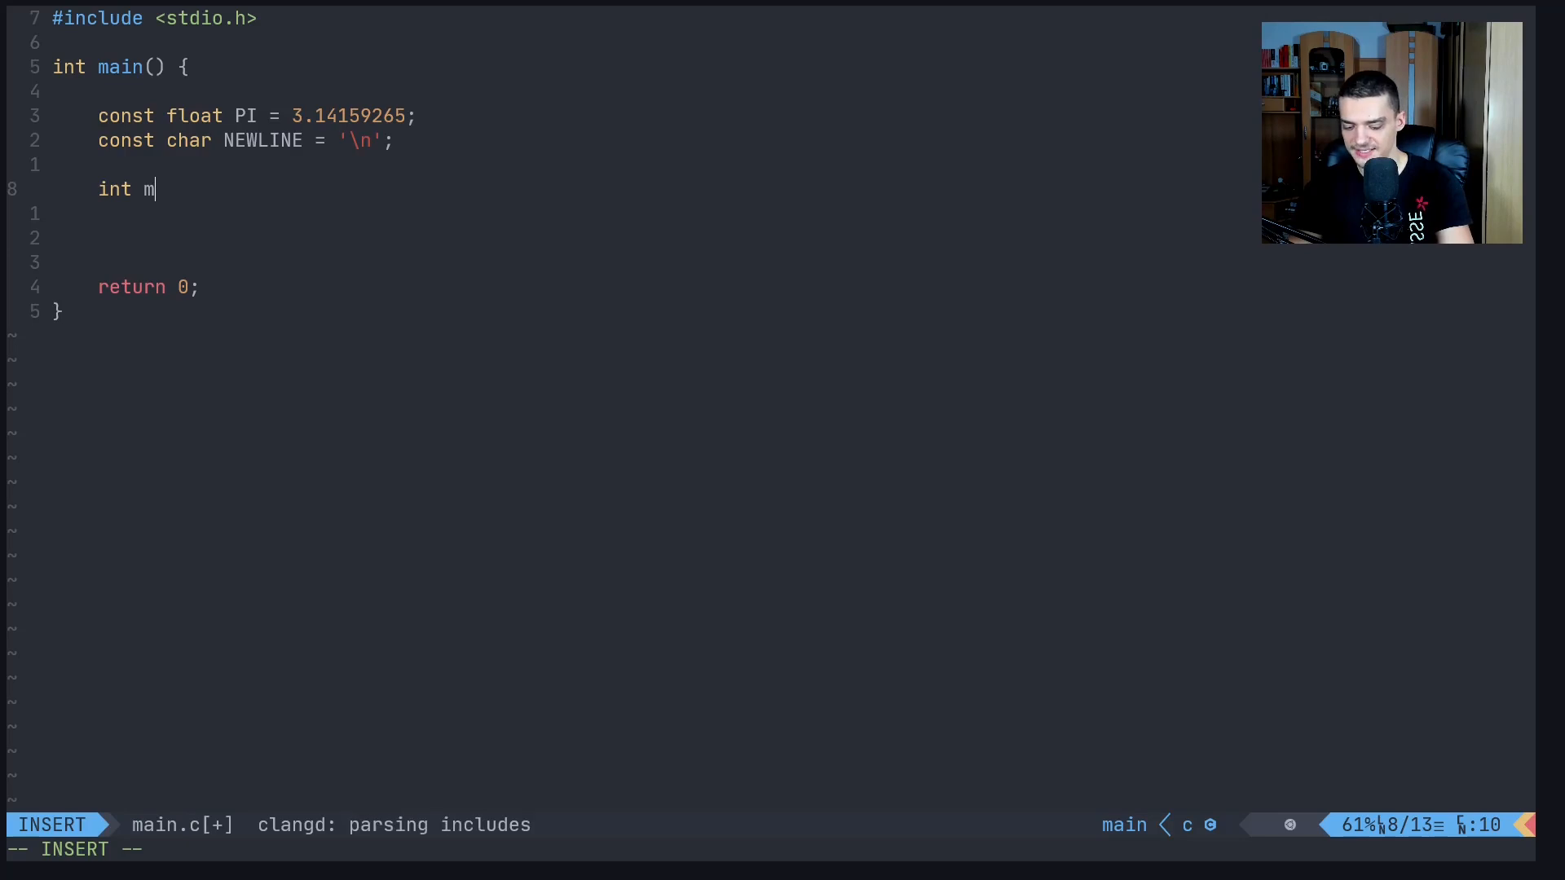
text(yVariab)
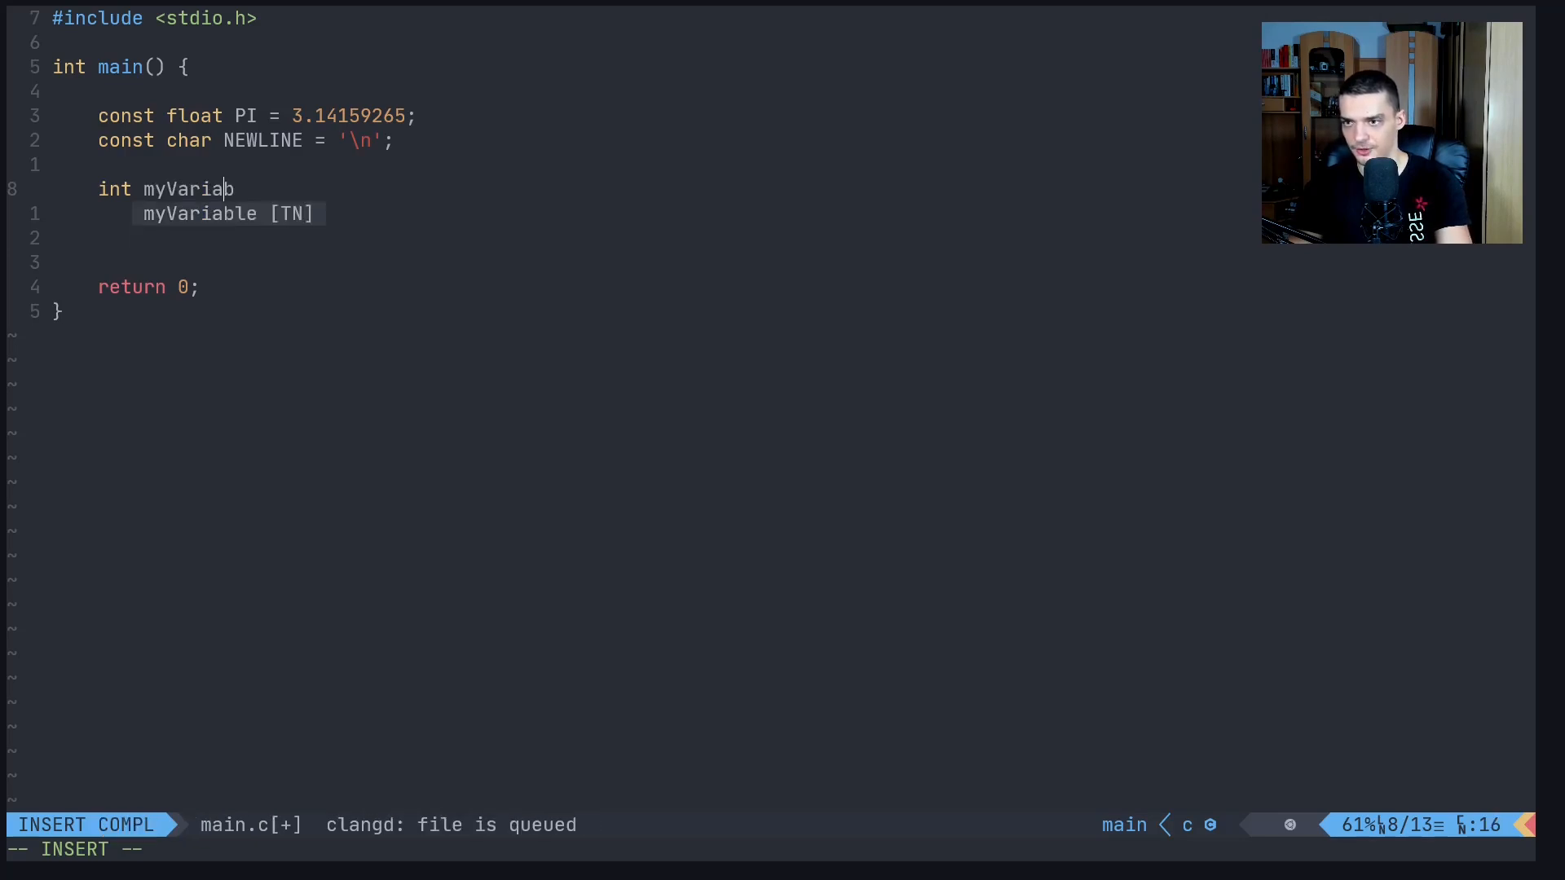
key(Escape)
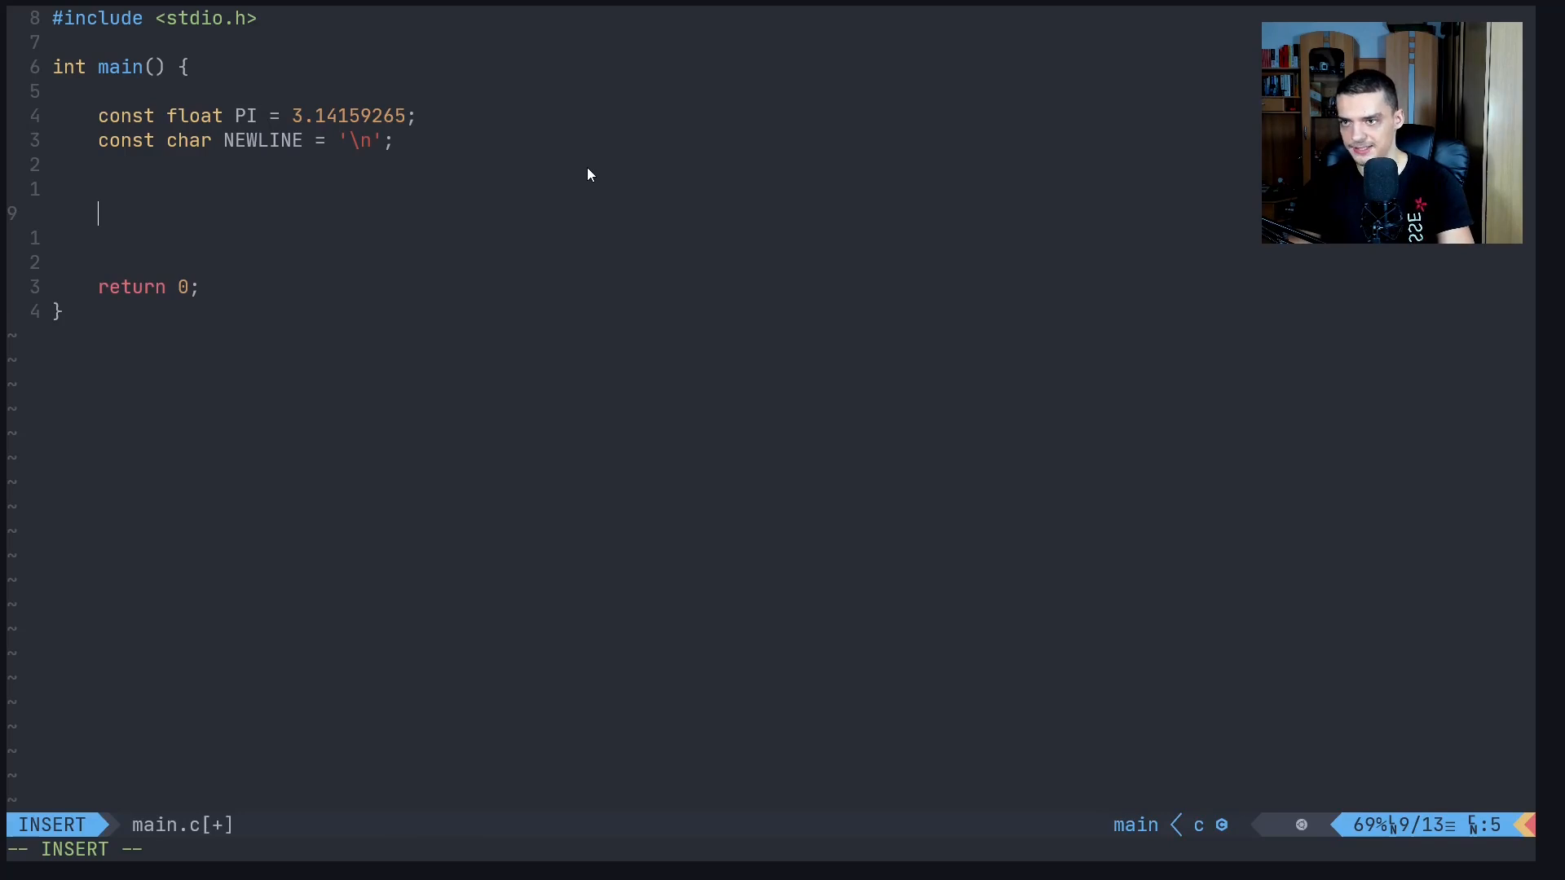
Write printf("My favorite number is %.5f%c", PI, NEWLINE); in main
text(print)
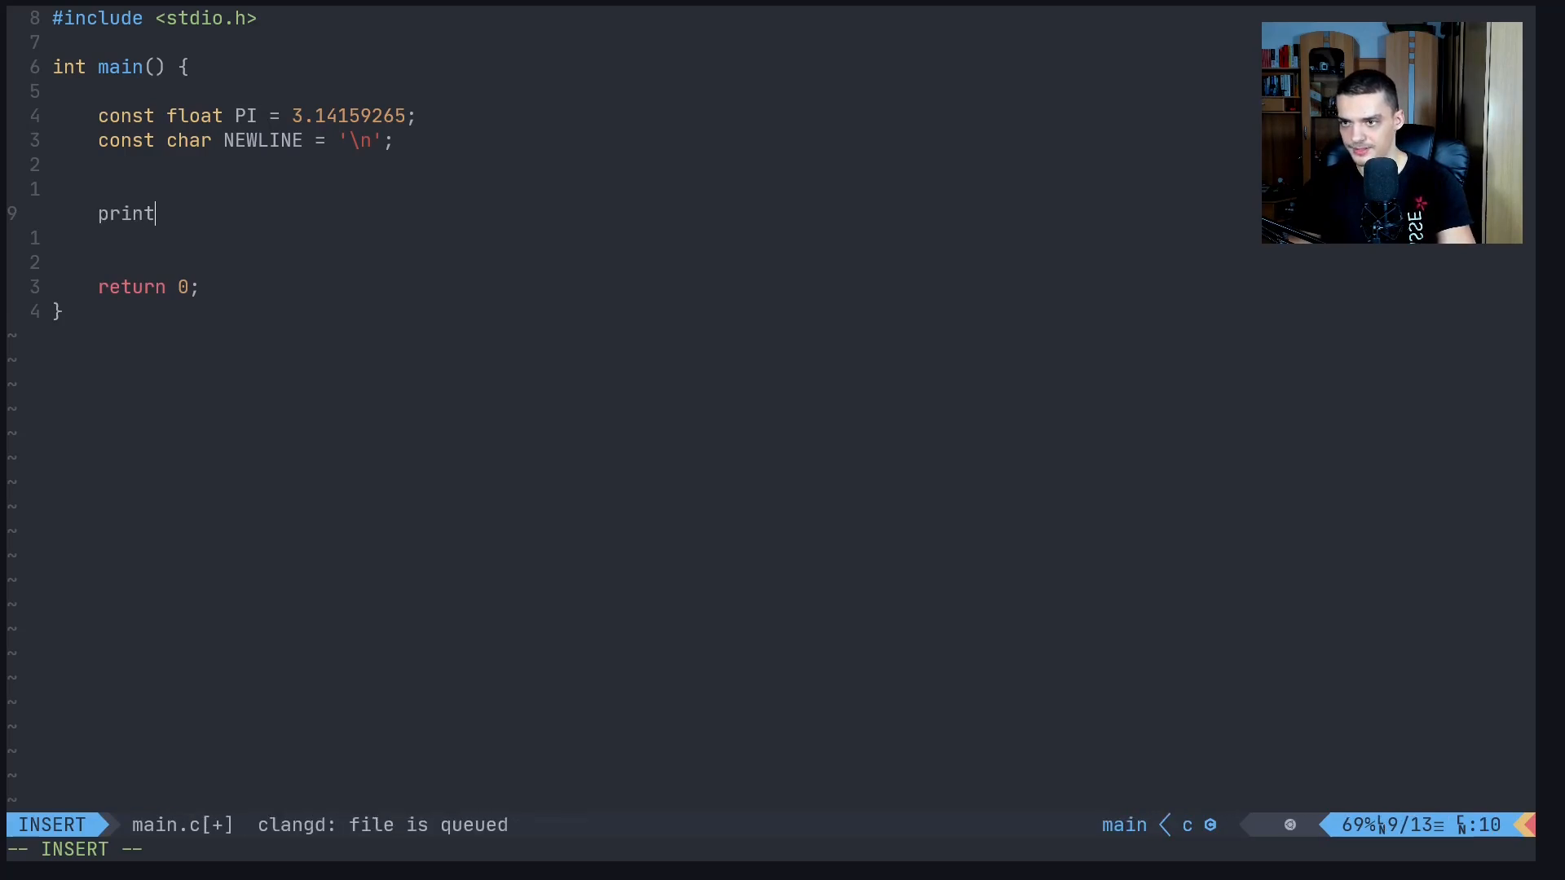
text(f(")
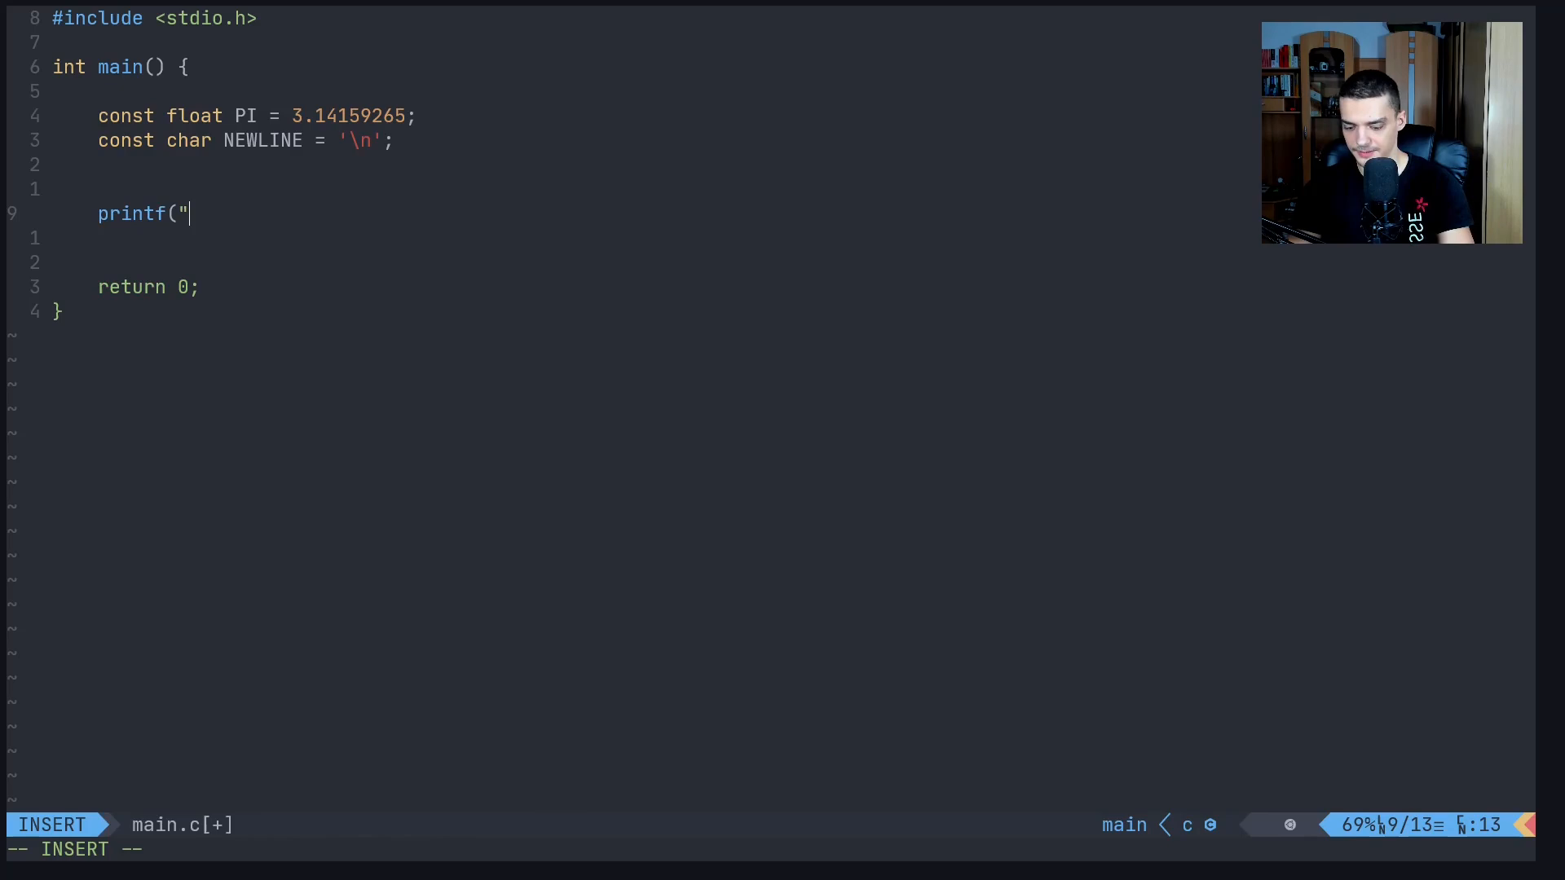
text(My favori)
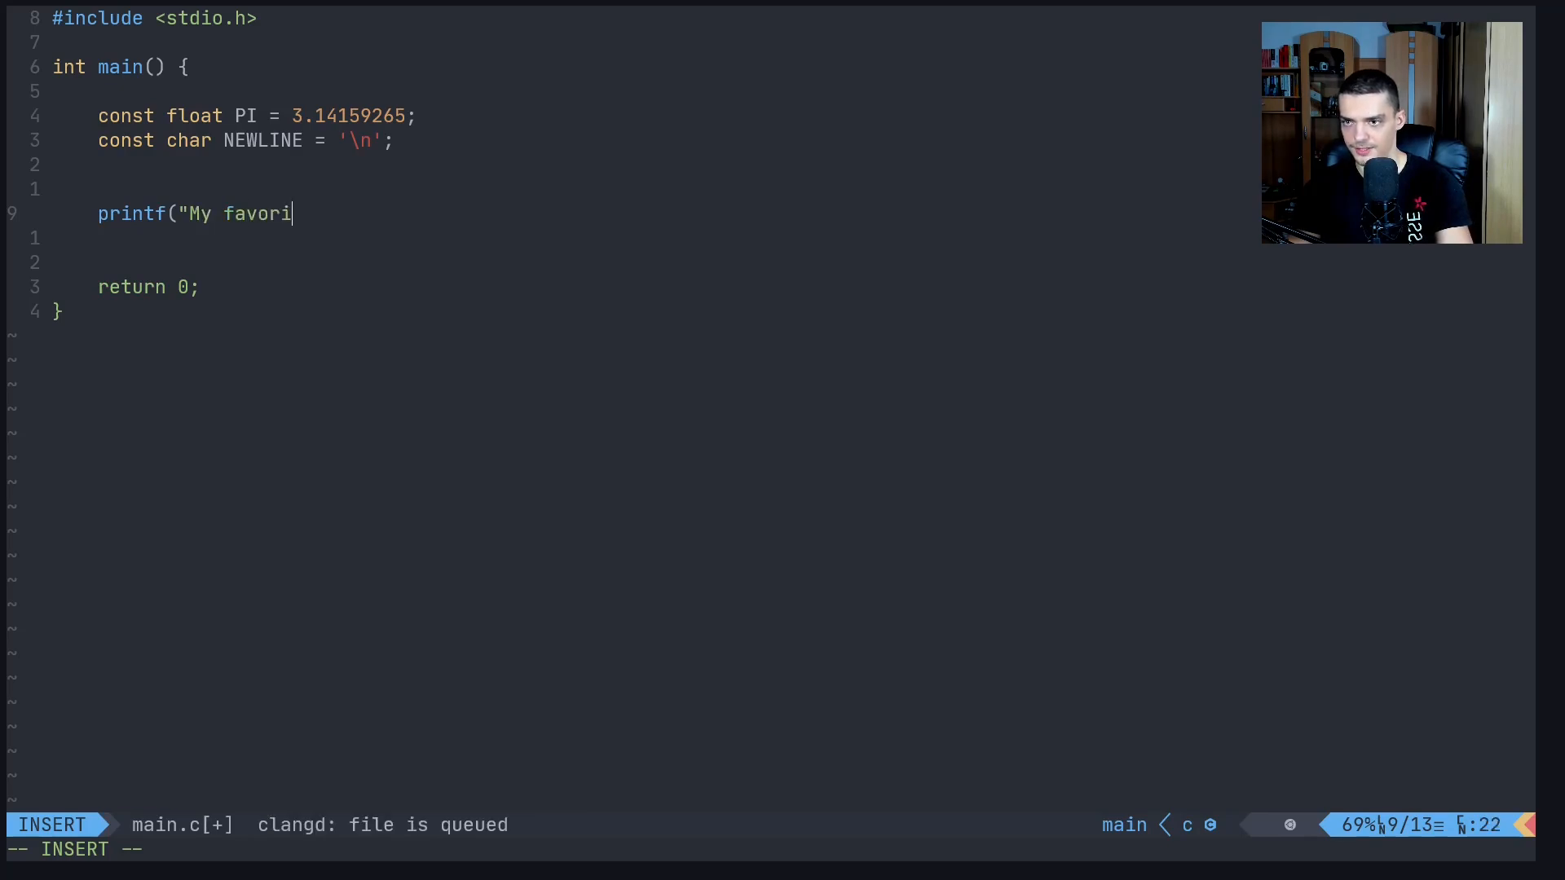
text(te number is)
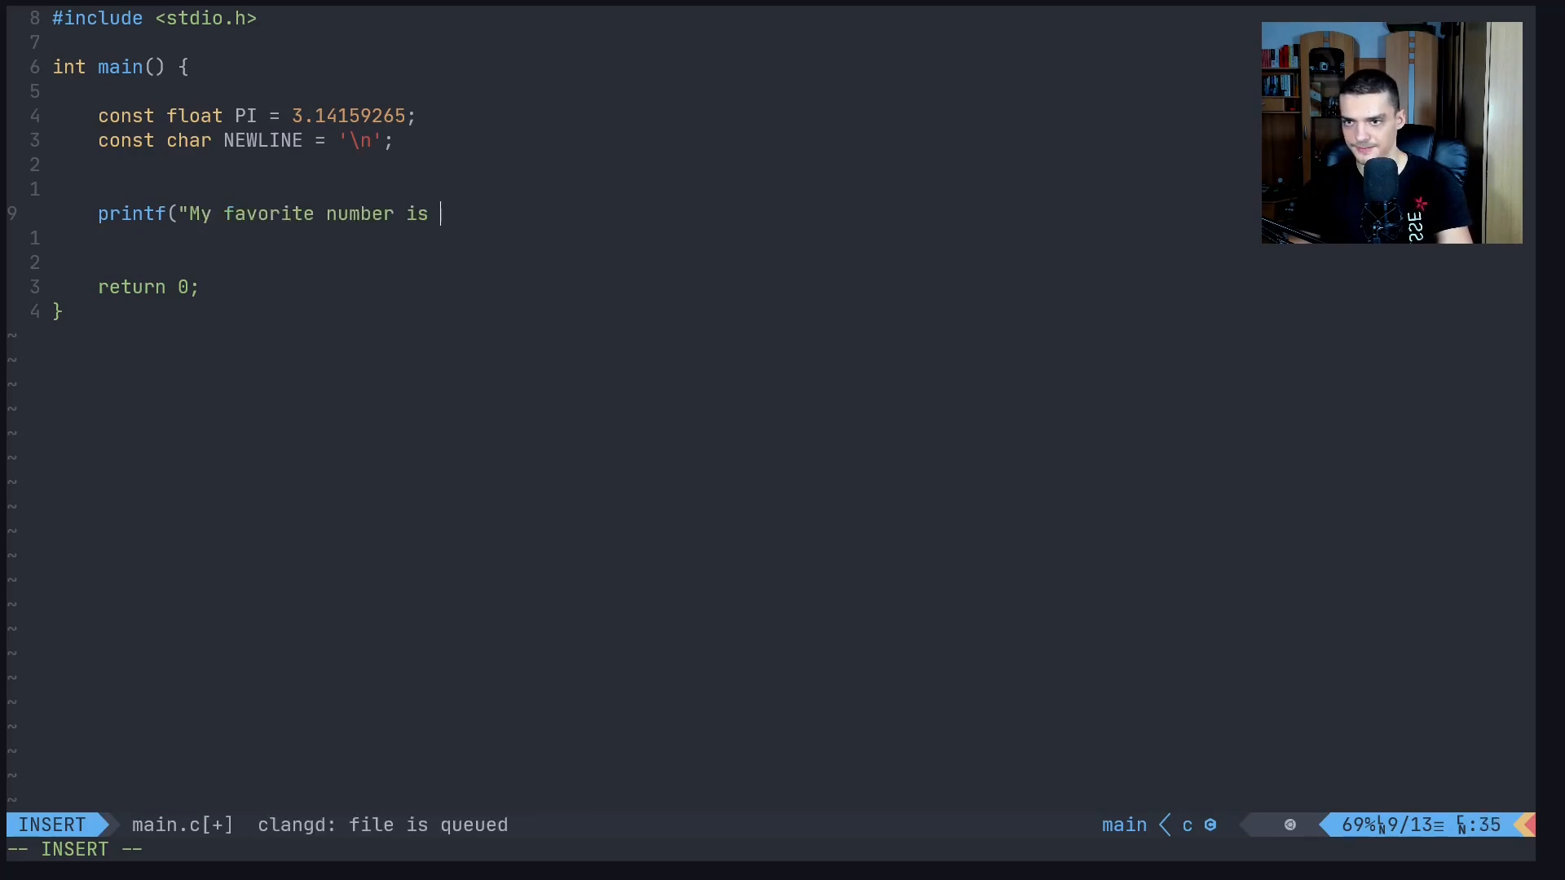
text(%f)
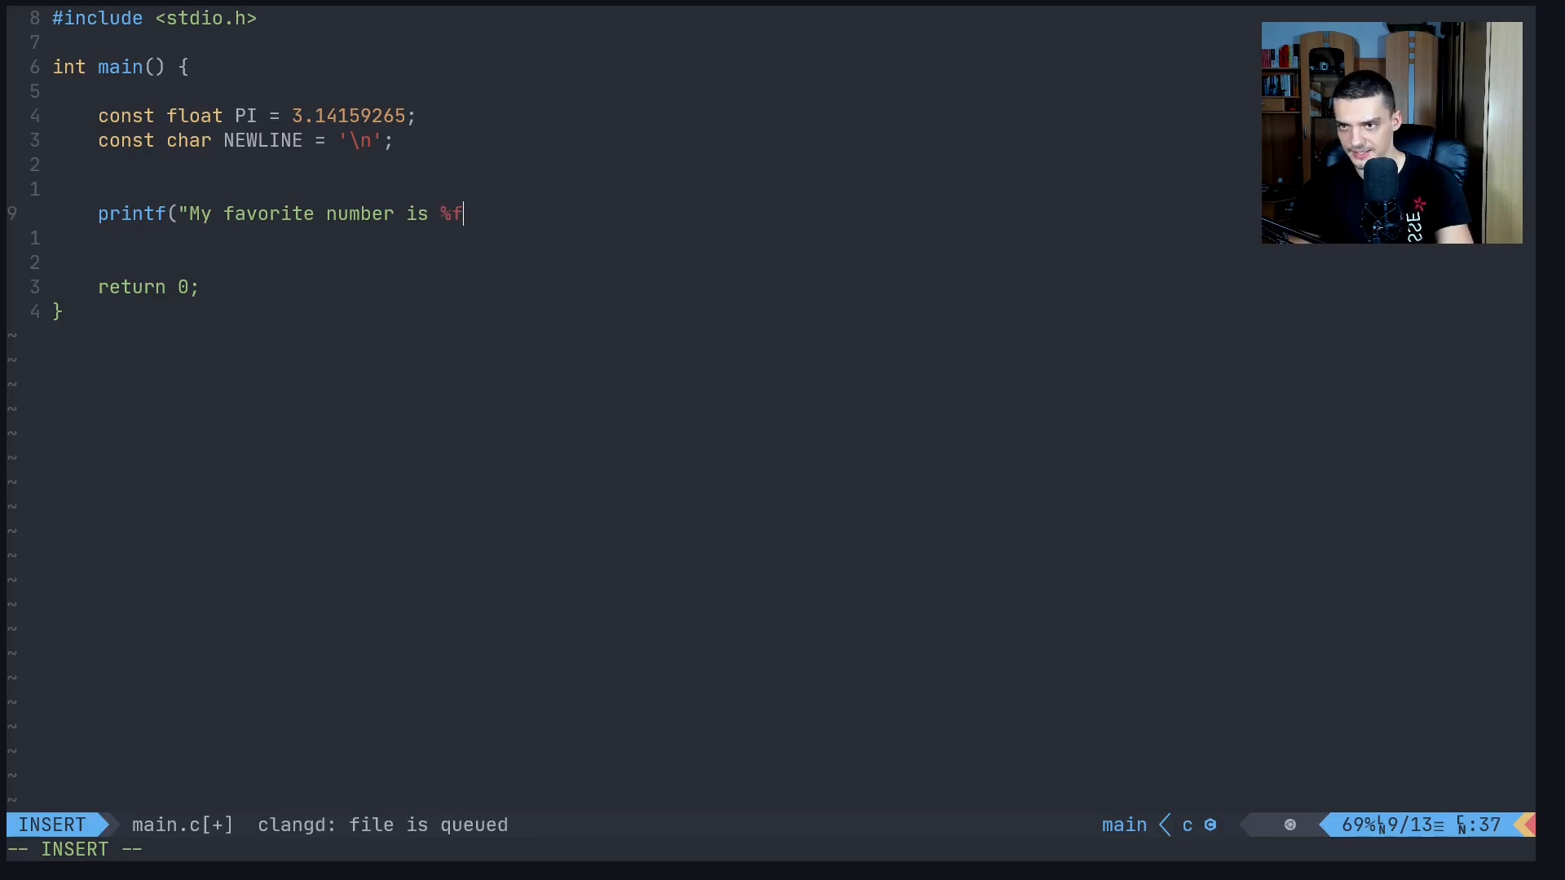
key(BackSpace)
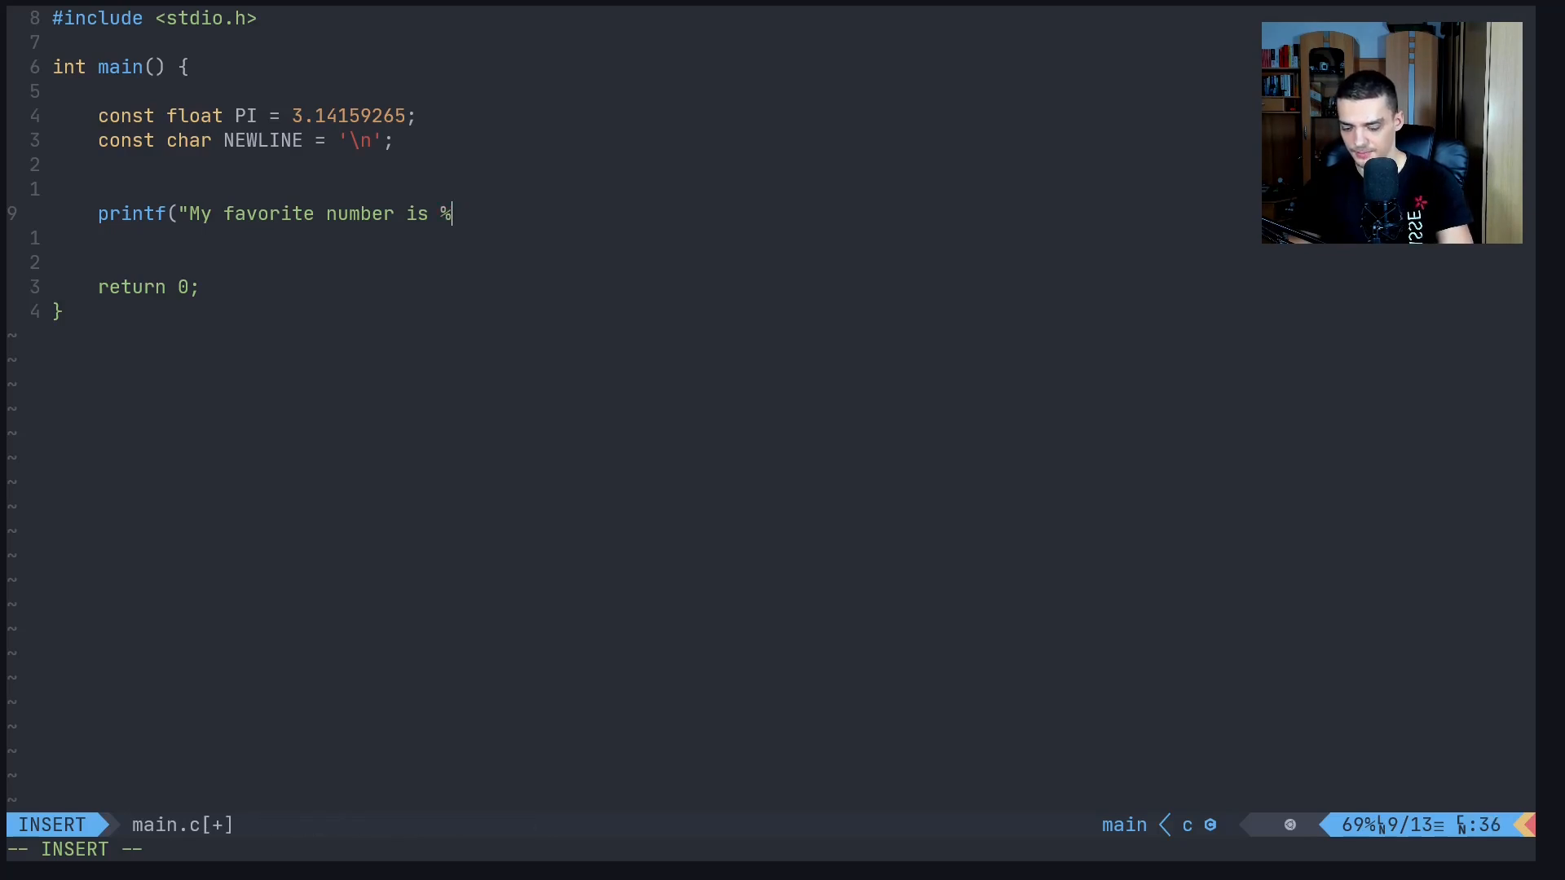
text(.)
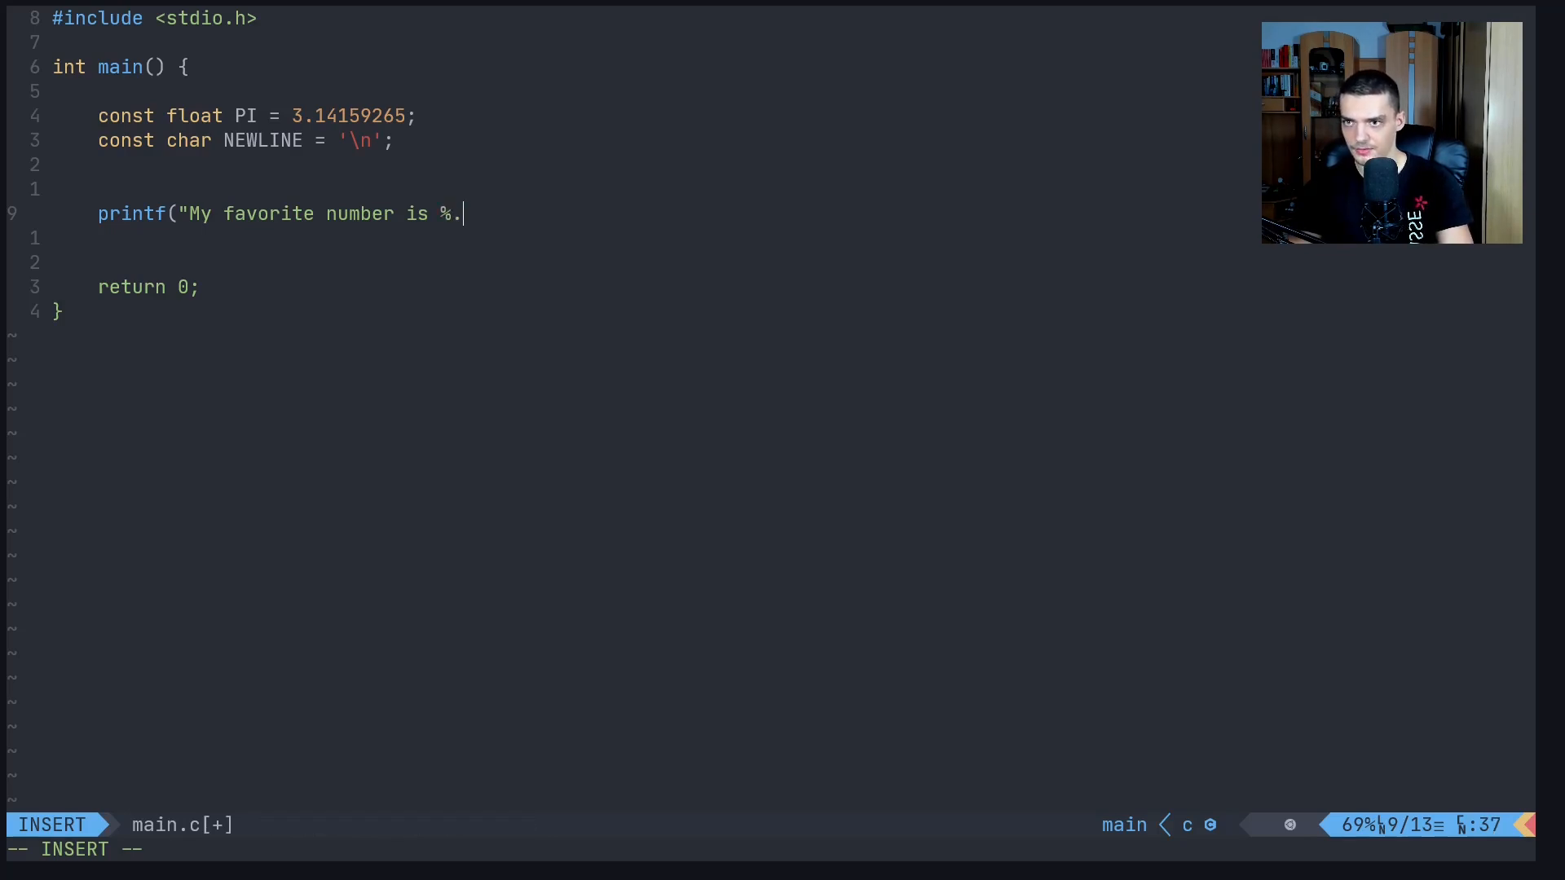
text(5f)
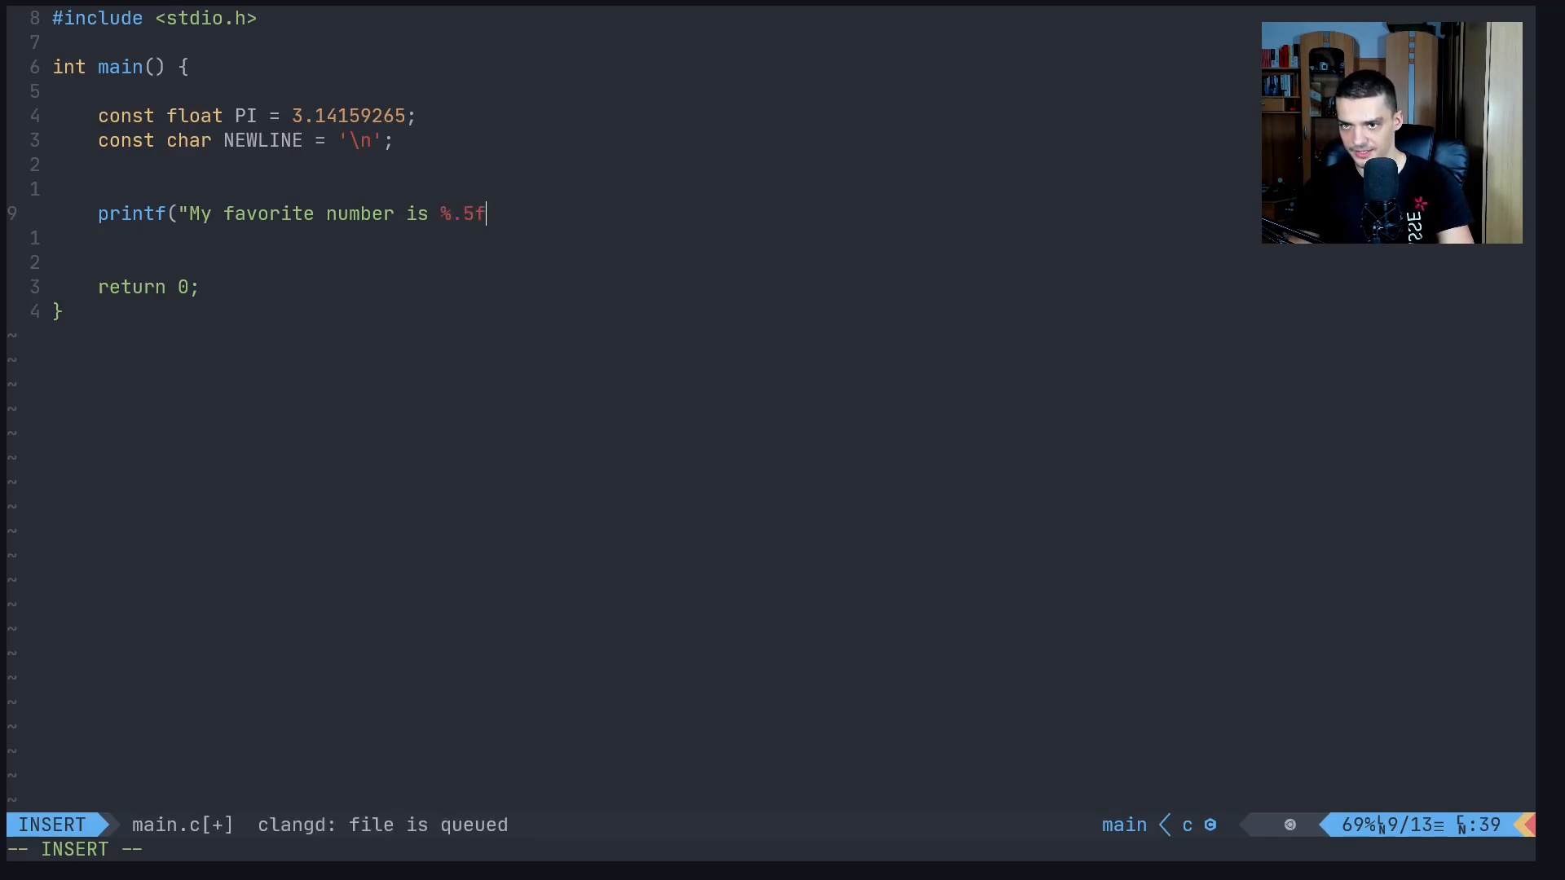
text(%)
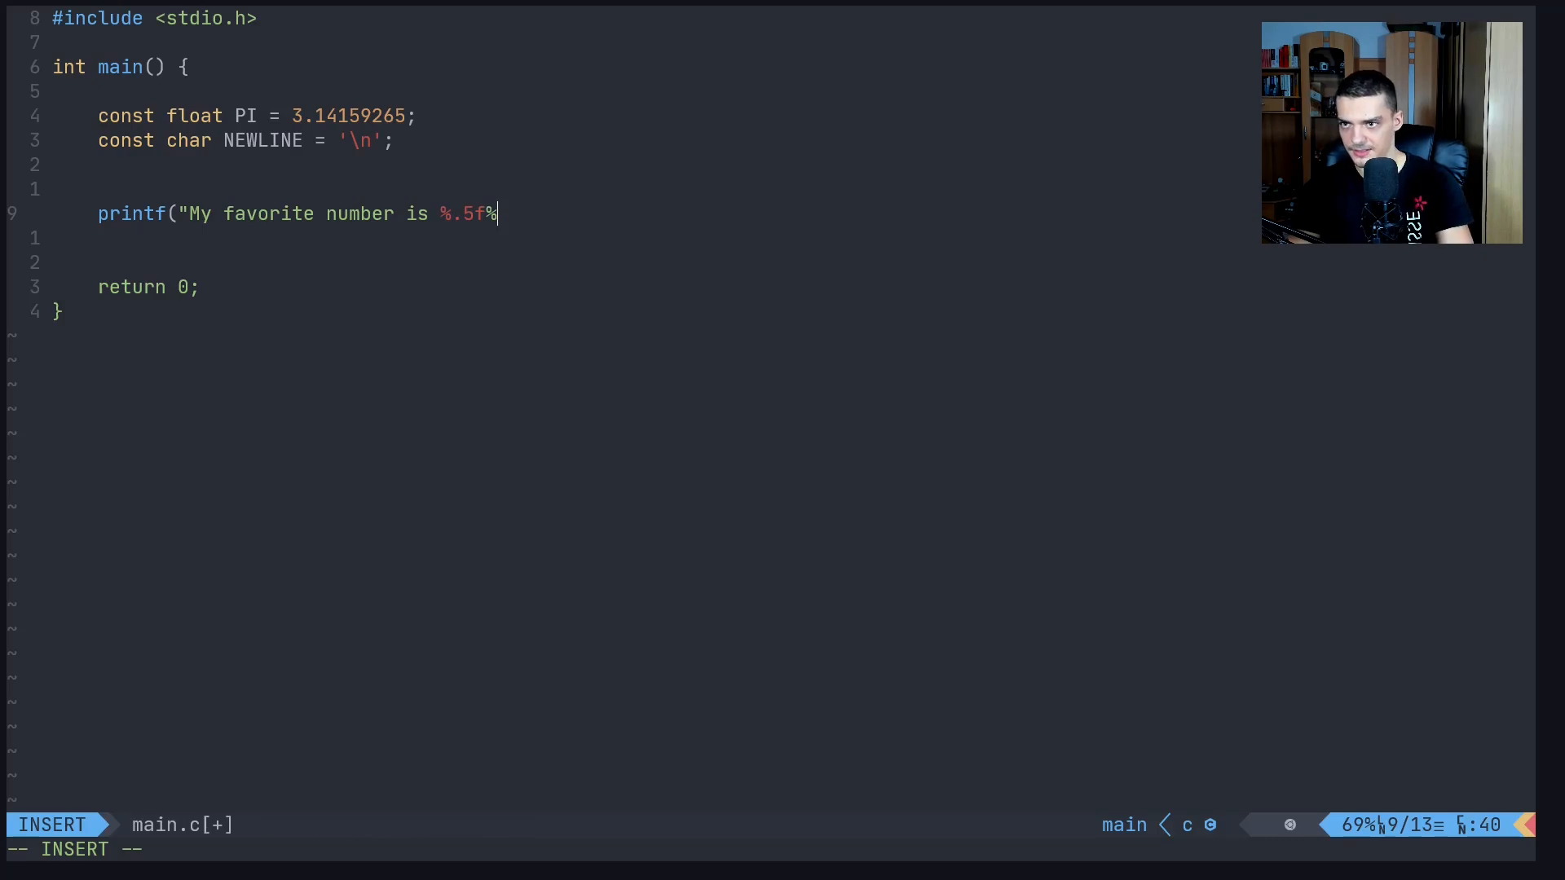
text(c", P)
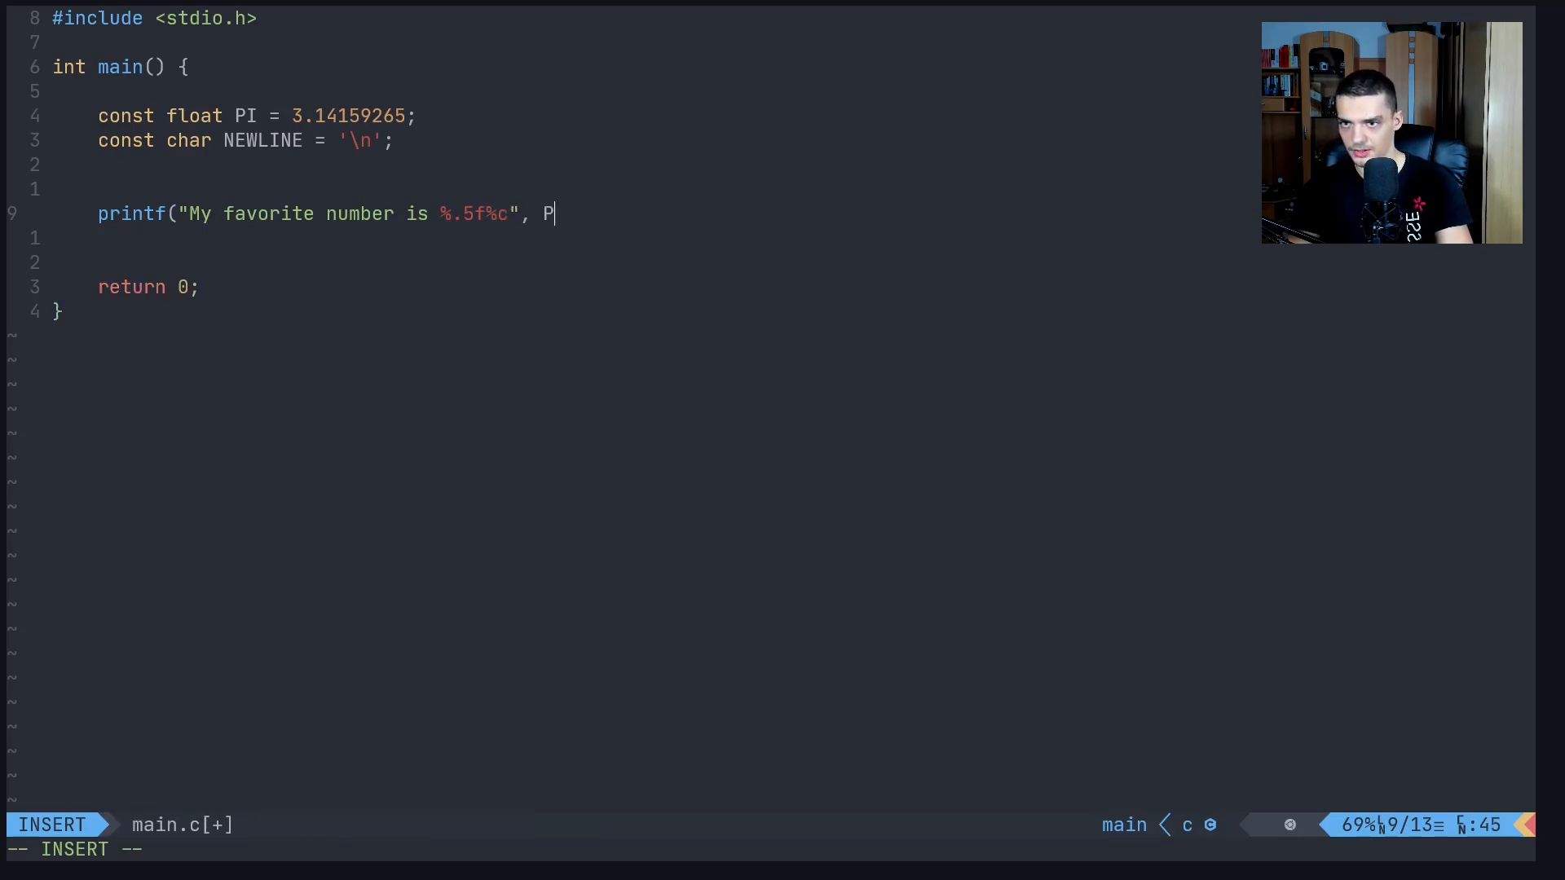
text(I, NEWLINE);)
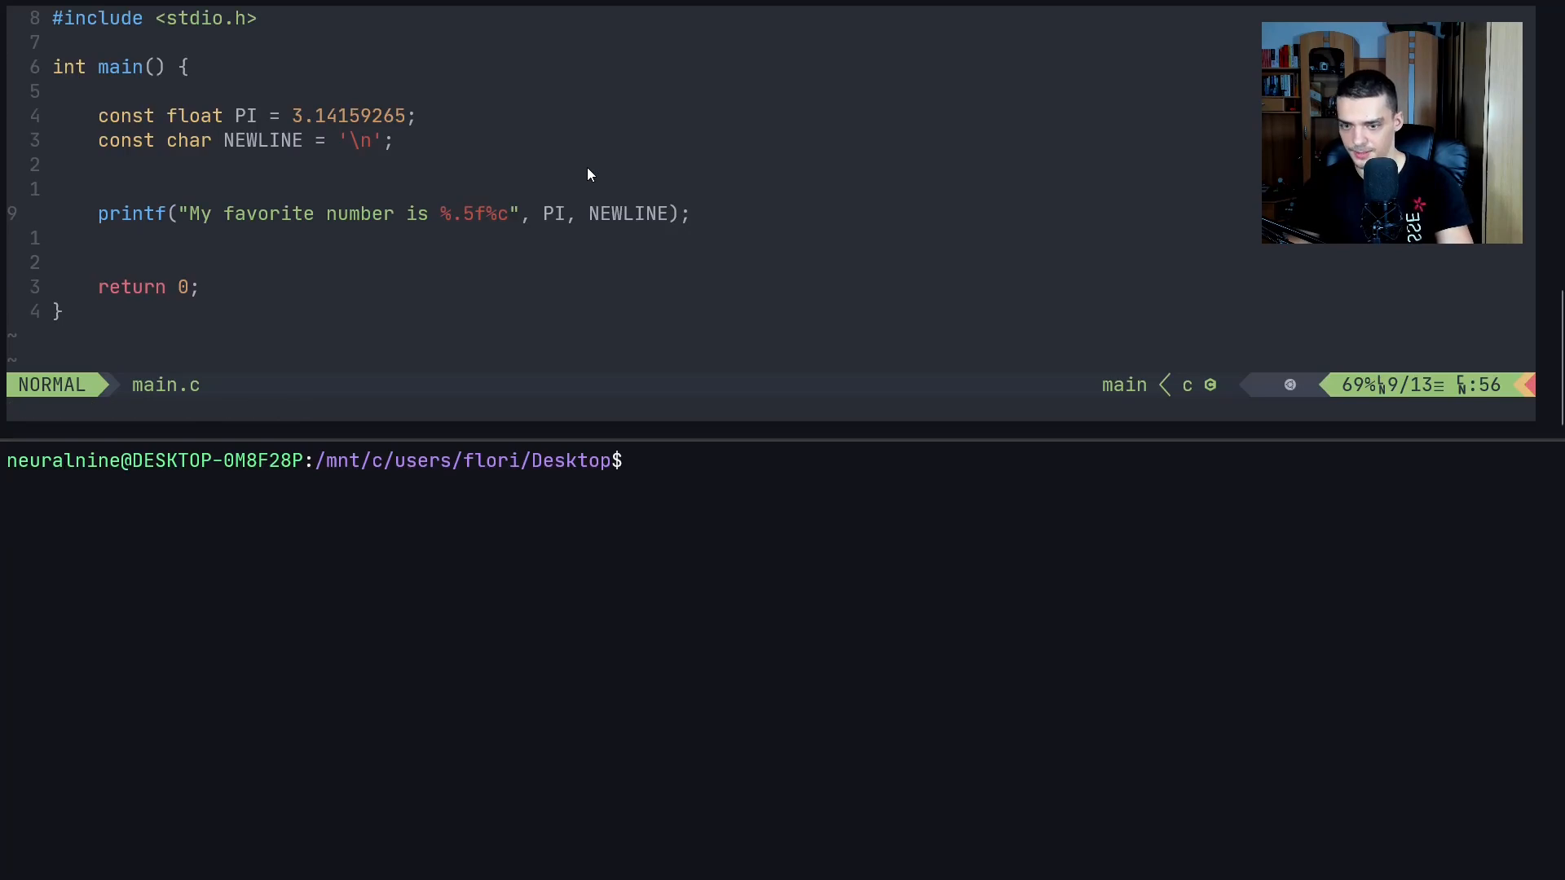
Compile main.c with gcc into main and run ./main
text(gcc main.c -o)
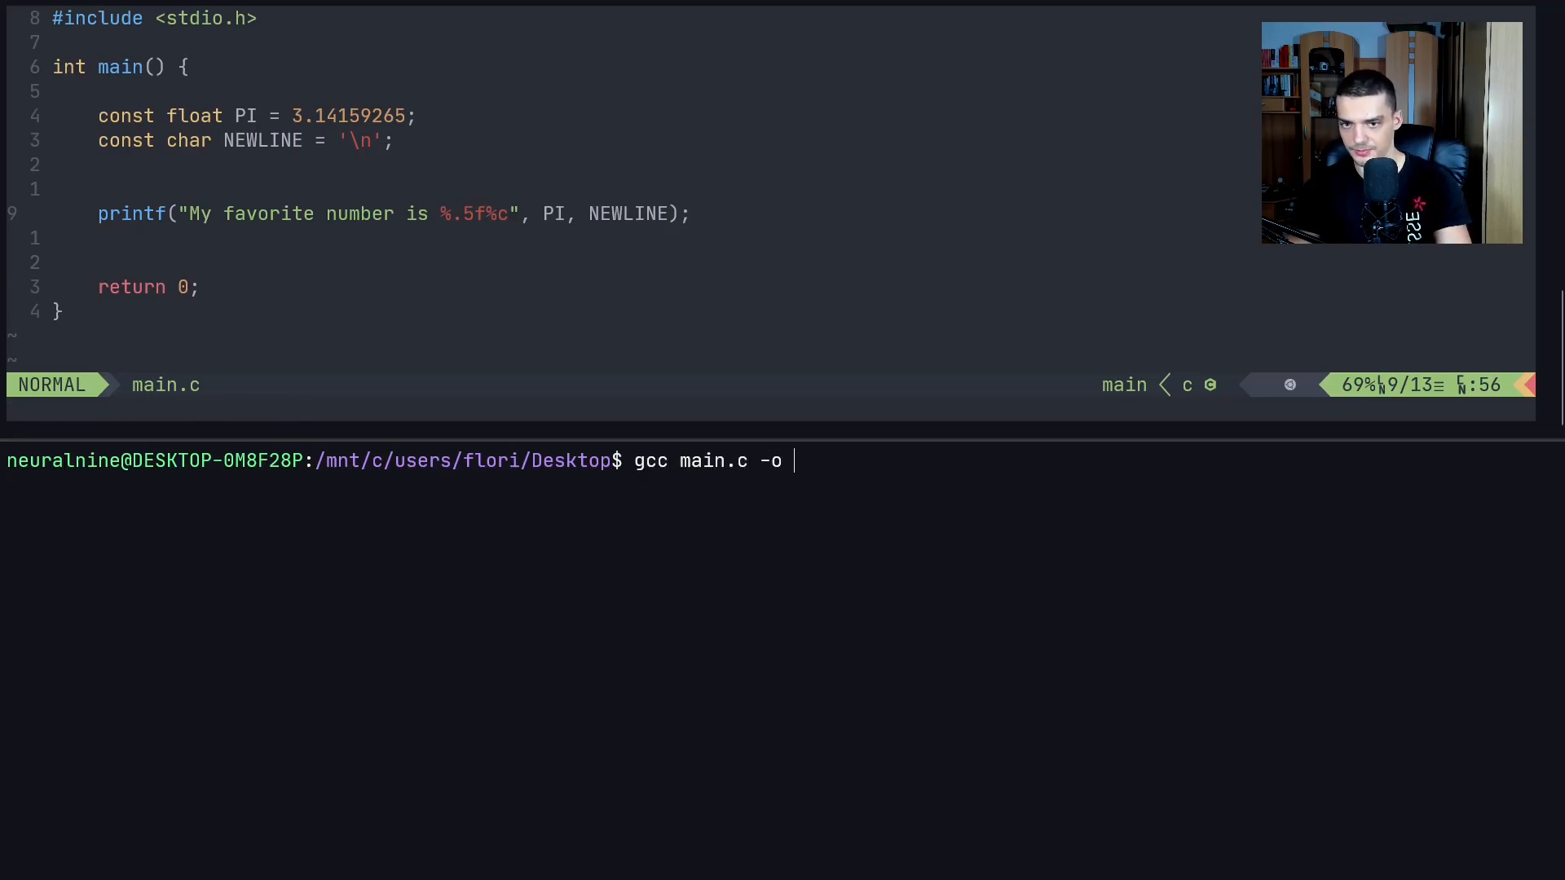
text(main)
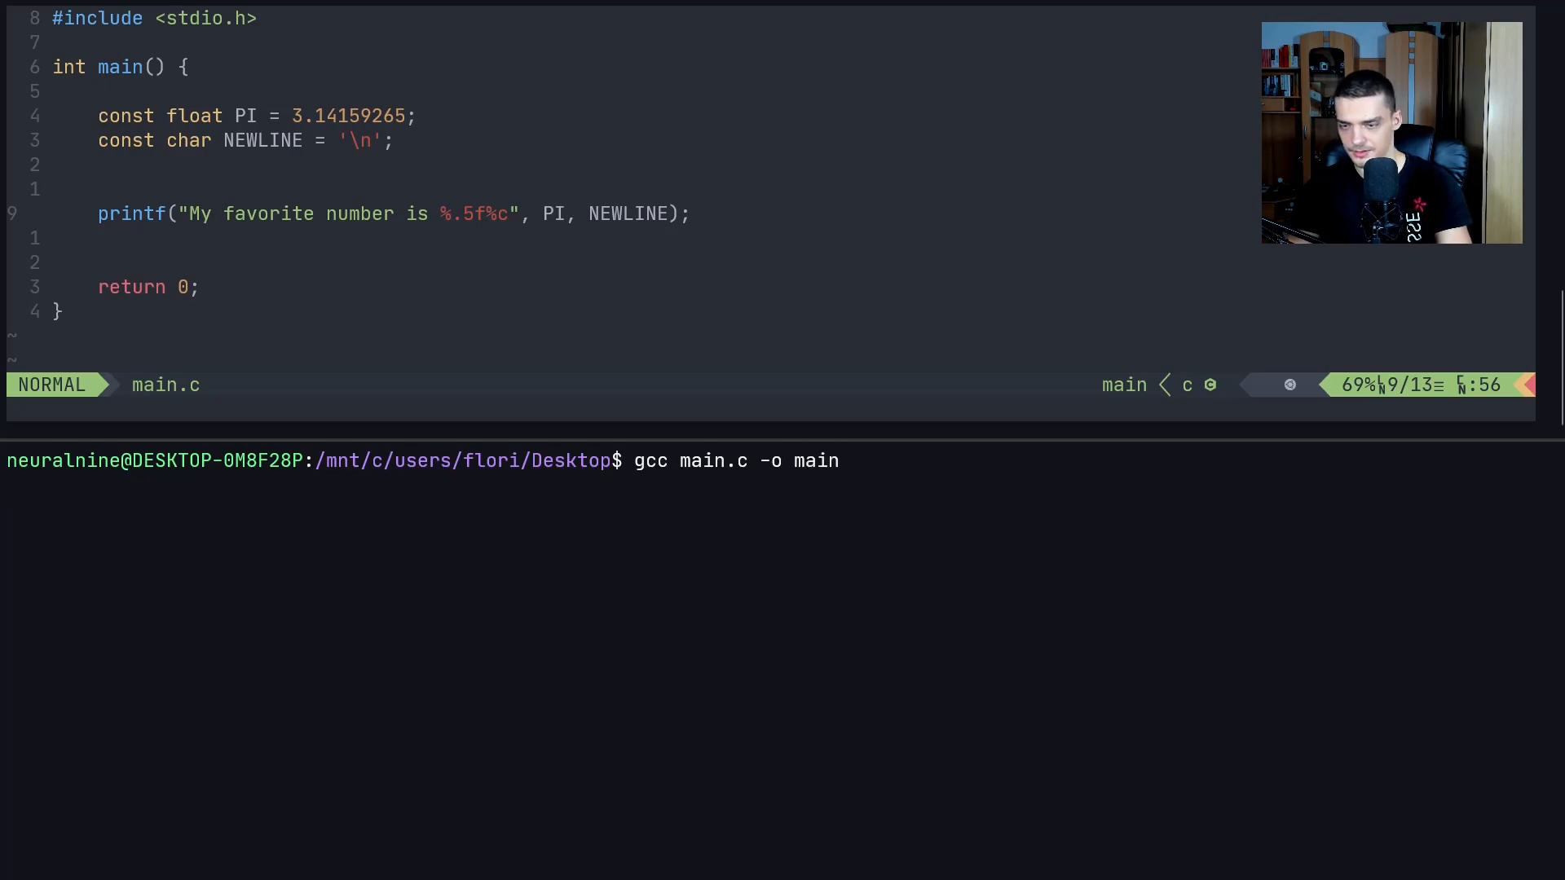
text(./main)
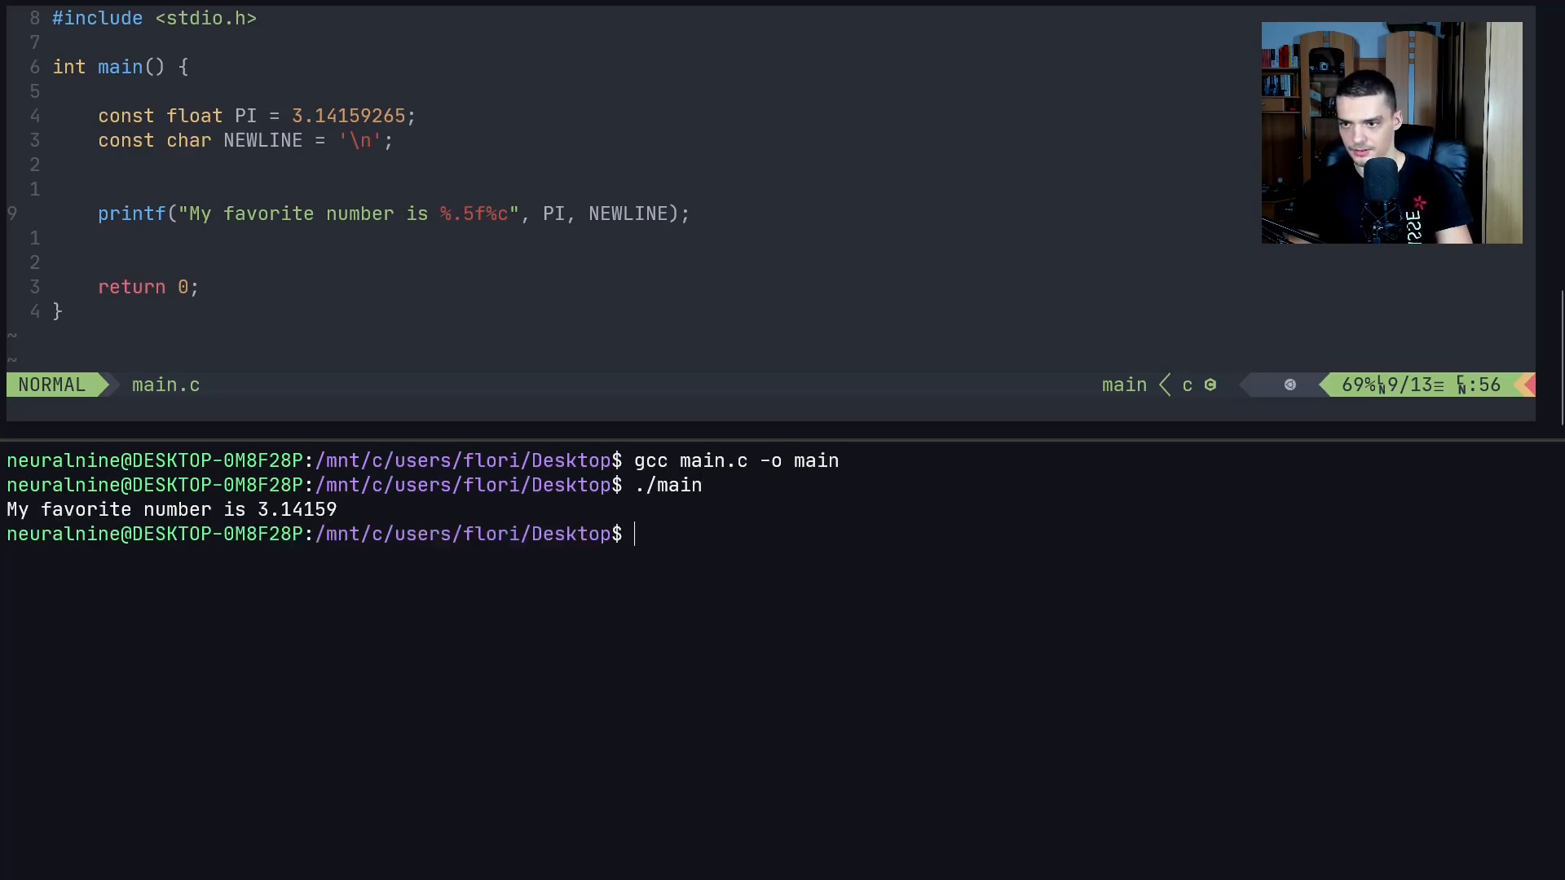
mouse_move(357, 246)
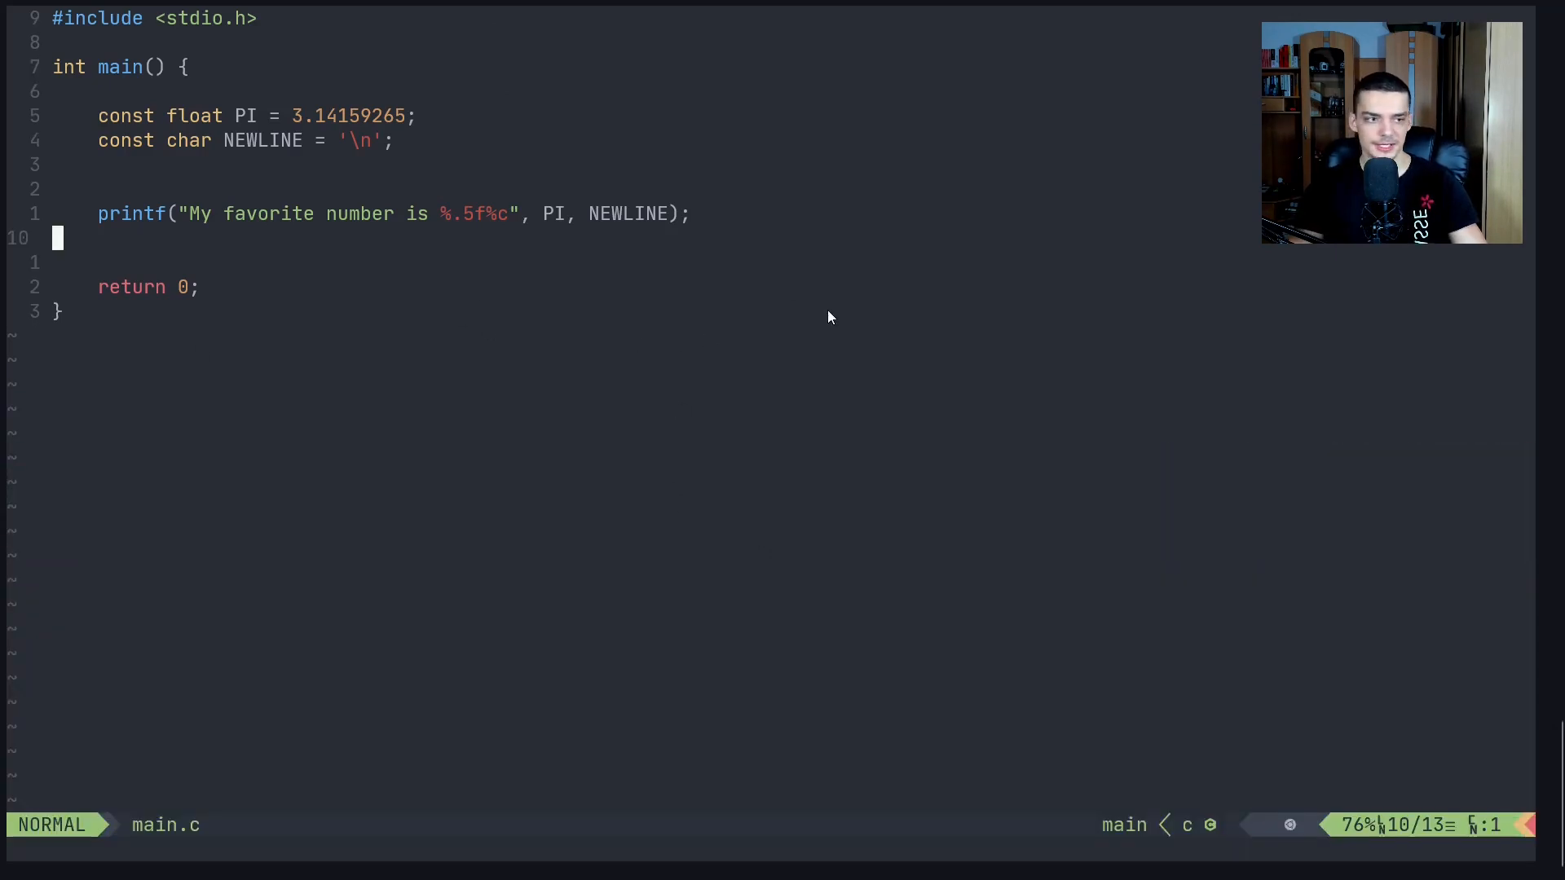
mouse_move(610, 371)
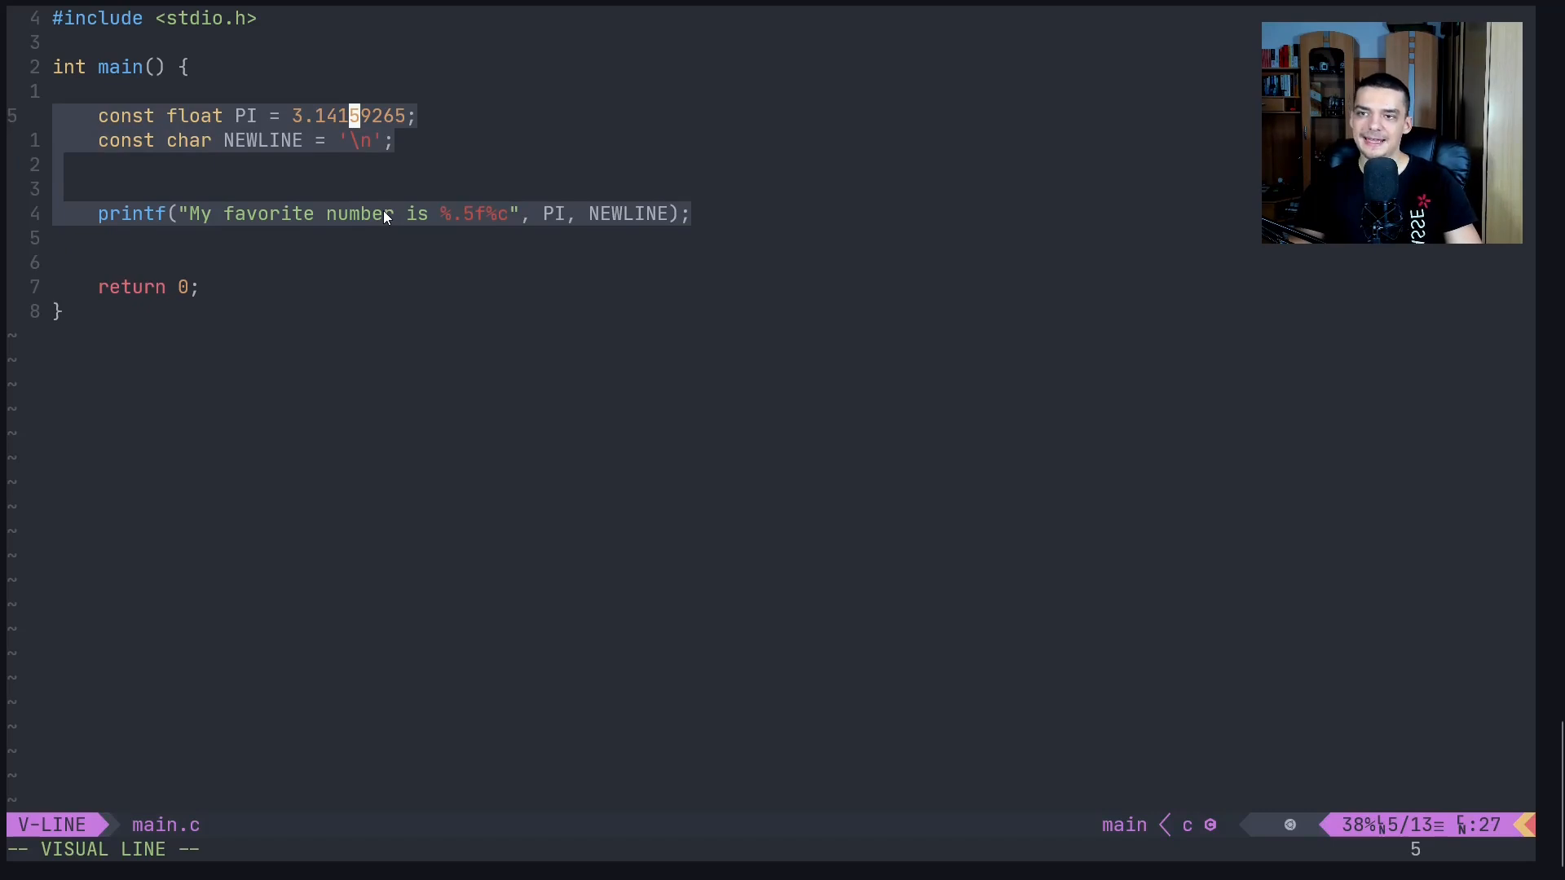
Delete the PI, NEWLINE and printf lines and start an empty printf(""); call
key(d)
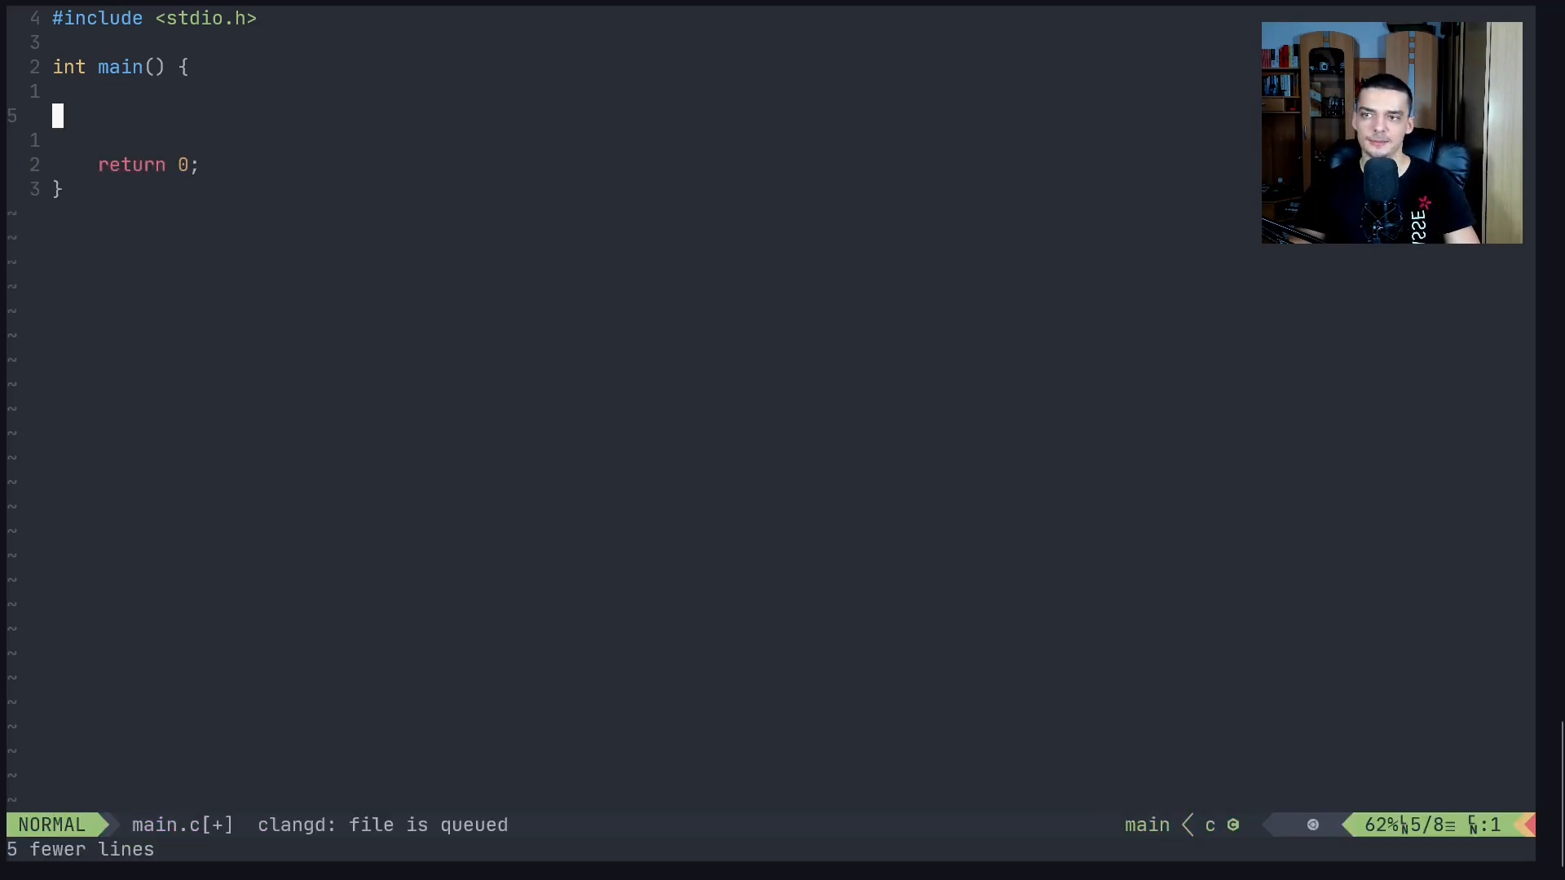
key(i)
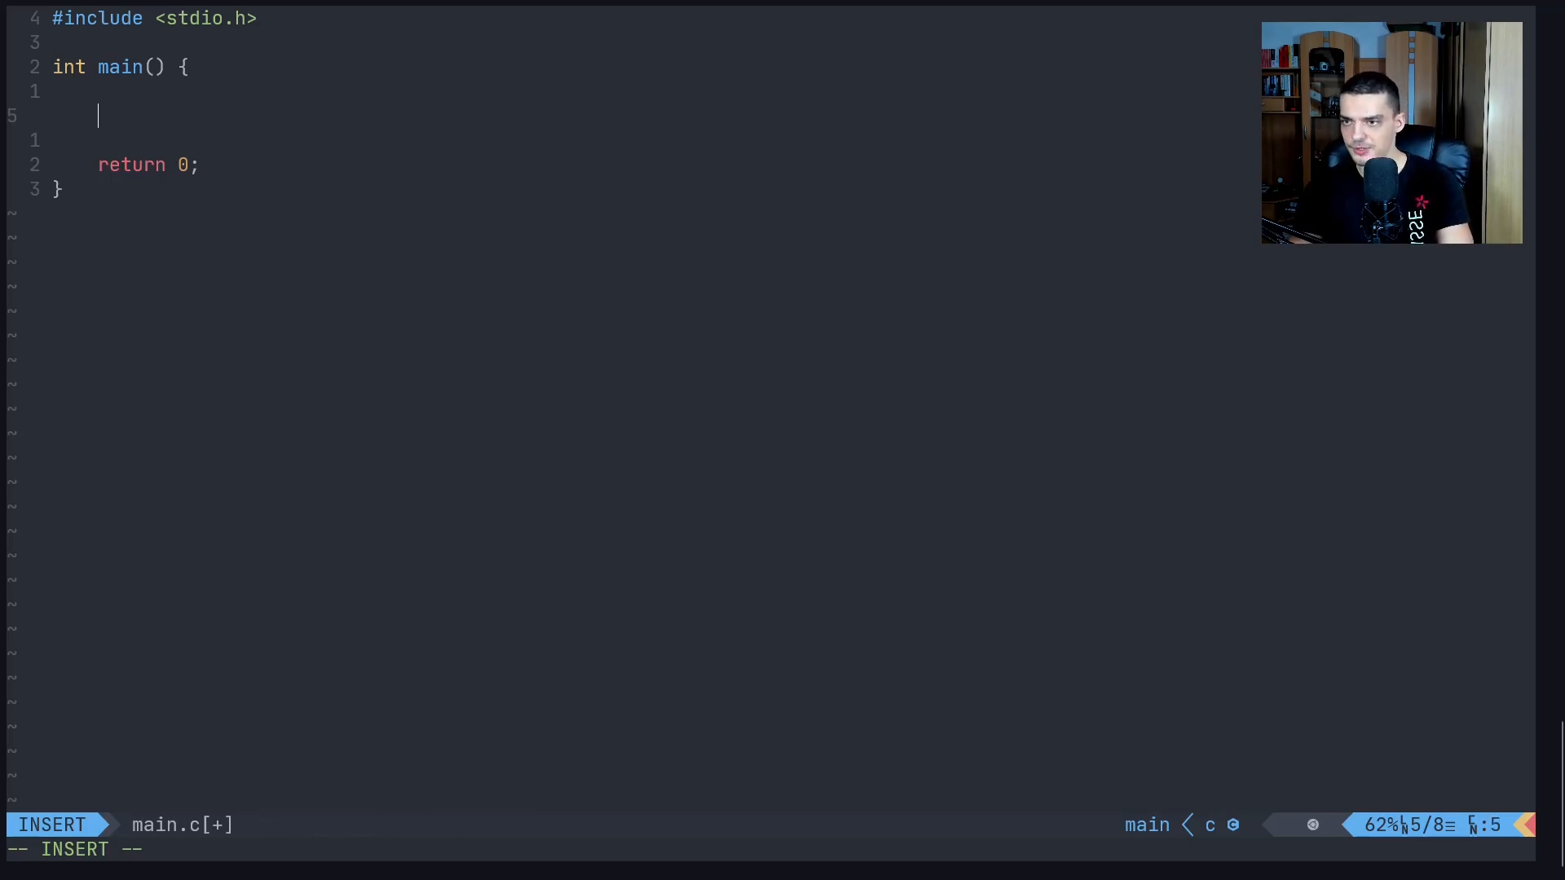
text(prin)
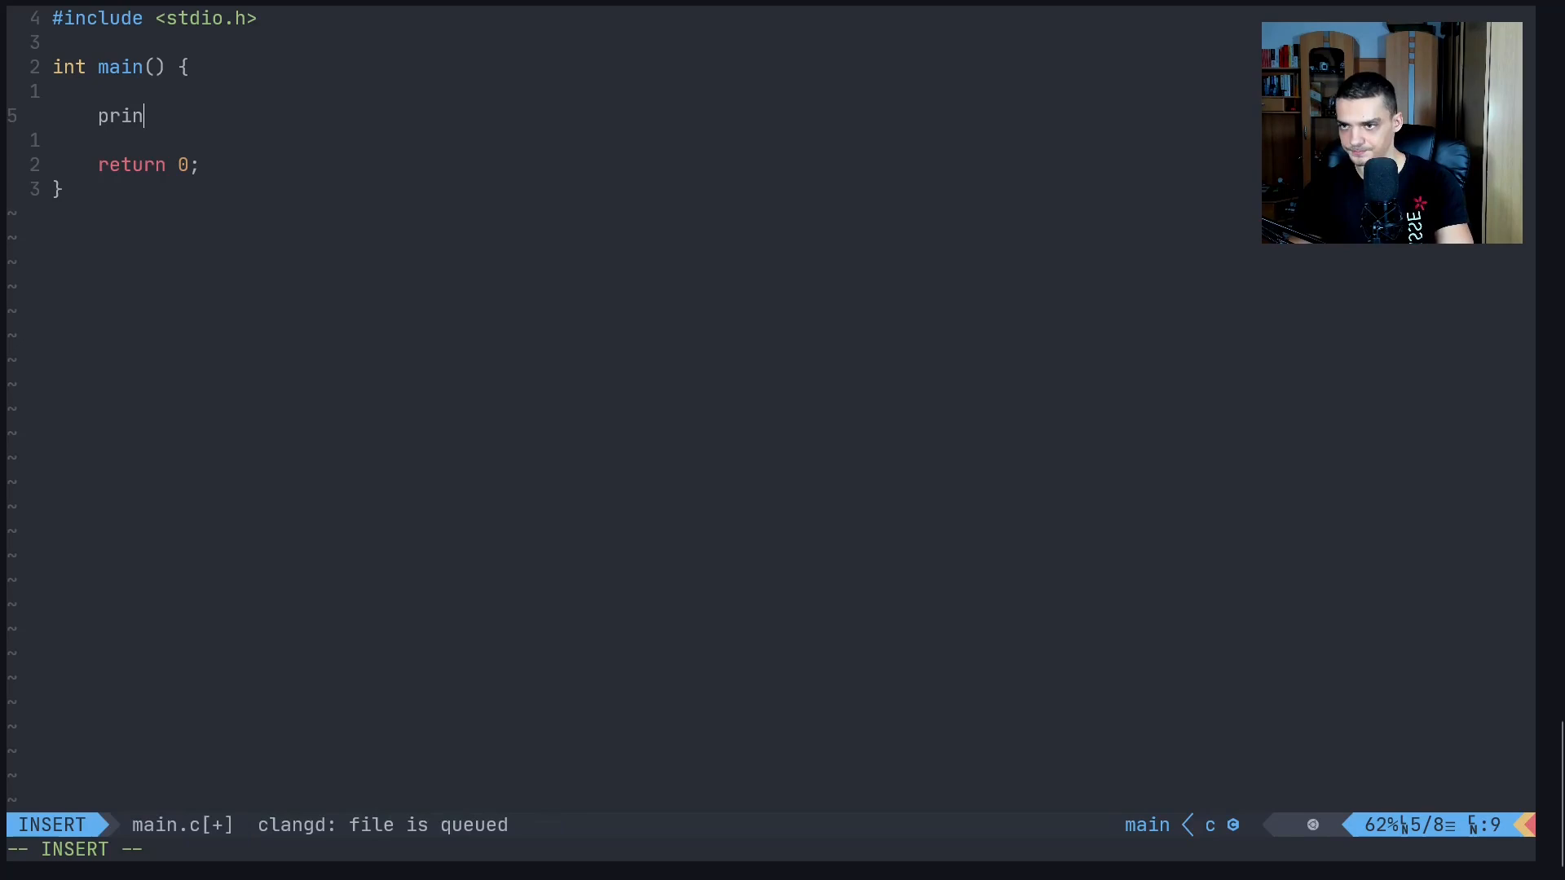
text(tf(""))
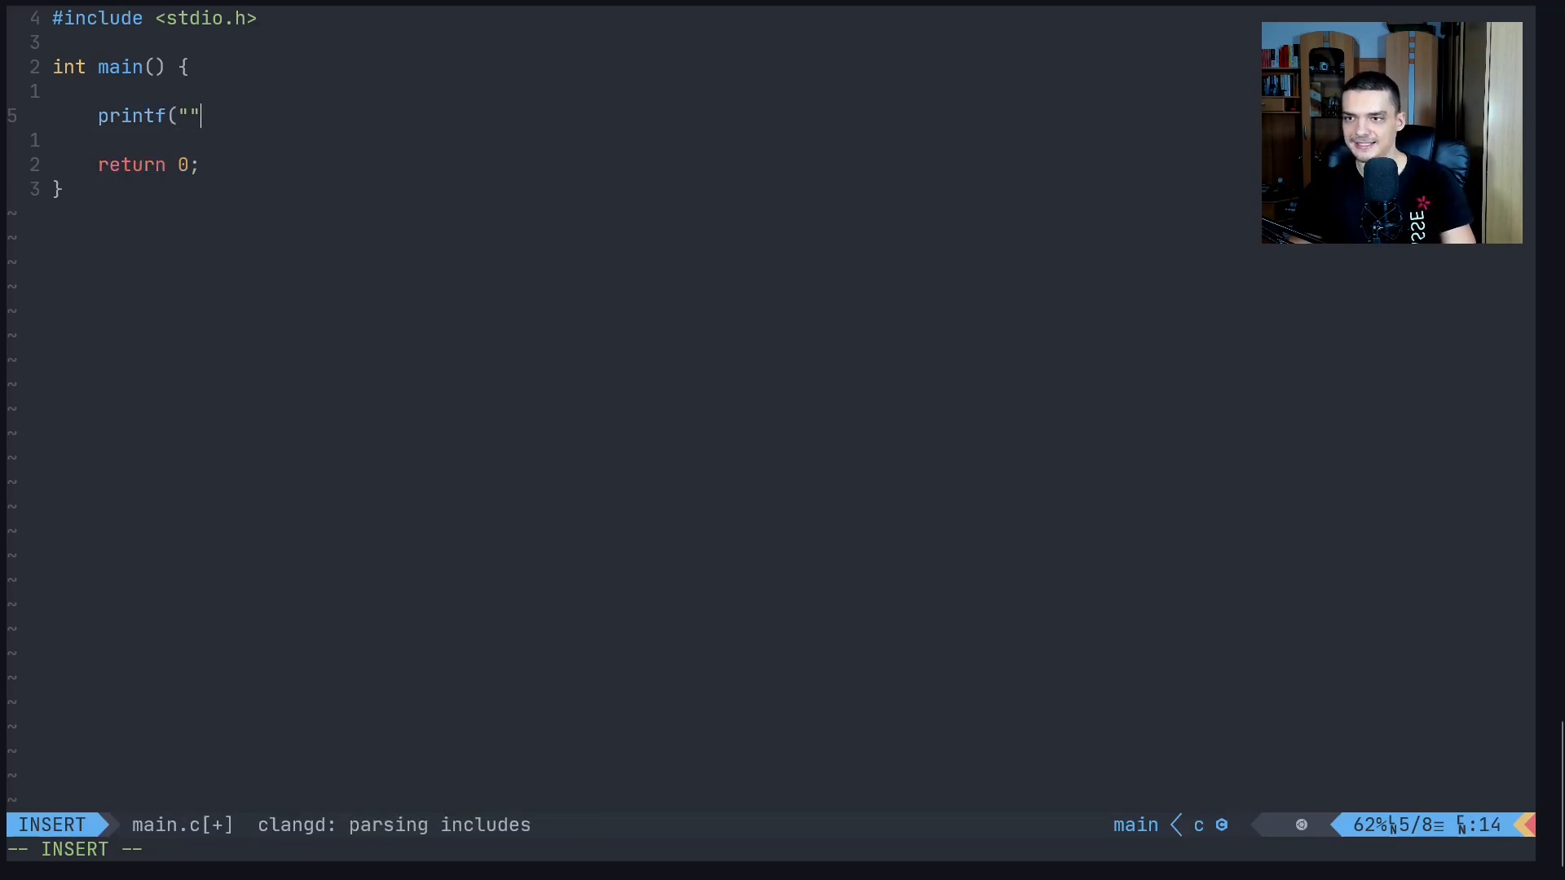
text();)
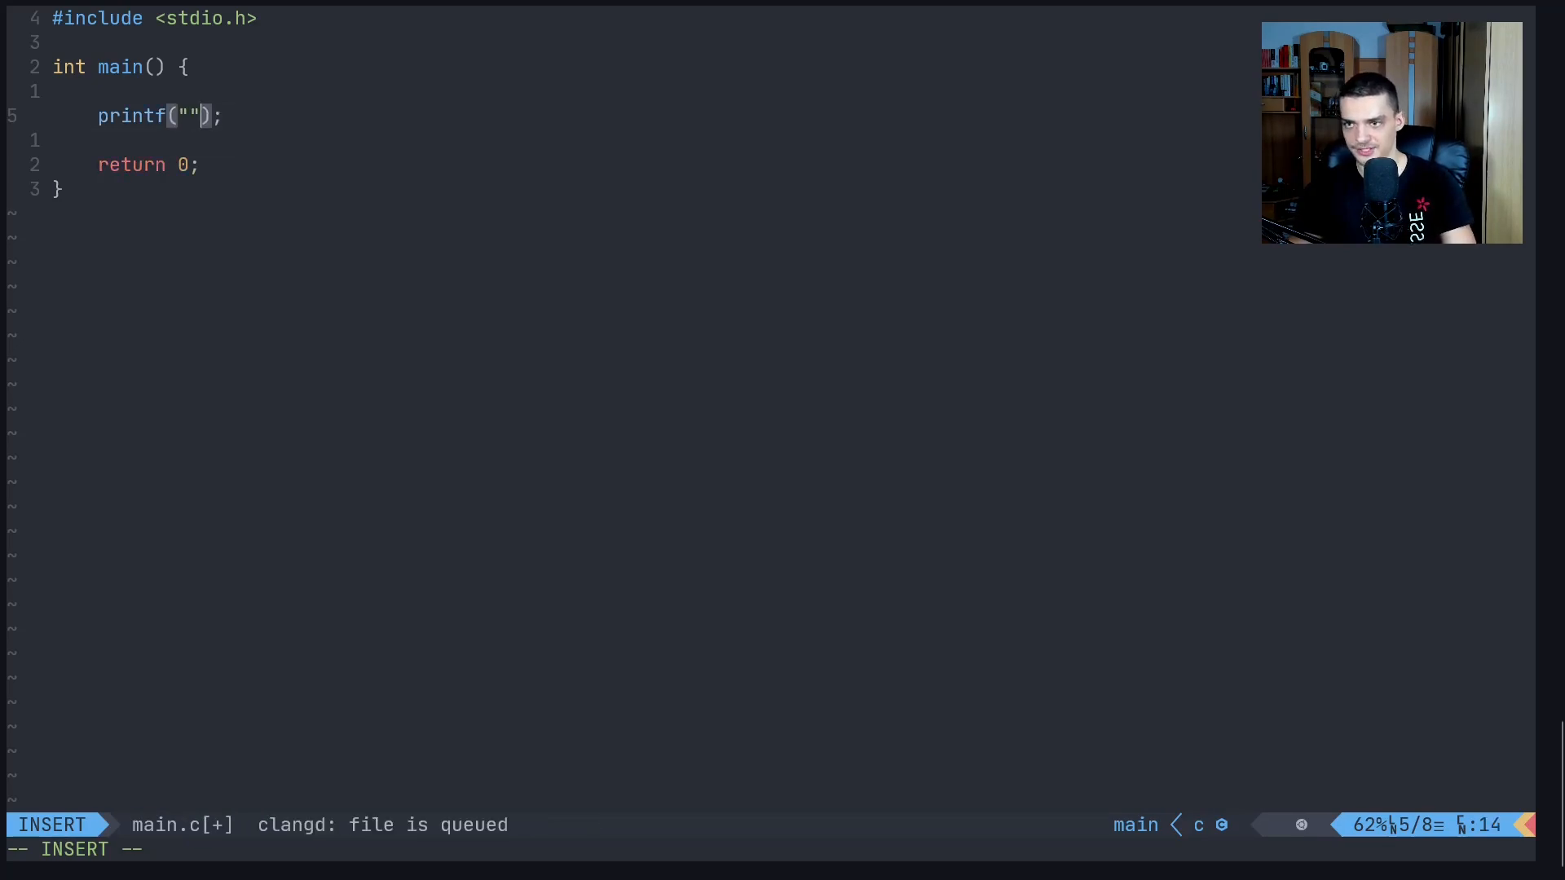
Fill the call to read printf("%s", "Hello World\n");
key(Left)
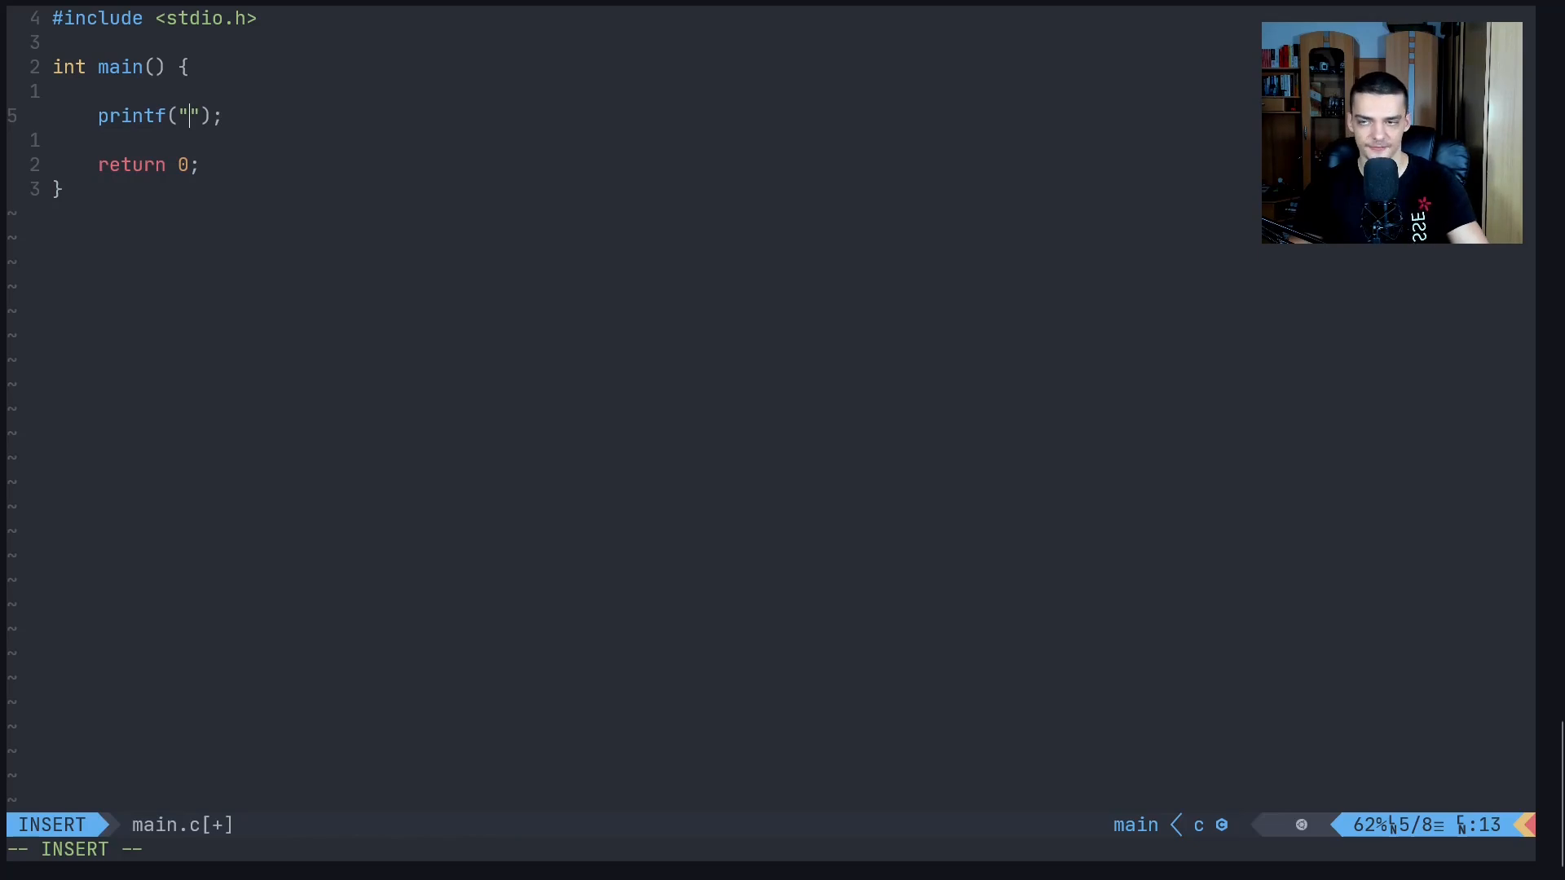
text(Hello World)
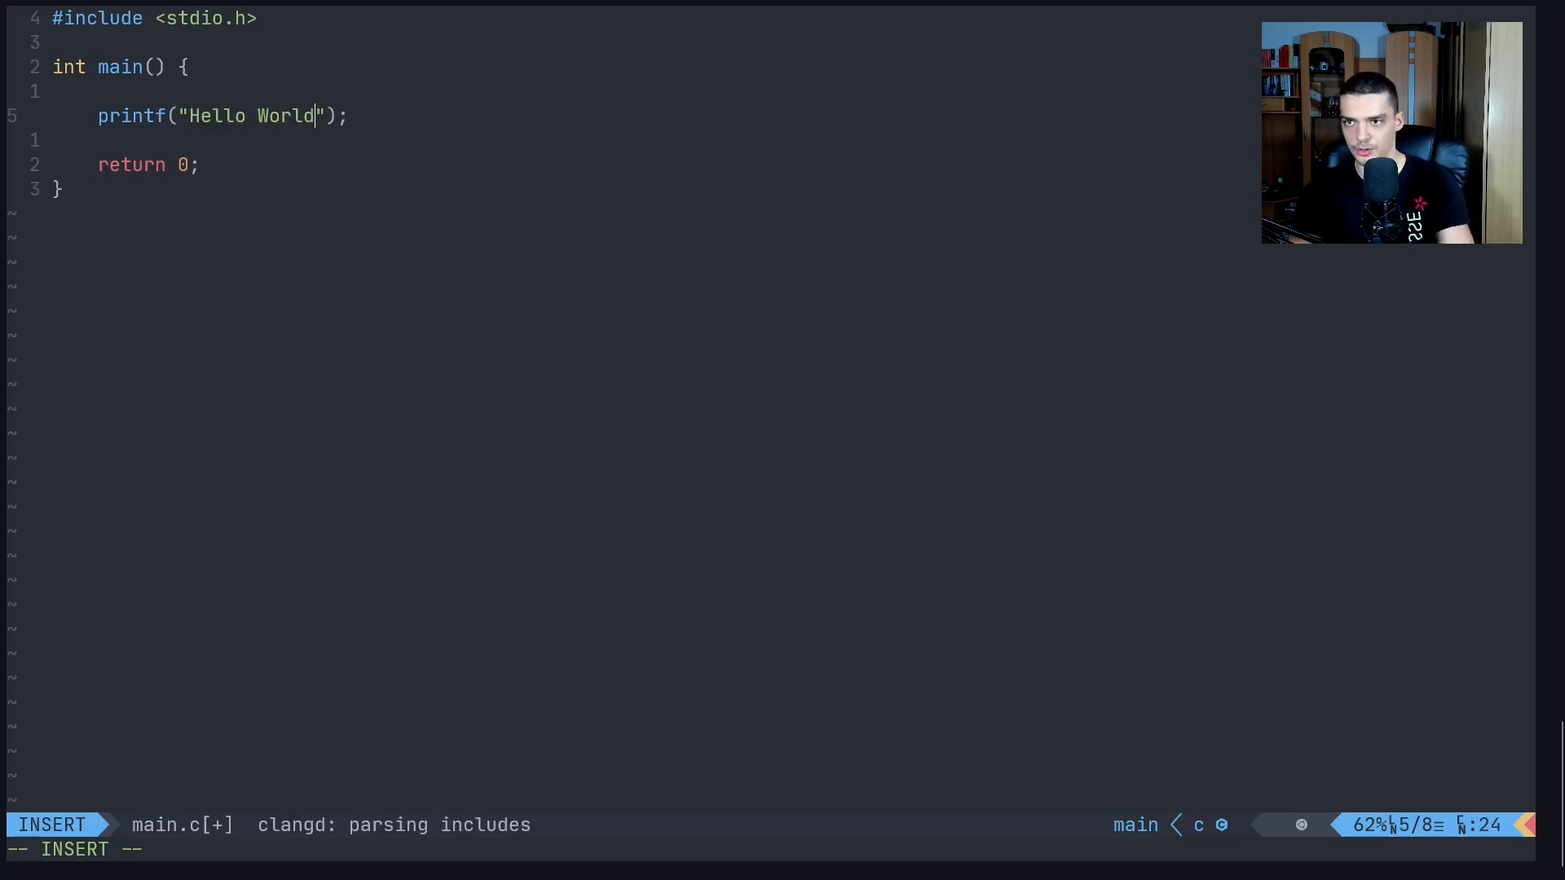
key(BackSpace)
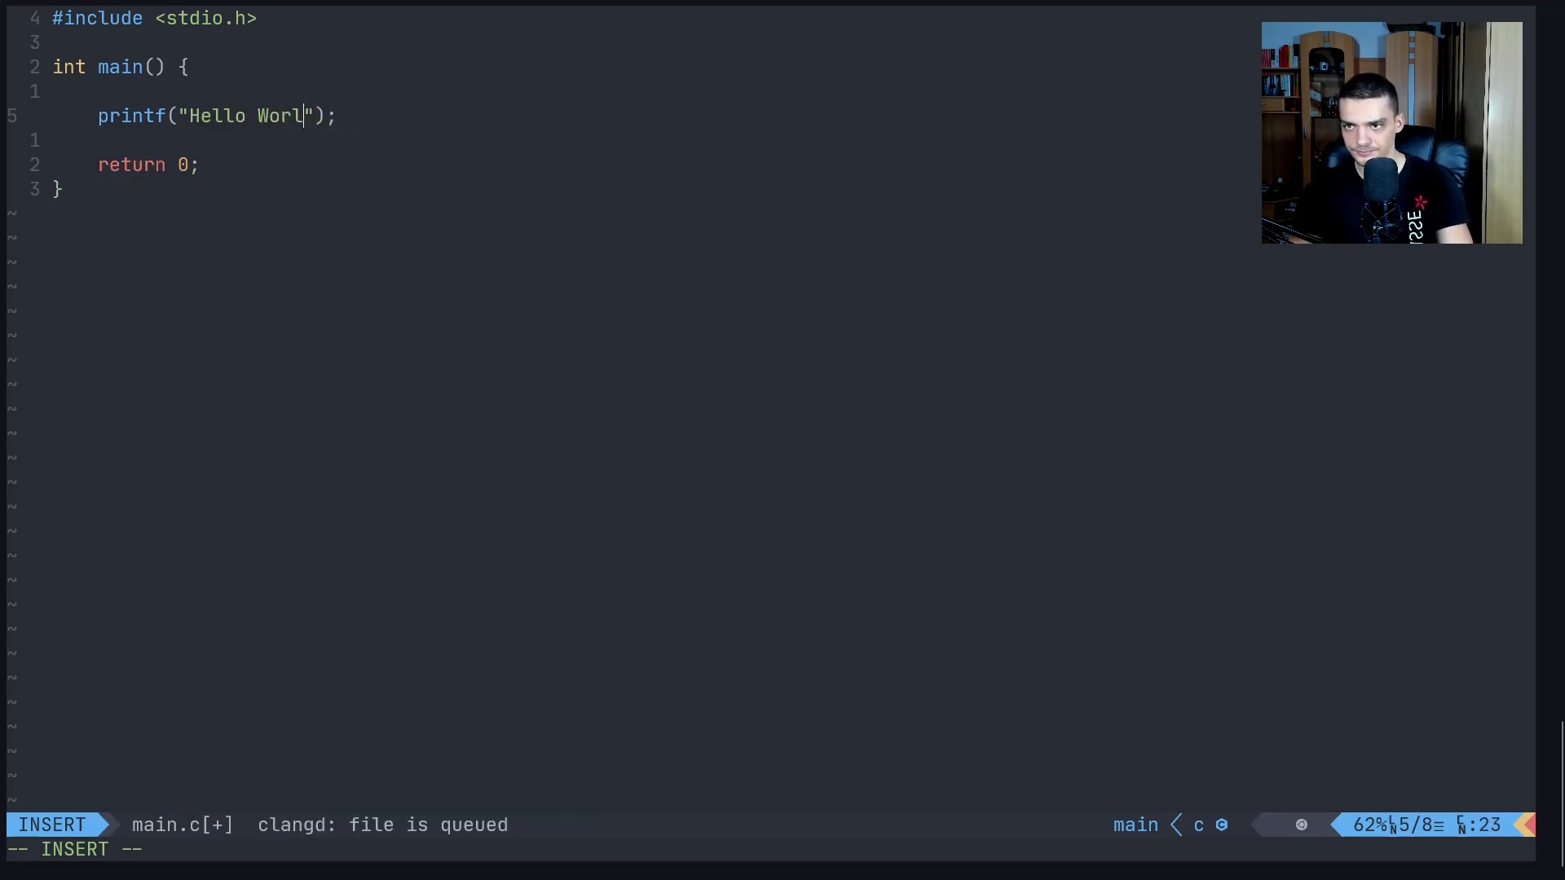
text(%s",)
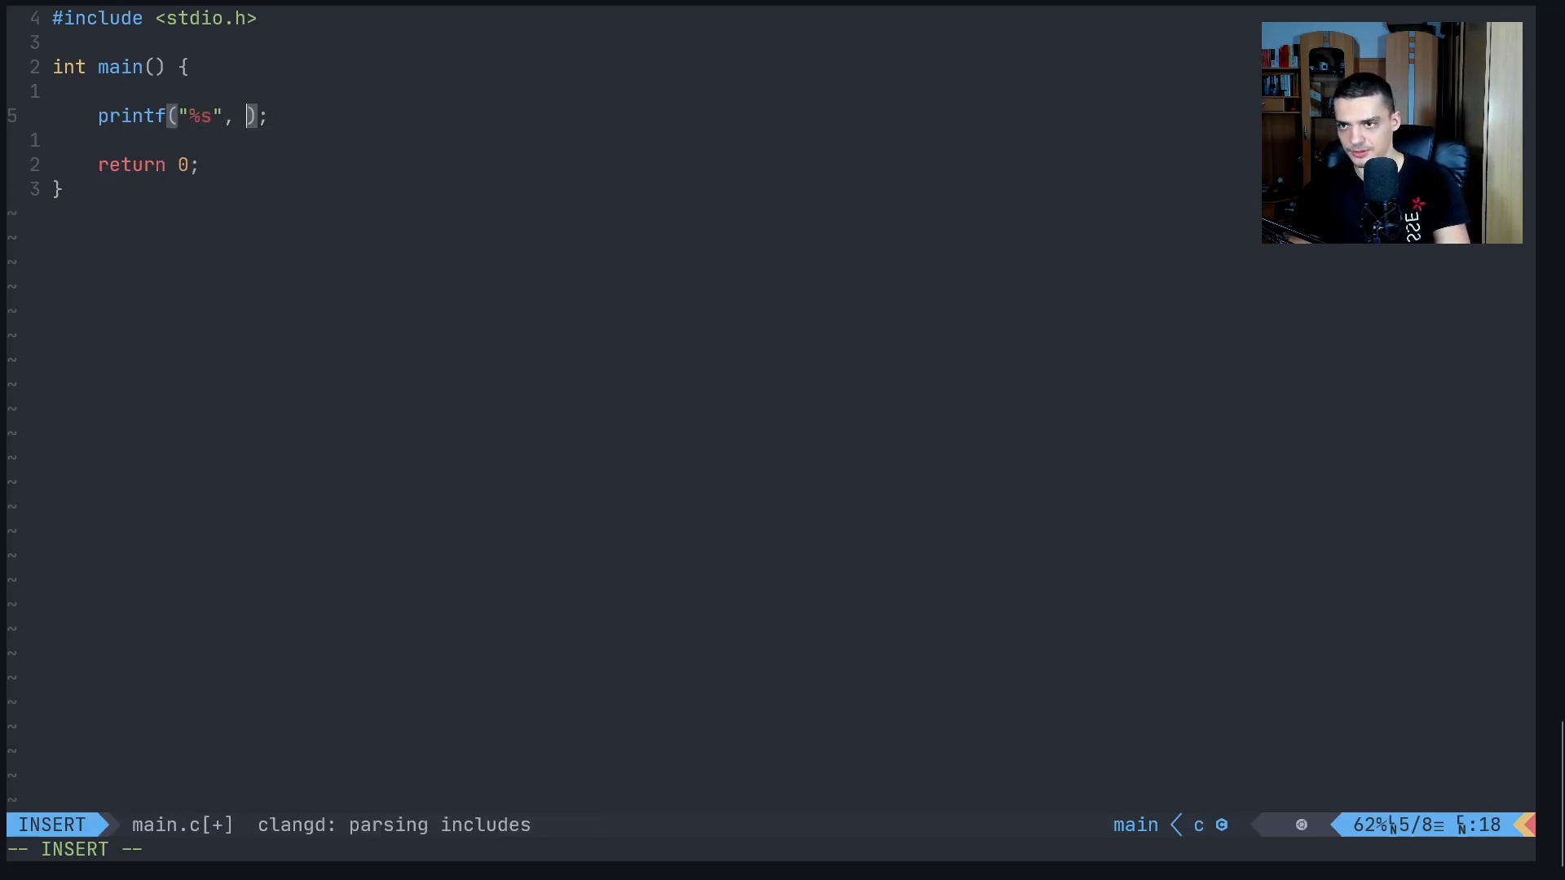
text("Hello World\n)
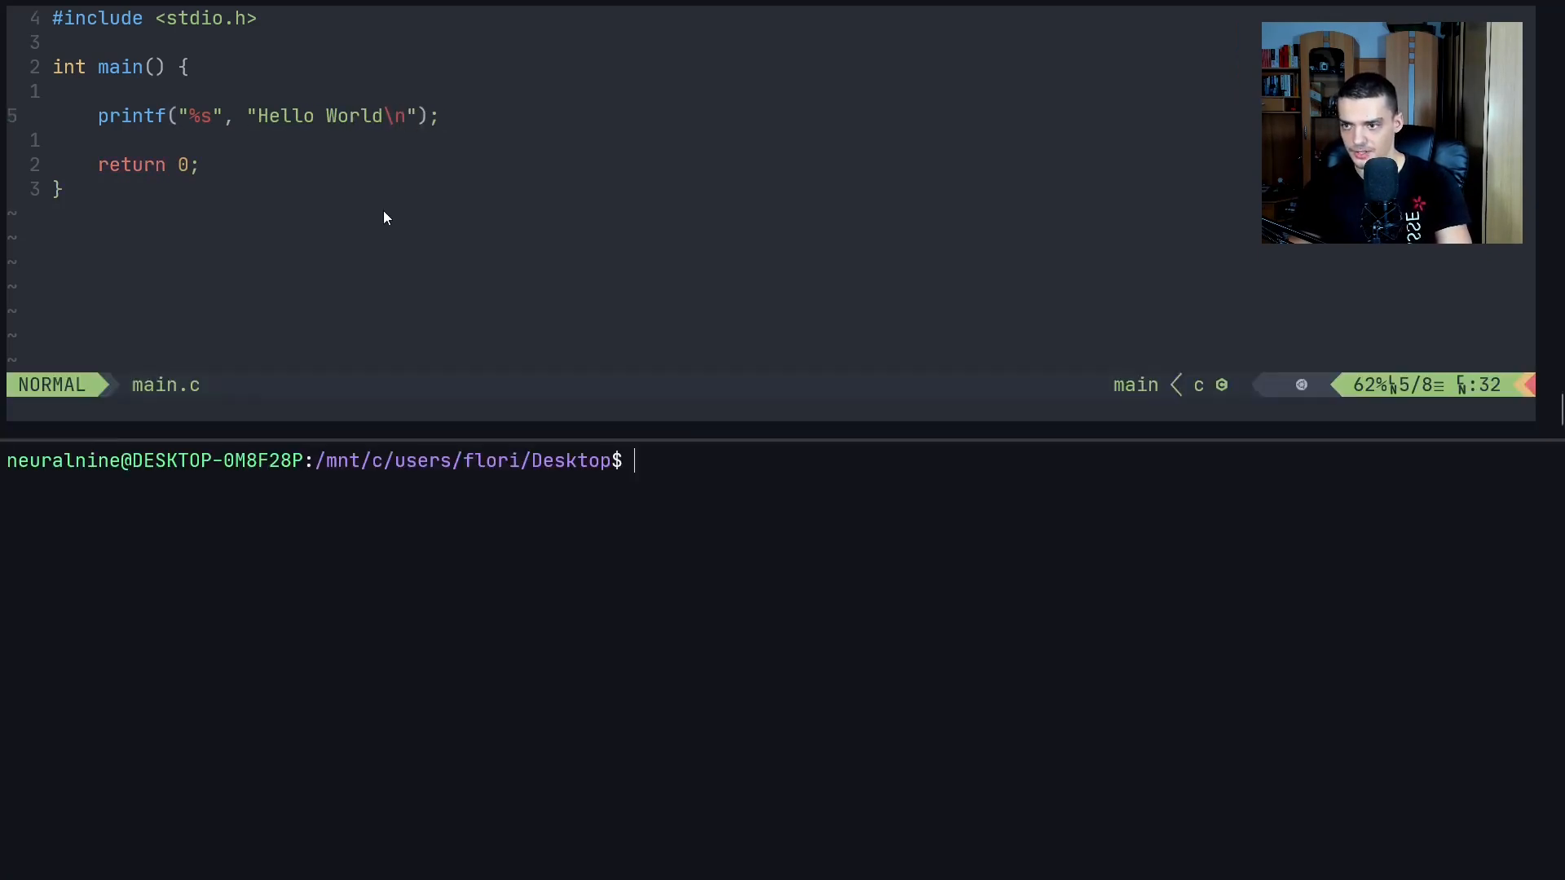
Recompile main.c with gcc -o main and run ./main
text(gcc main.c -o main)
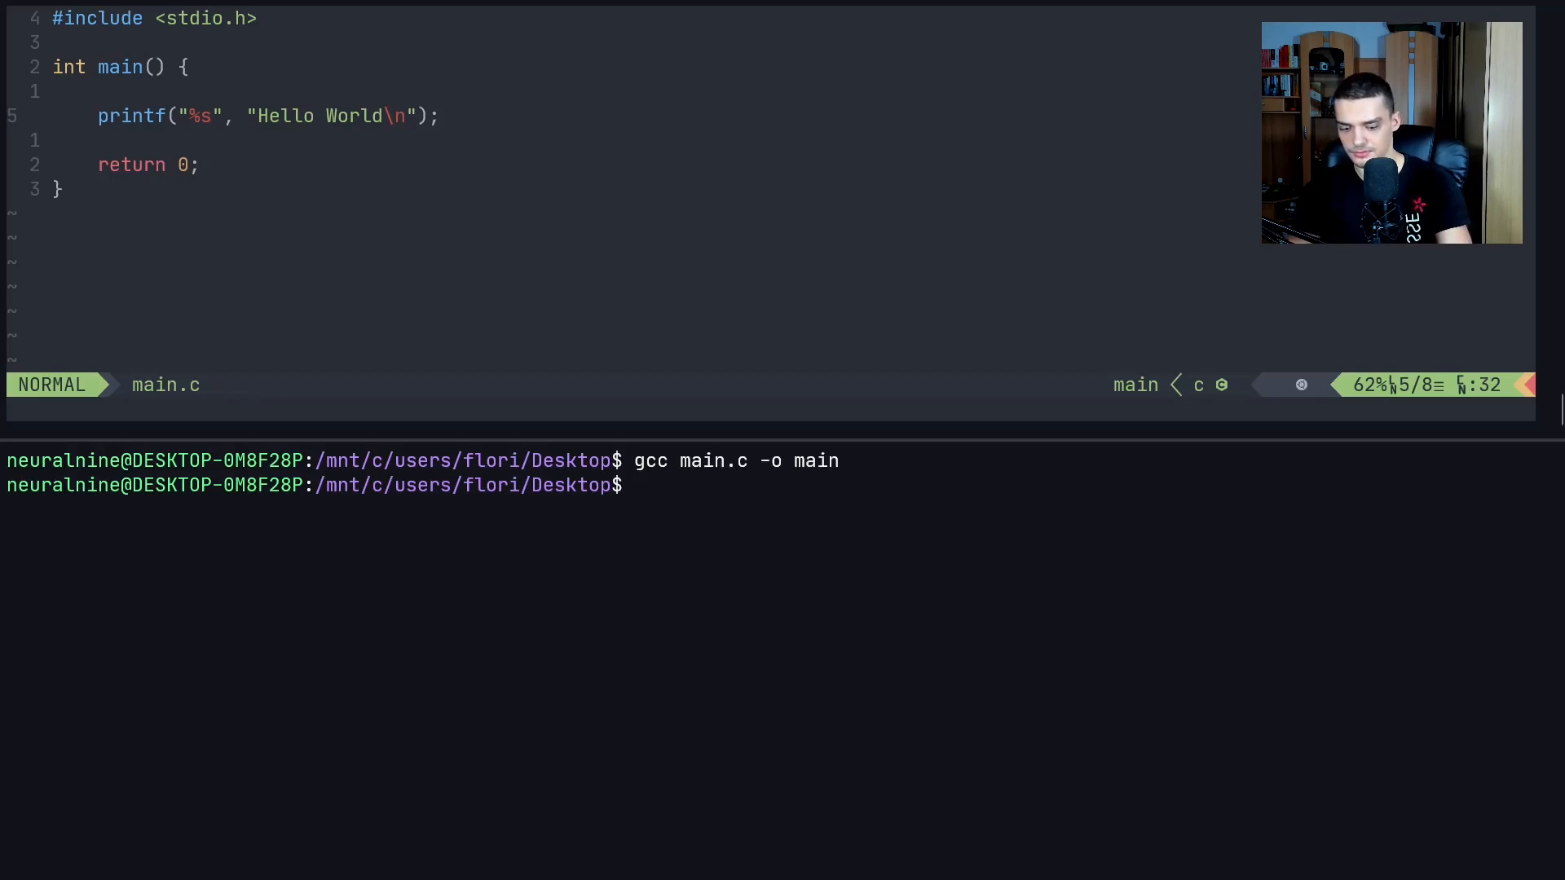
text(./main)
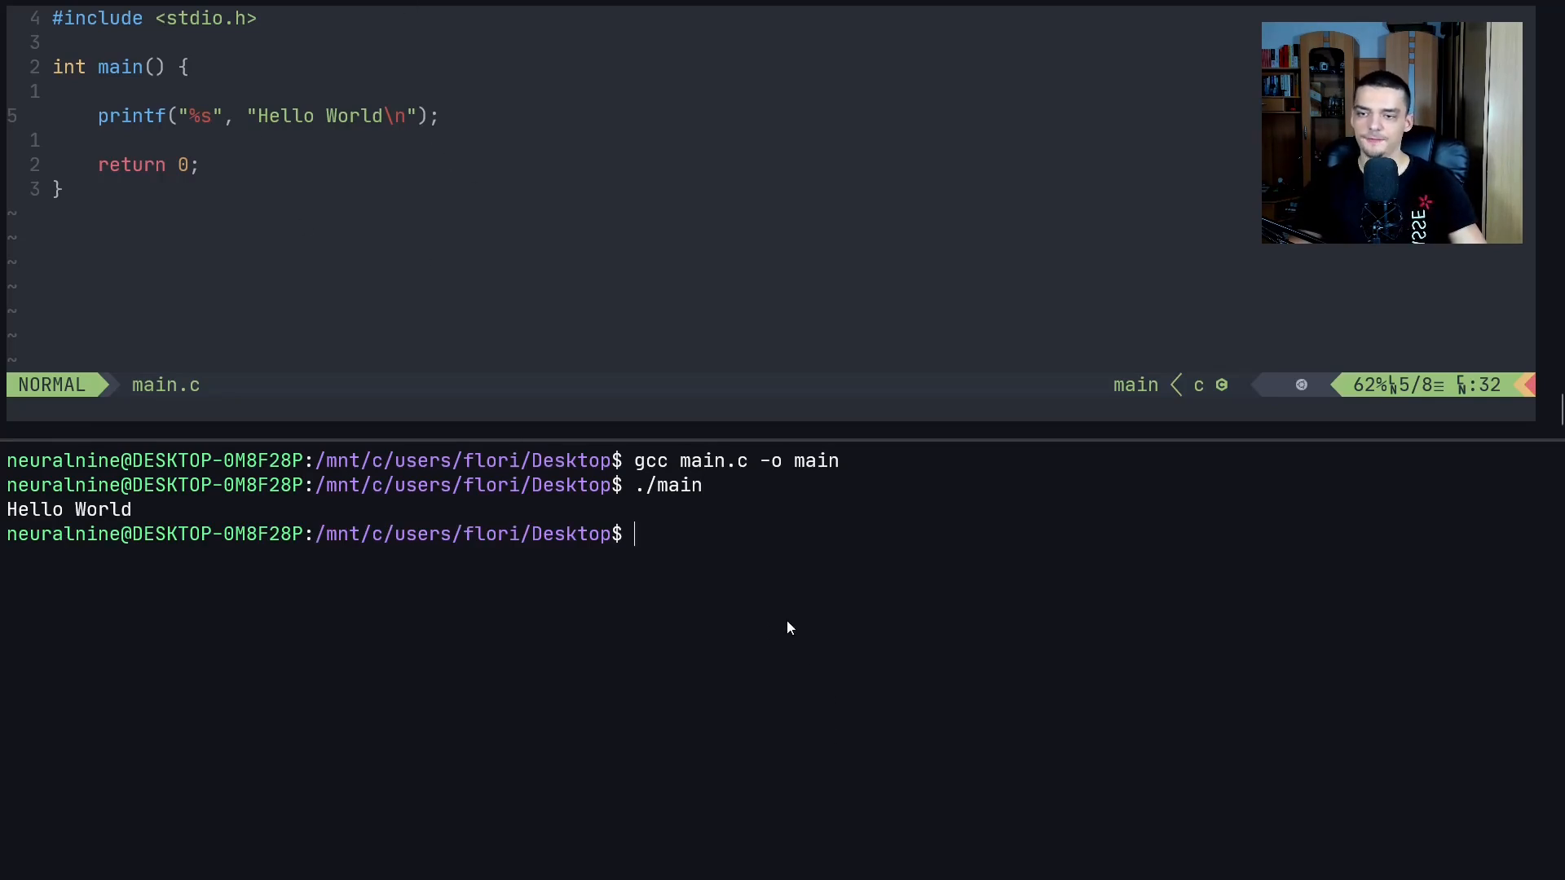
mouse_move(748, 640)
text(string s =)
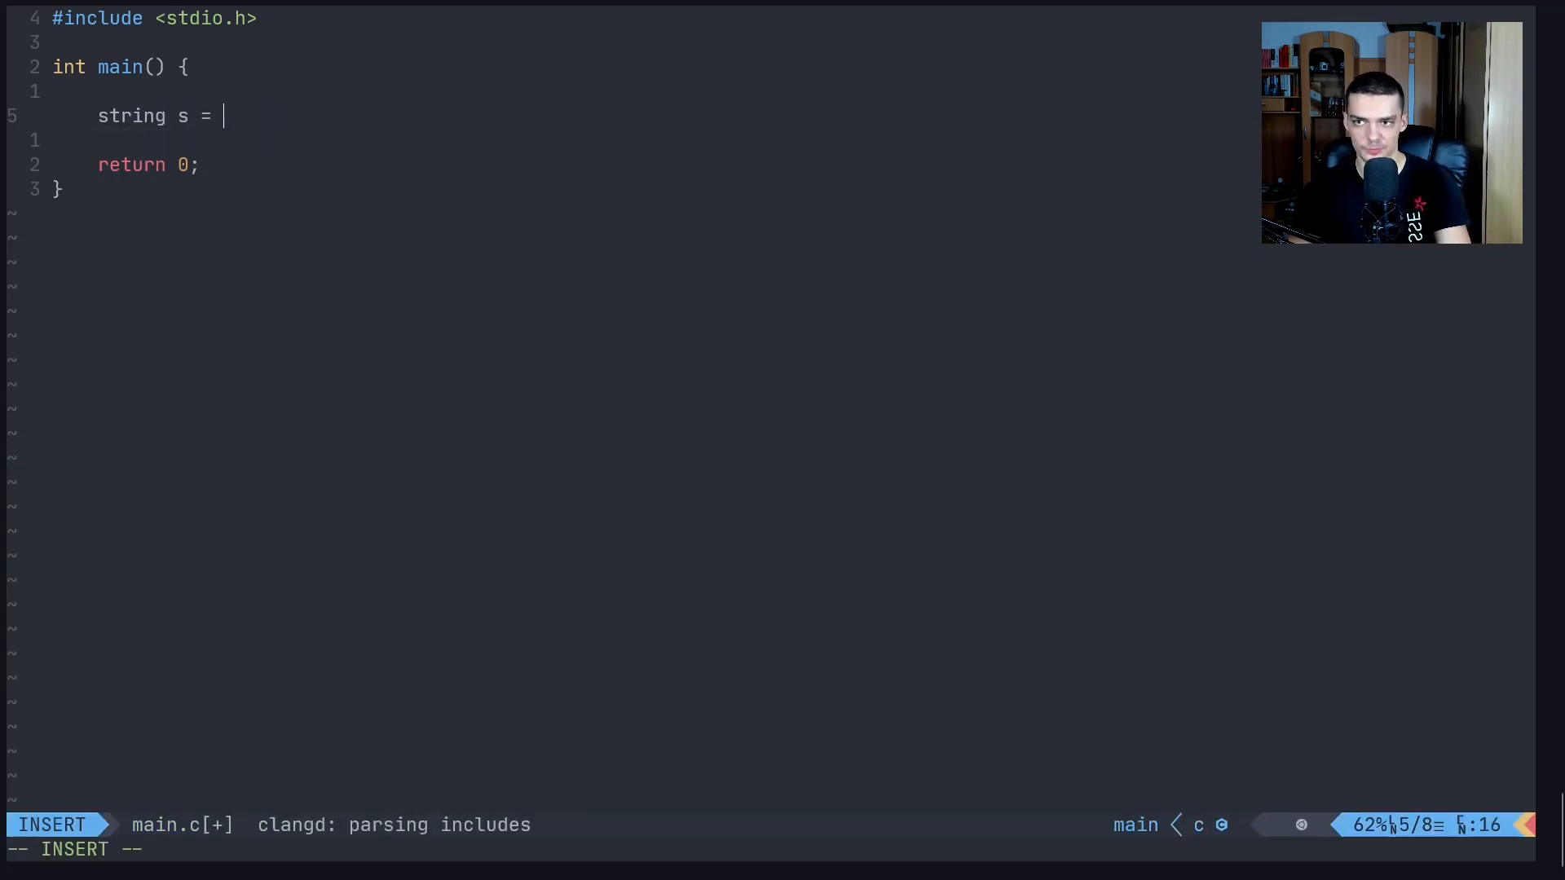
Clear the half-written line and declare char mystring[10] = "Hello";
key(Escape)
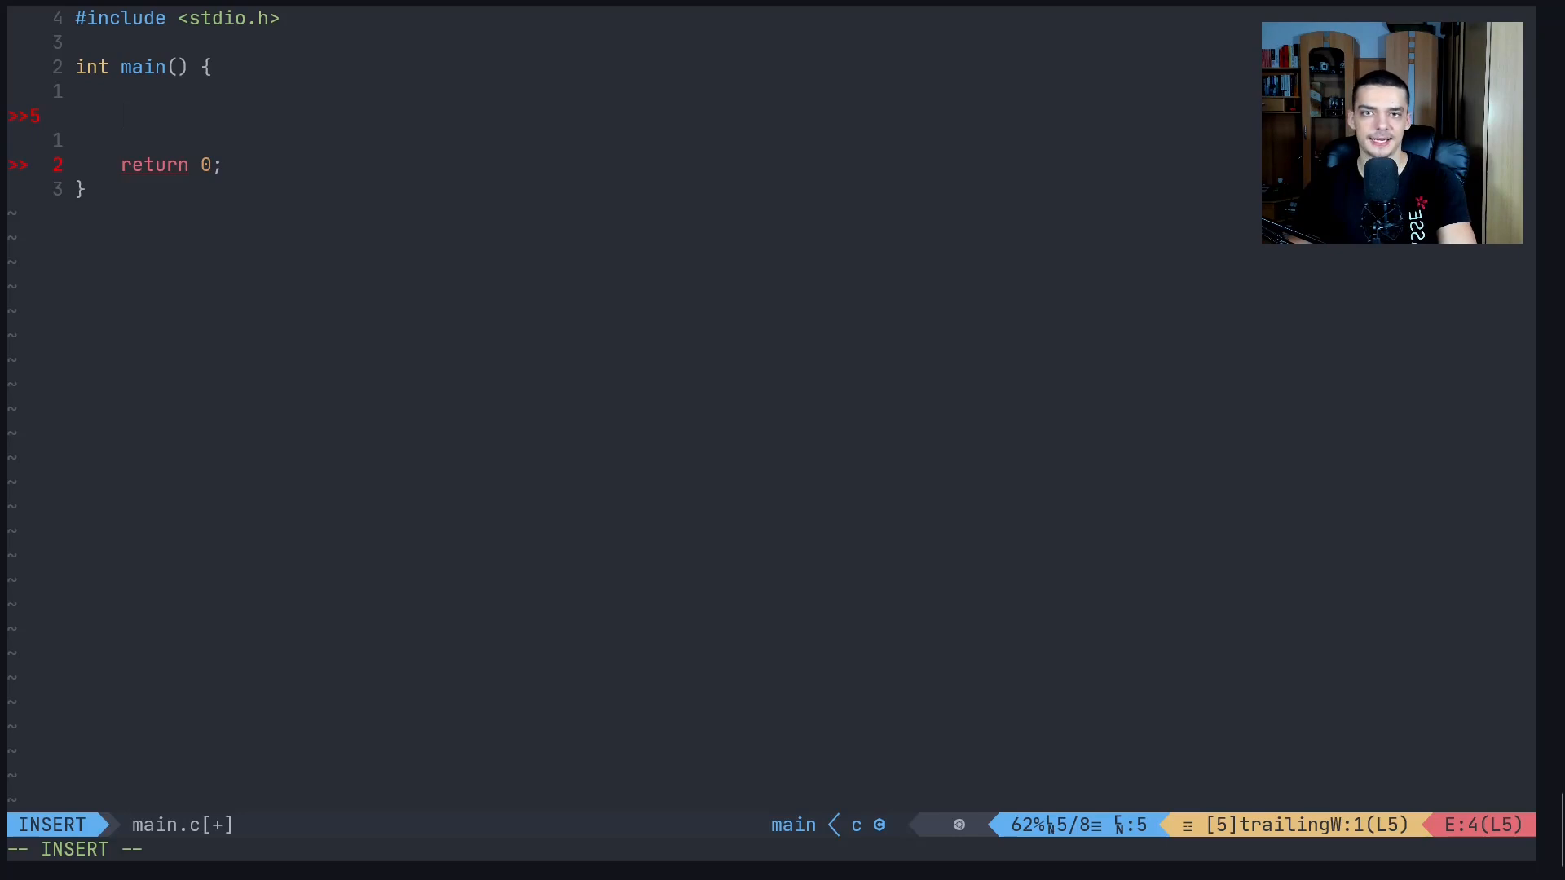
text(char)
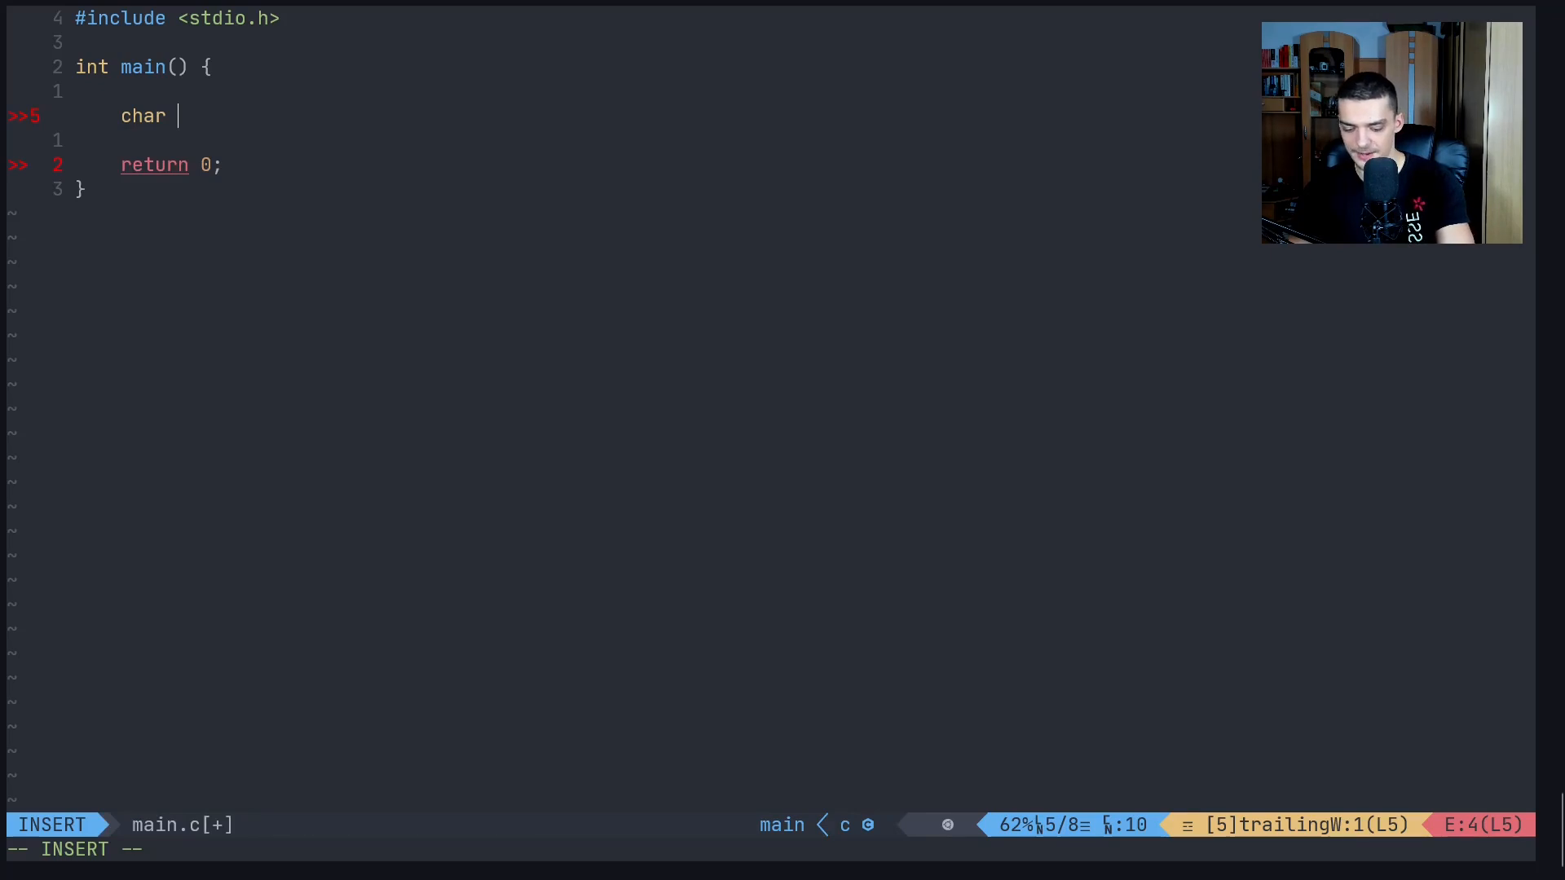
text(mystring)
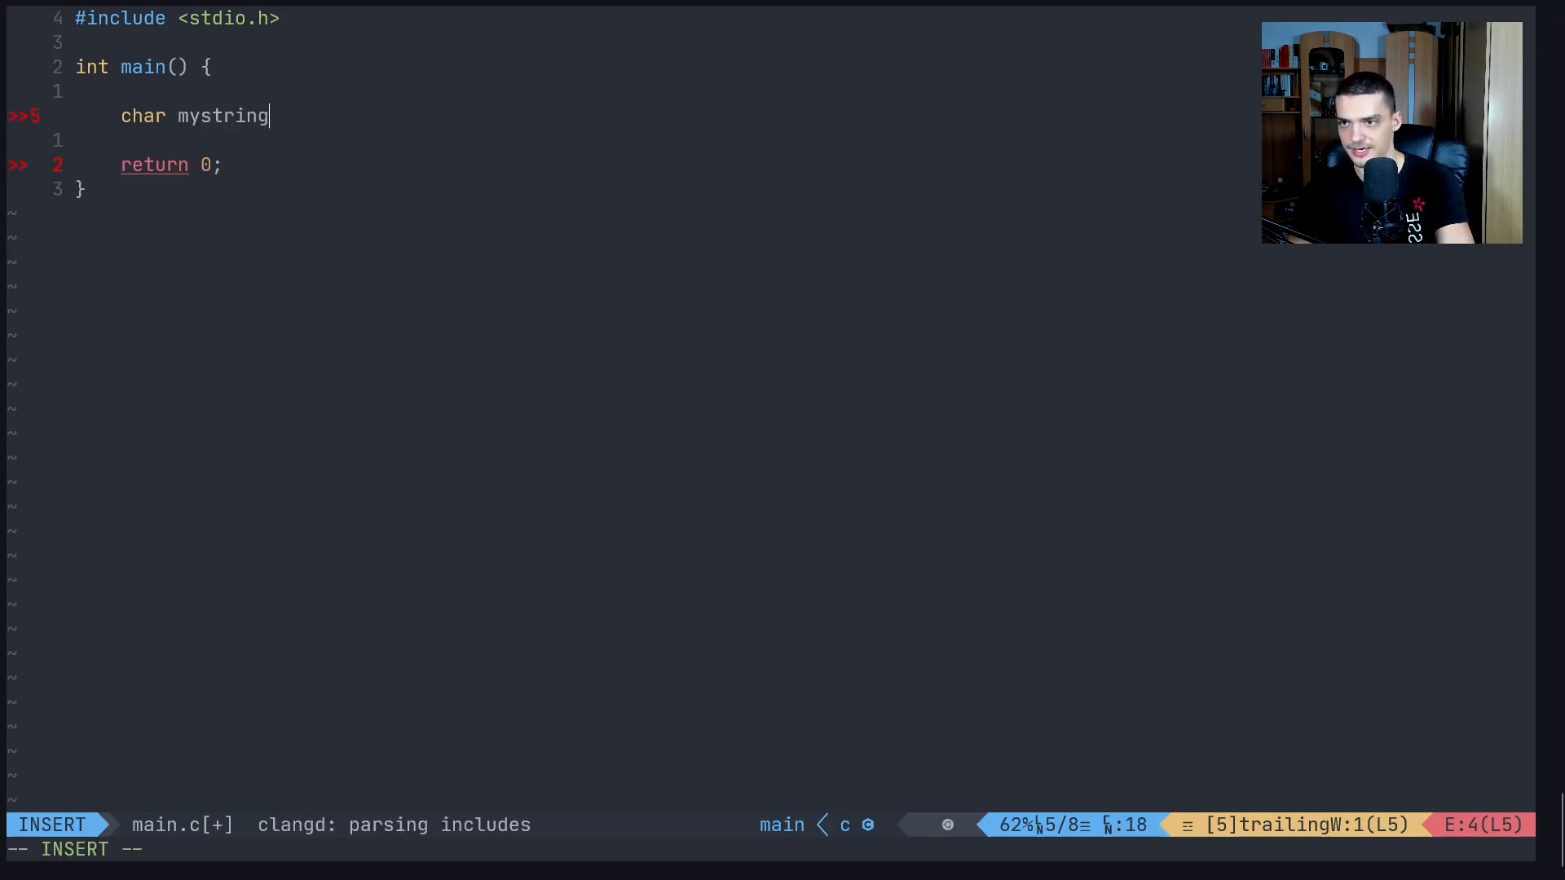
text([])
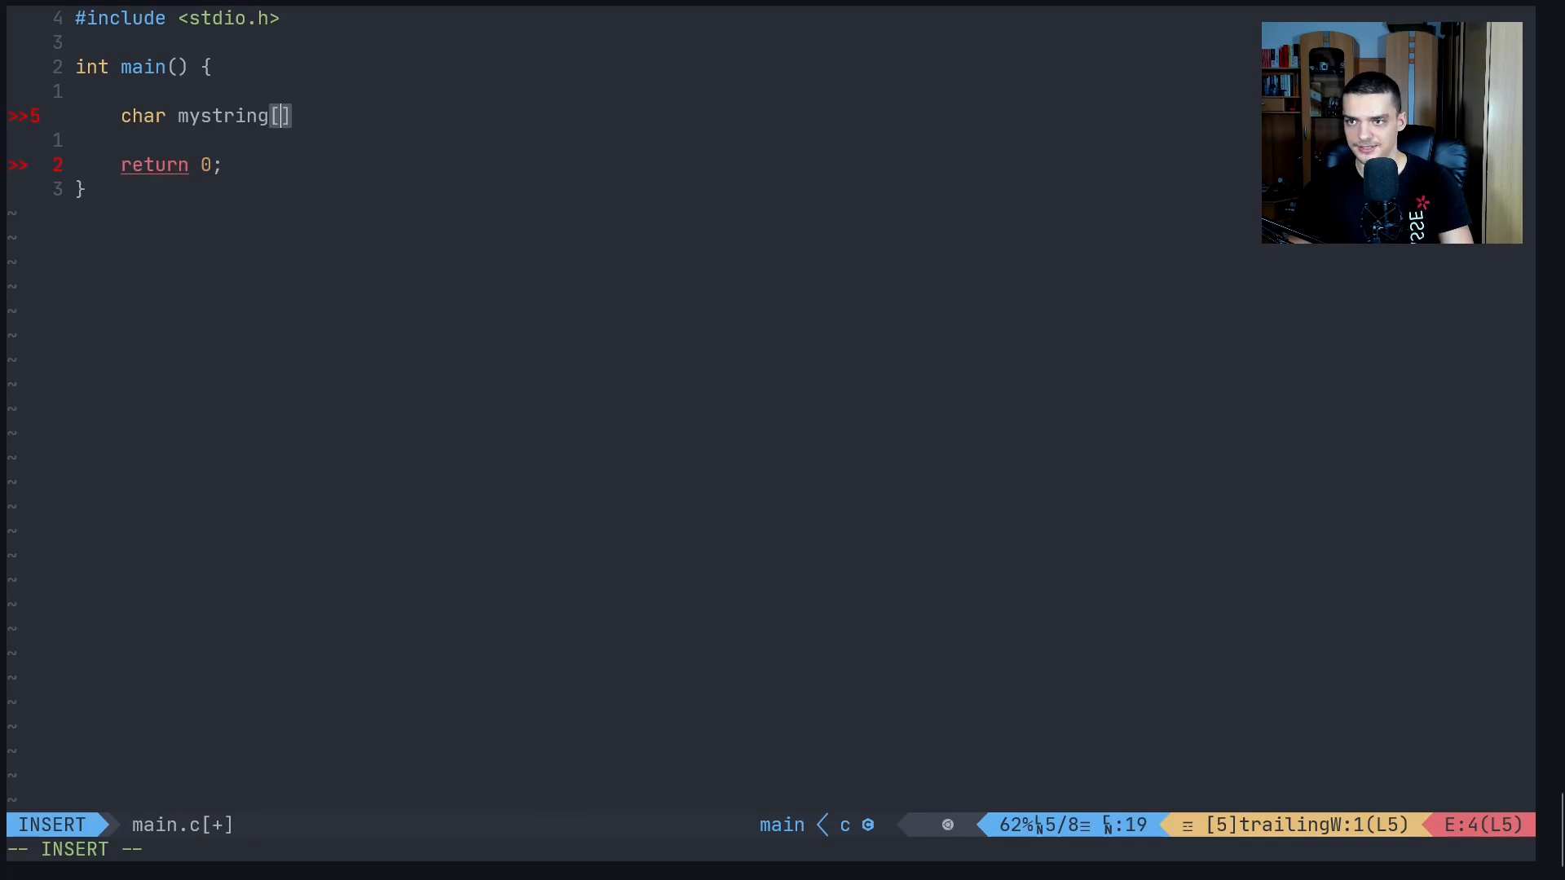
text(10)
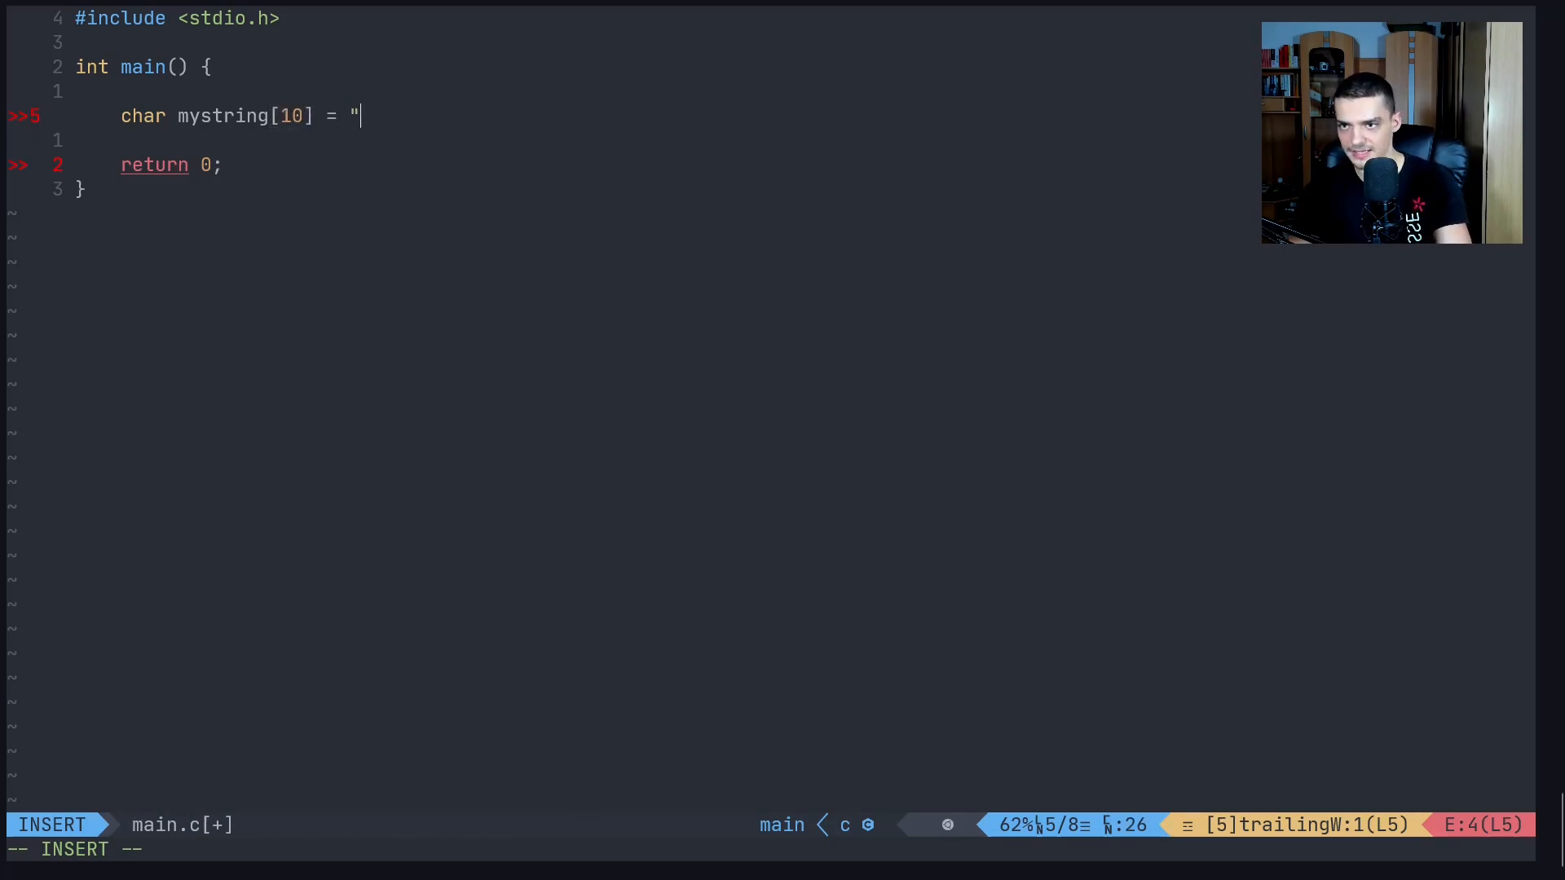
text(Hello")
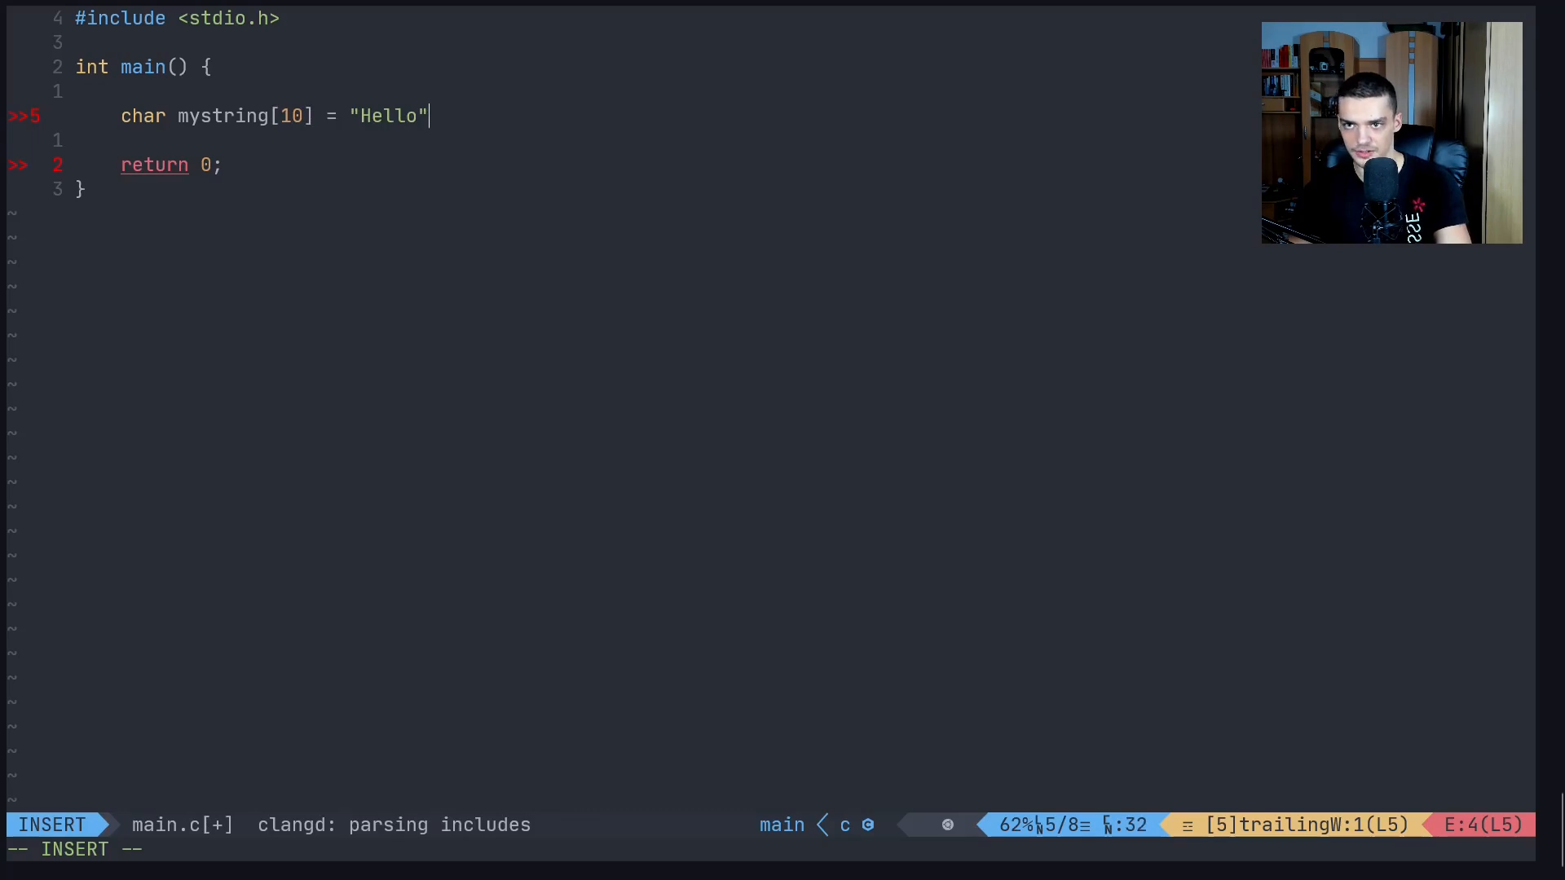
key(Escape)
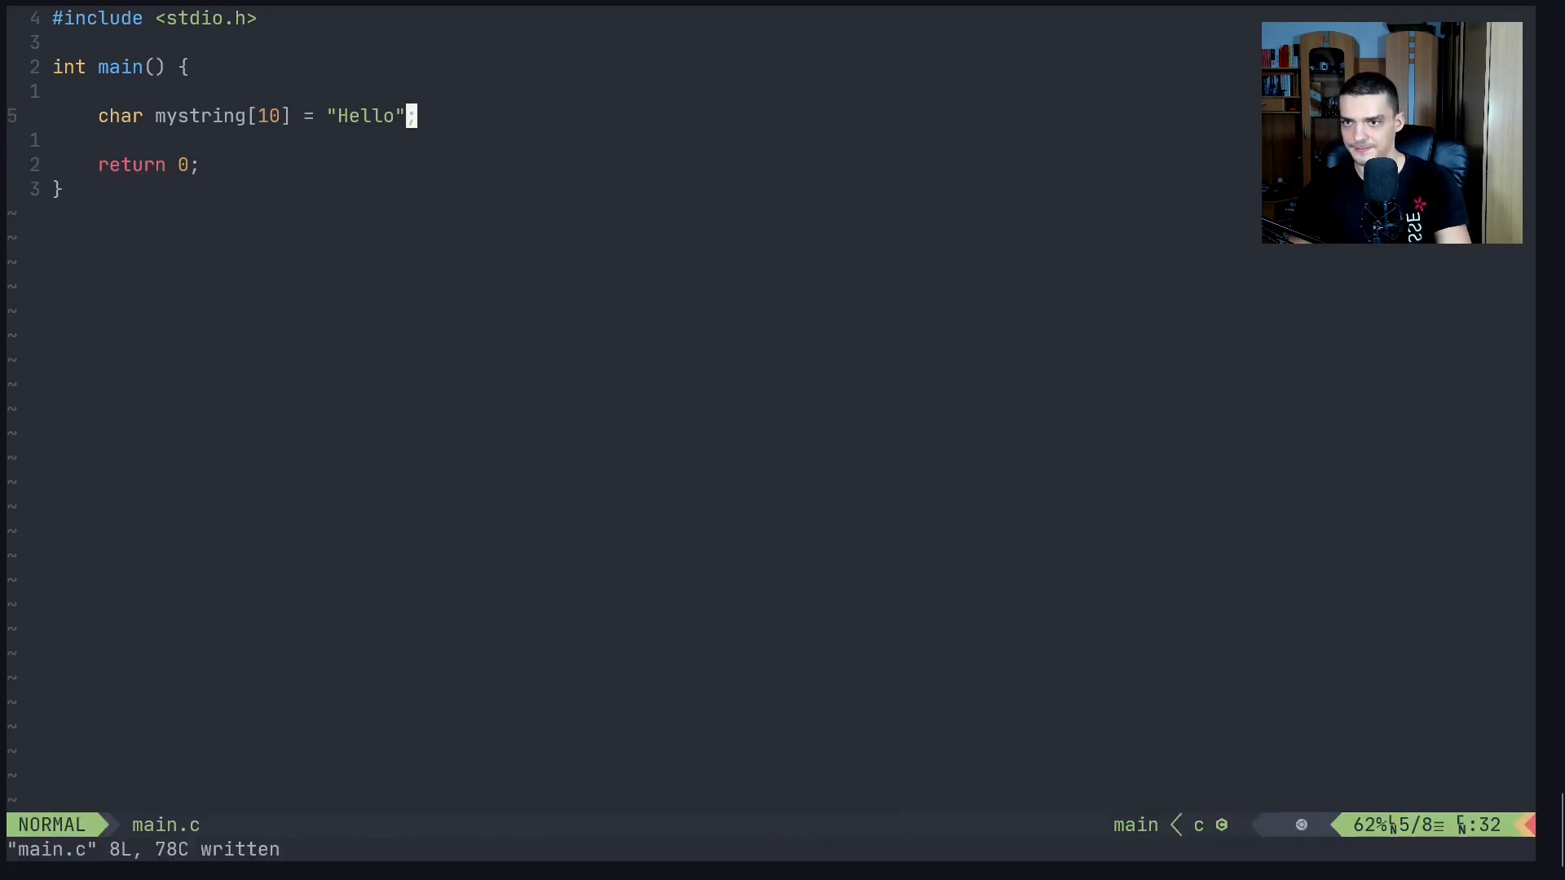
Print the string with printf("%s\n", mystring);
text(printf(")
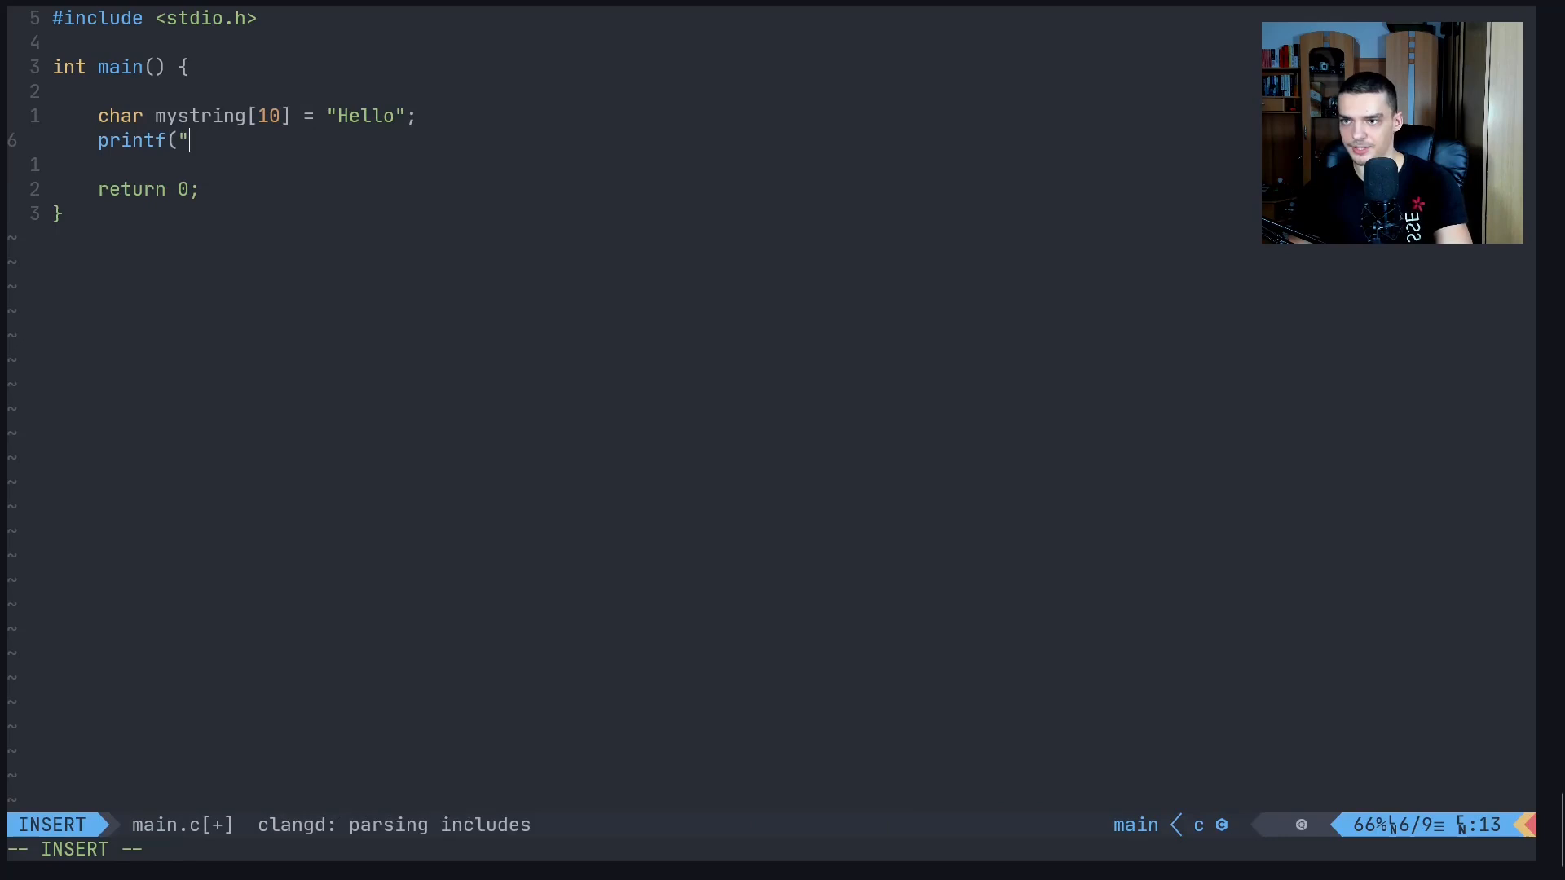
text(%s\)
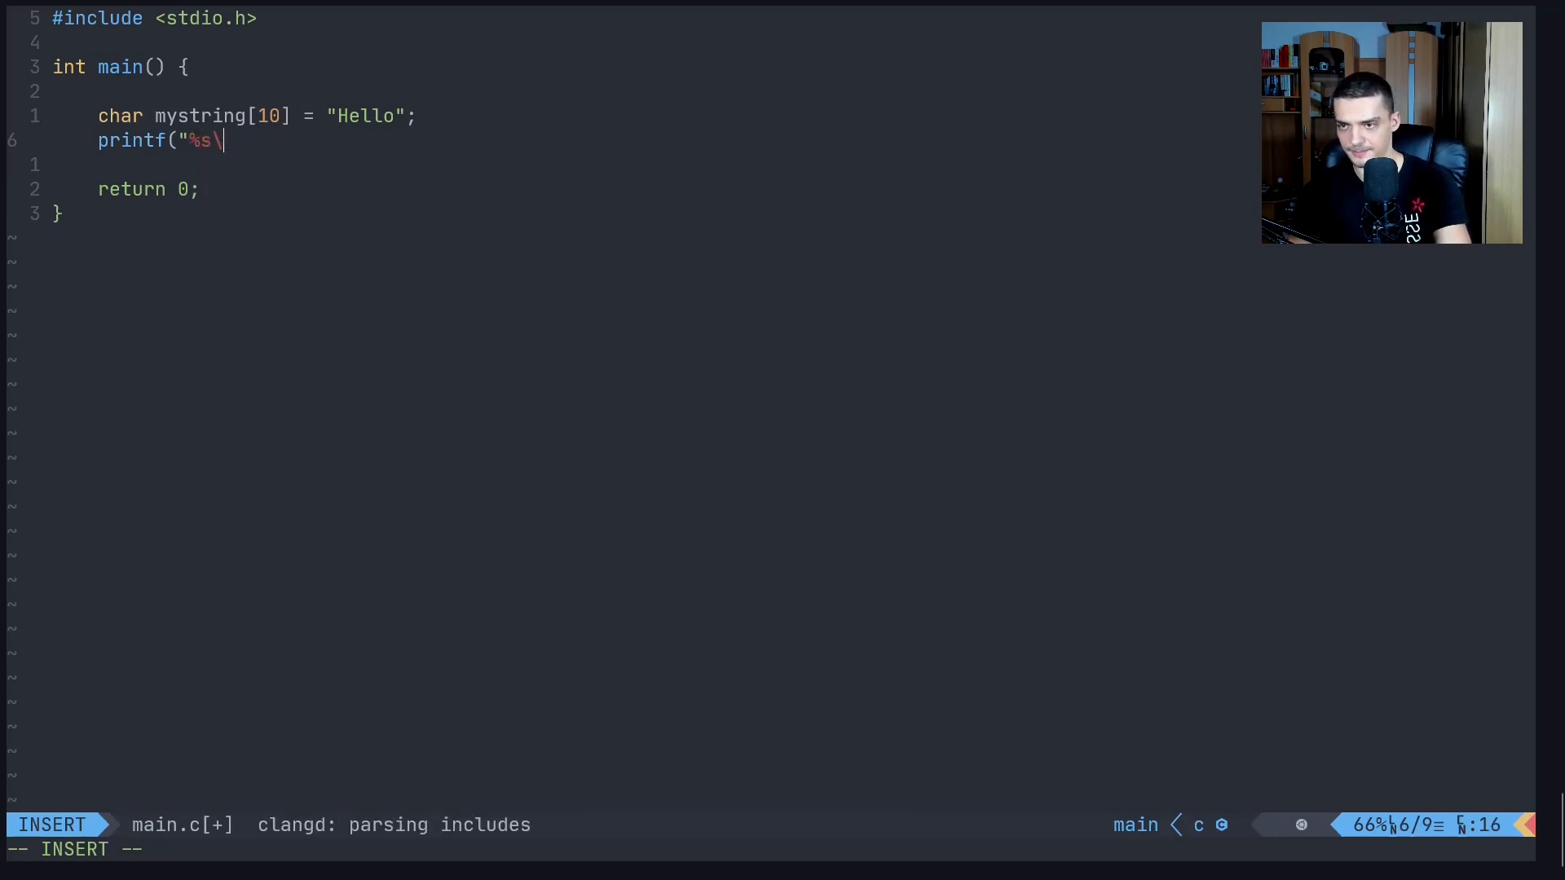
text(n", mystring);)
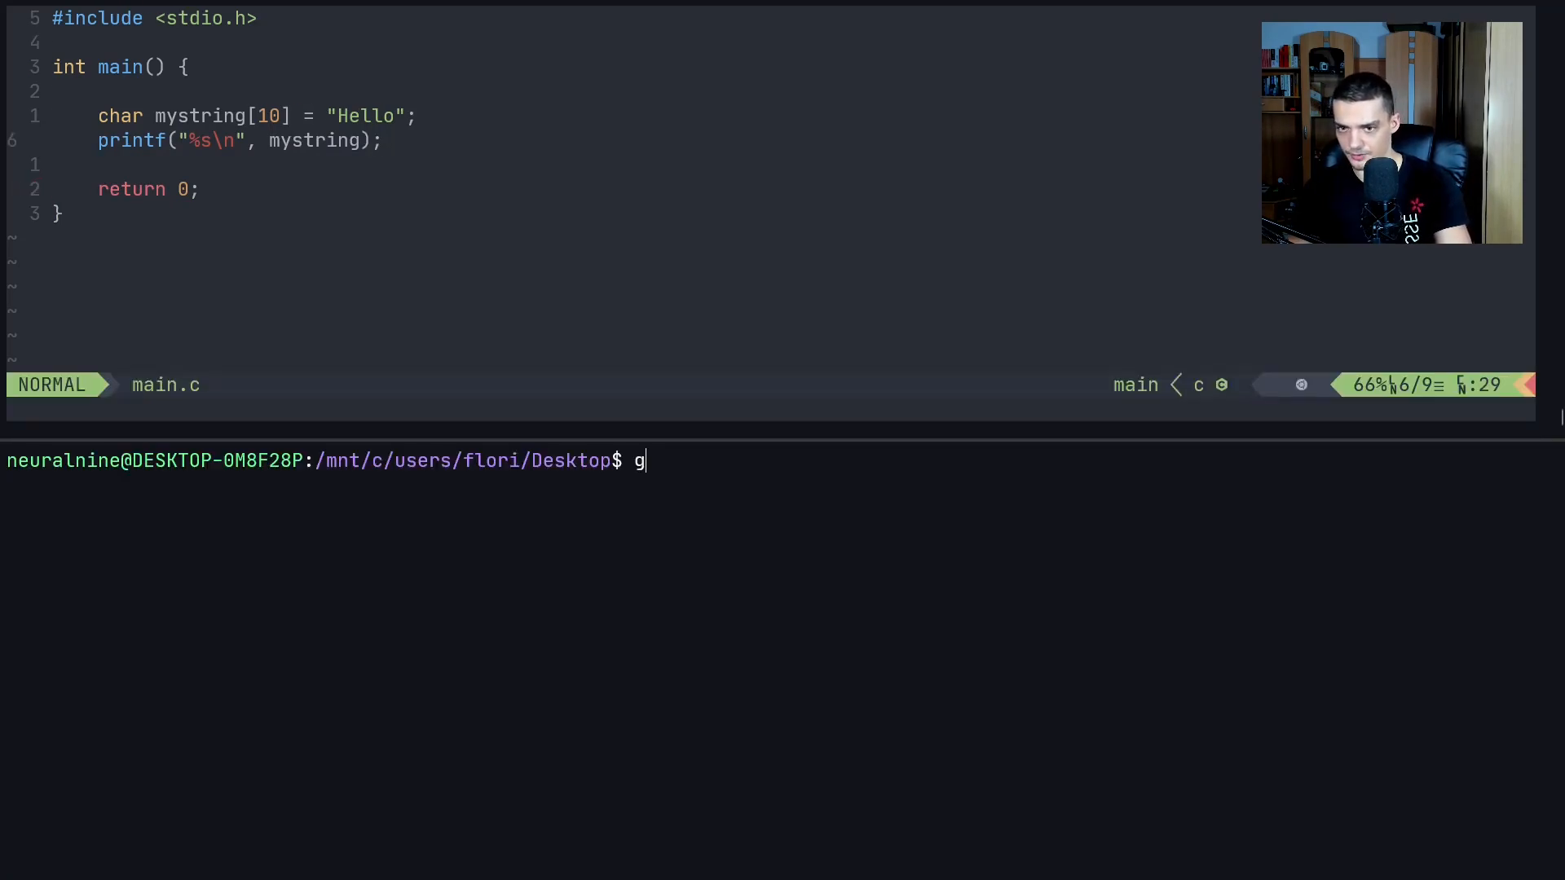
Compile with gcc main.c -o main and run ./main to print Hello
text(cc main)
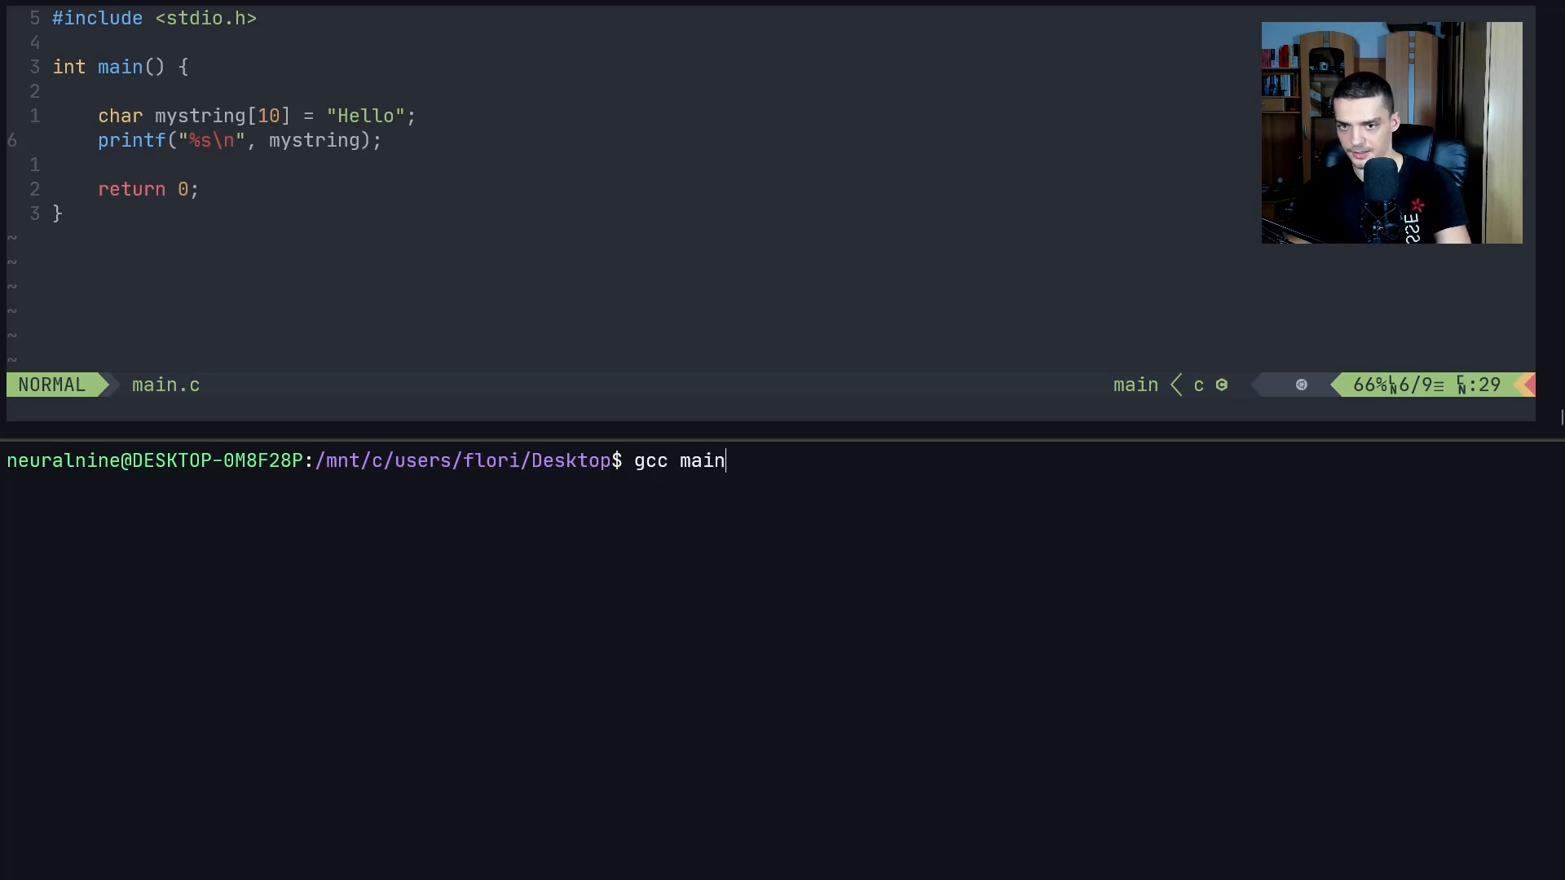
text(.c -o main)
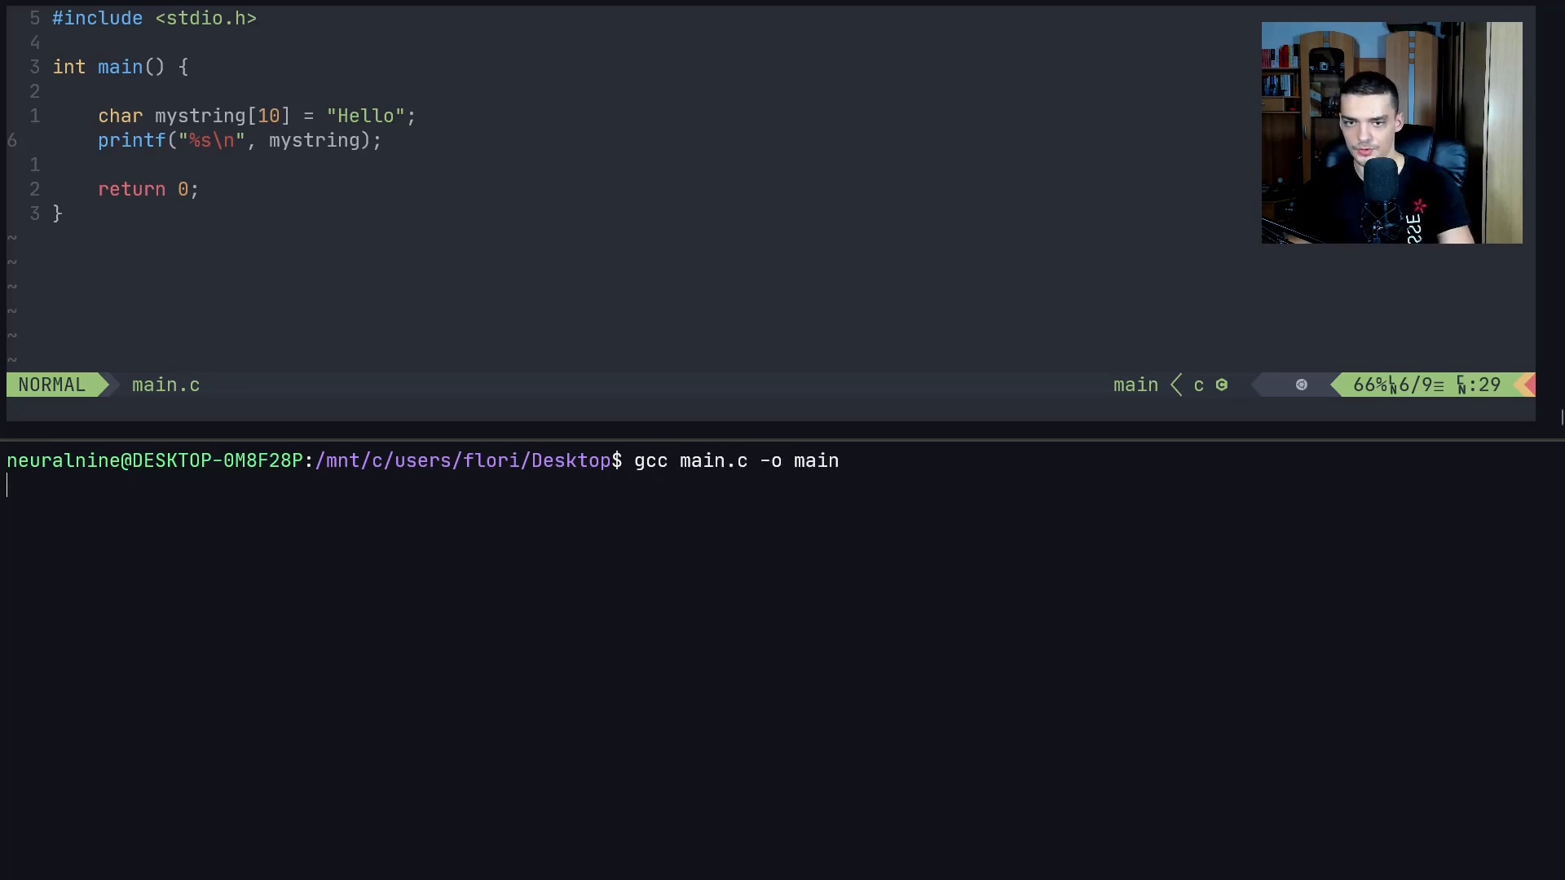
text(./main)
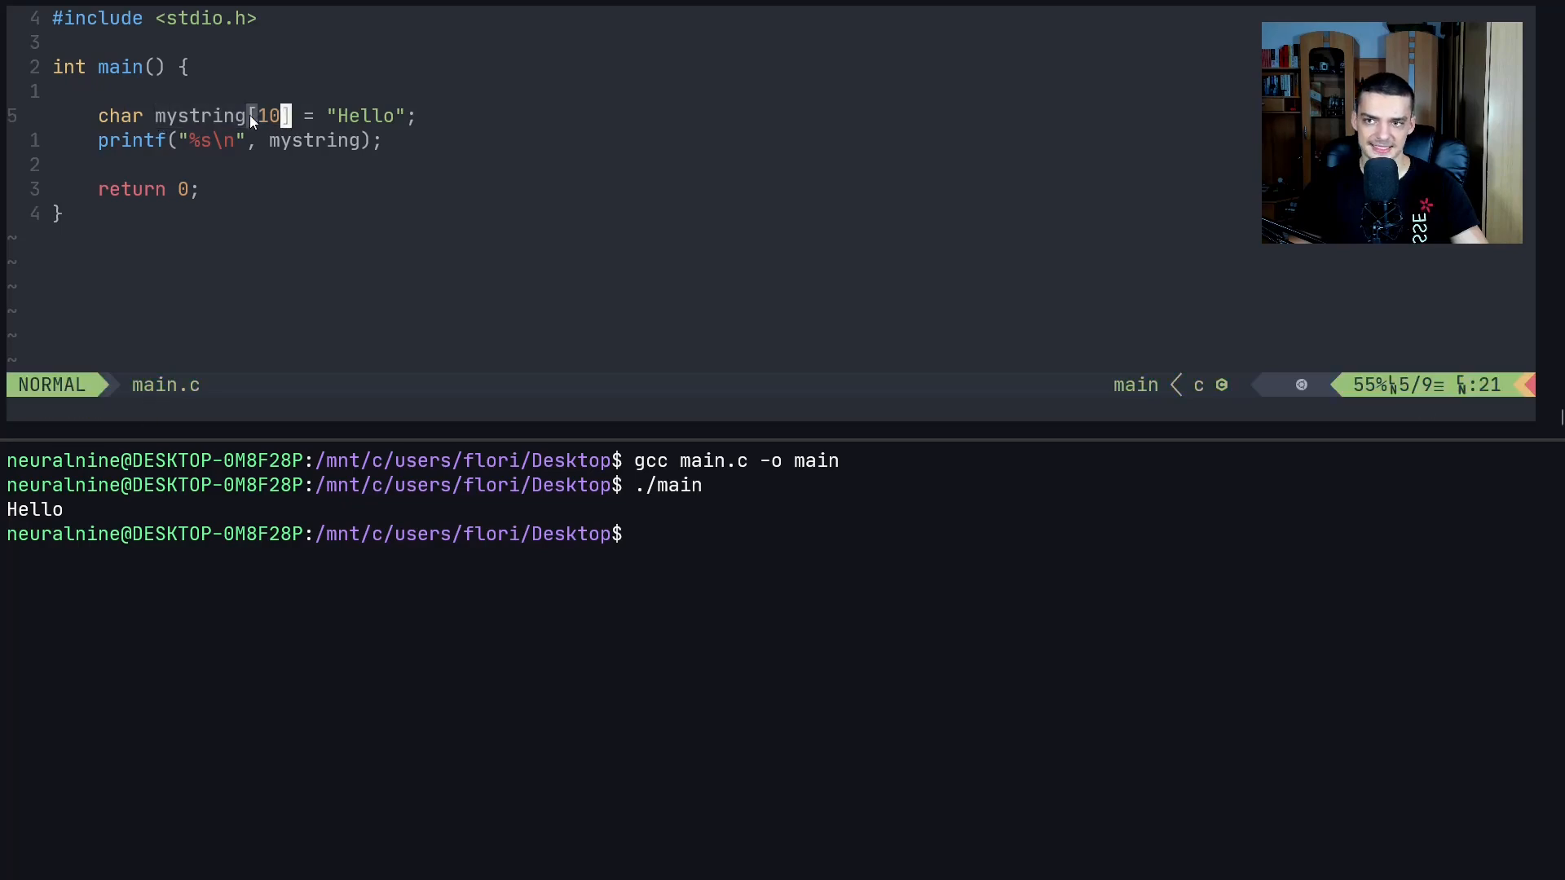
Highlight the array size 10 in the mystring declaration
key(v)
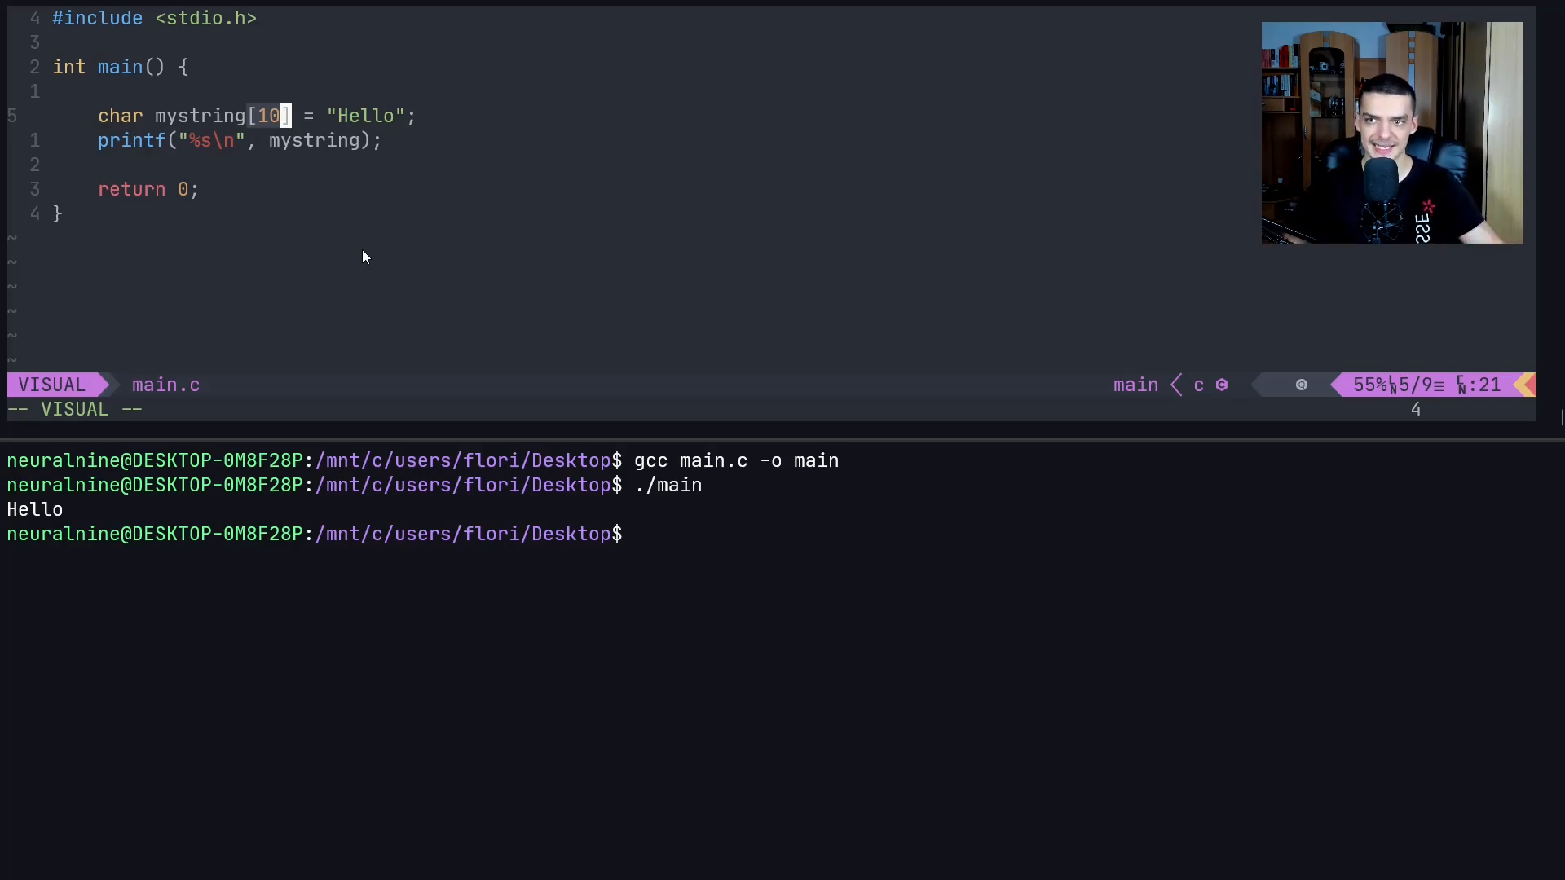
mouse_move(453, 198)
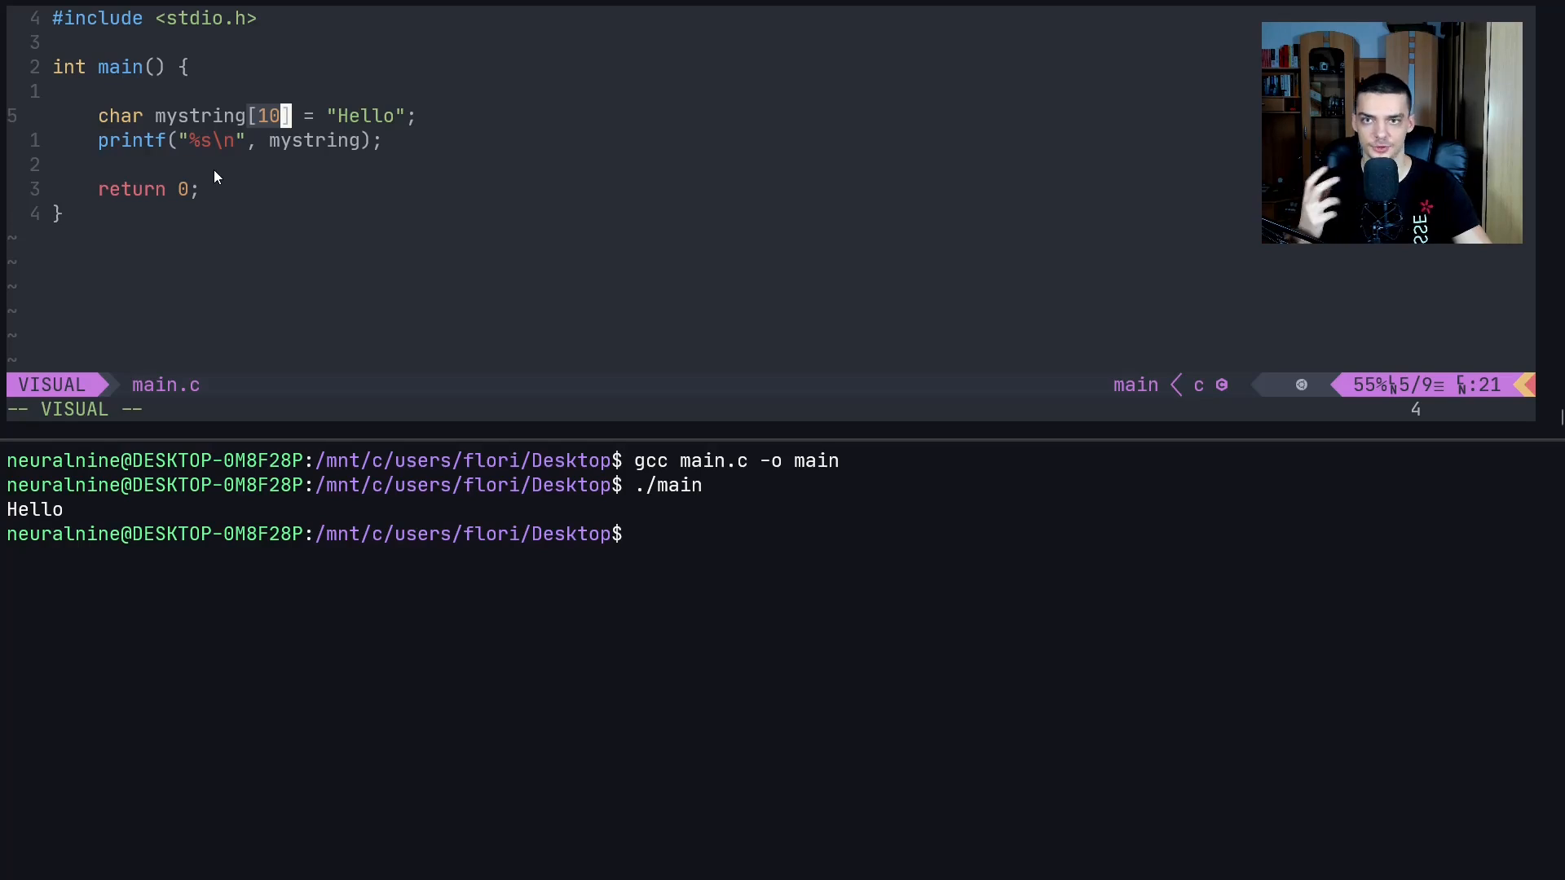
key(Escape)
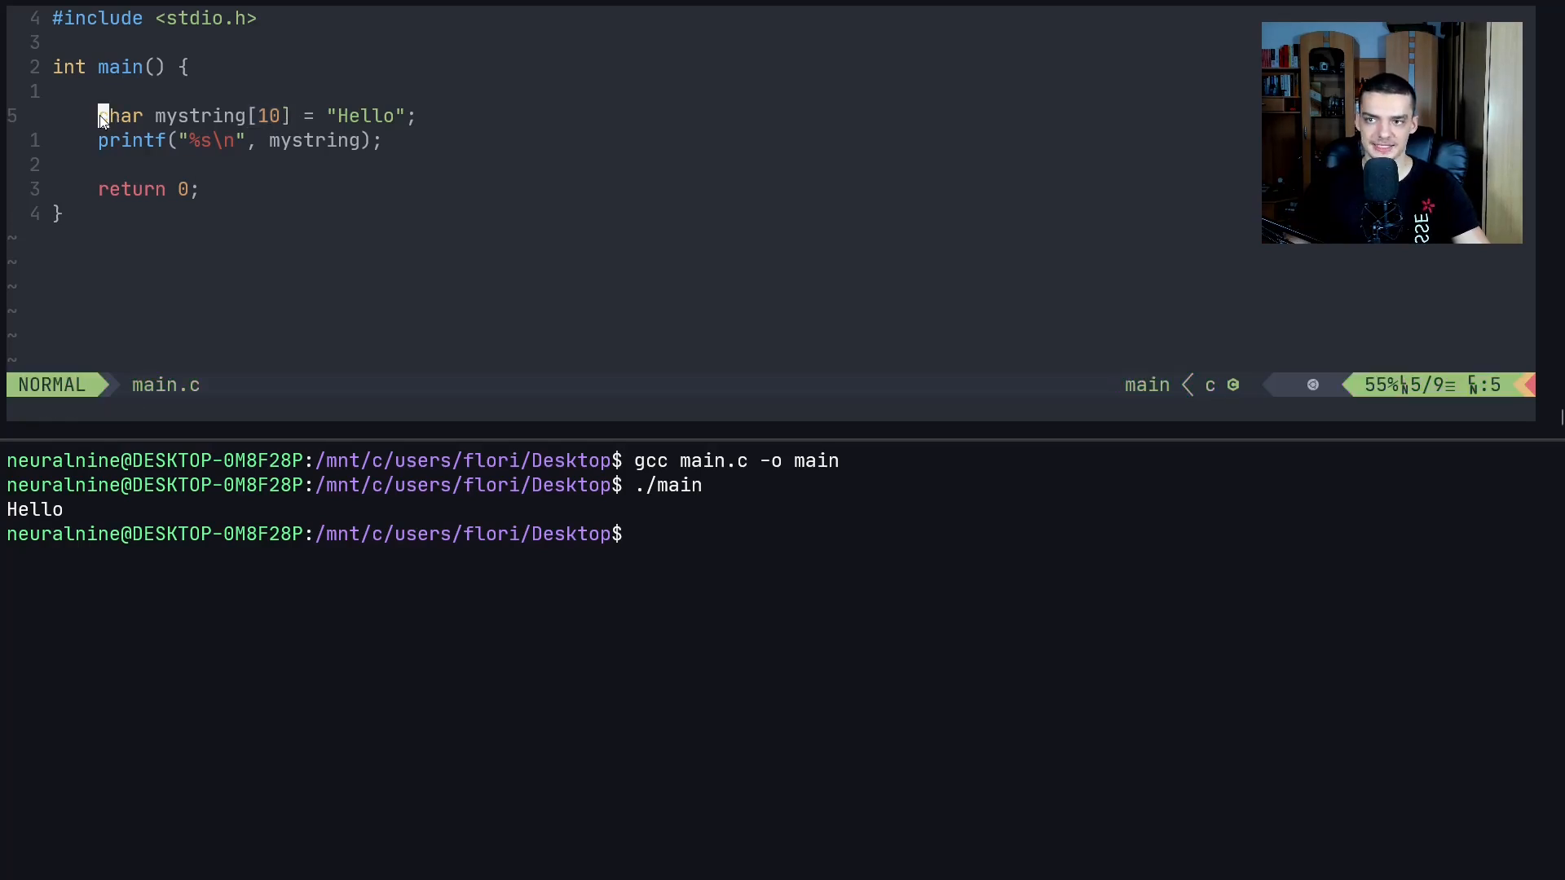
key(v)
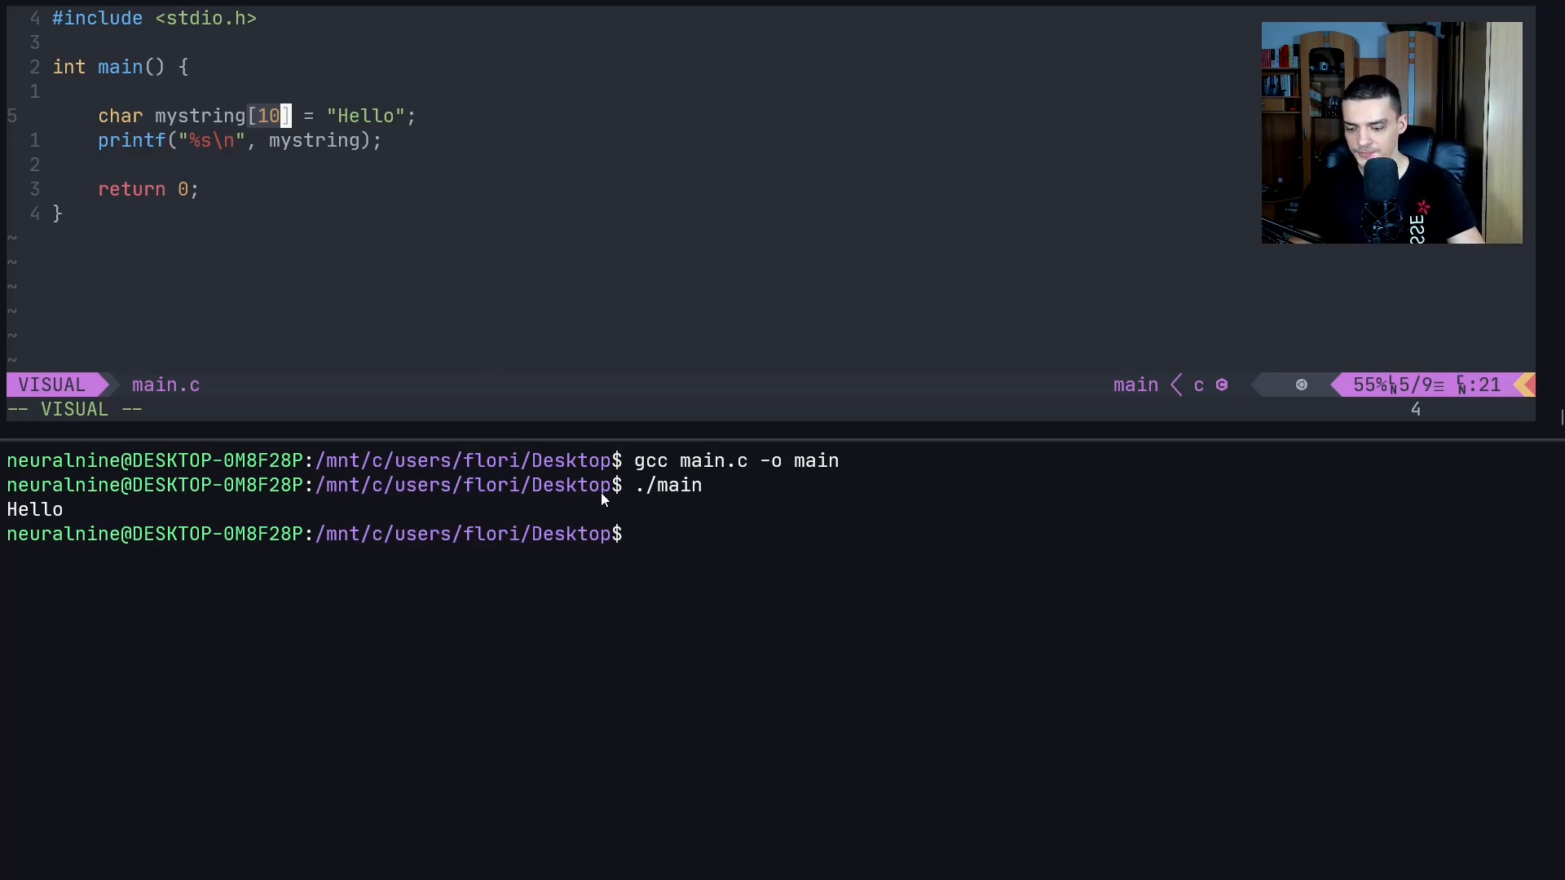
mouse_move(486, 128)
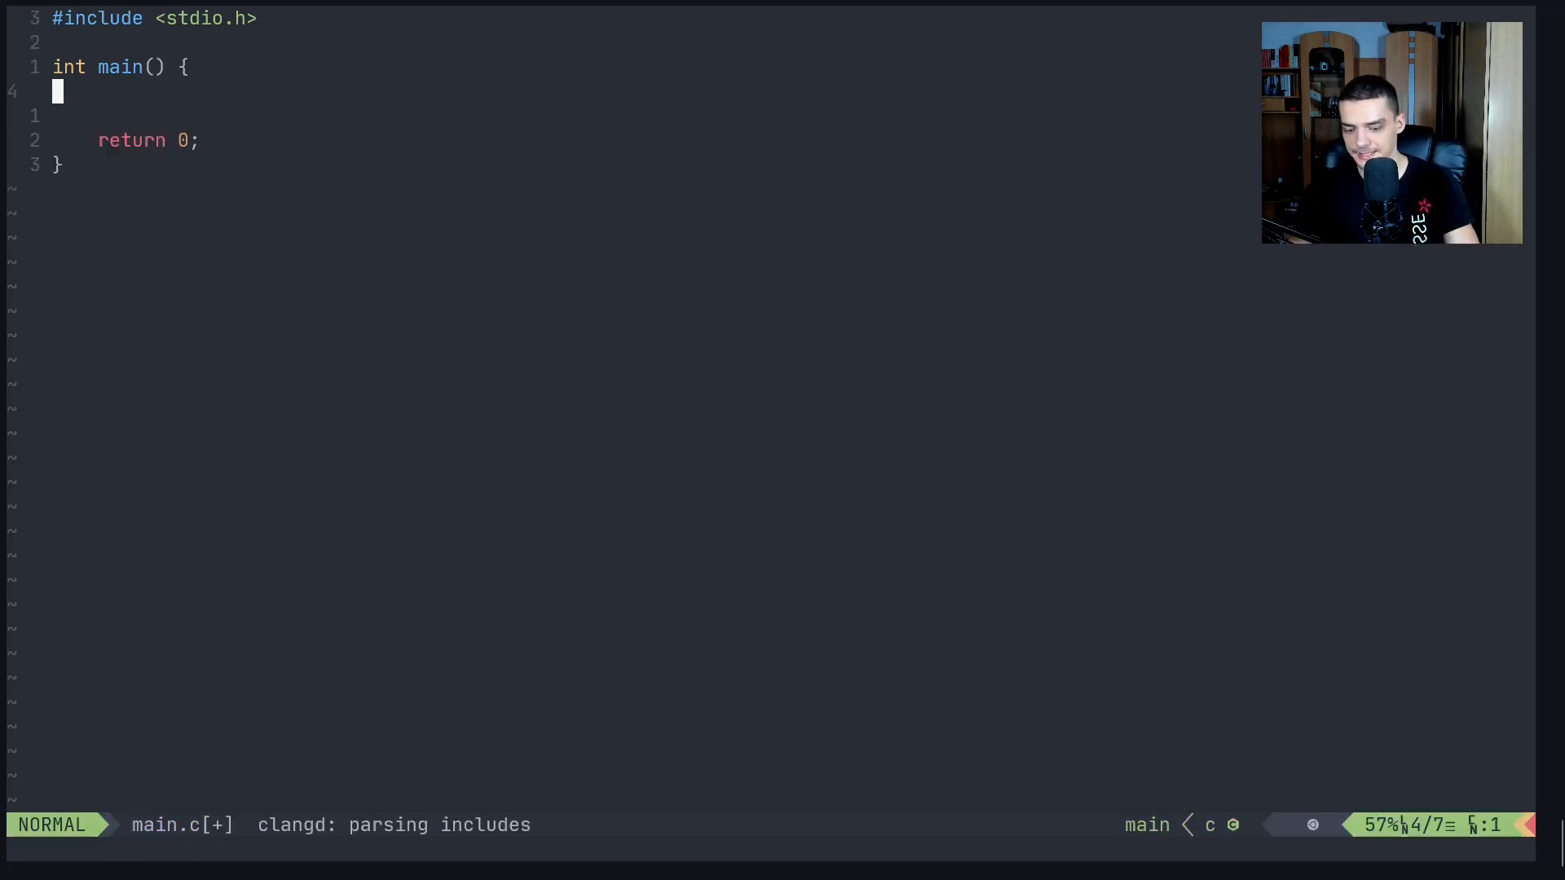
Declare int a = (int) 'A'; on a new line in main
key(o)
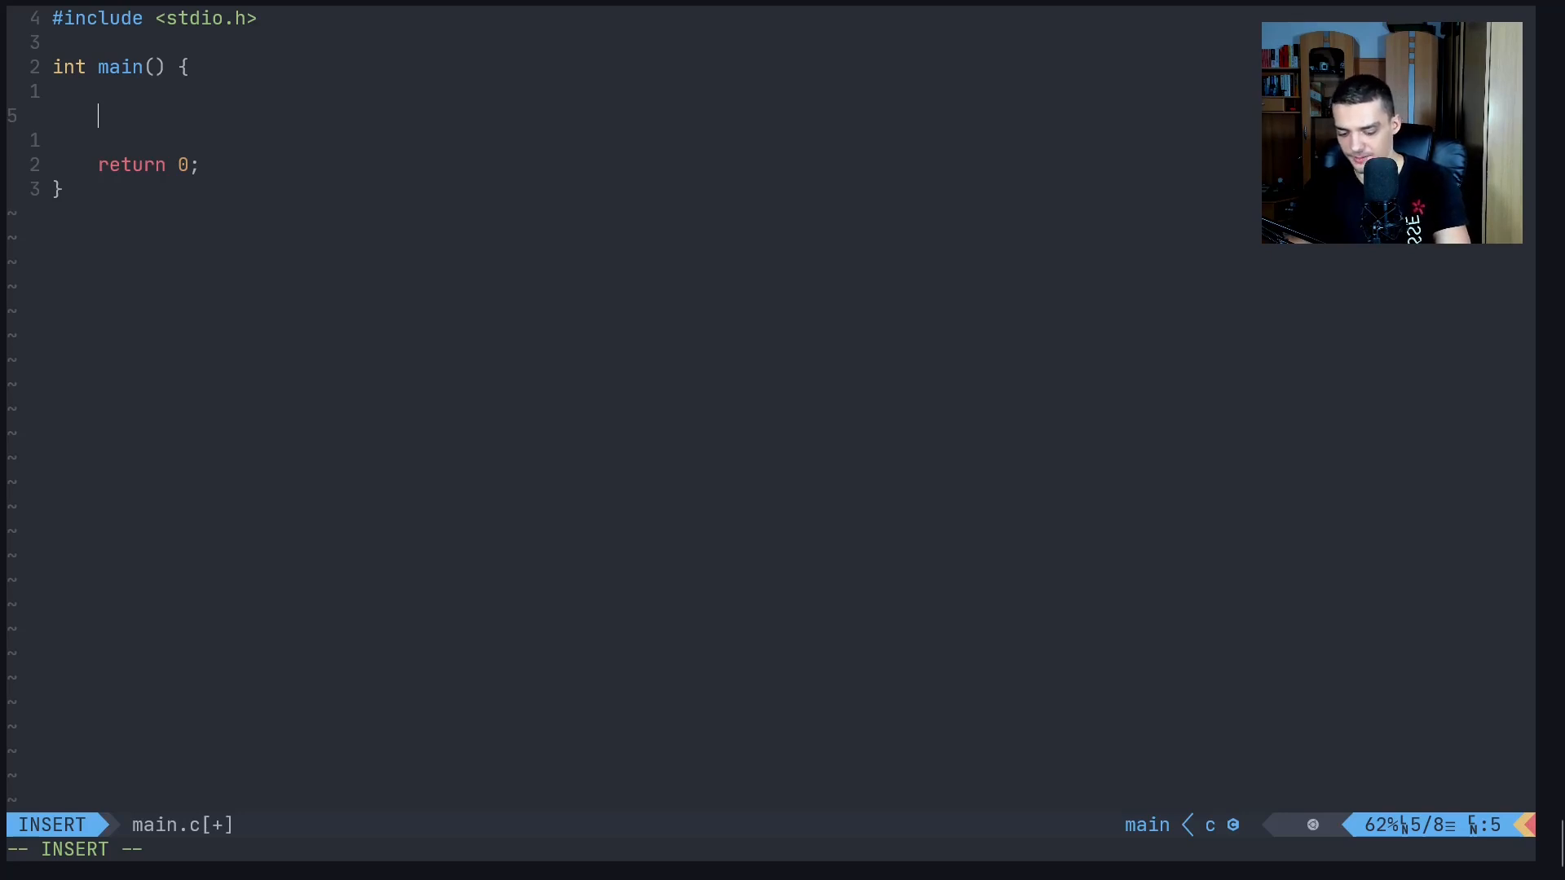
text(int a ))
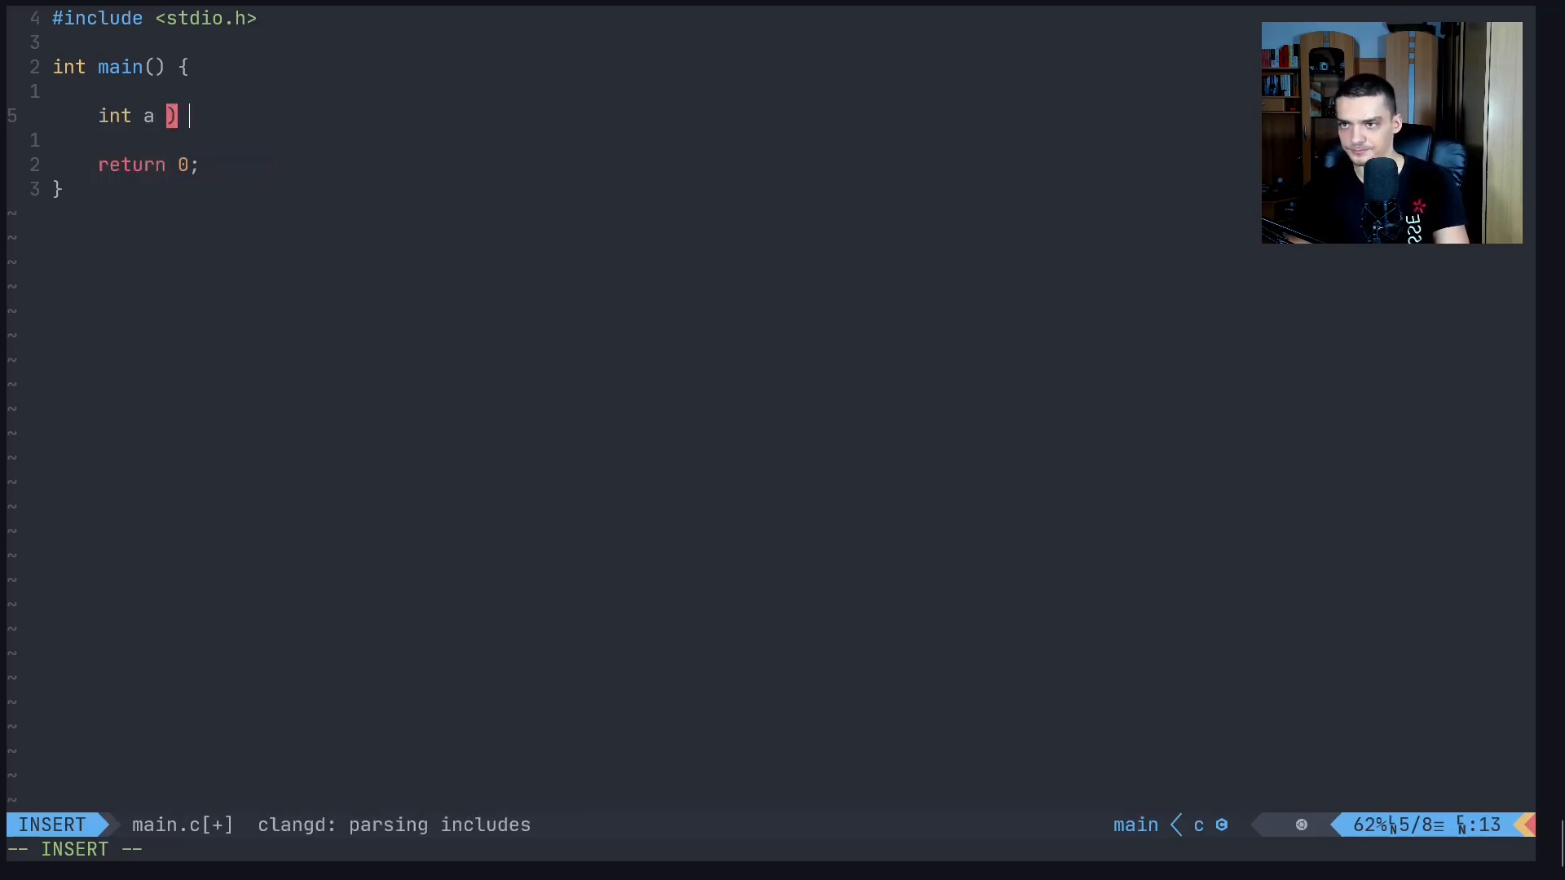
text(=)
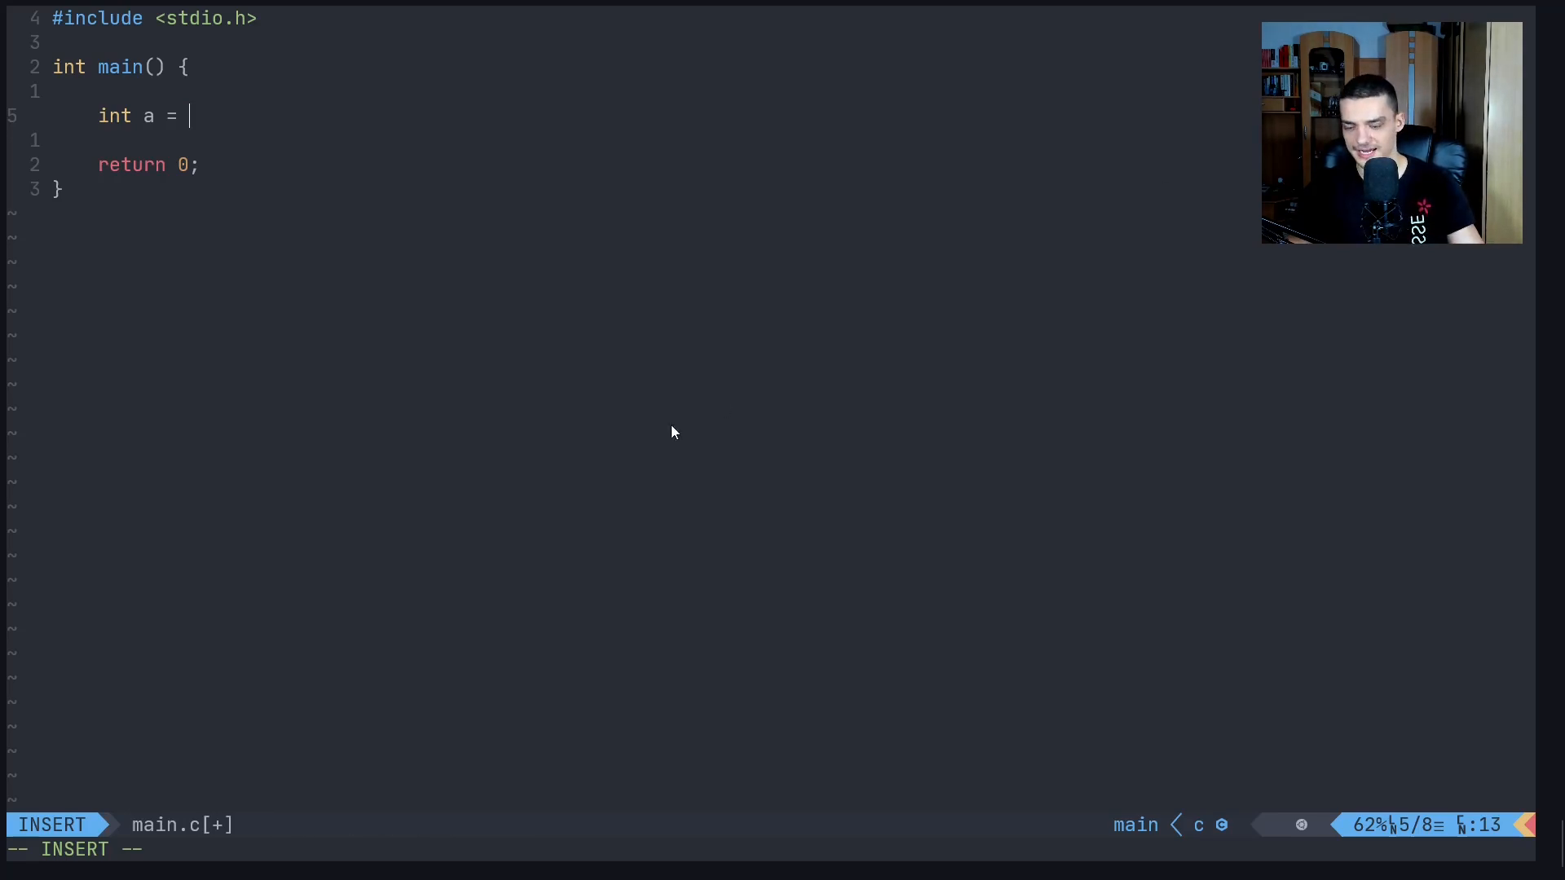
text((int))
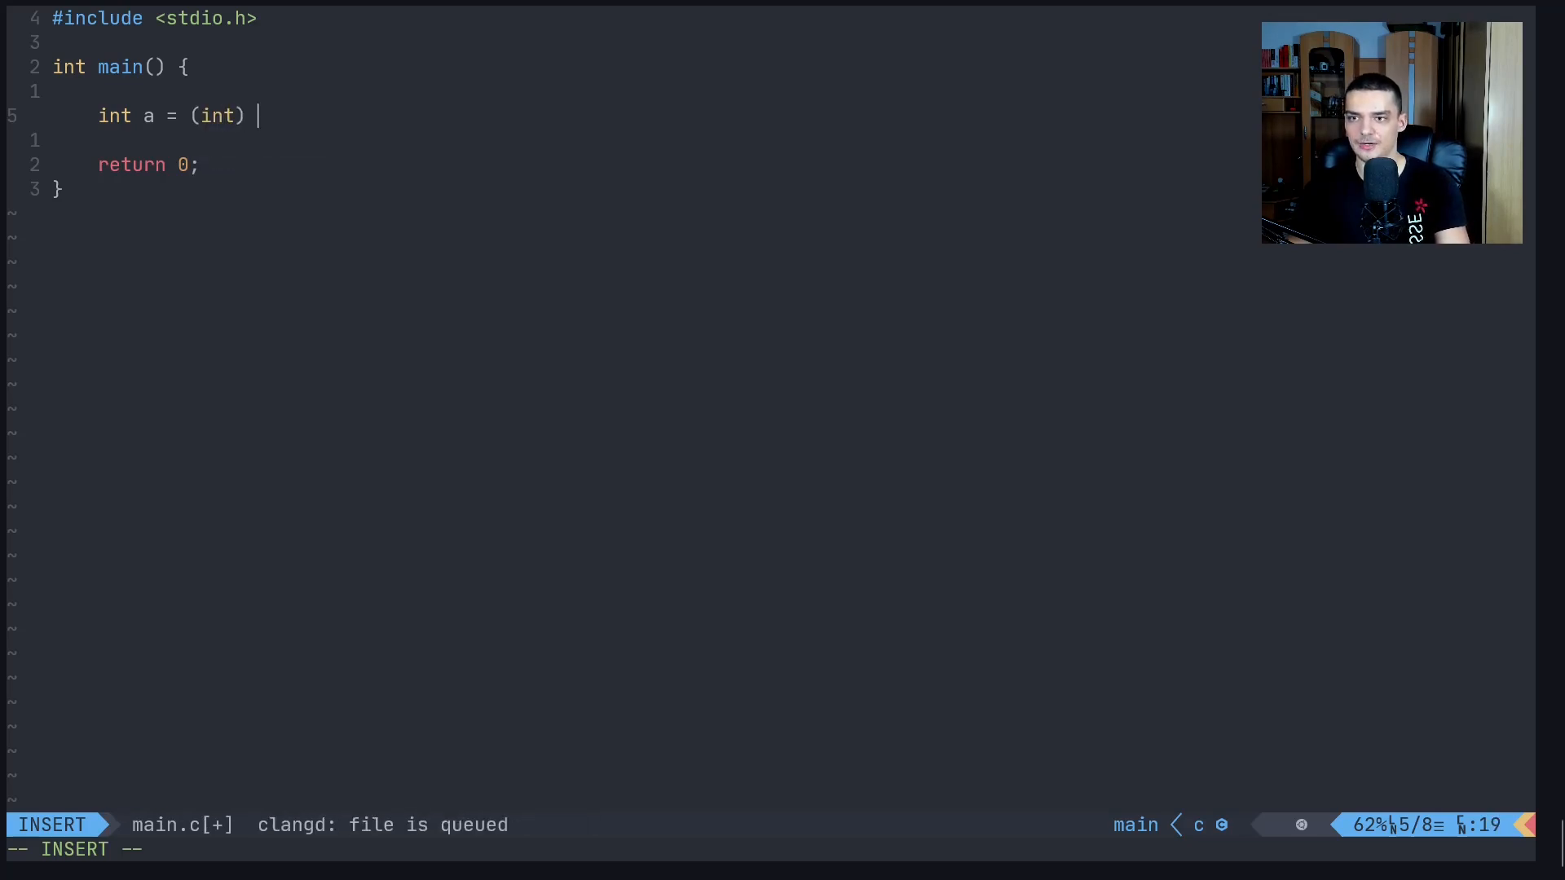
text(')
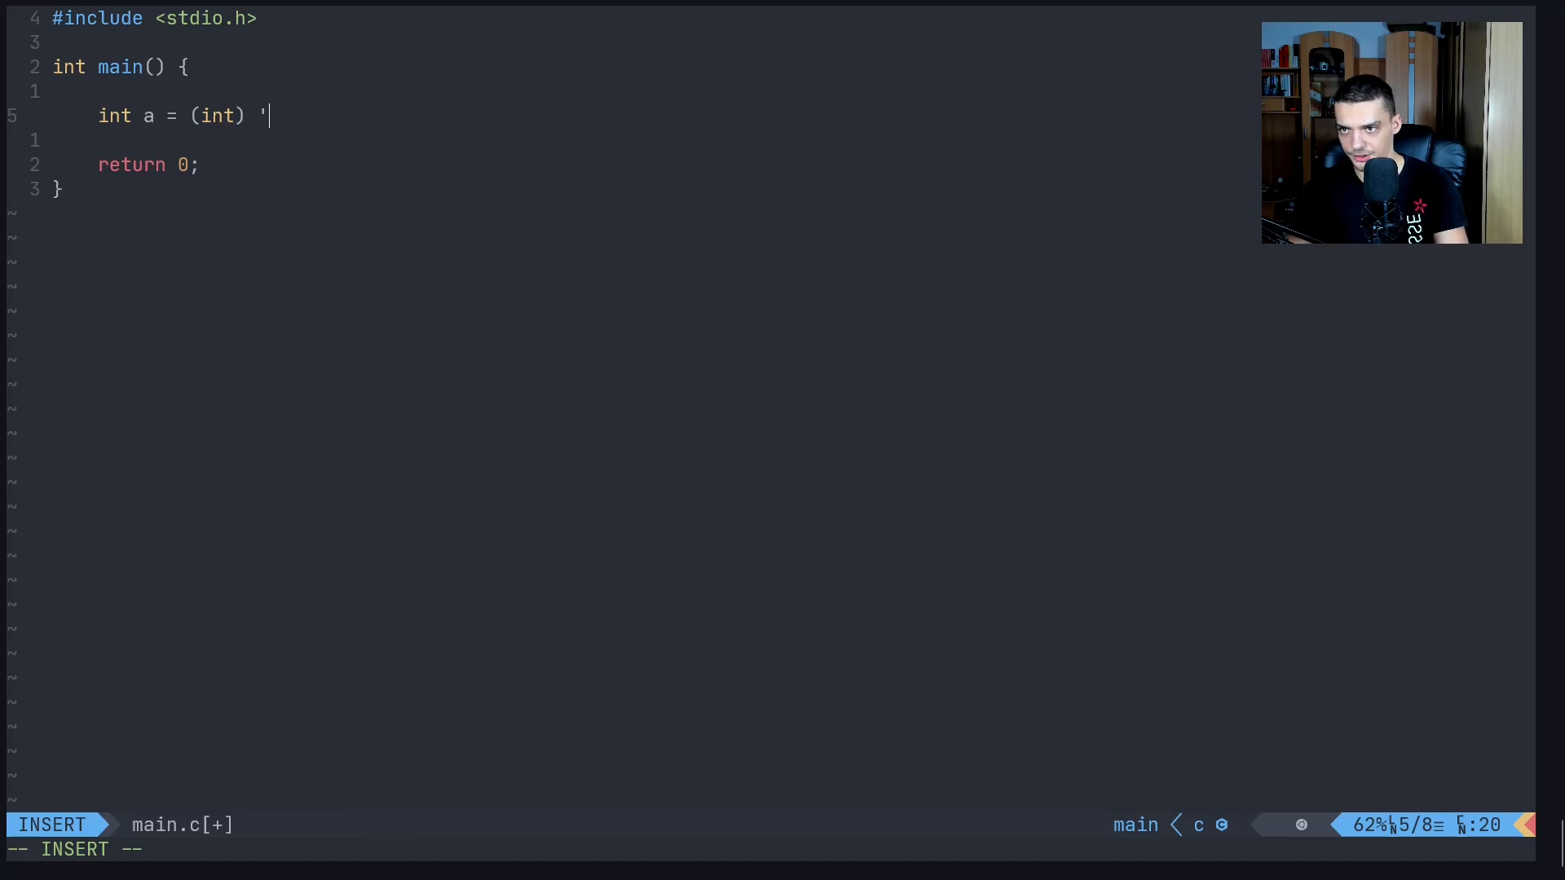
text(A';)
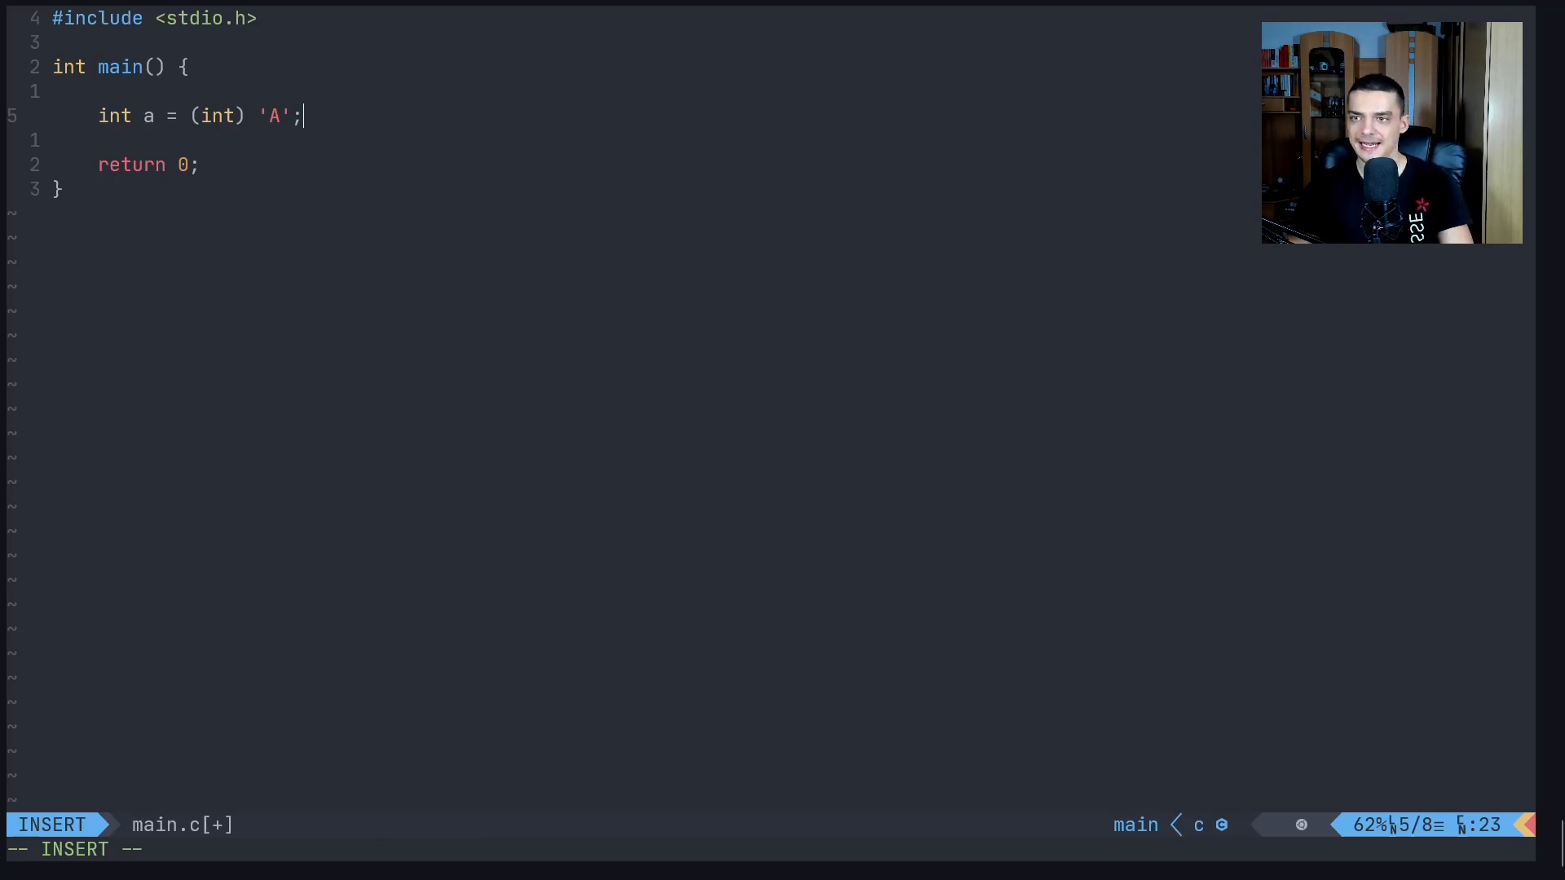
Print a with printf("%d\n", a);
text(print)
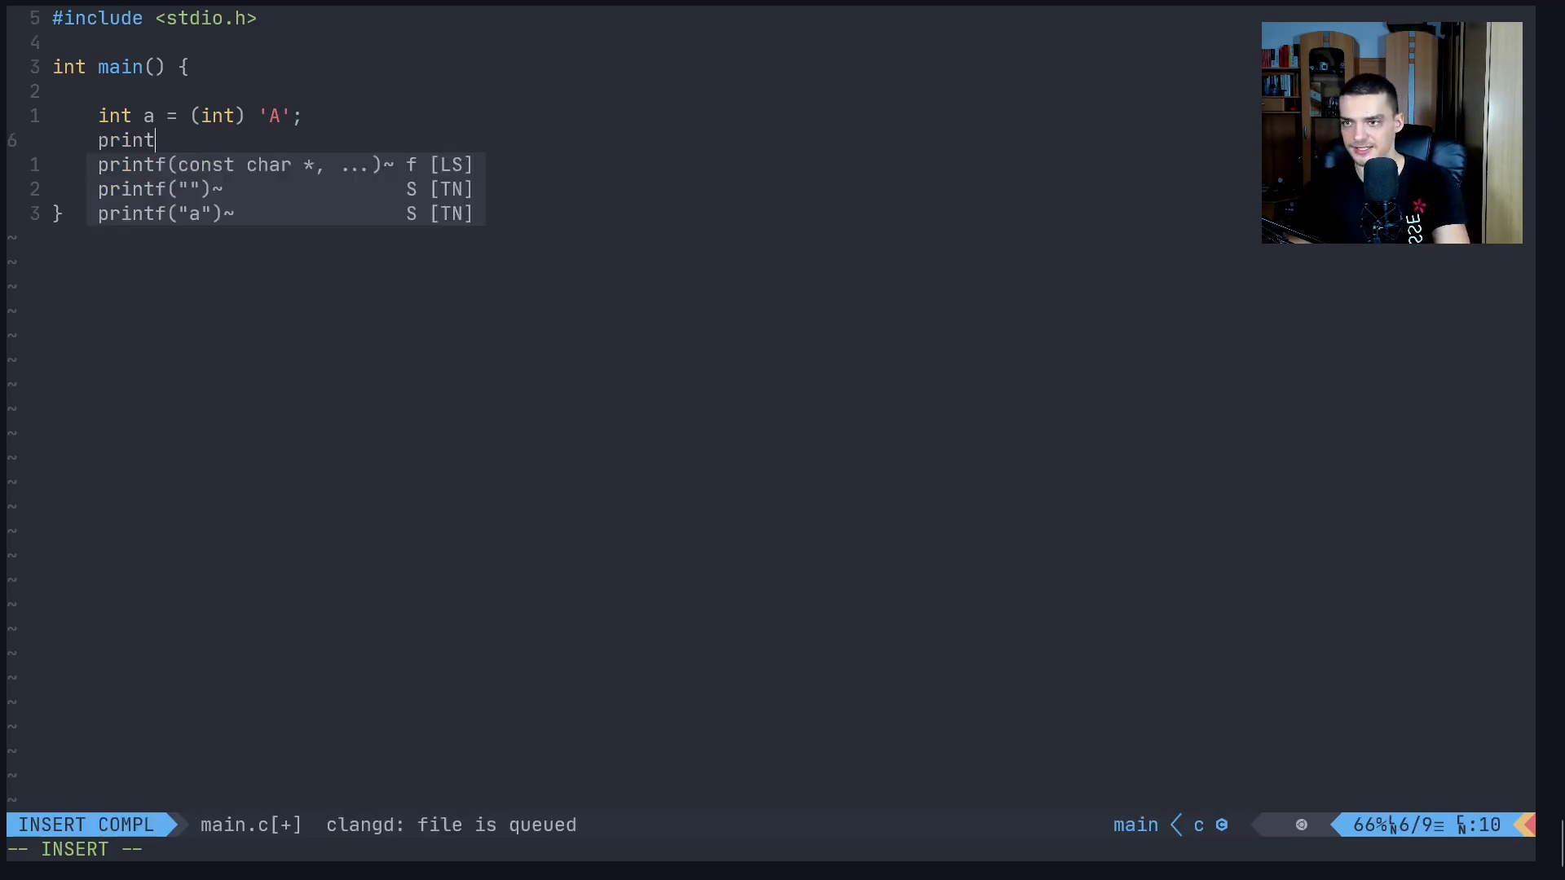
text(f("%)
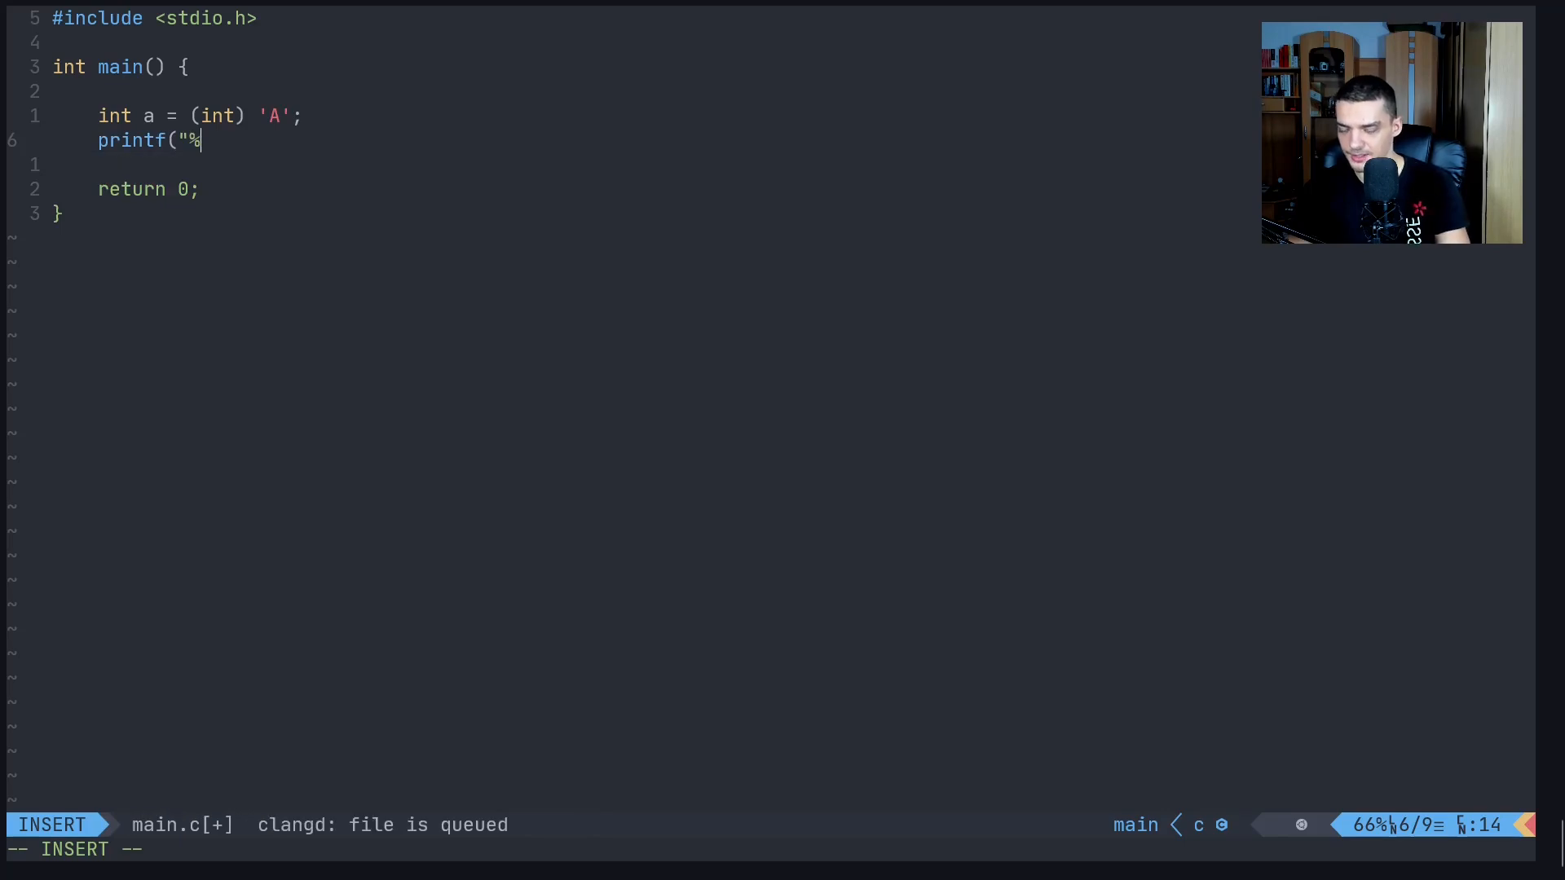
text(d\)
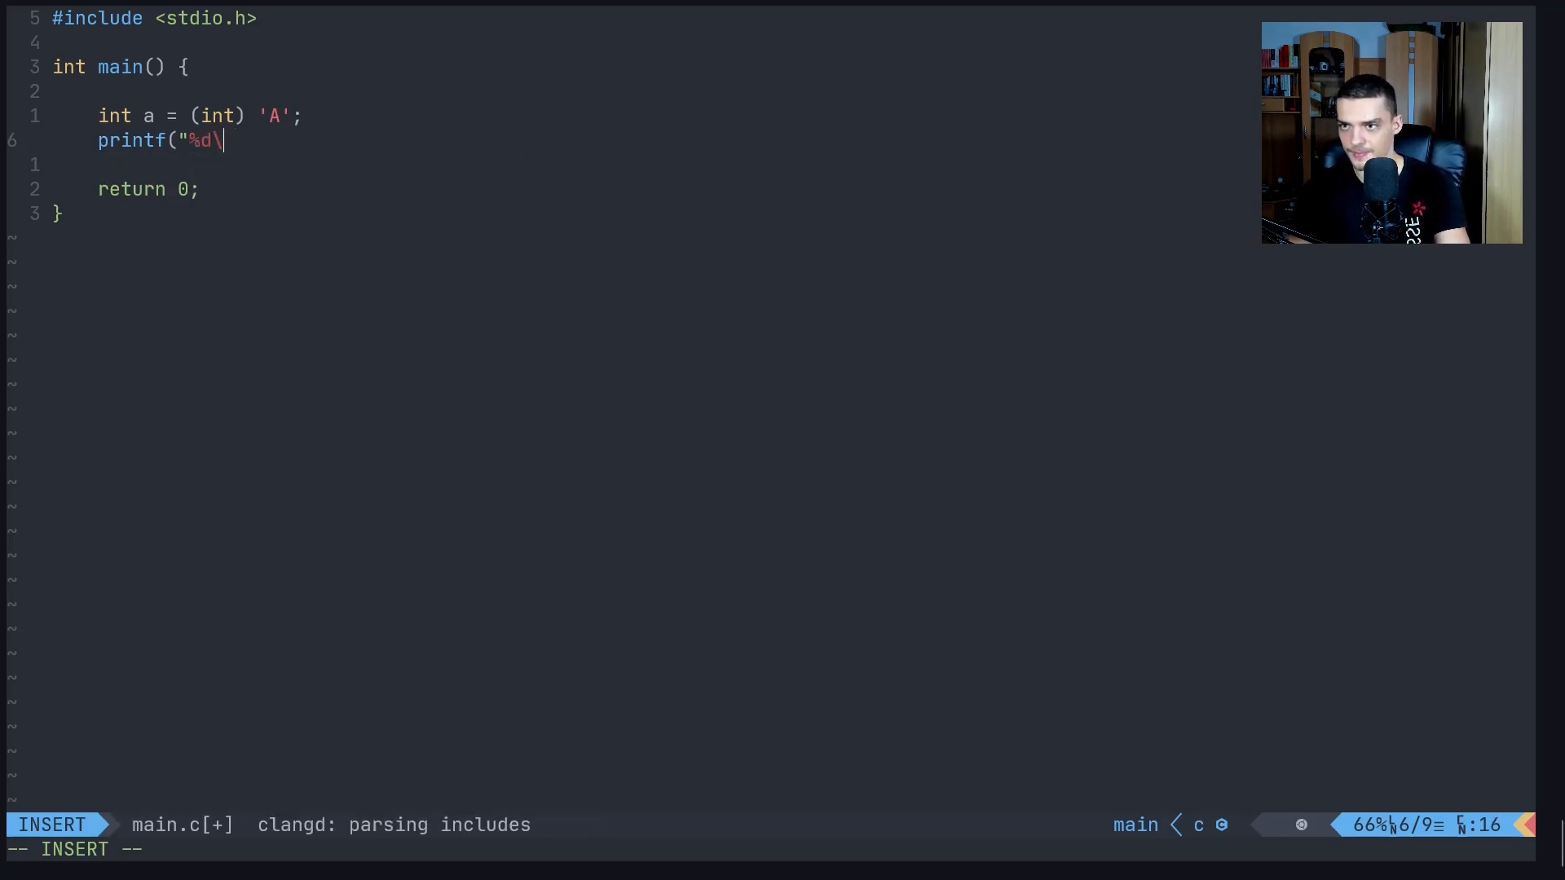
text(n",)
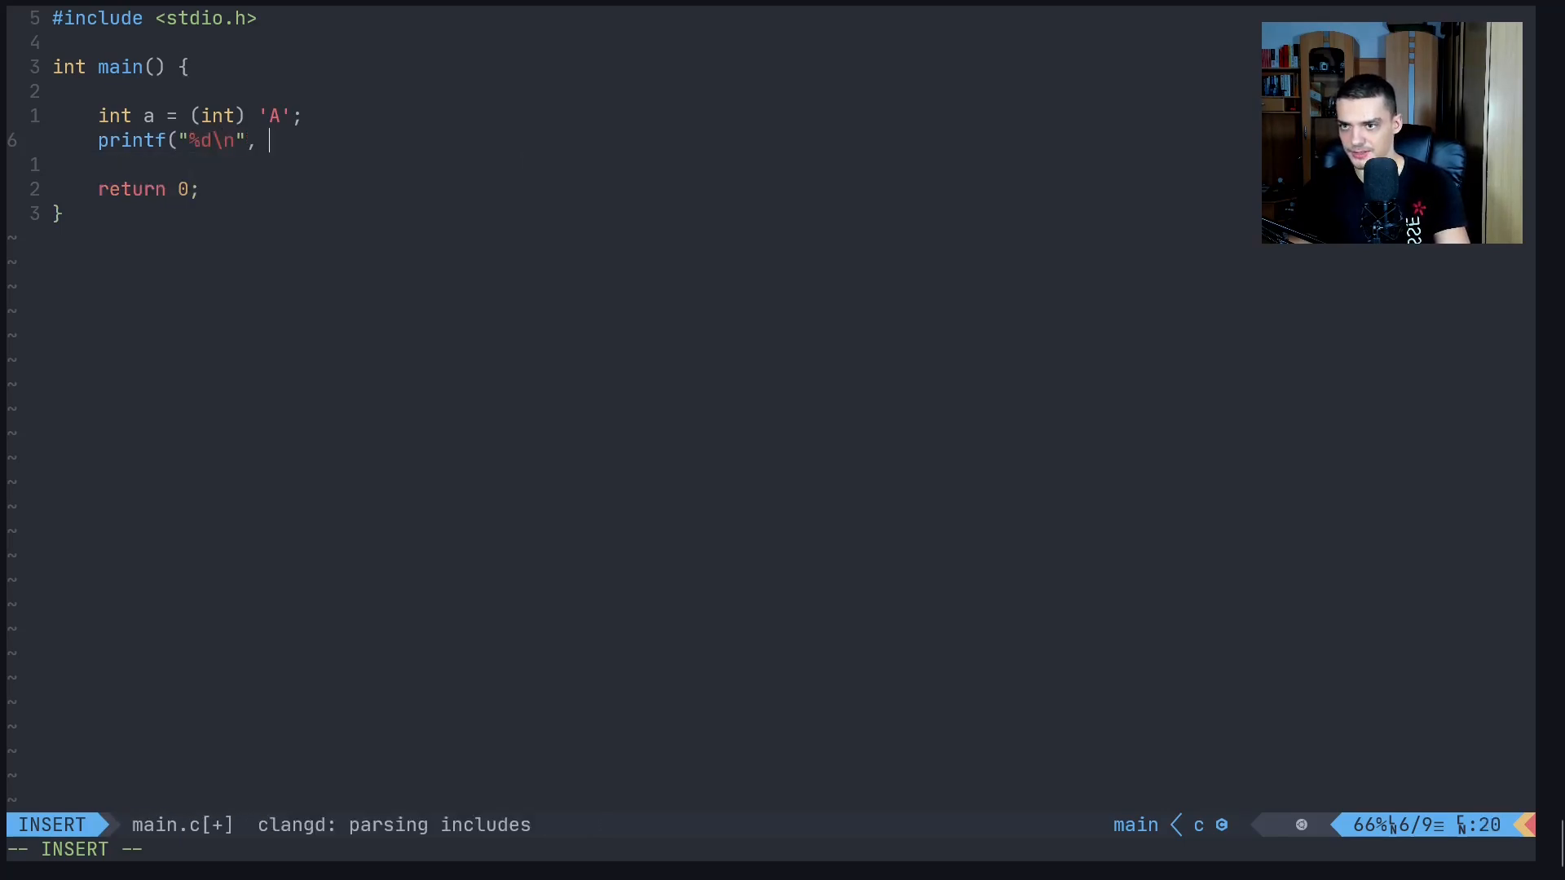
text(a);)
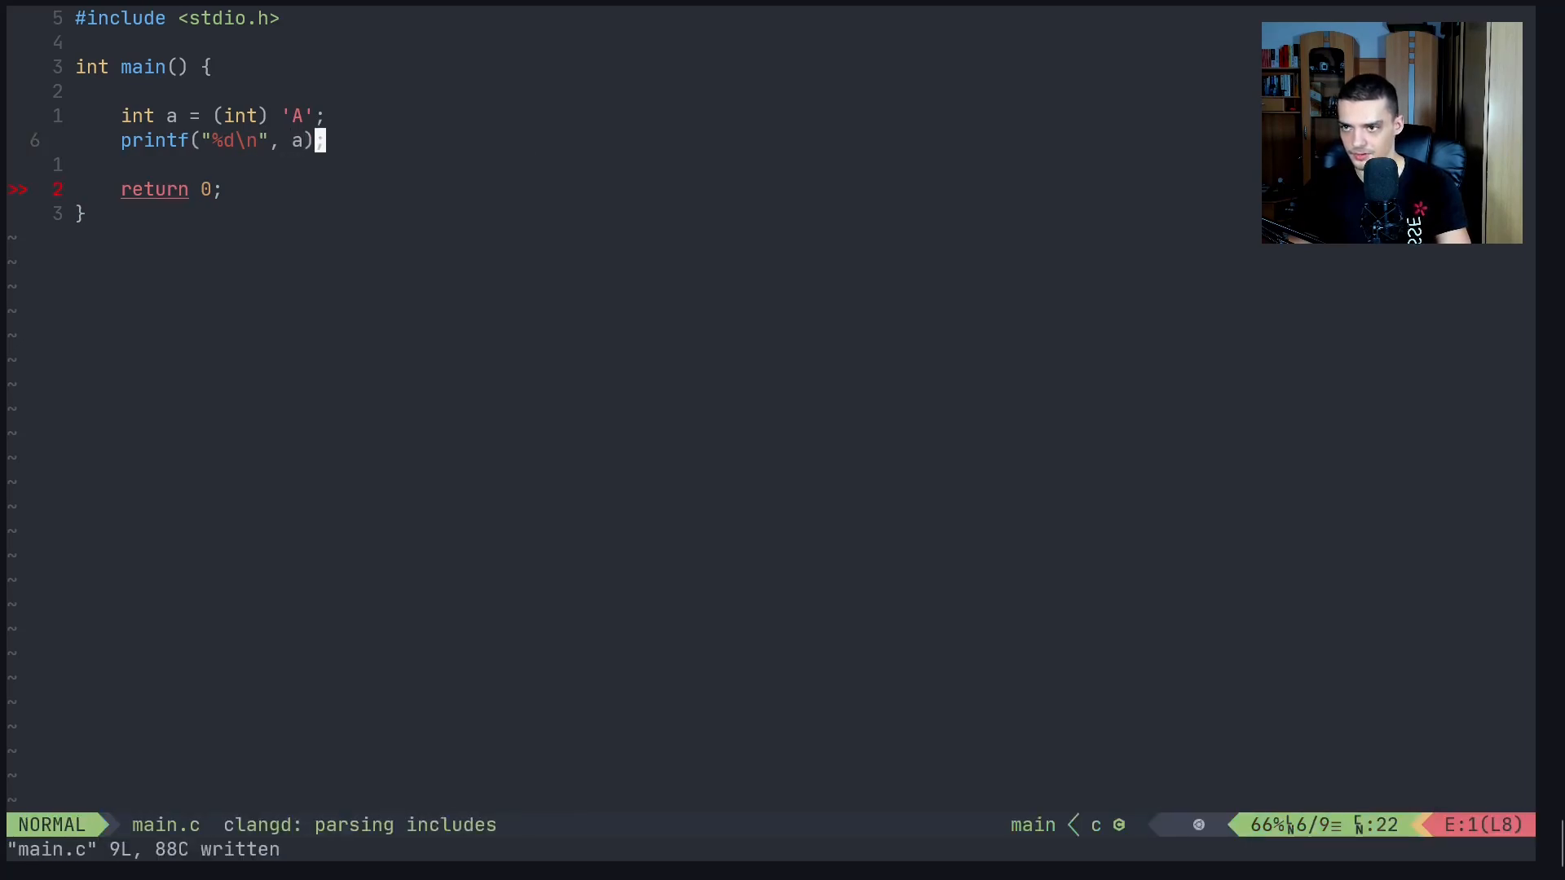
Compile main.c with gcc into main and run ./main
text(gcc ma)
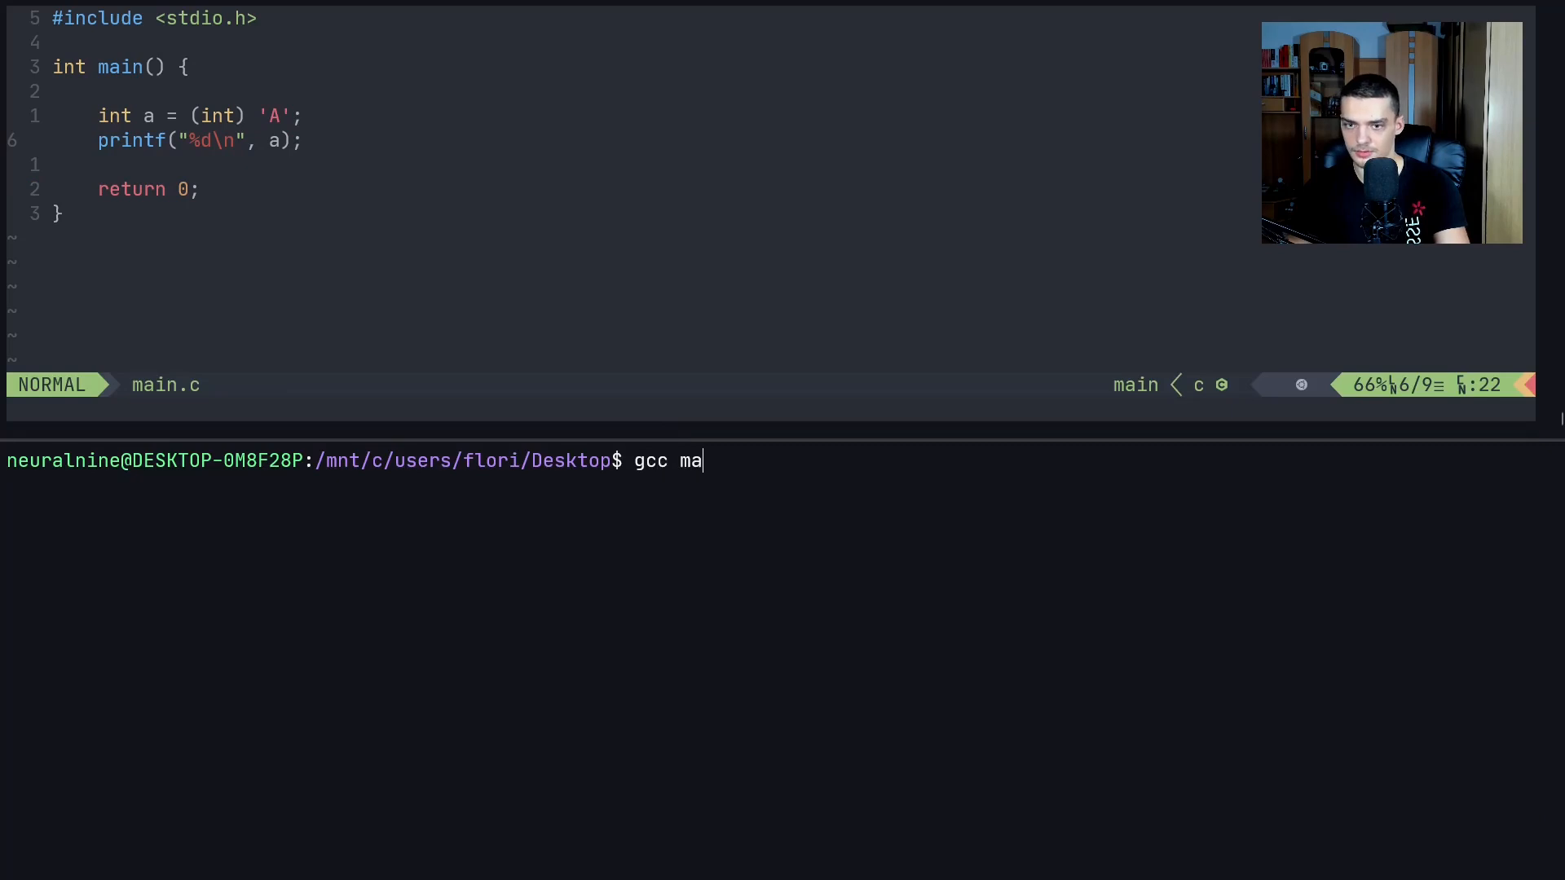
text(in.c -o)
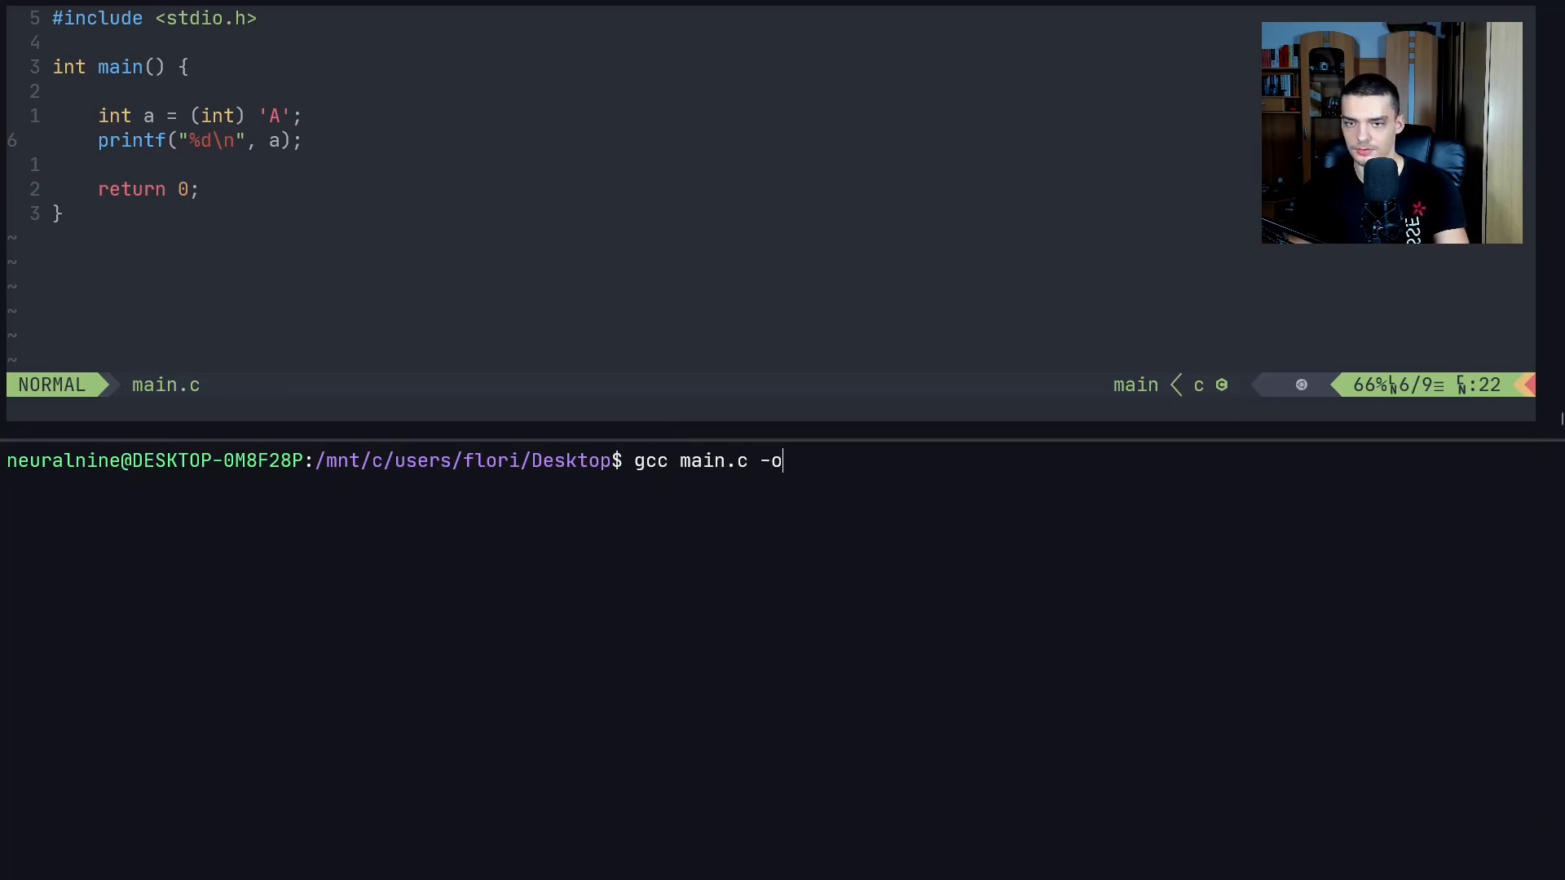
text(main)
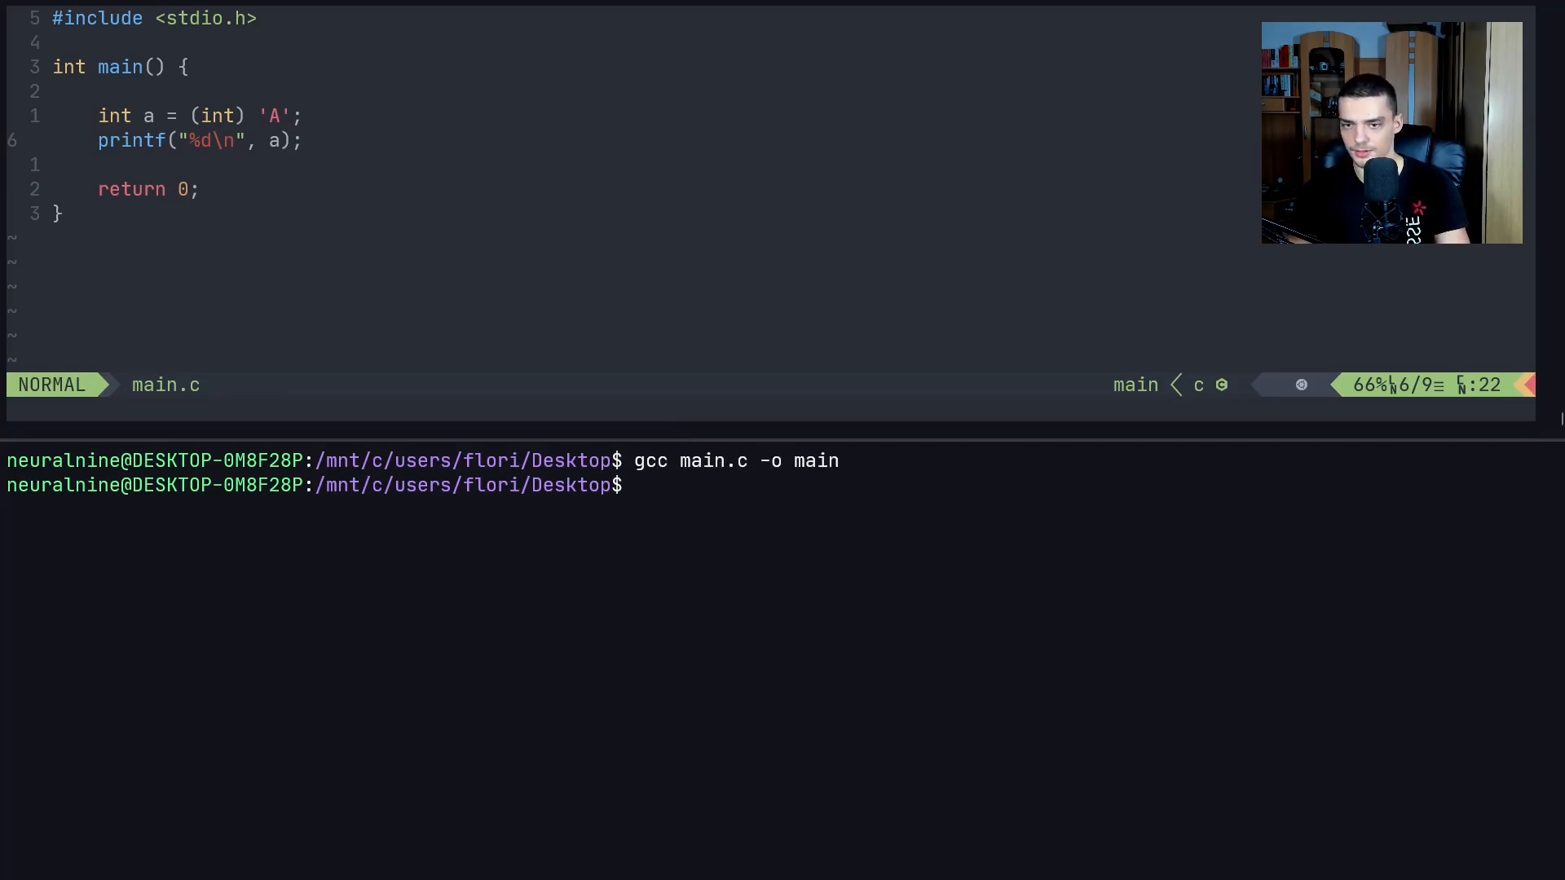
text(./main)
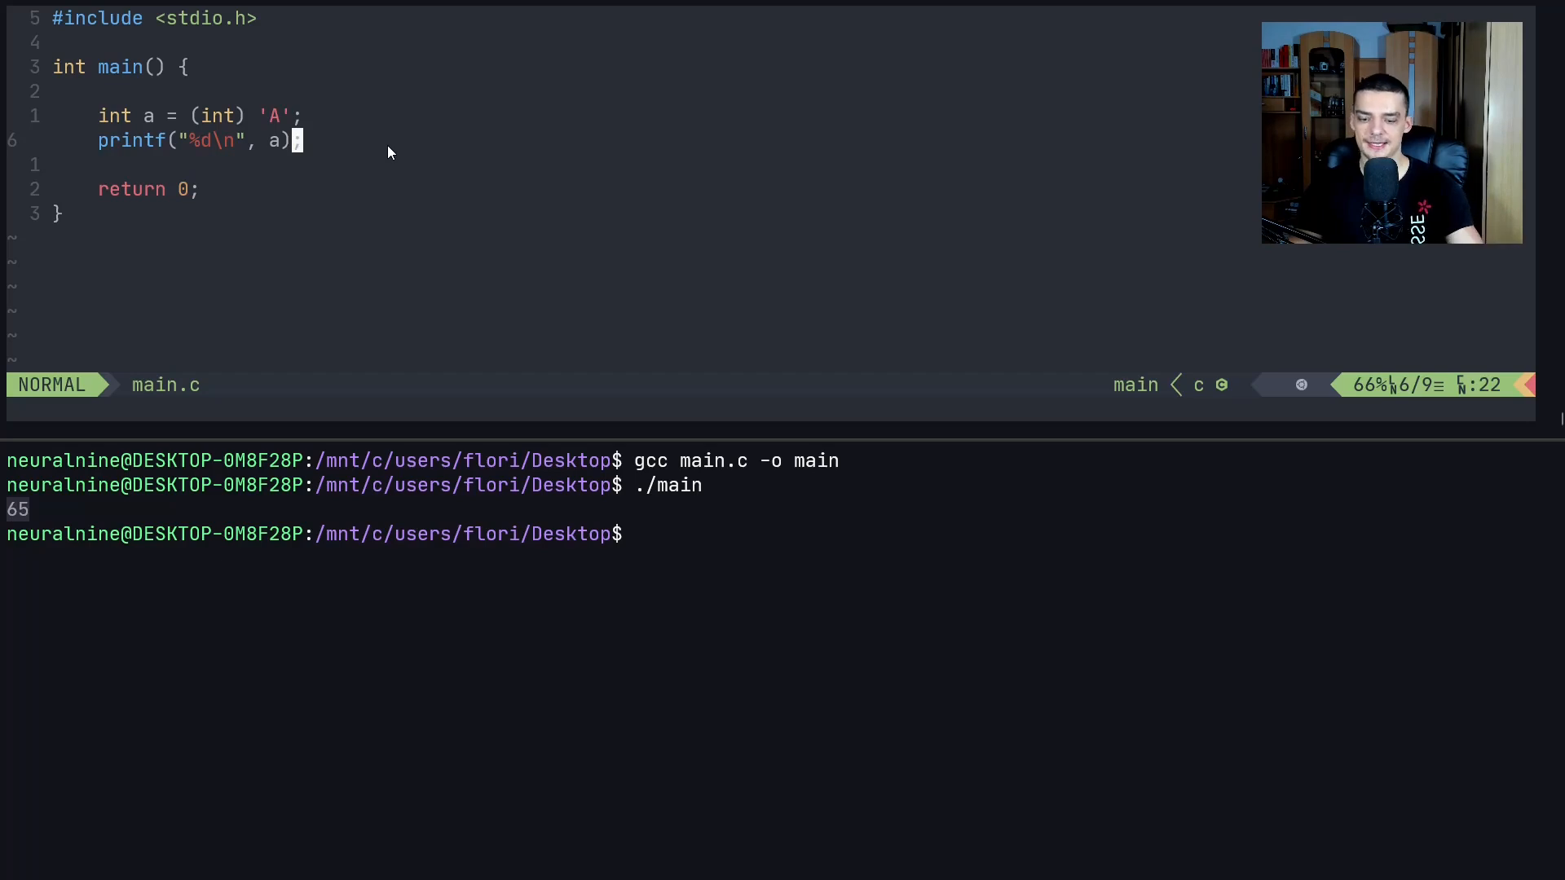
Add char b = (char) 66; and printf("%c\n", b); to print the cast character
text(char c)
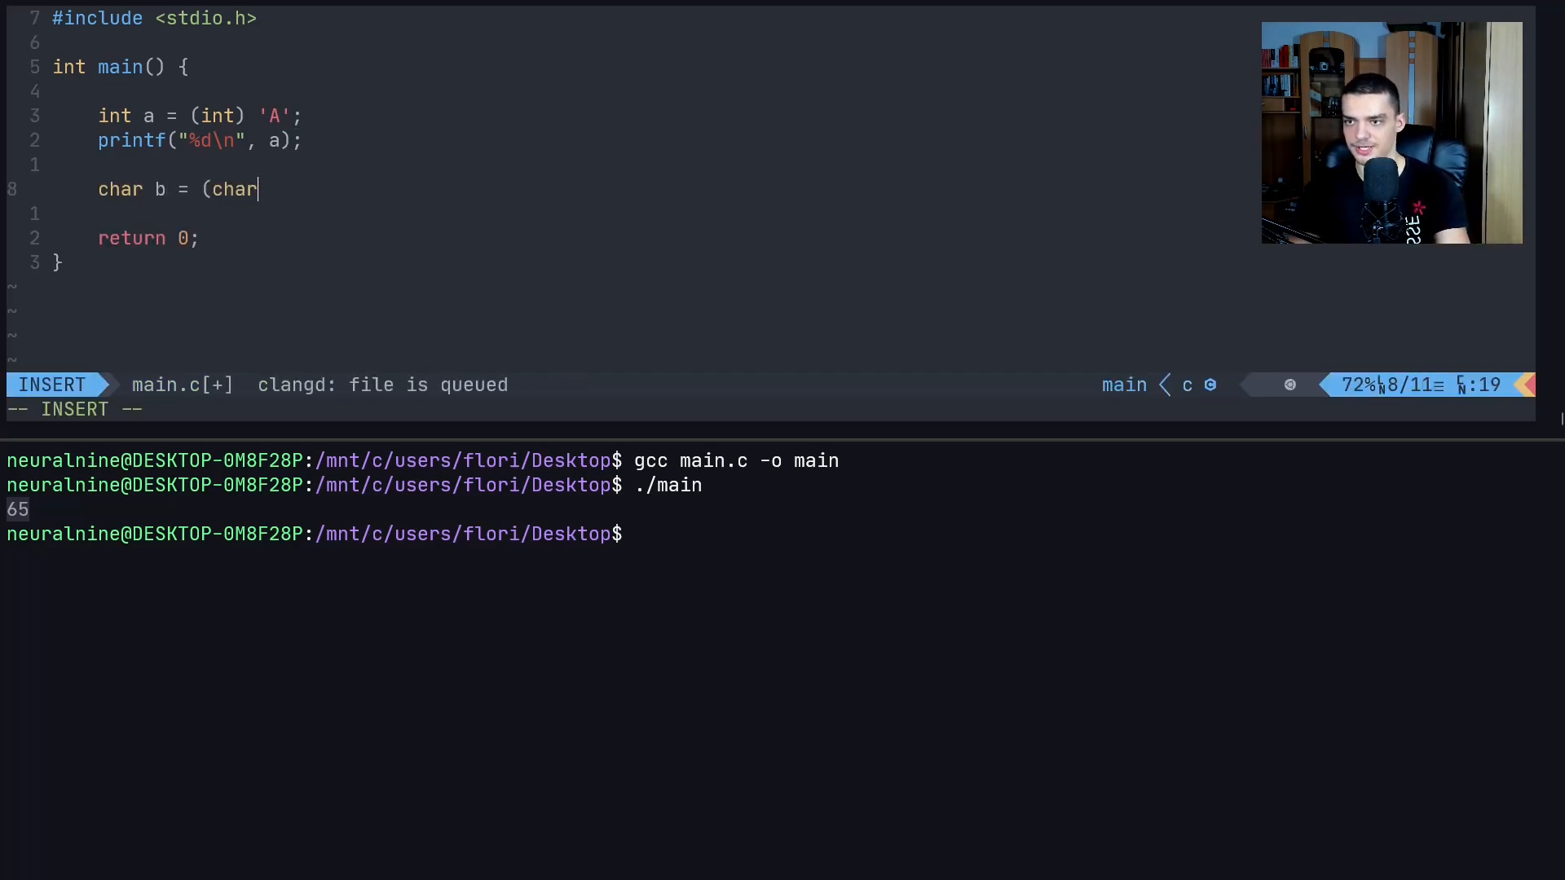
text())
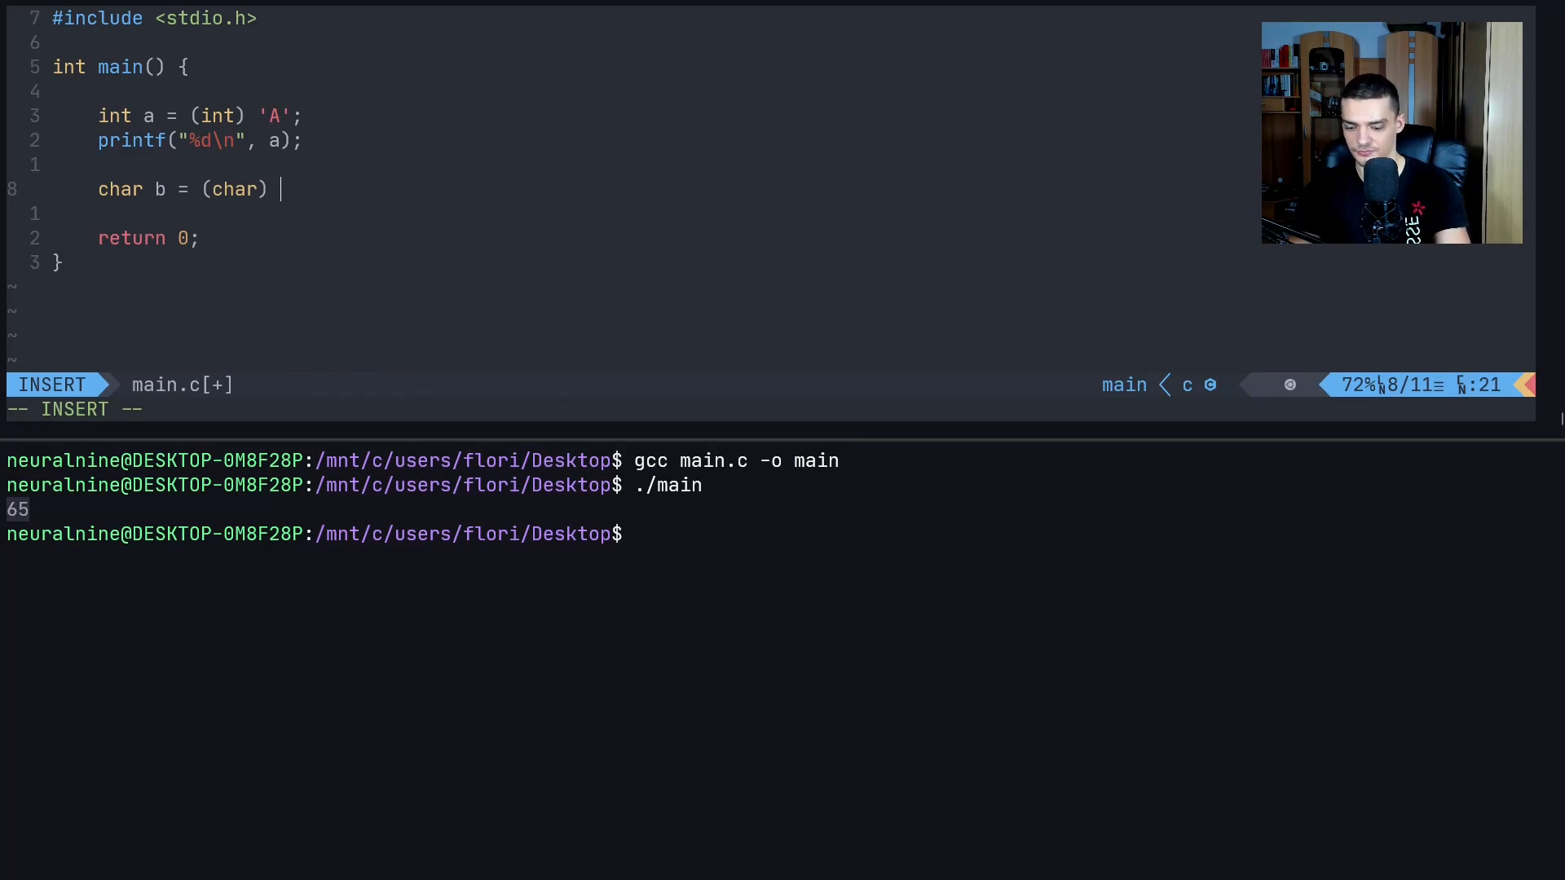
text(66;)
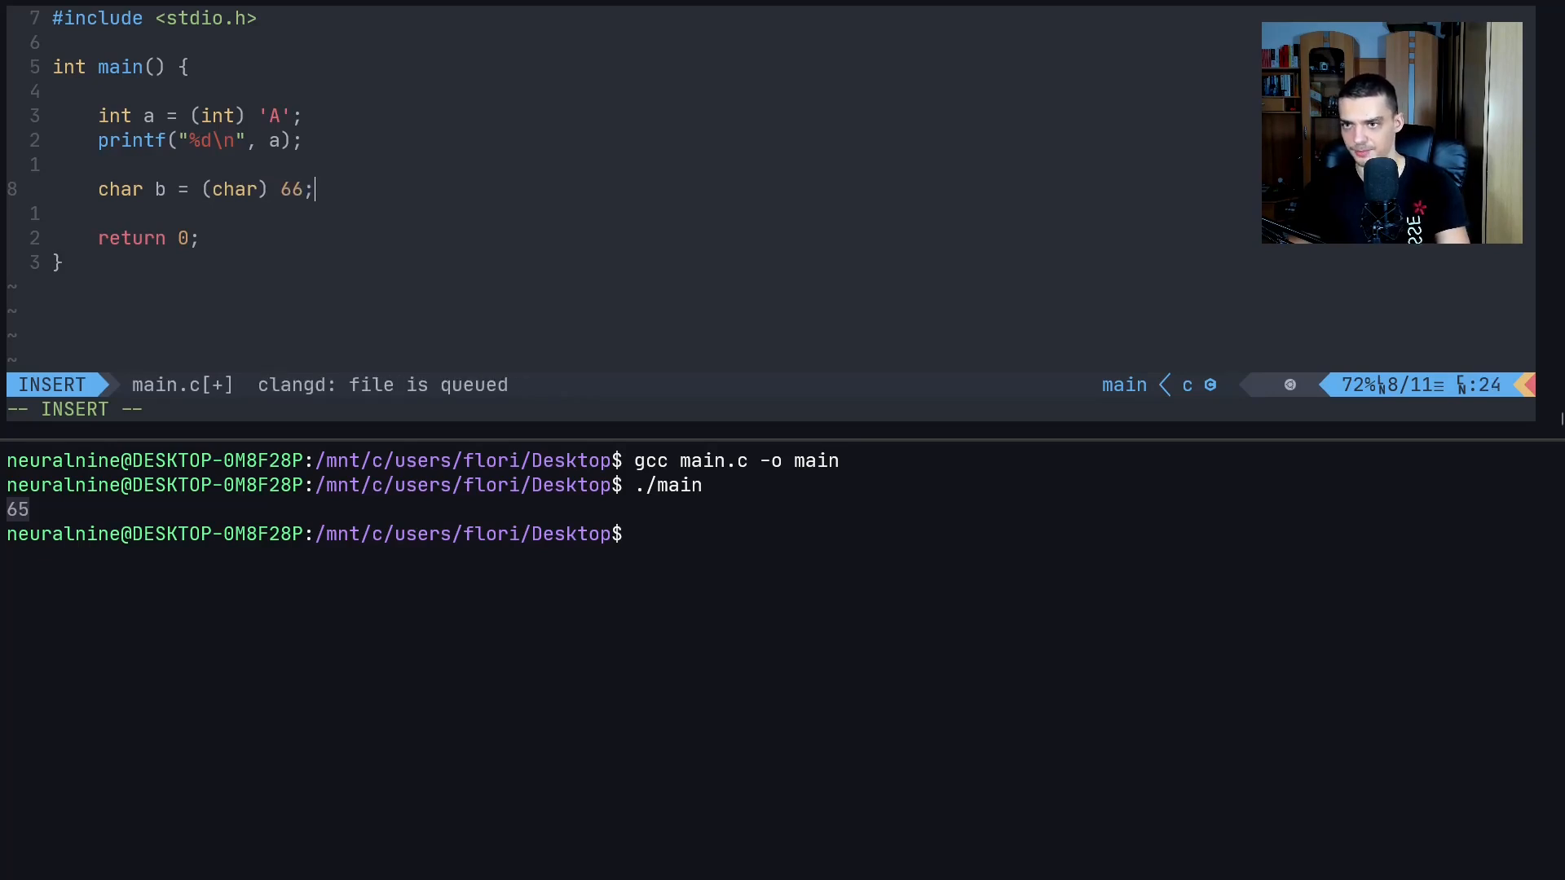
text(printf(/)
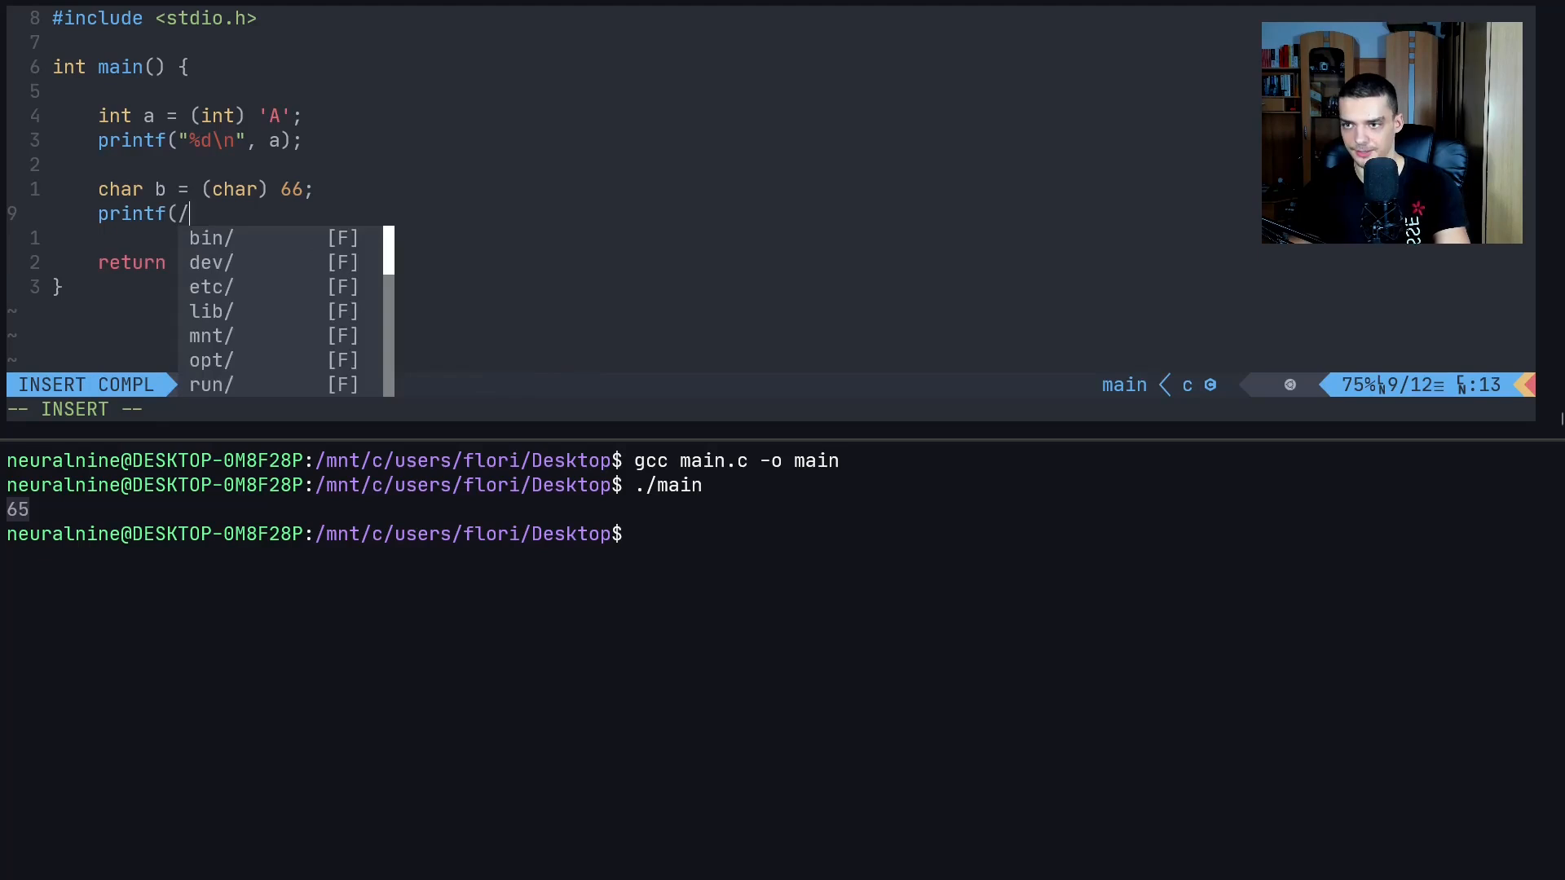
text("%)
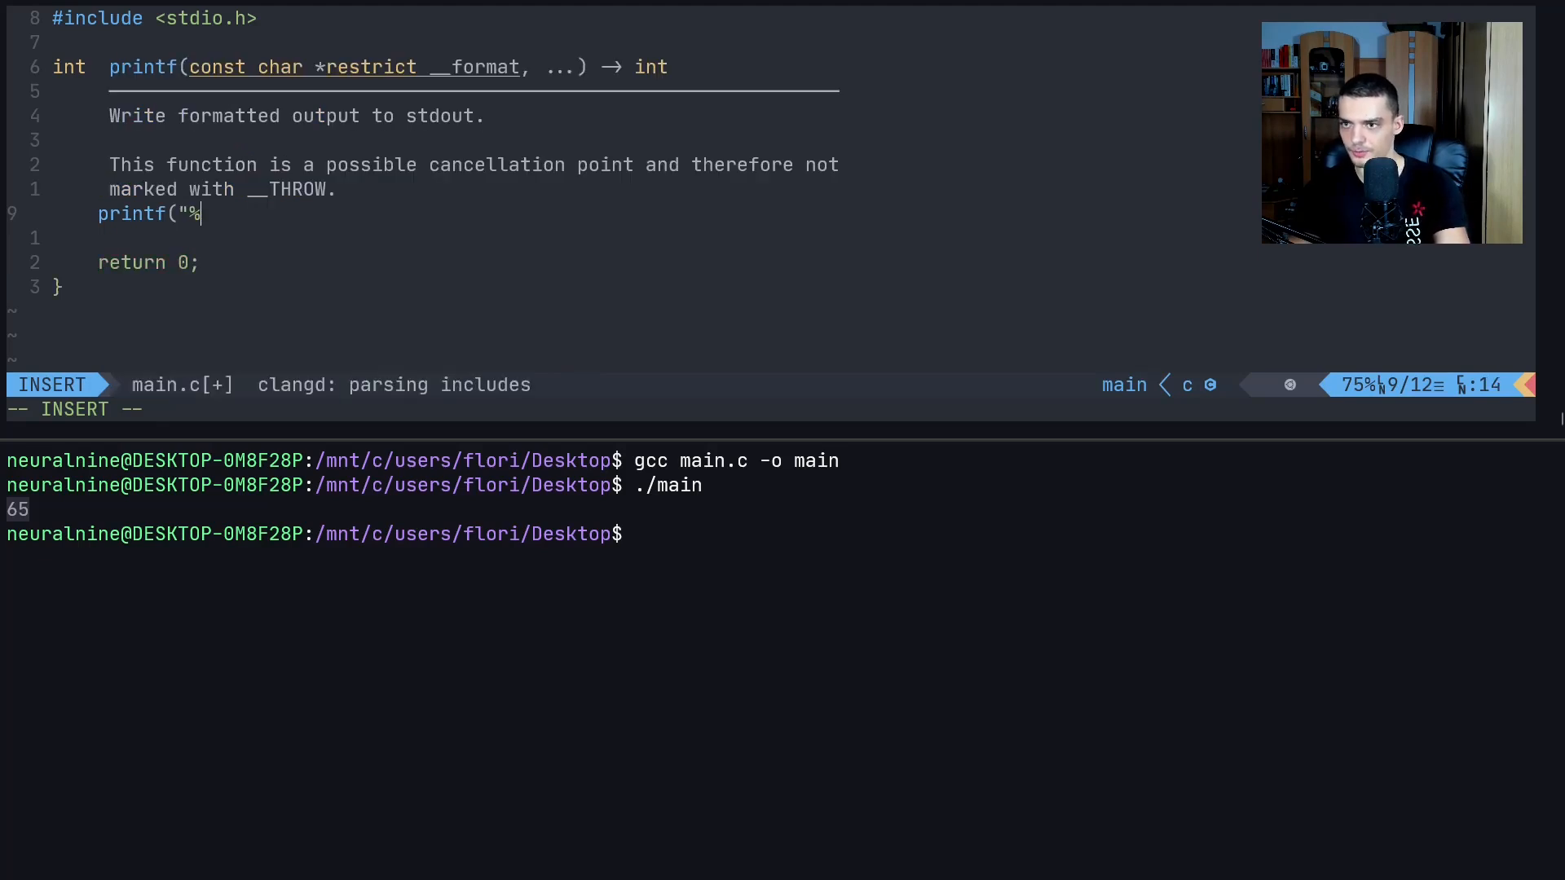
text(c\n")
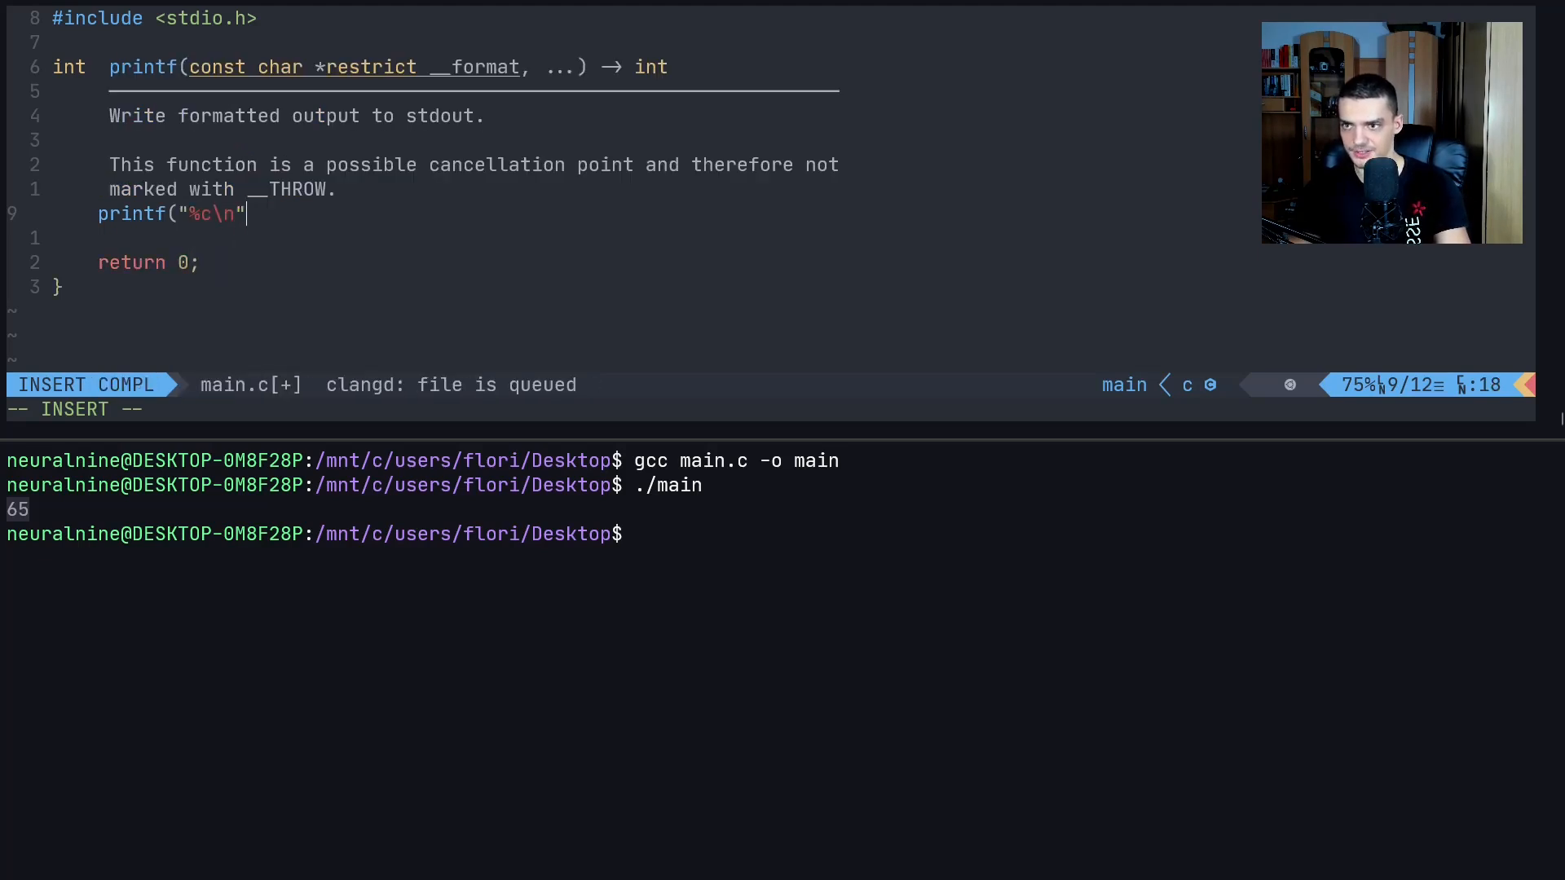
text(", ")
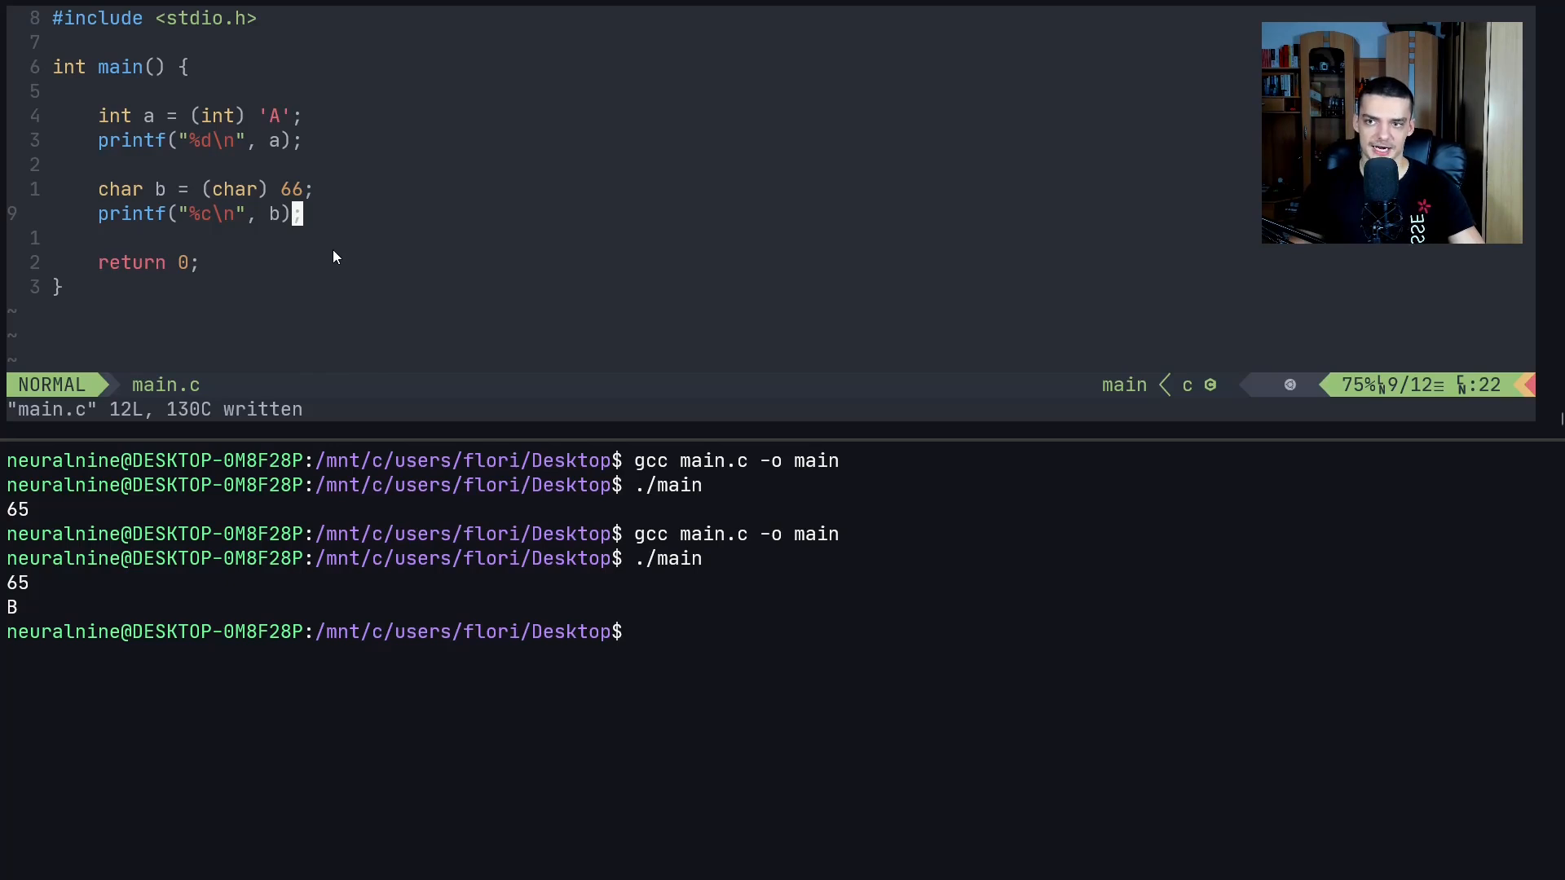
mouse_move(295, 255)
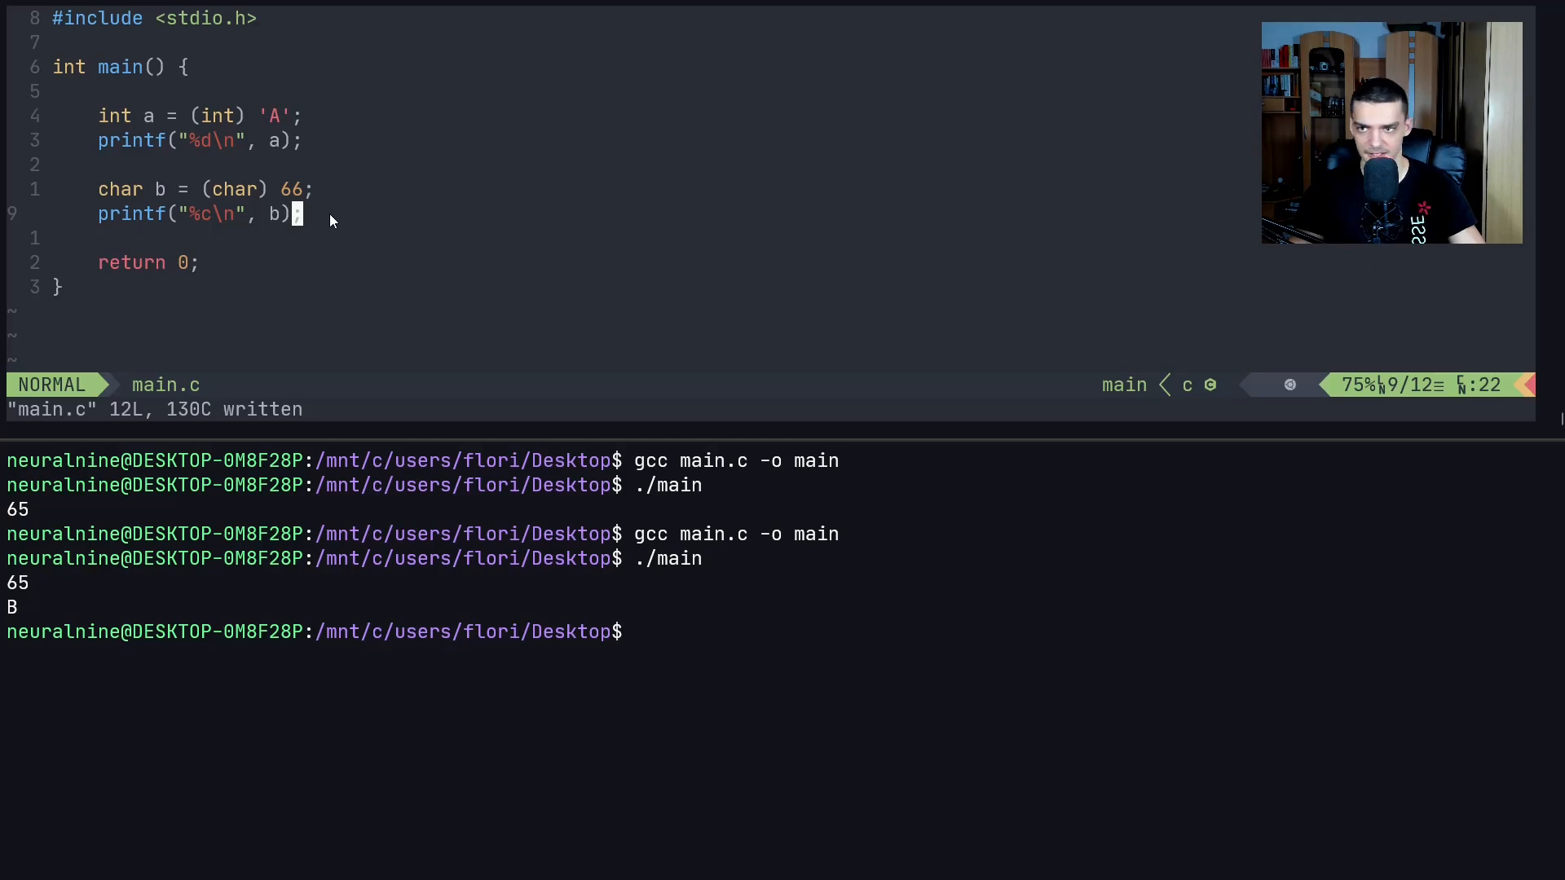
mouse_move(449, 222)
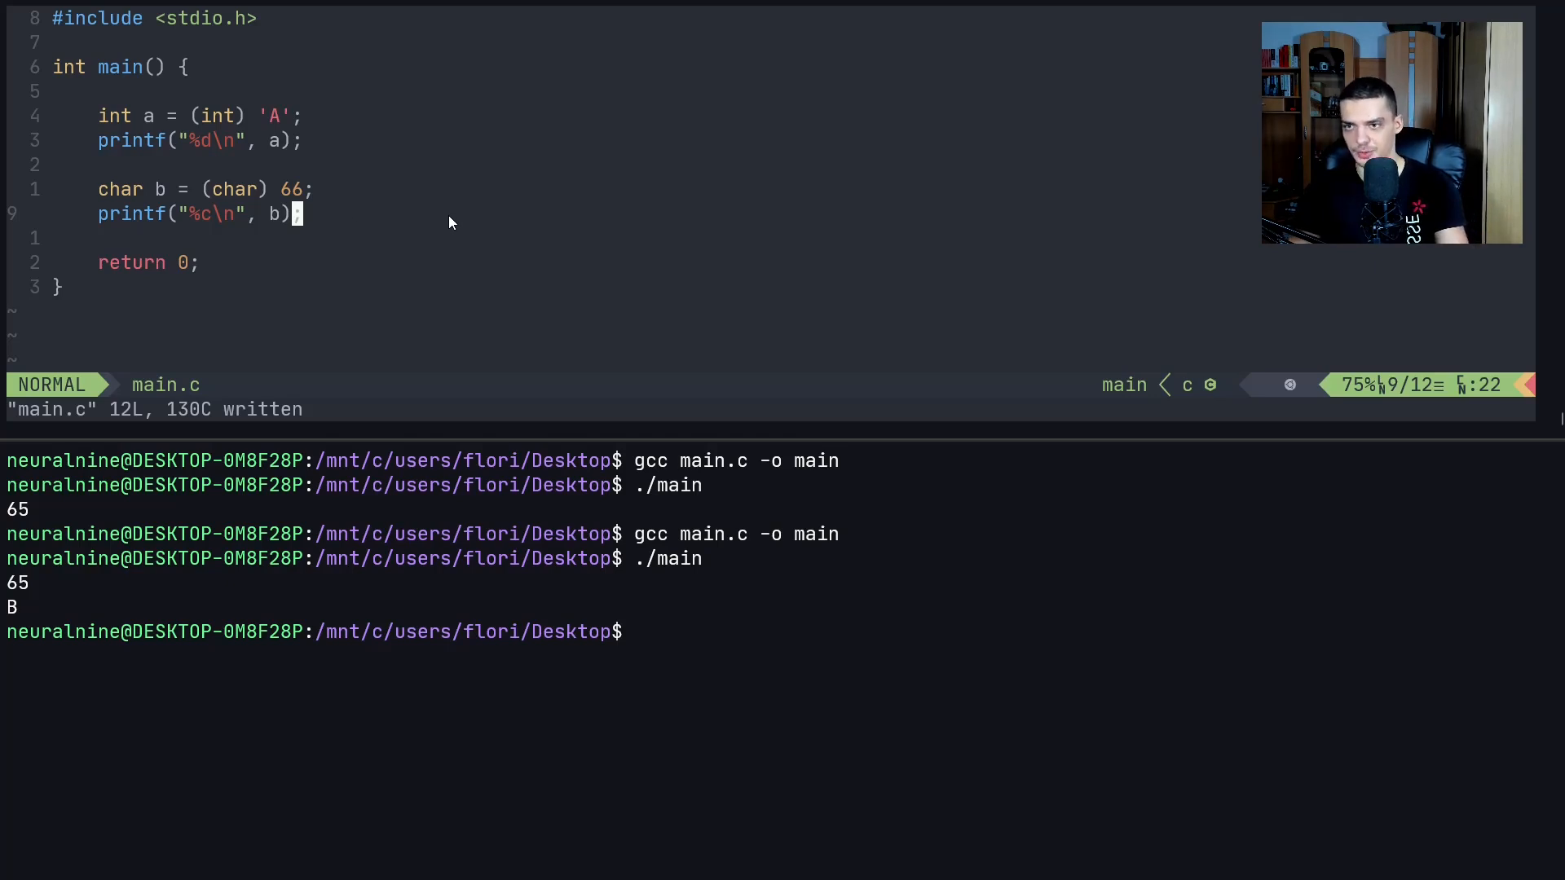
text(float c =)
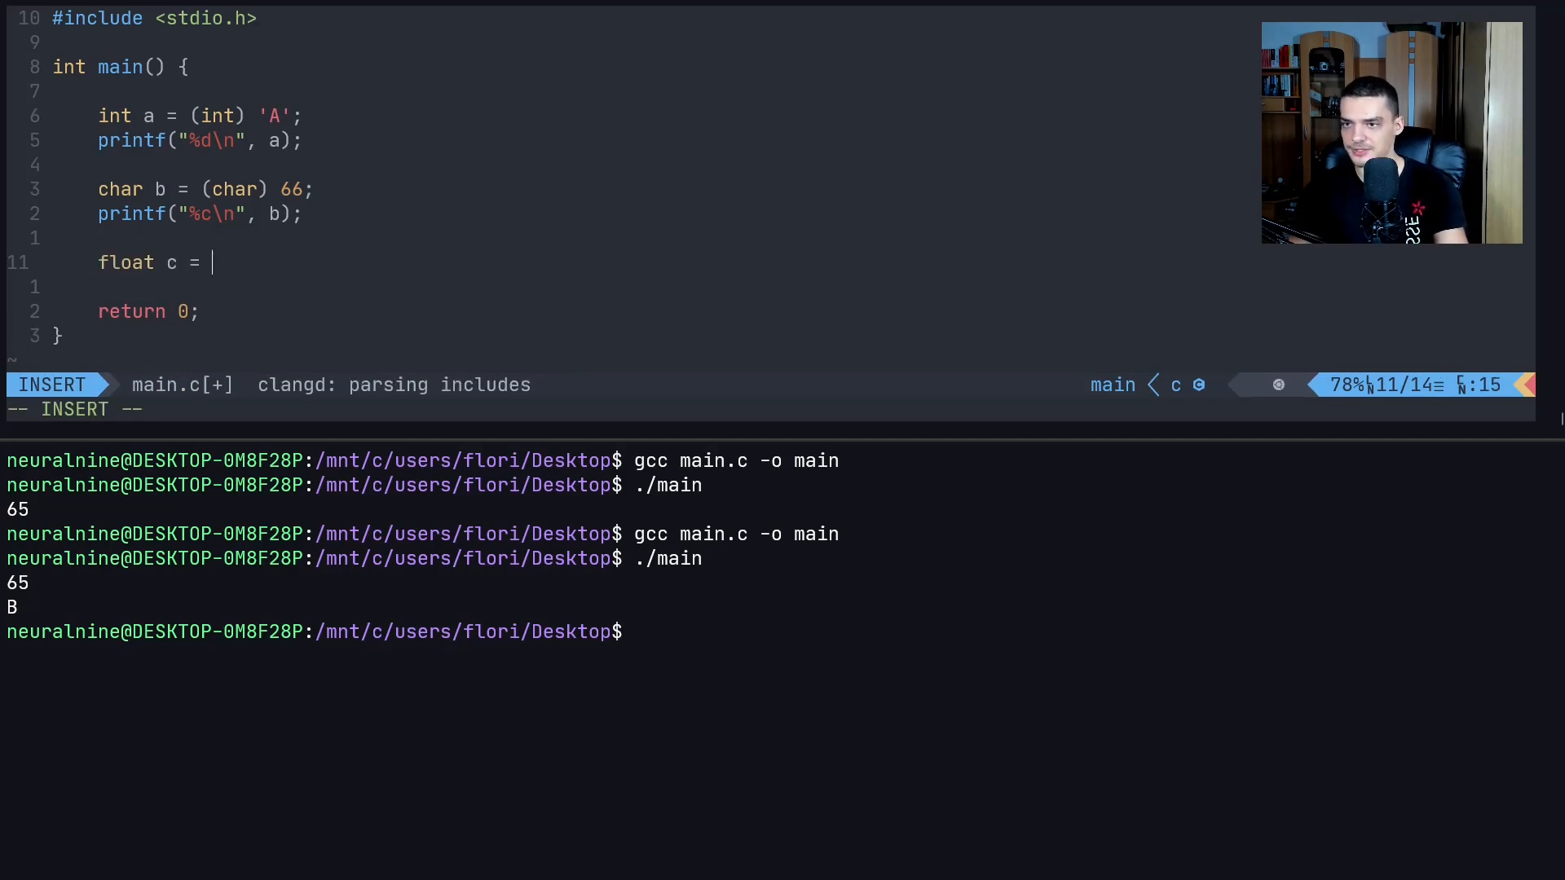
Write the trial line char c = (char) 24.567; followed by a printf
text(char)
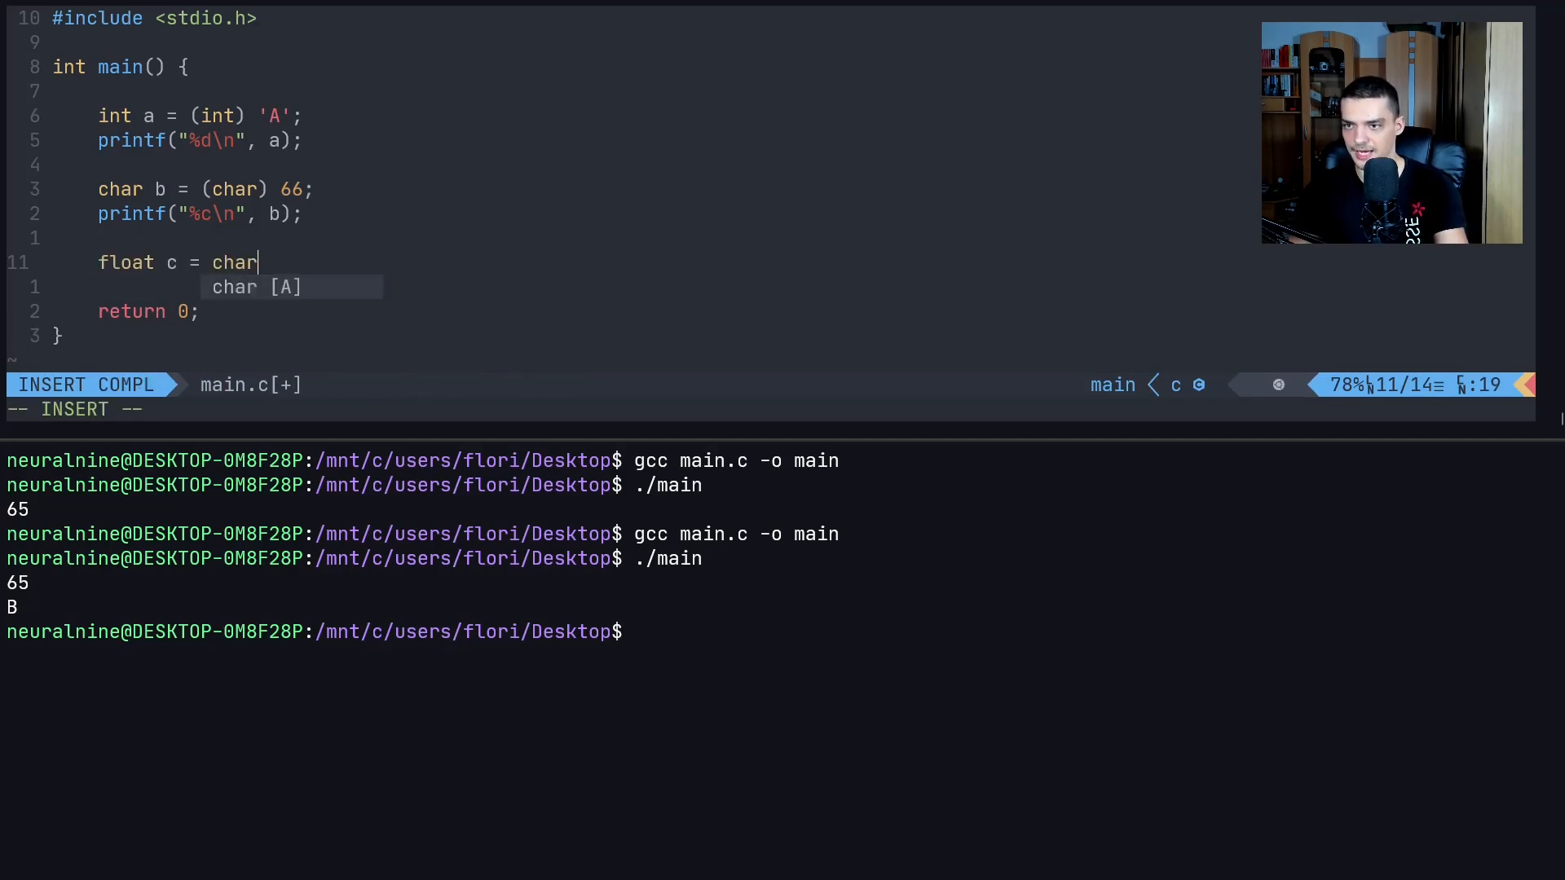
key(BackSpace)
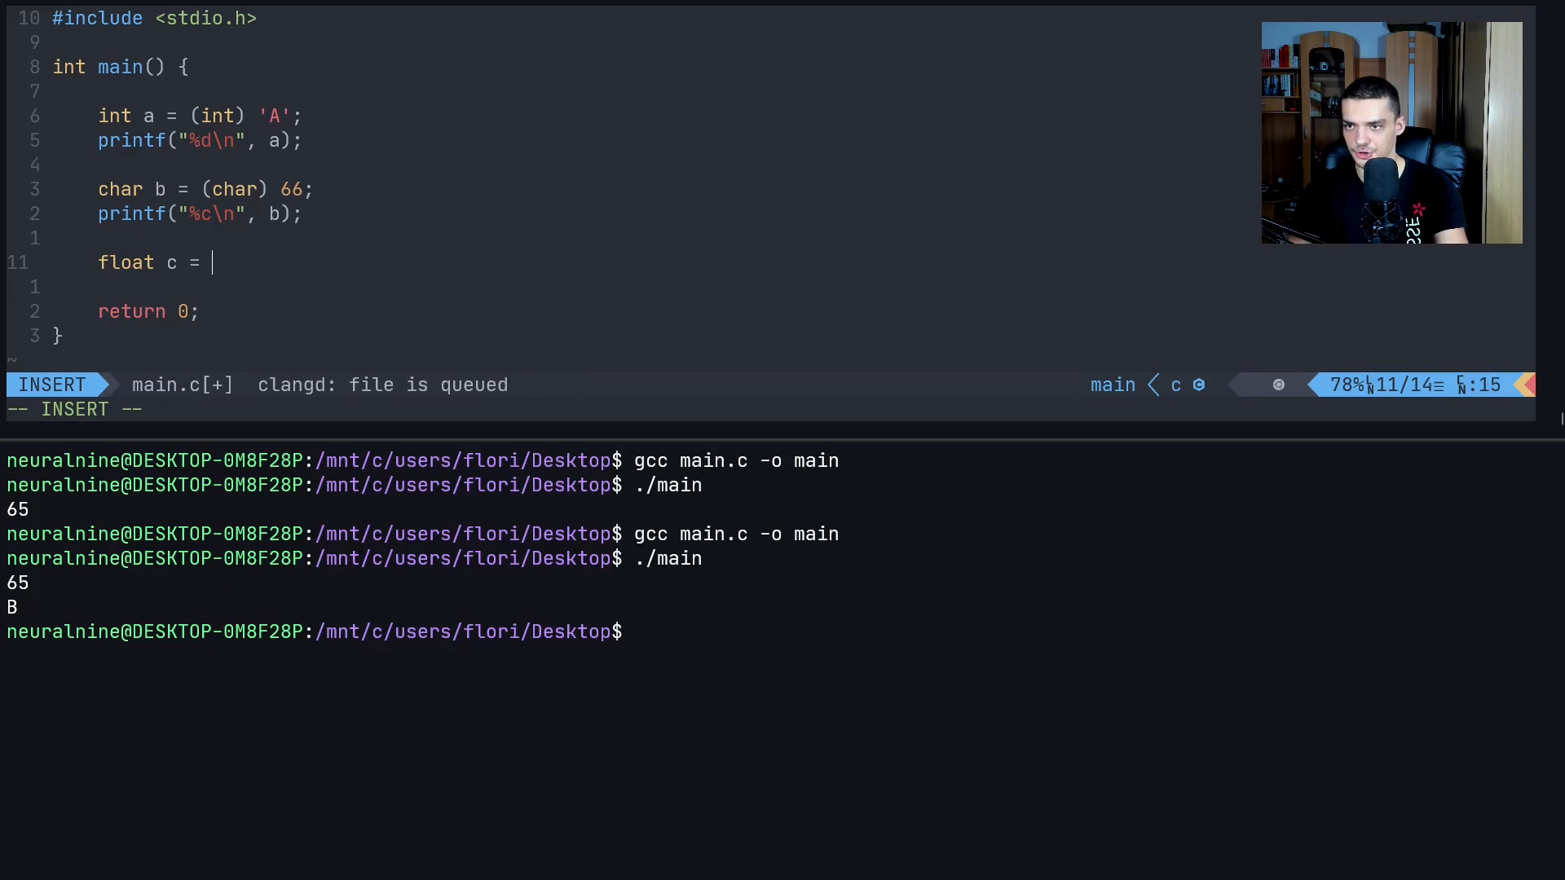
key(BackSpace)
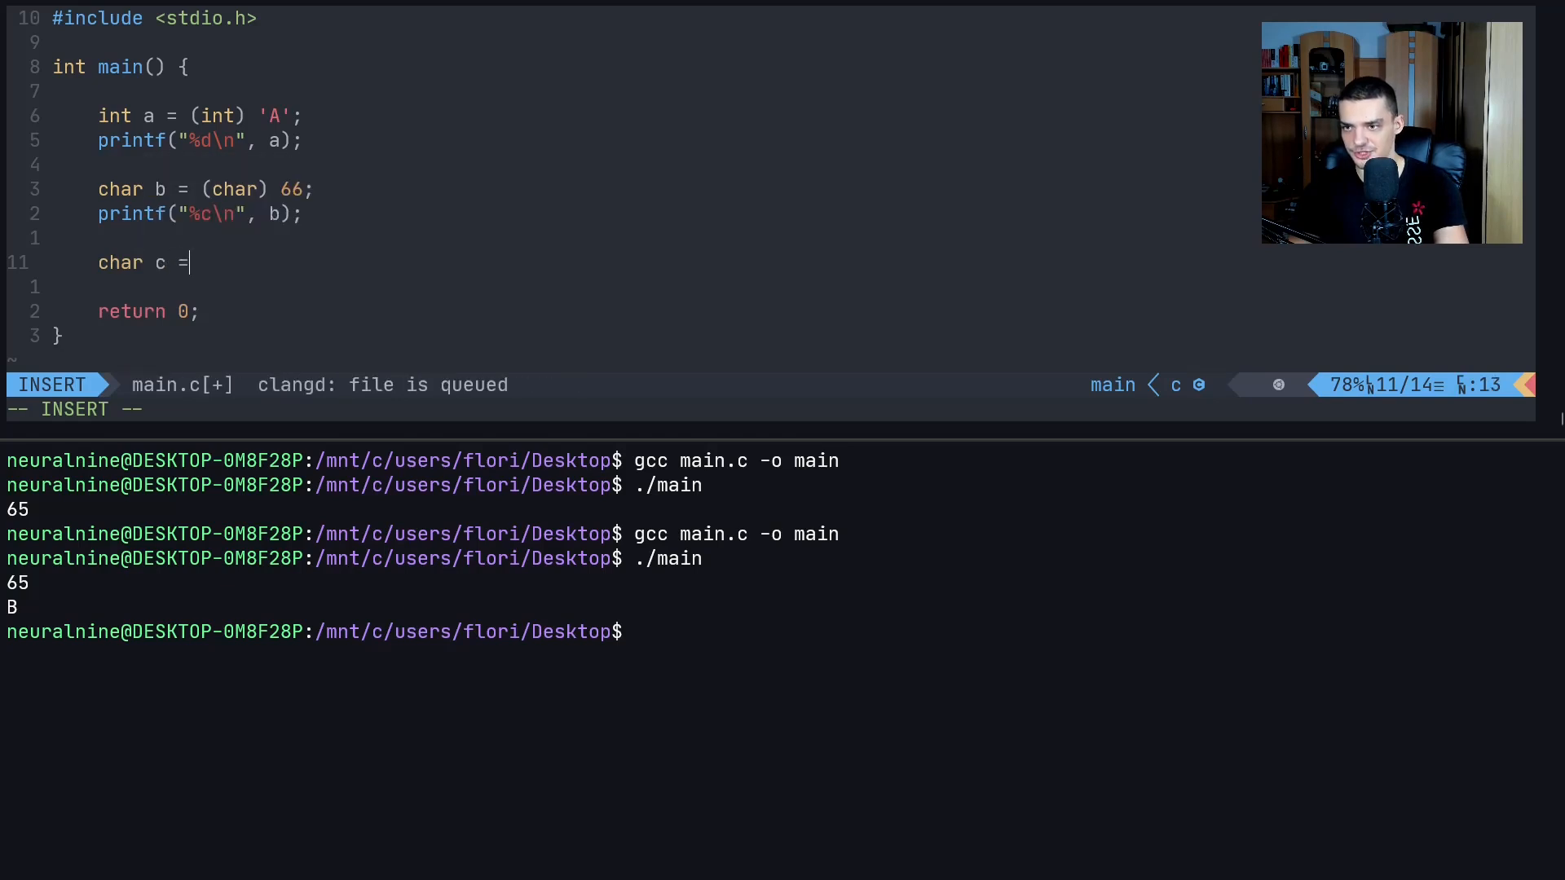
text((char))
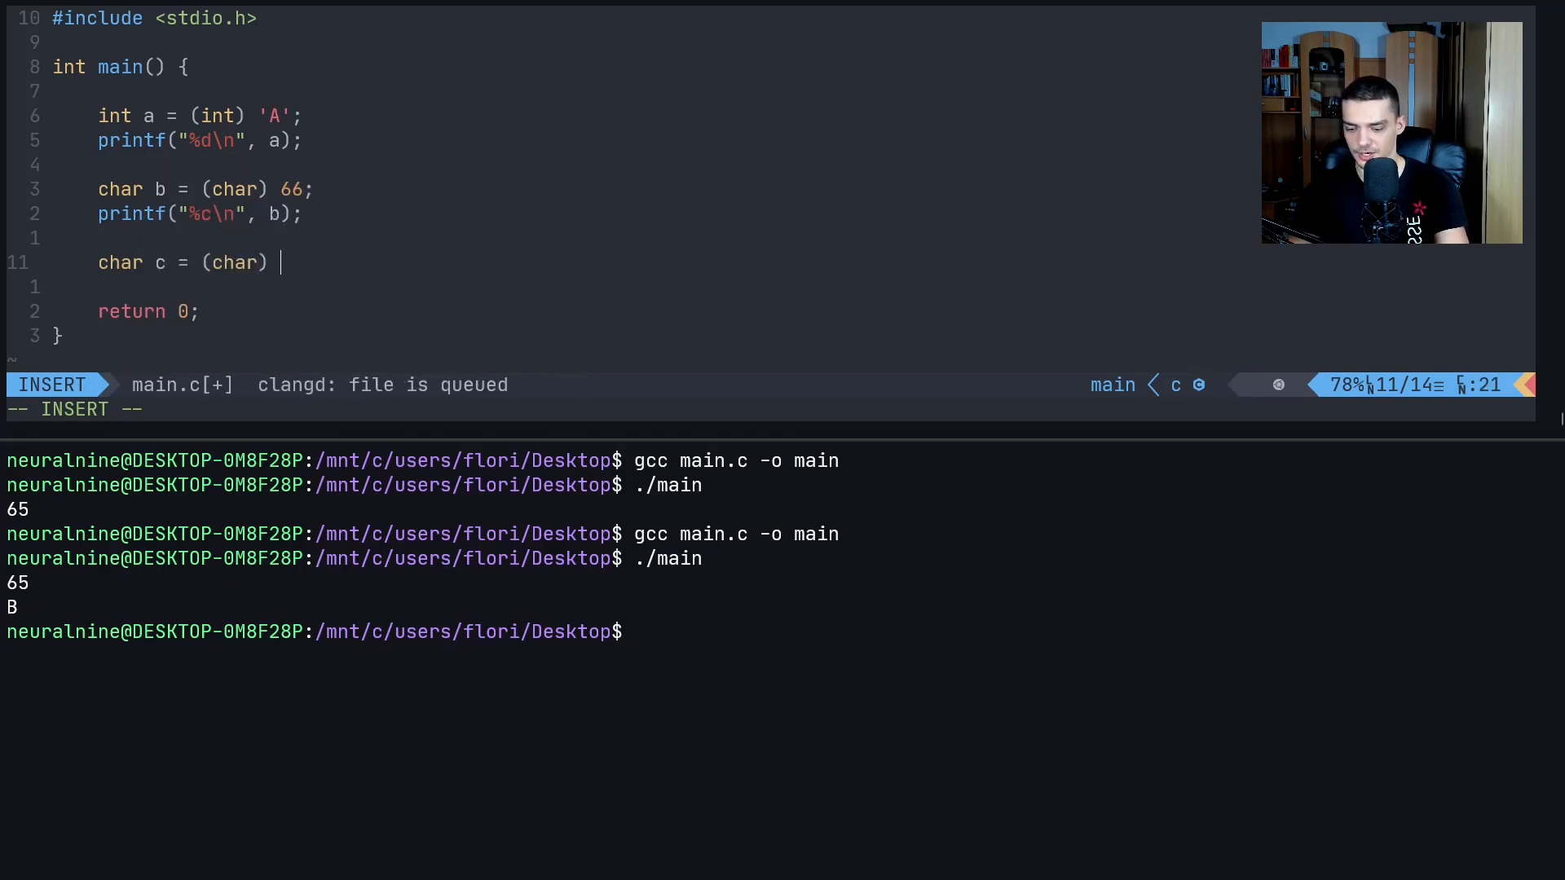
text(24.5)
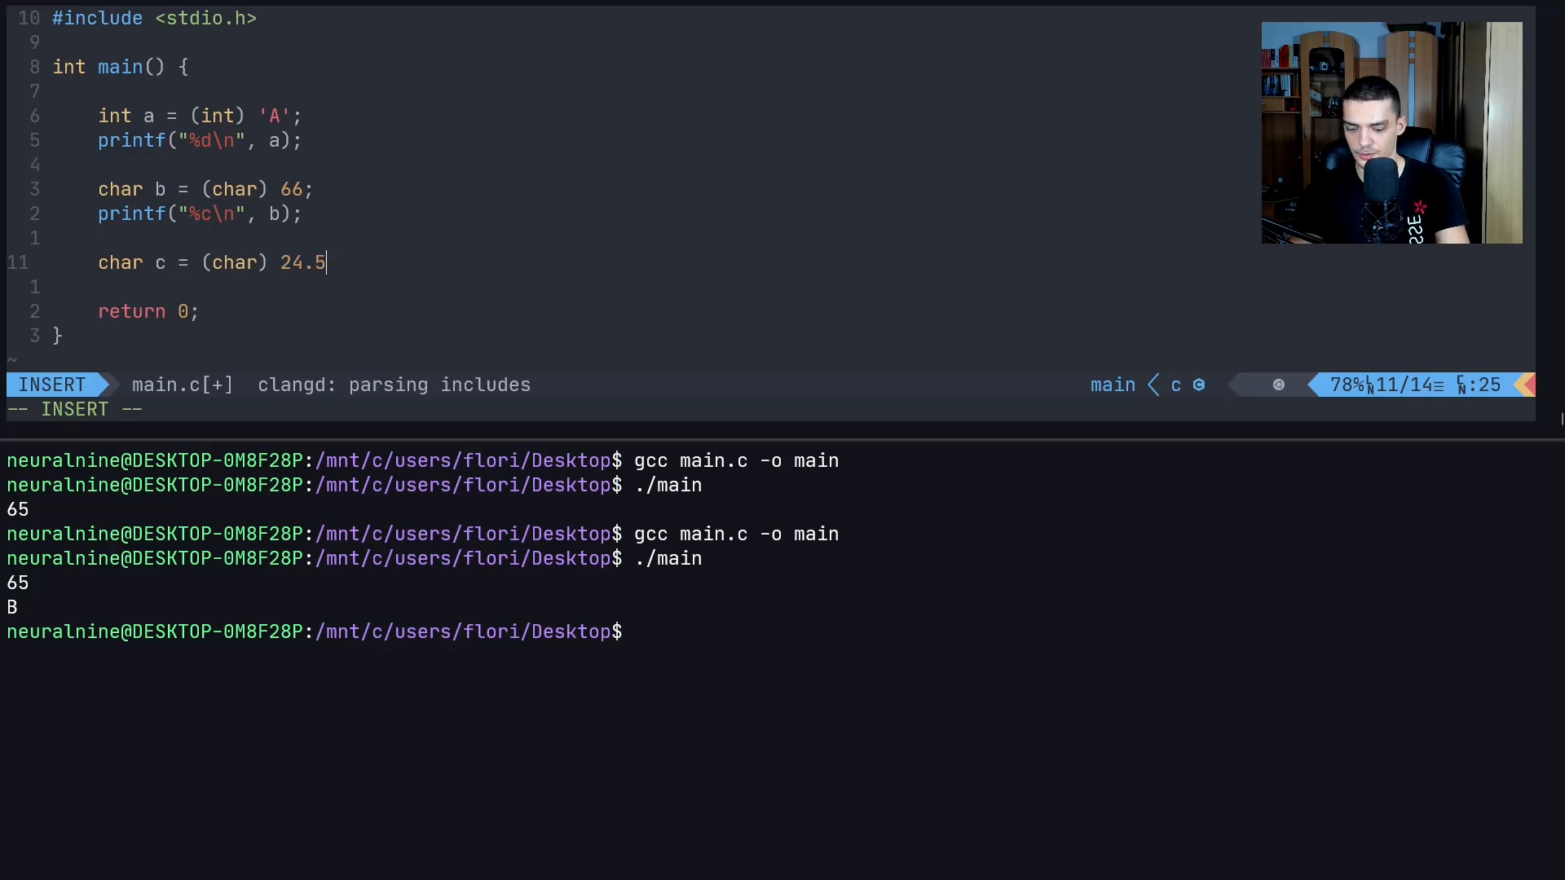
text(67;)
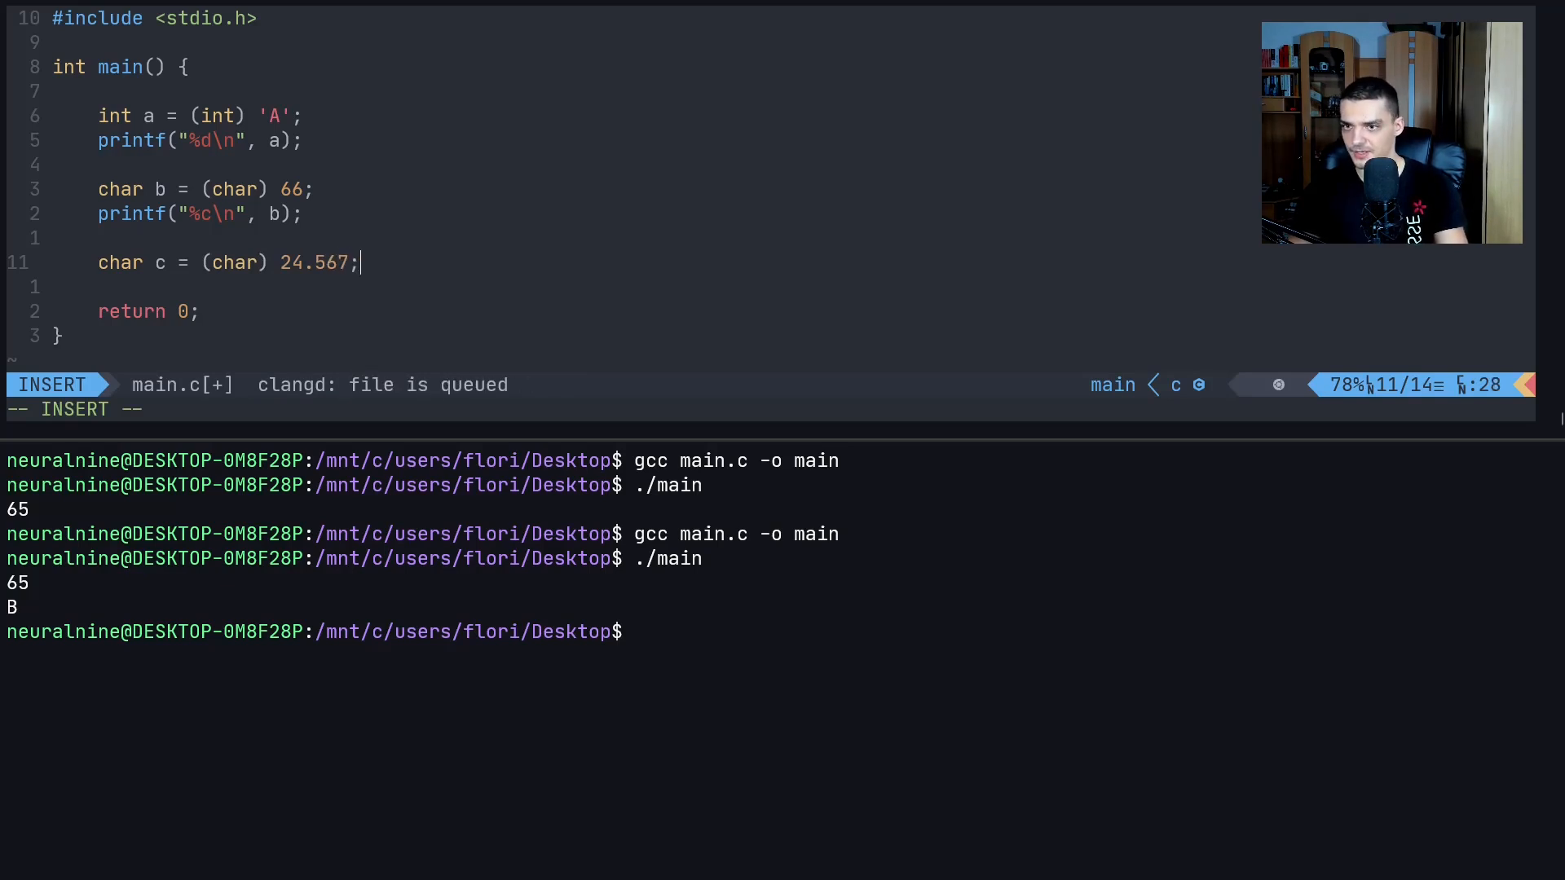
text(print/()
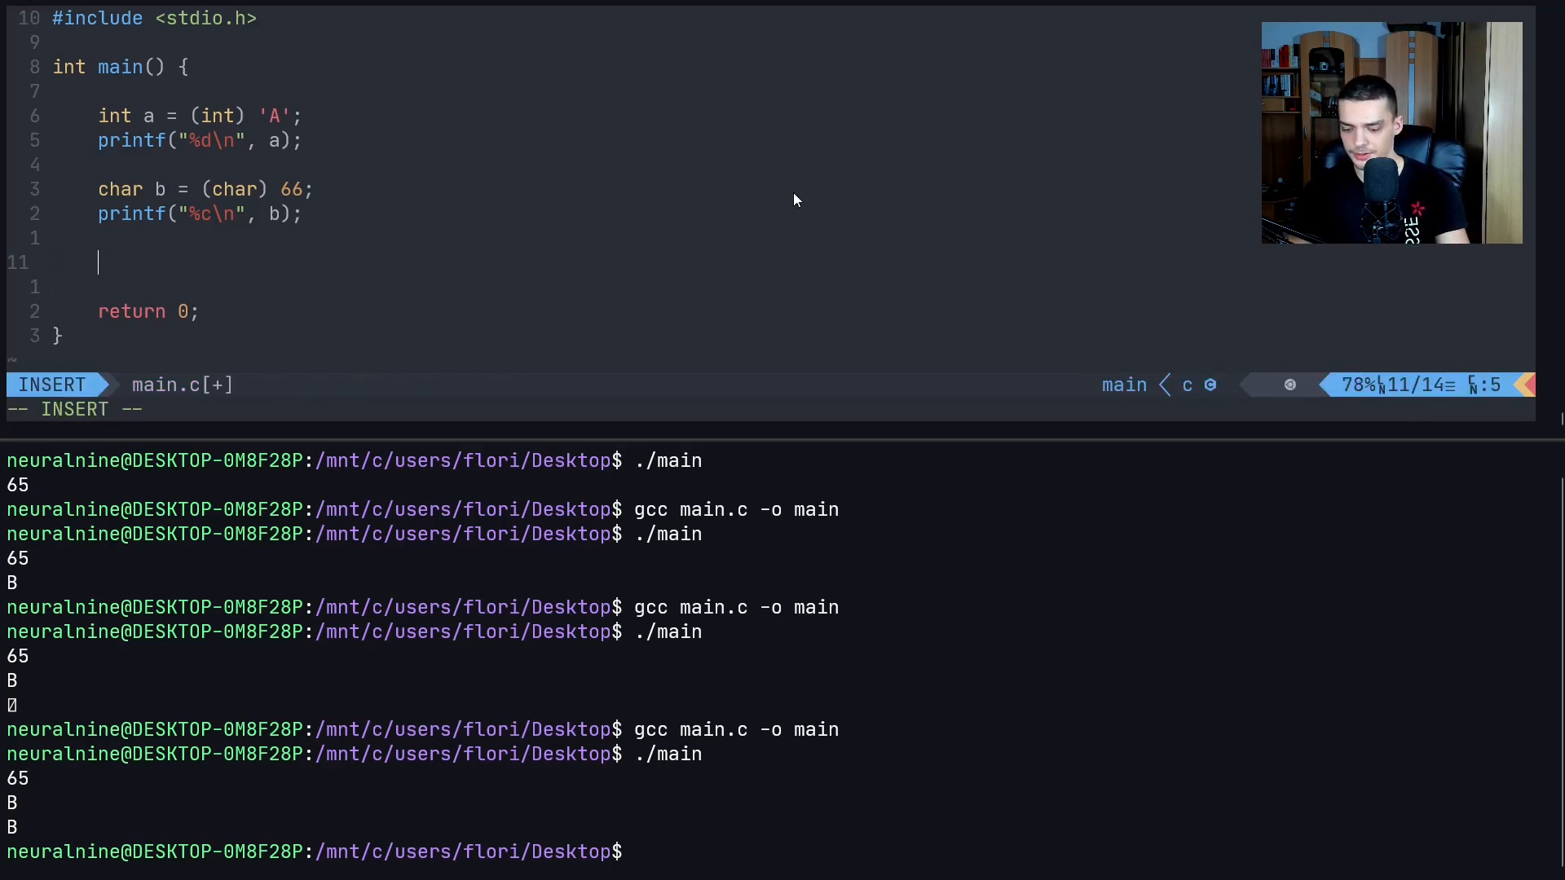
Replace the int c attempt with float f = (float) 10; and return to normal mode
text(int c =)
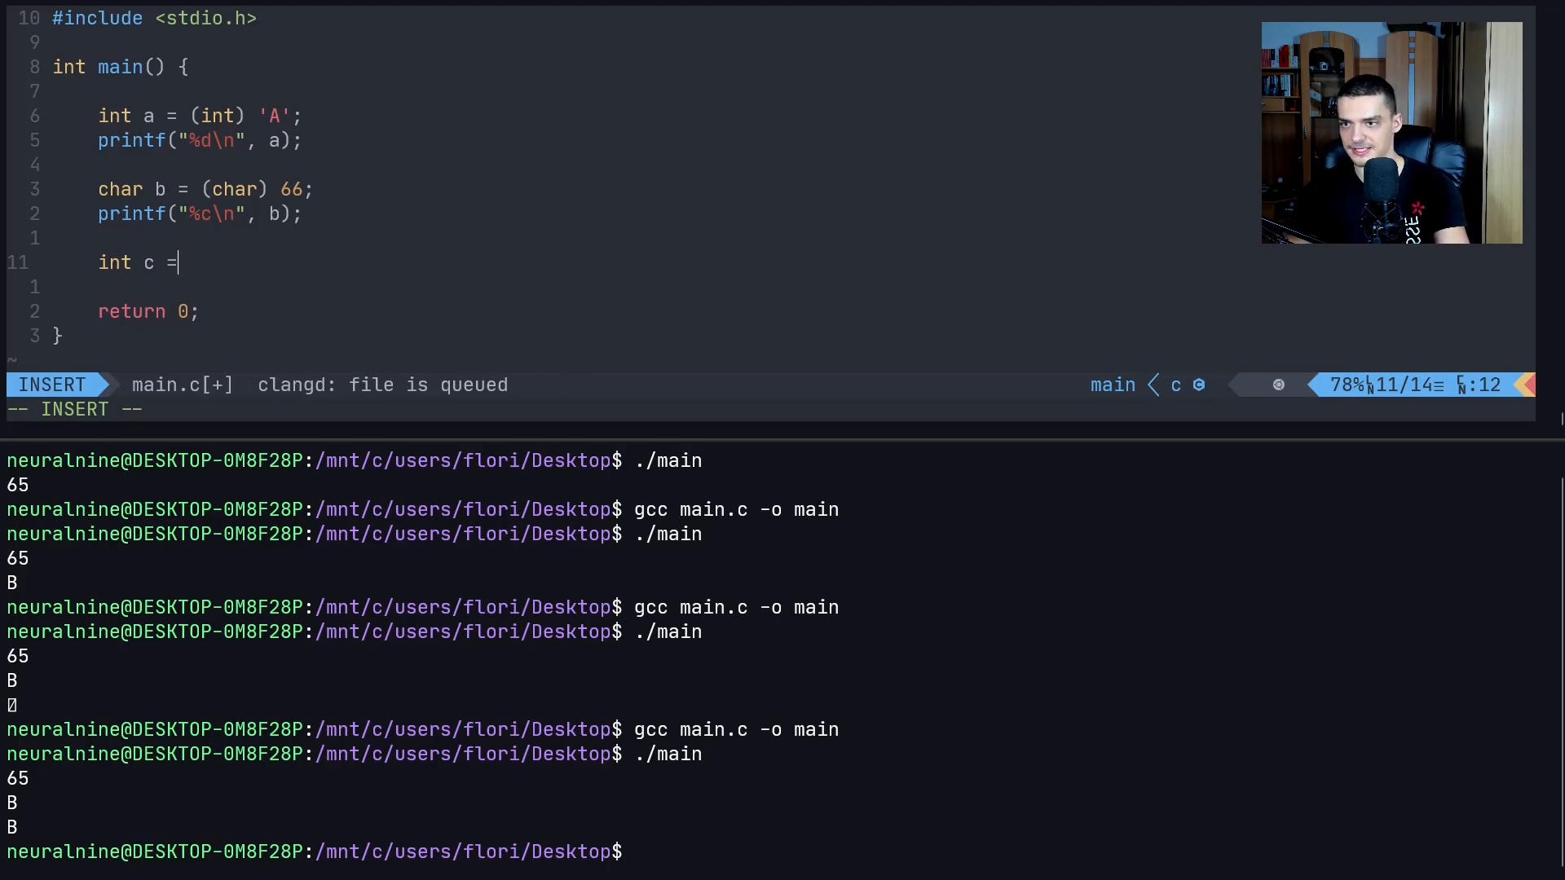
text((int))
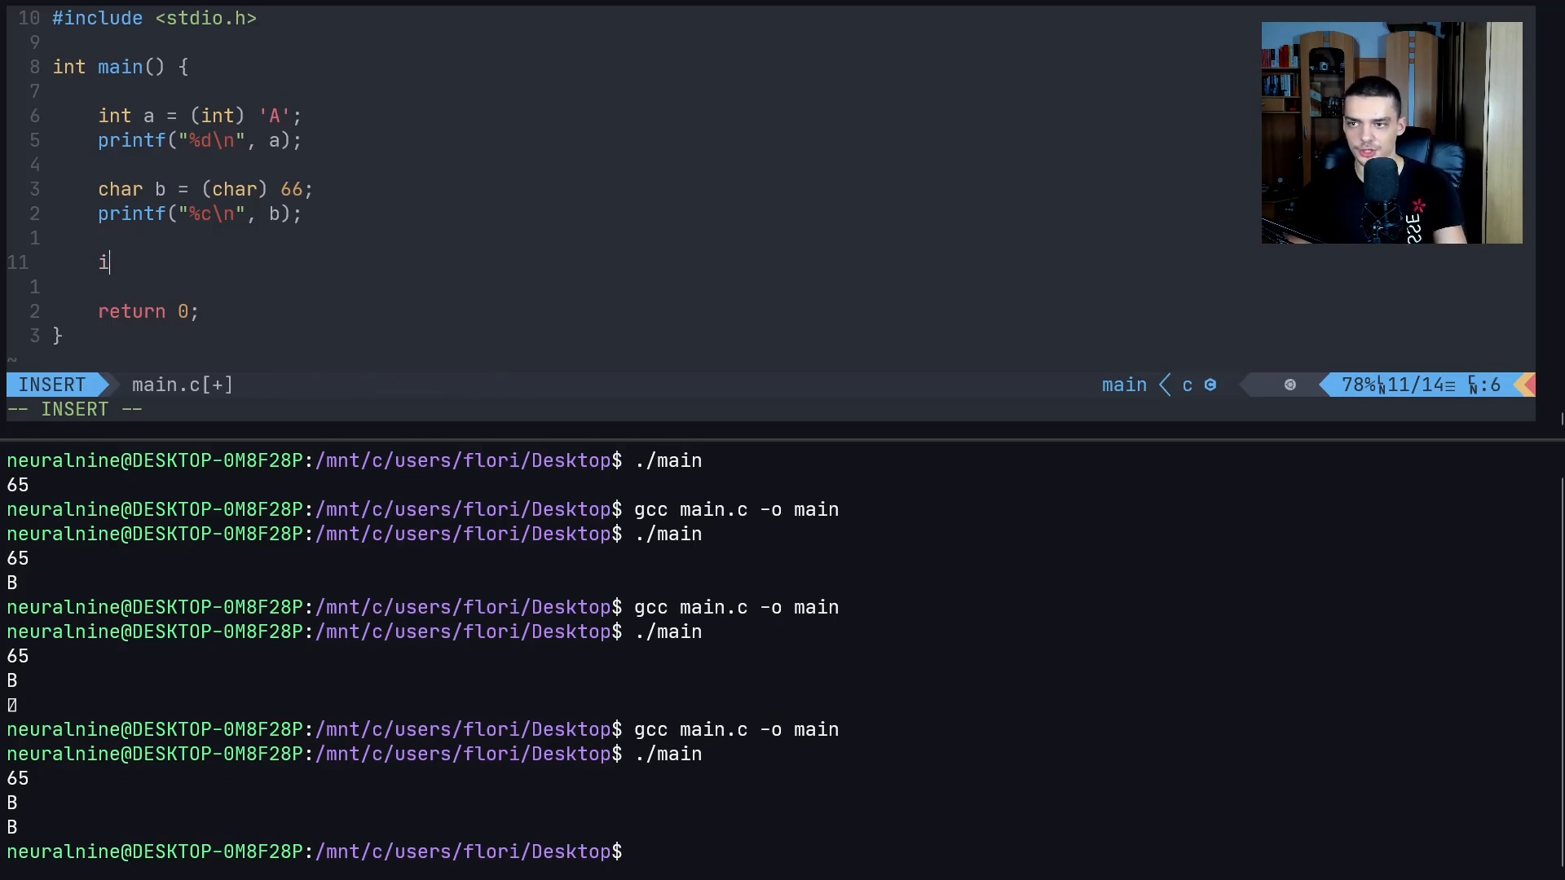
key(BackSpace)
text(float f)
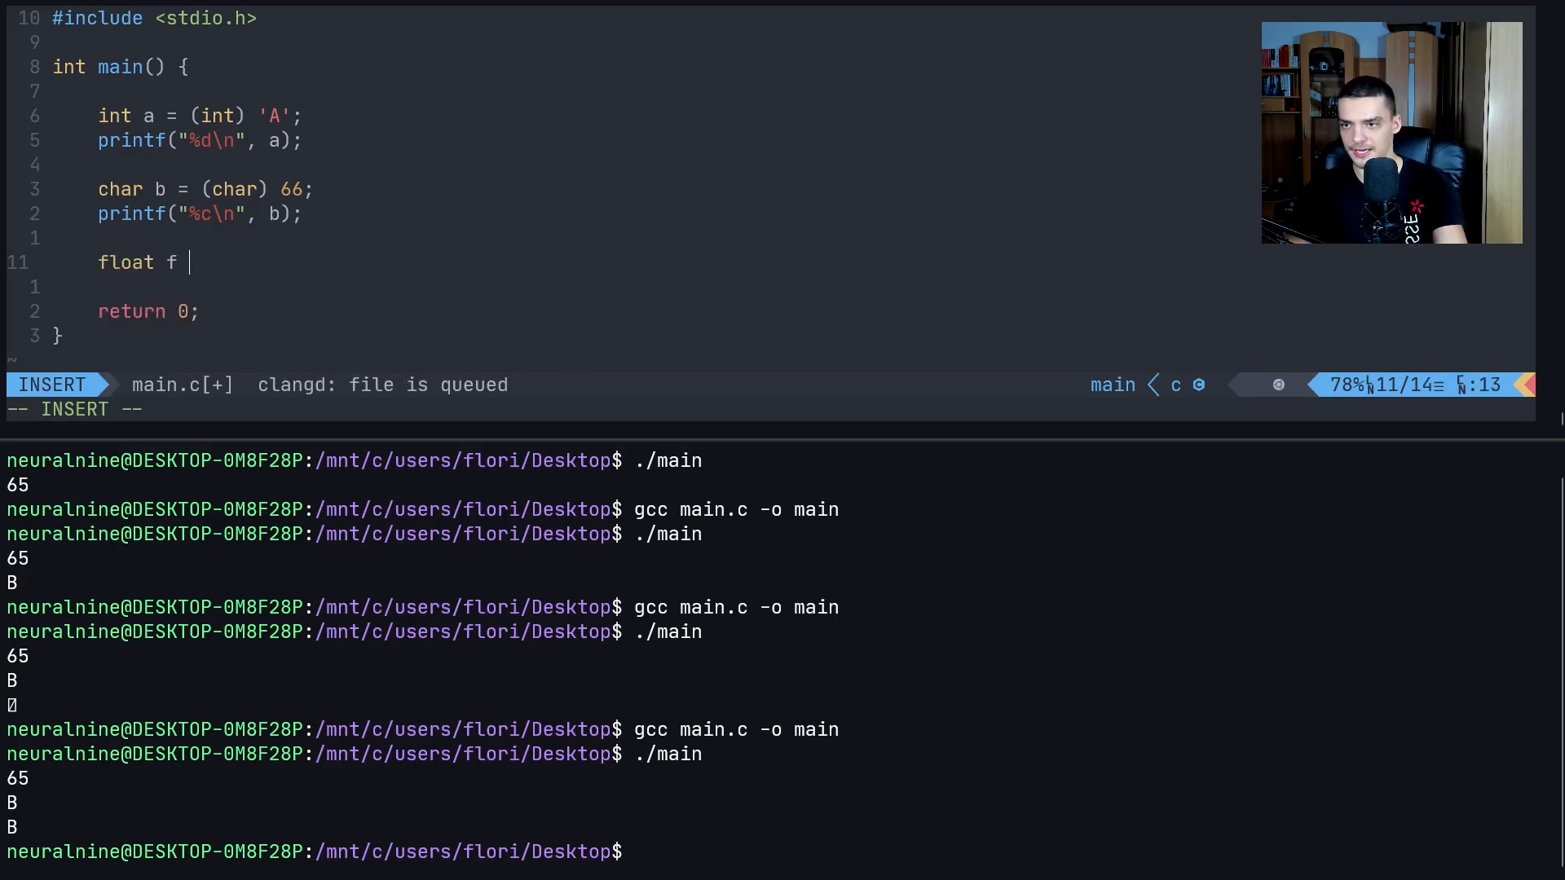
text(= (float)
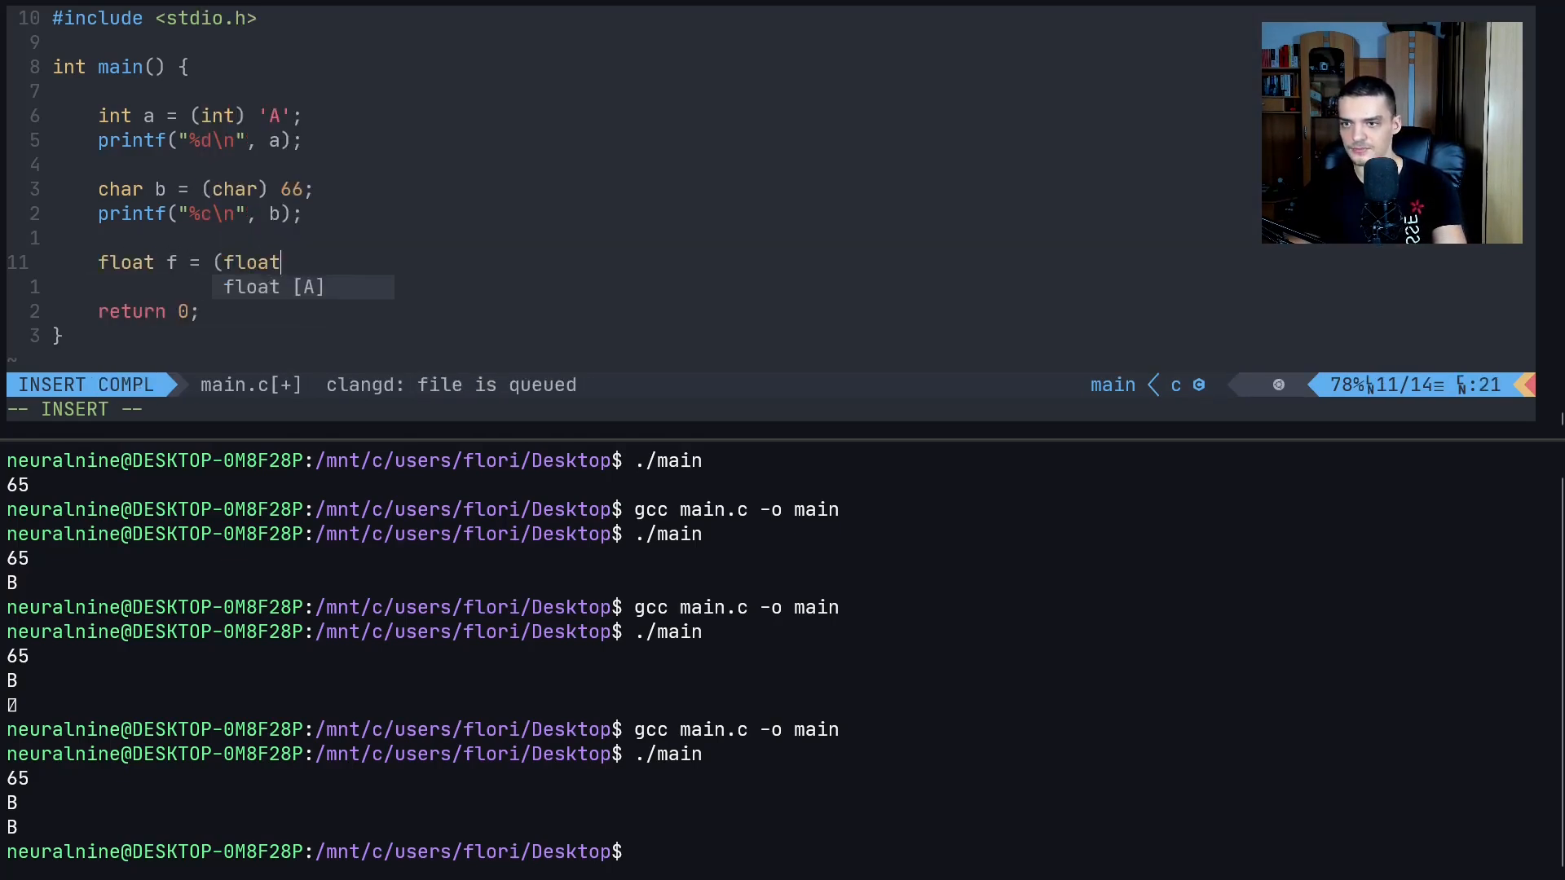
text() a)
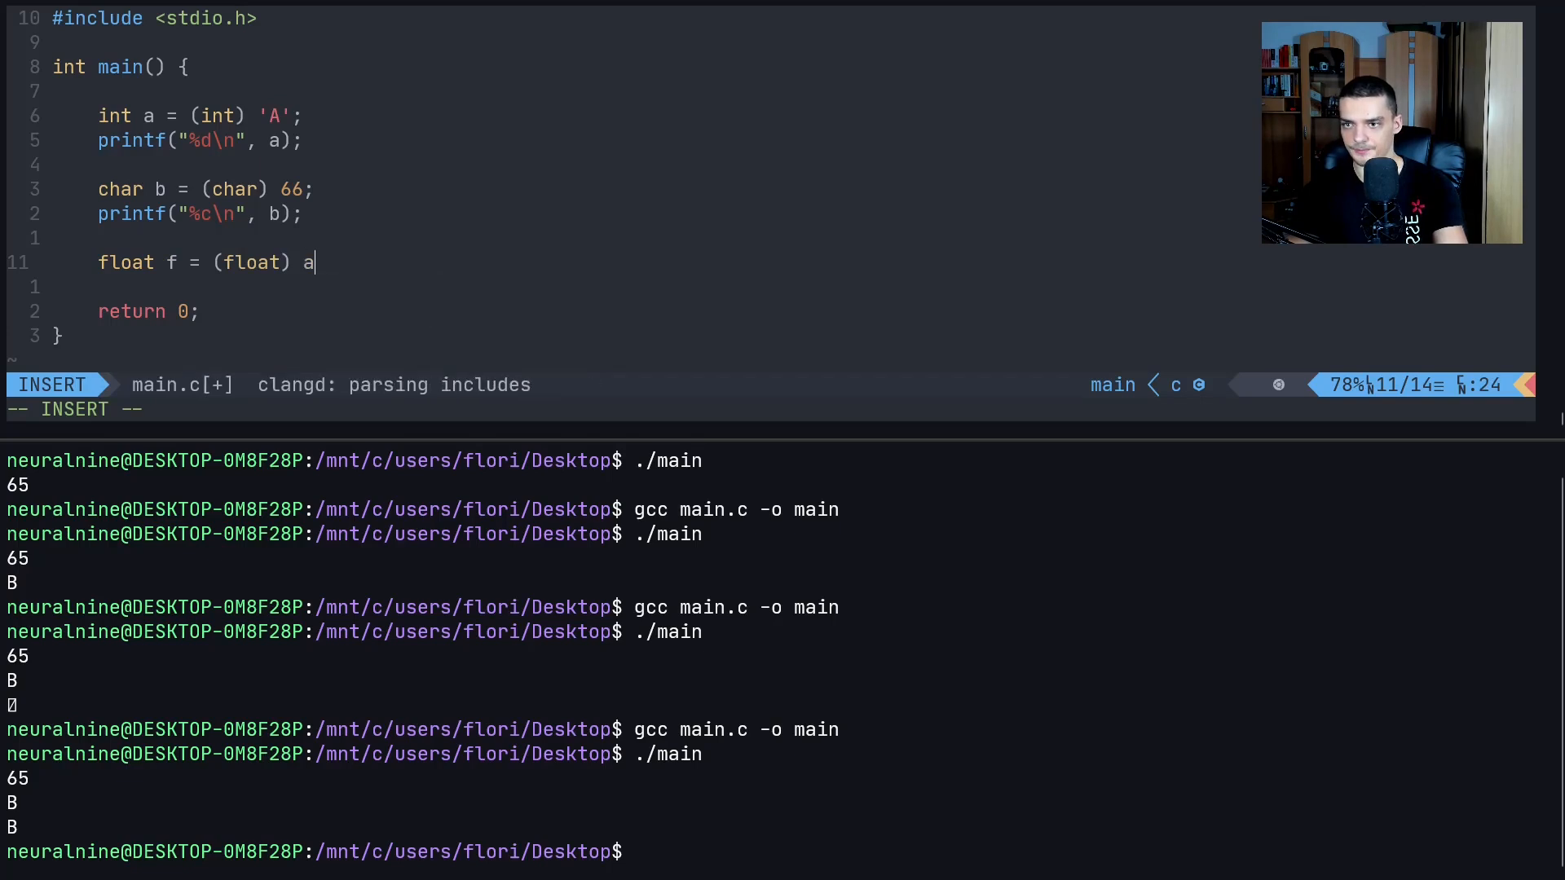
text(10)
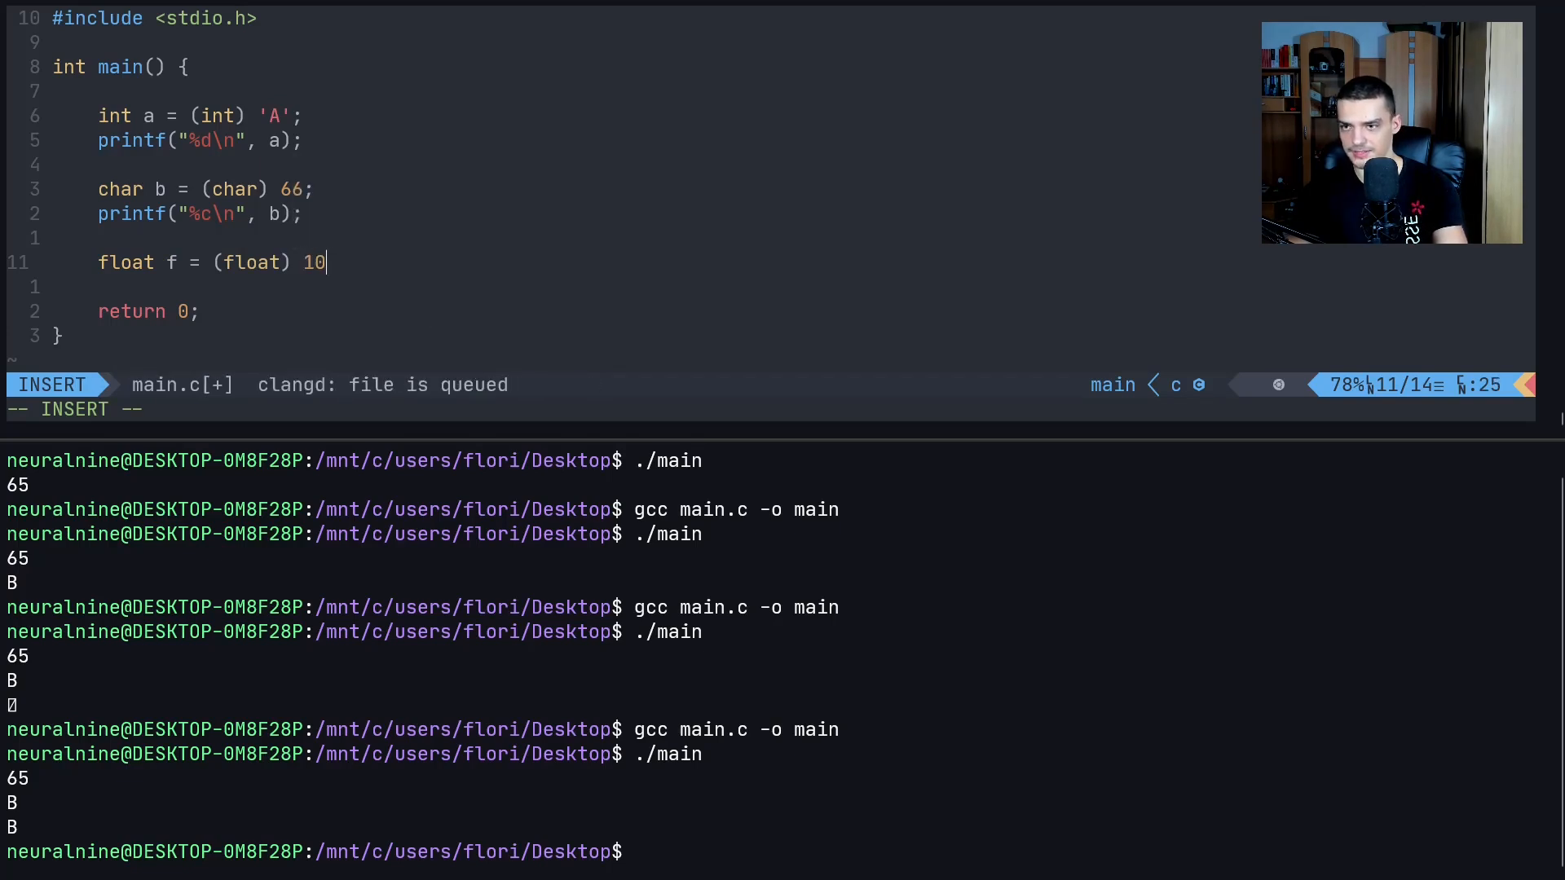
text(;)
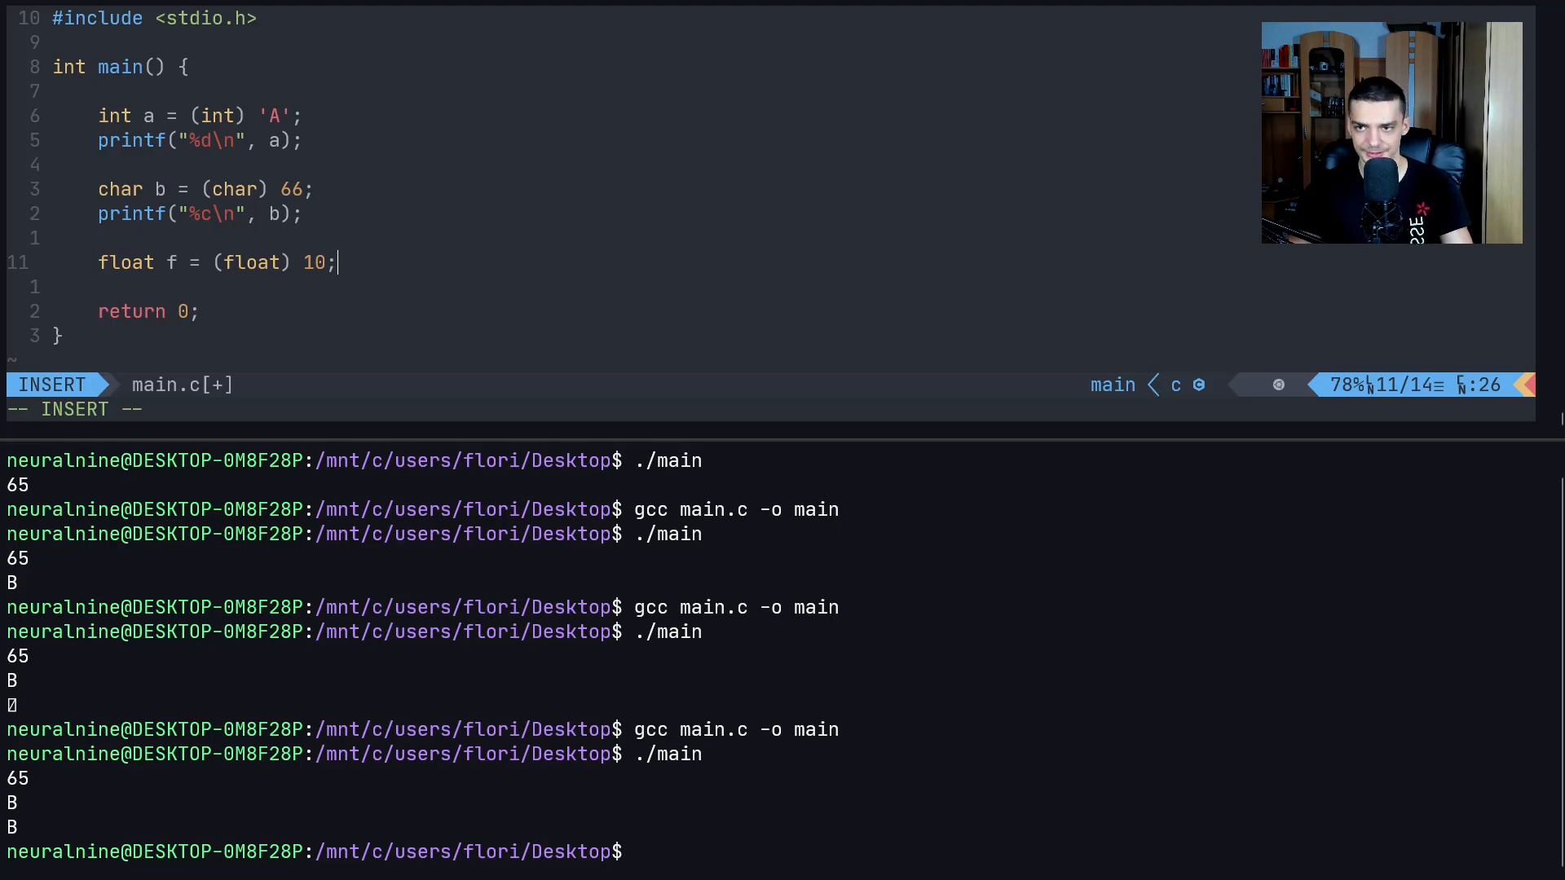
key(Escape)
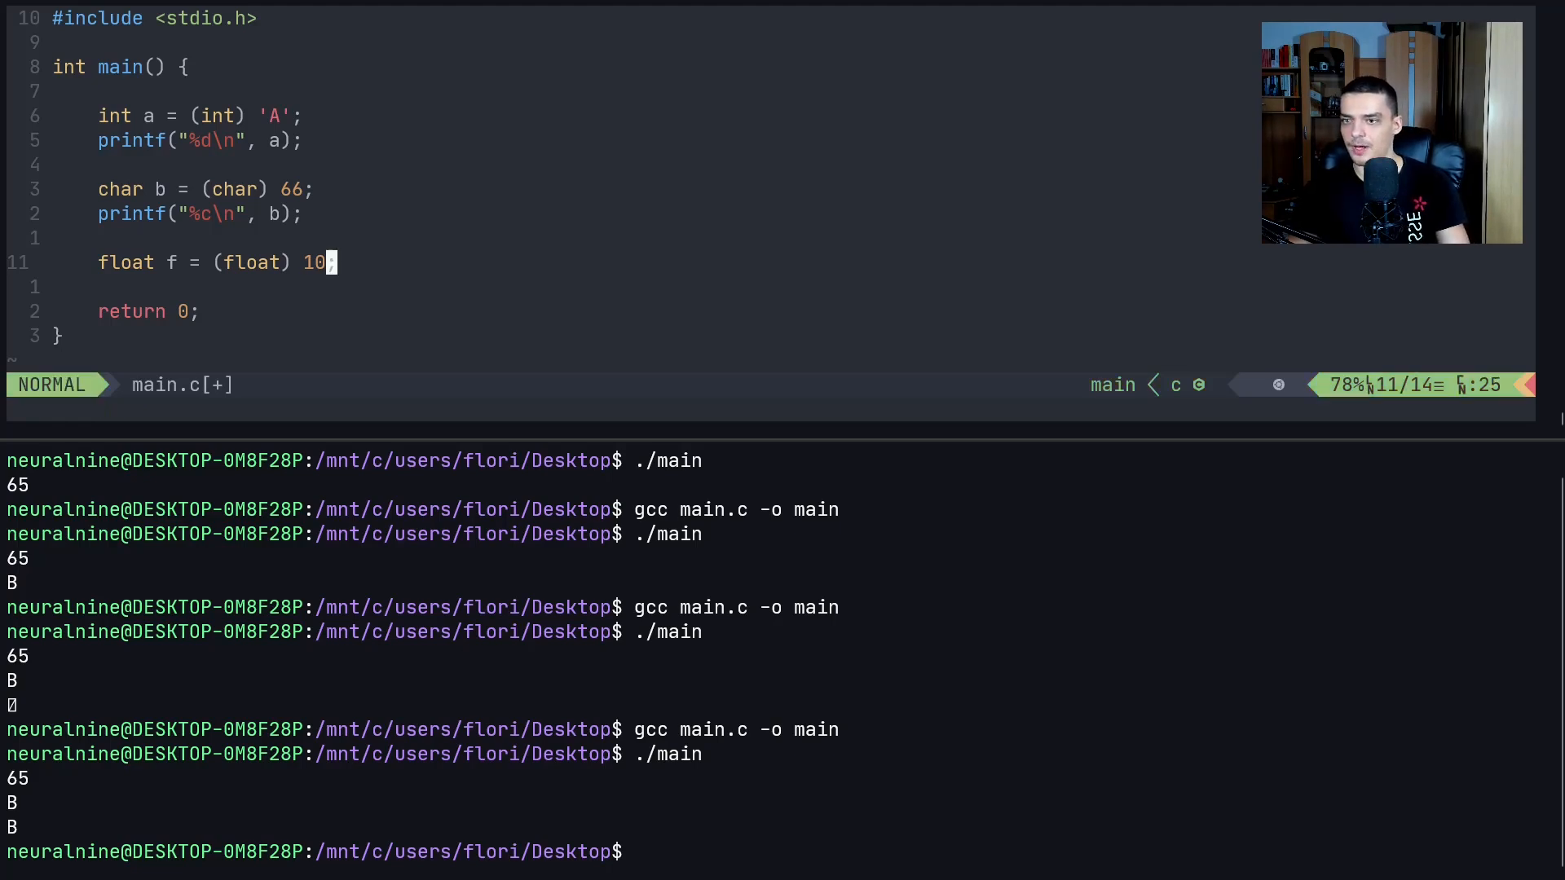
Select the casting example lines linewise and delete them
key(V)
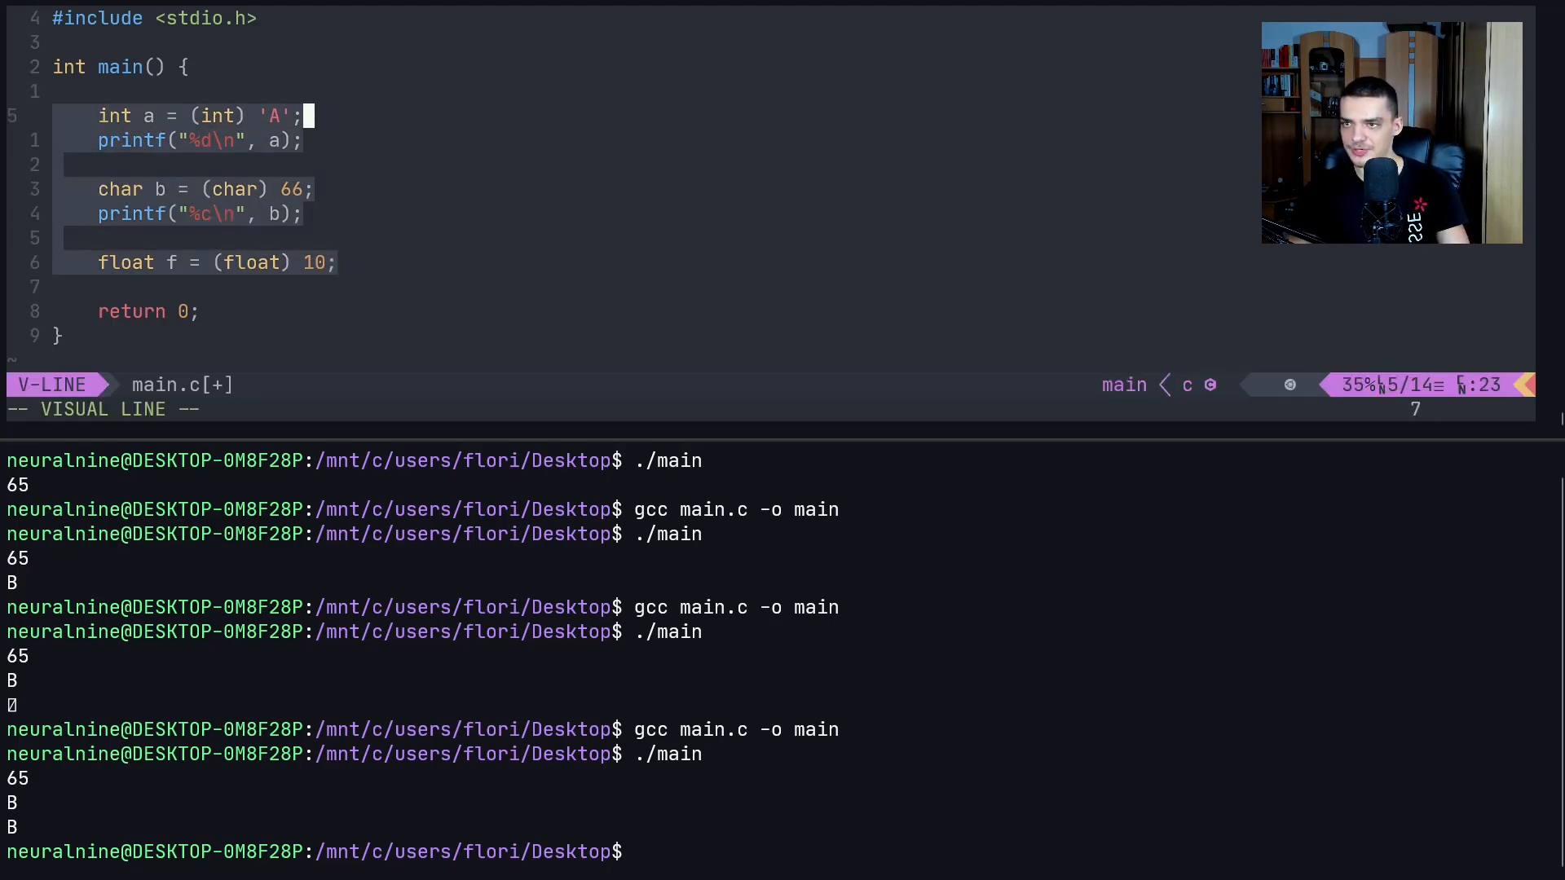
key(d)
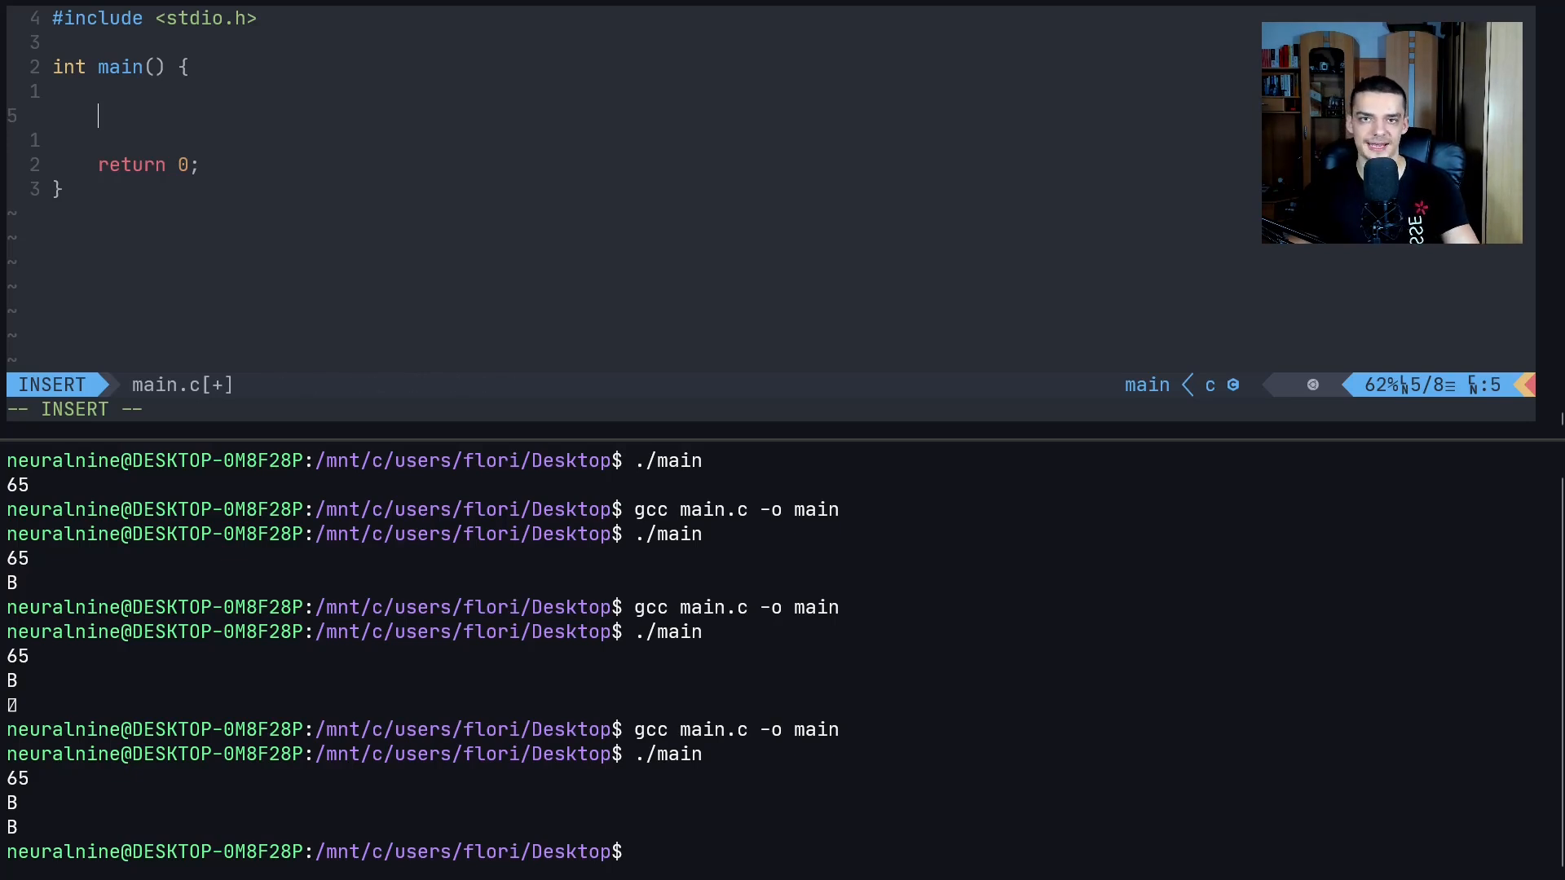
Declare char mystring[10] = "1788"; inside main
text(ch)
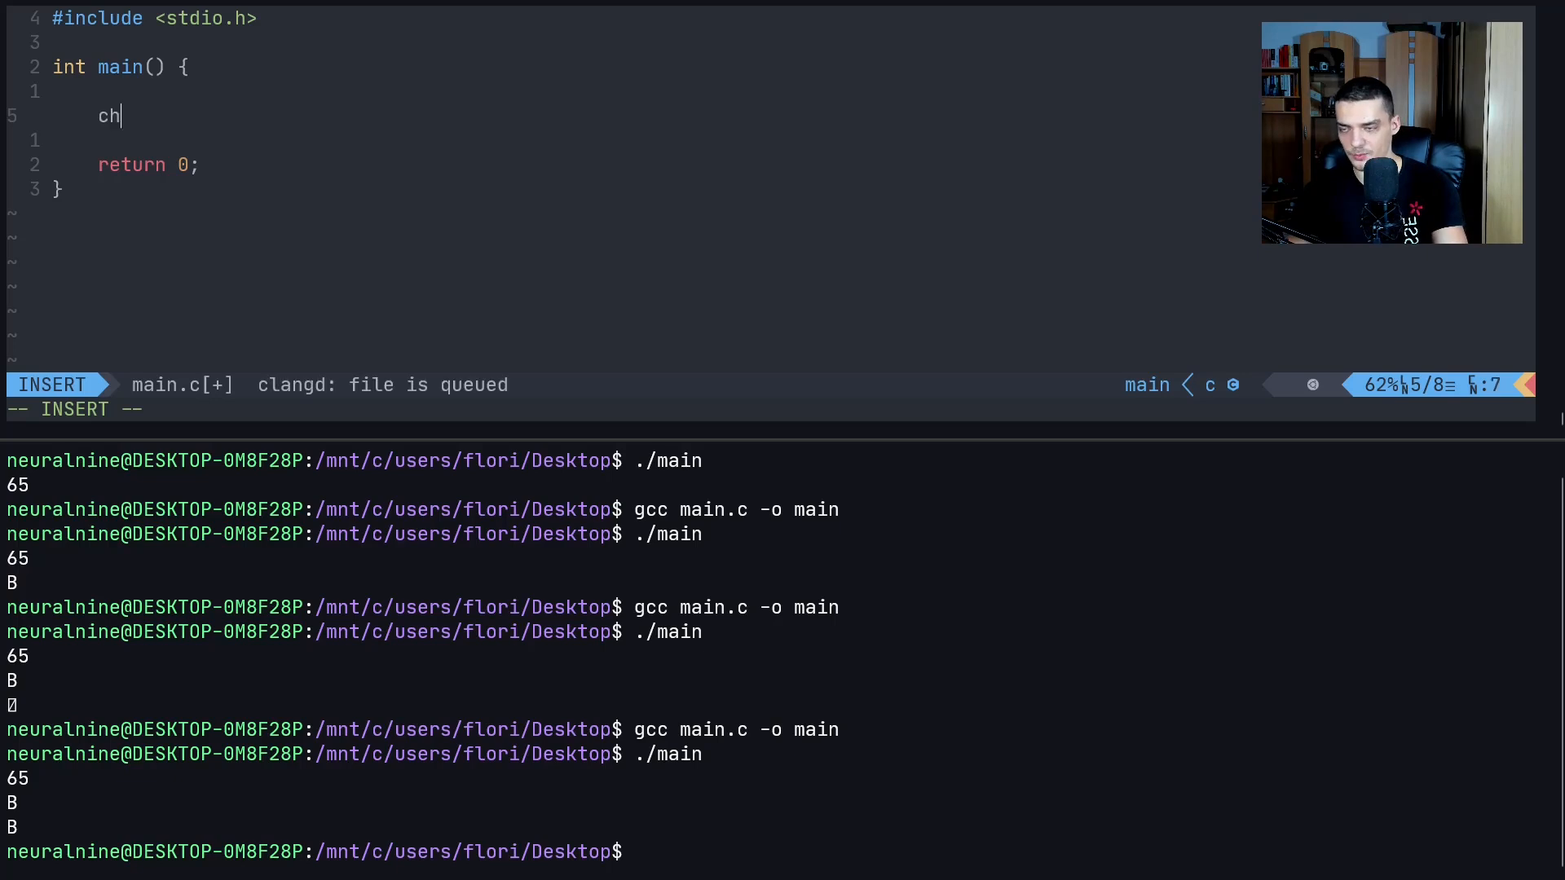
text(ar[10)
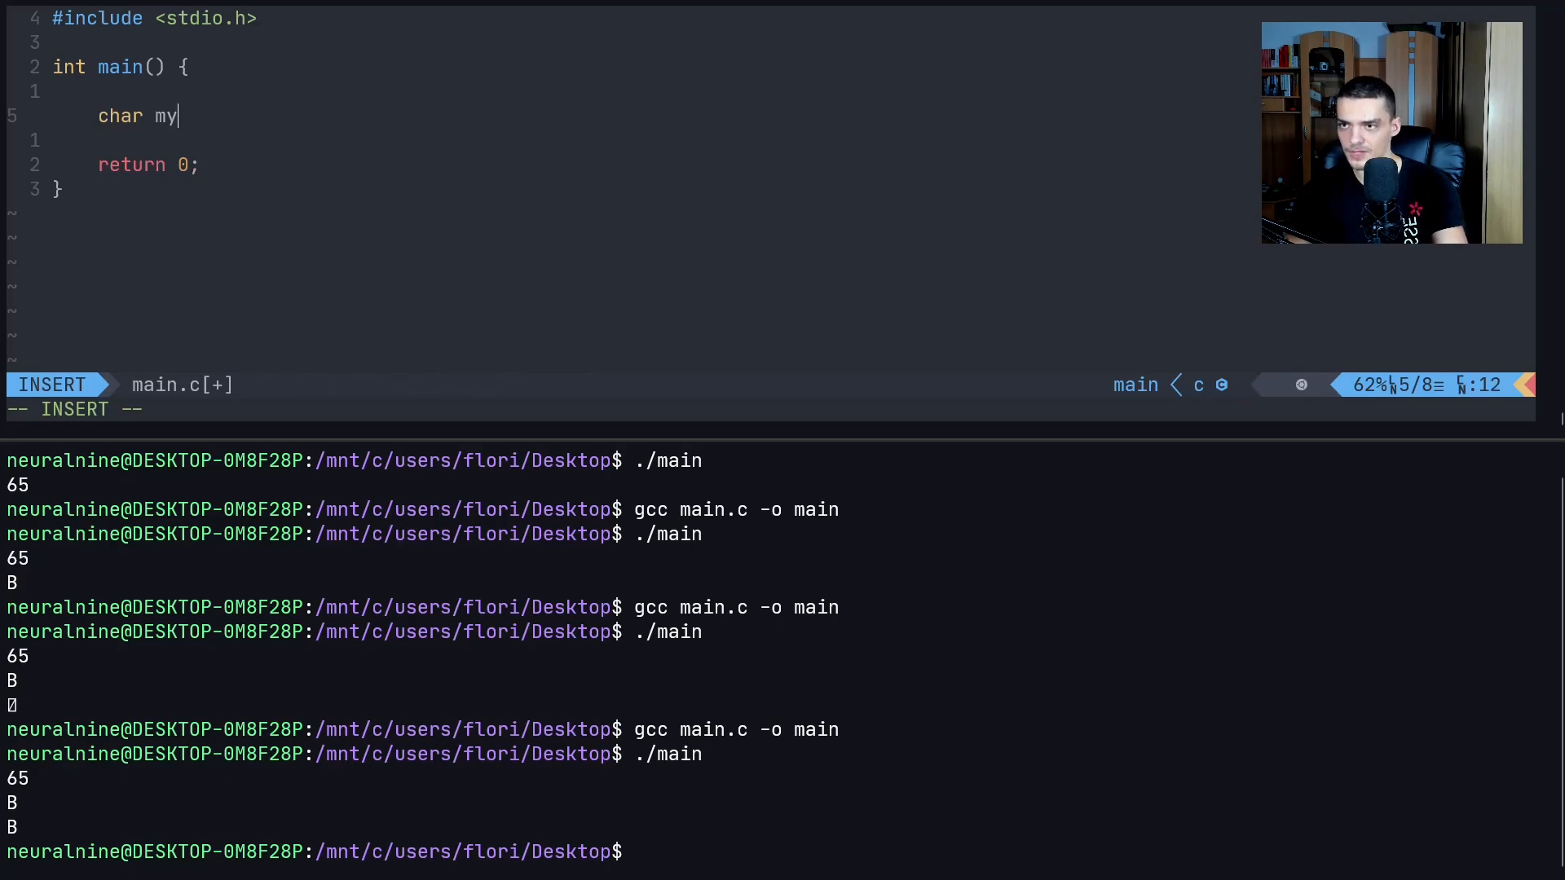
text(string[10)
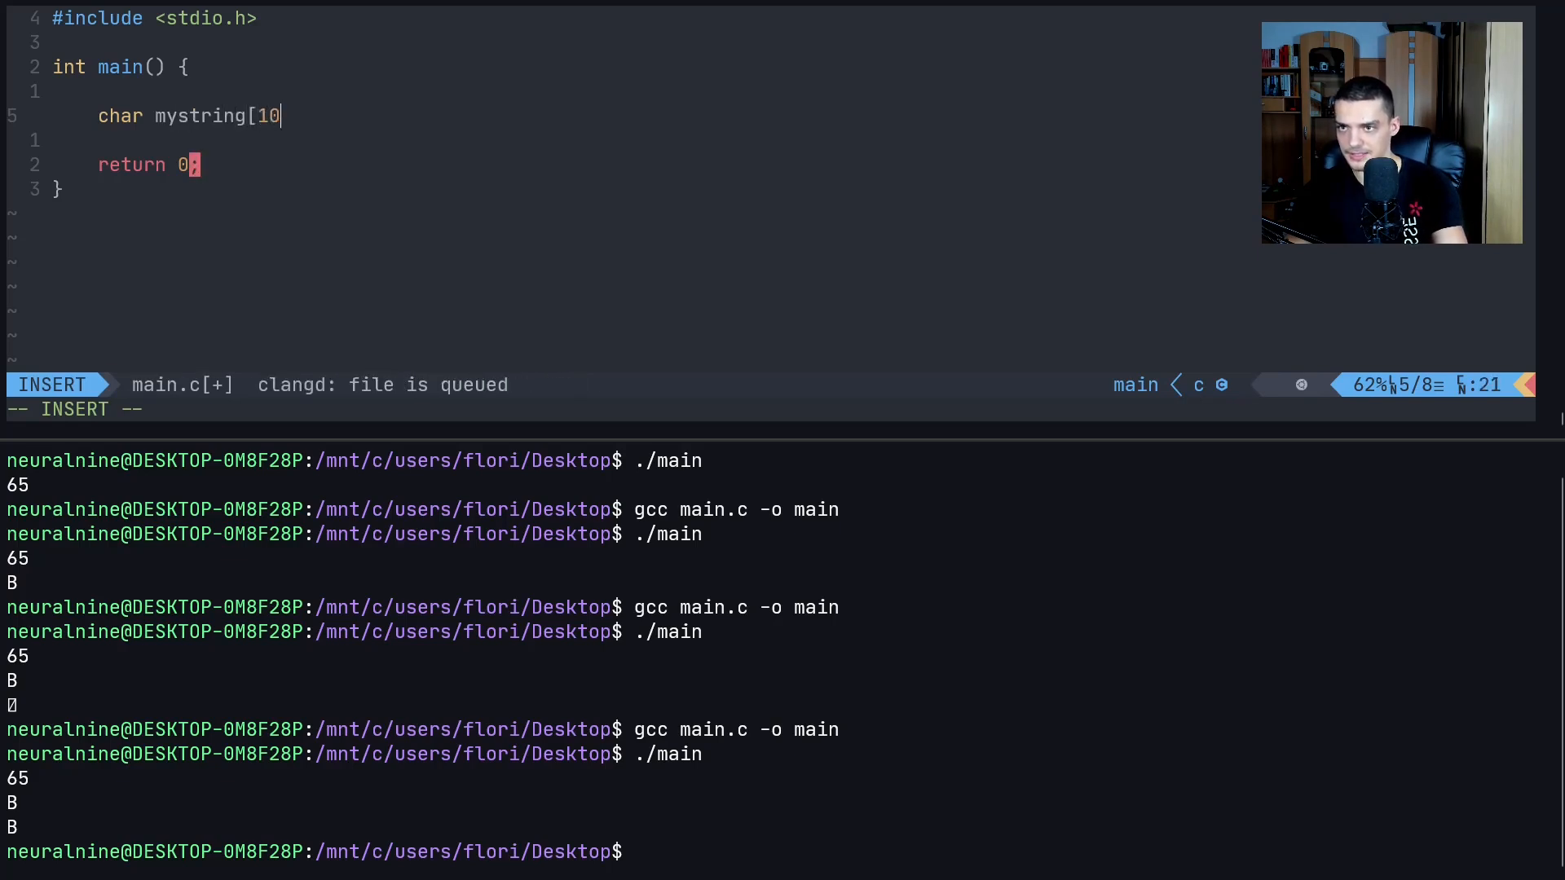
text(] =)
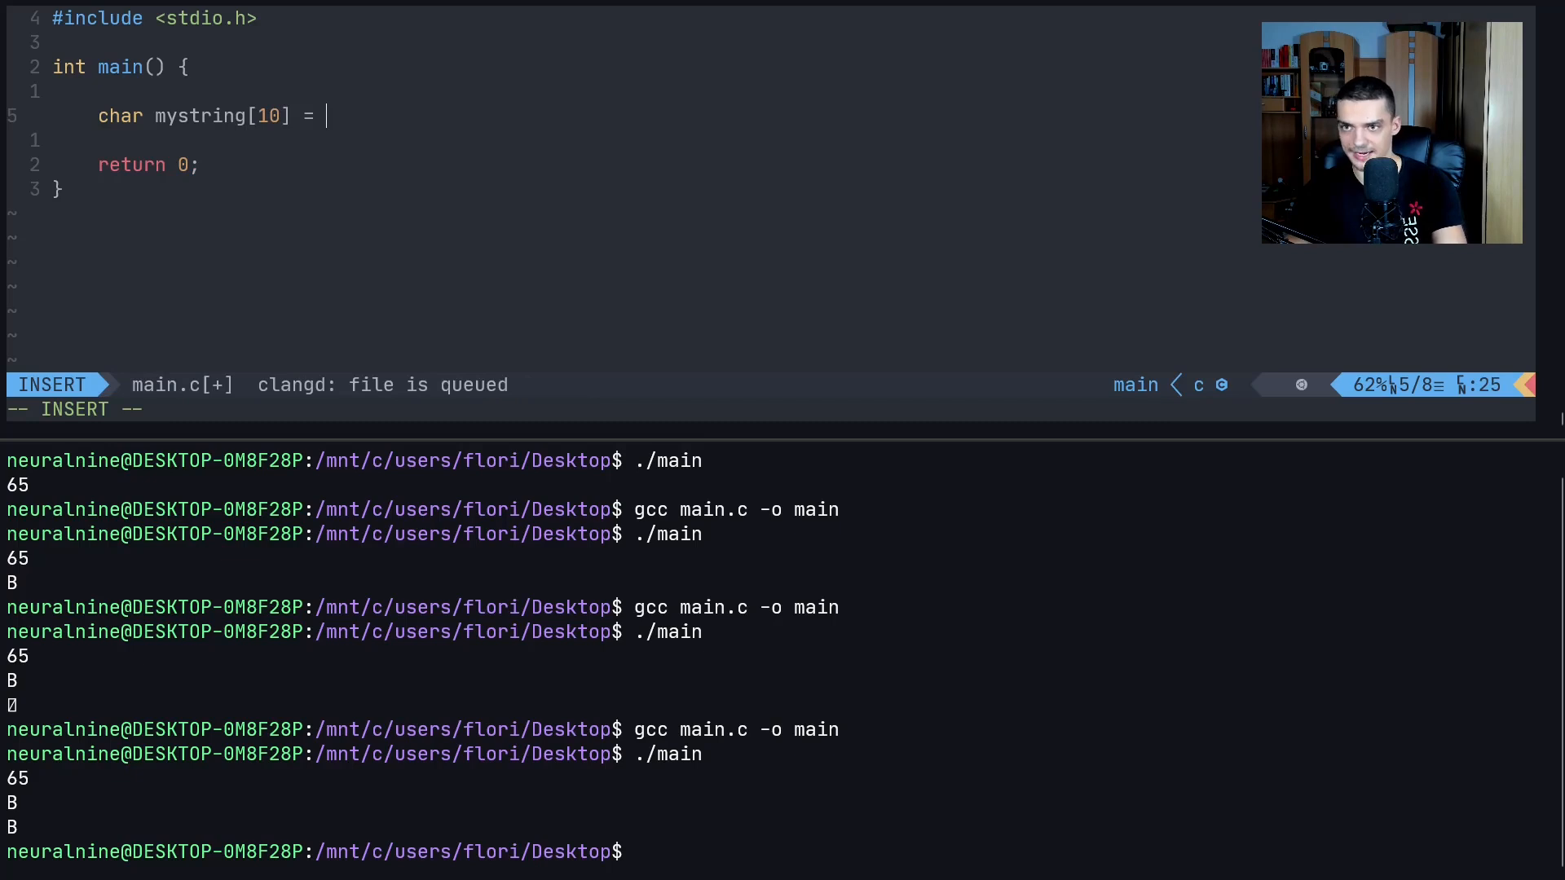
text(")
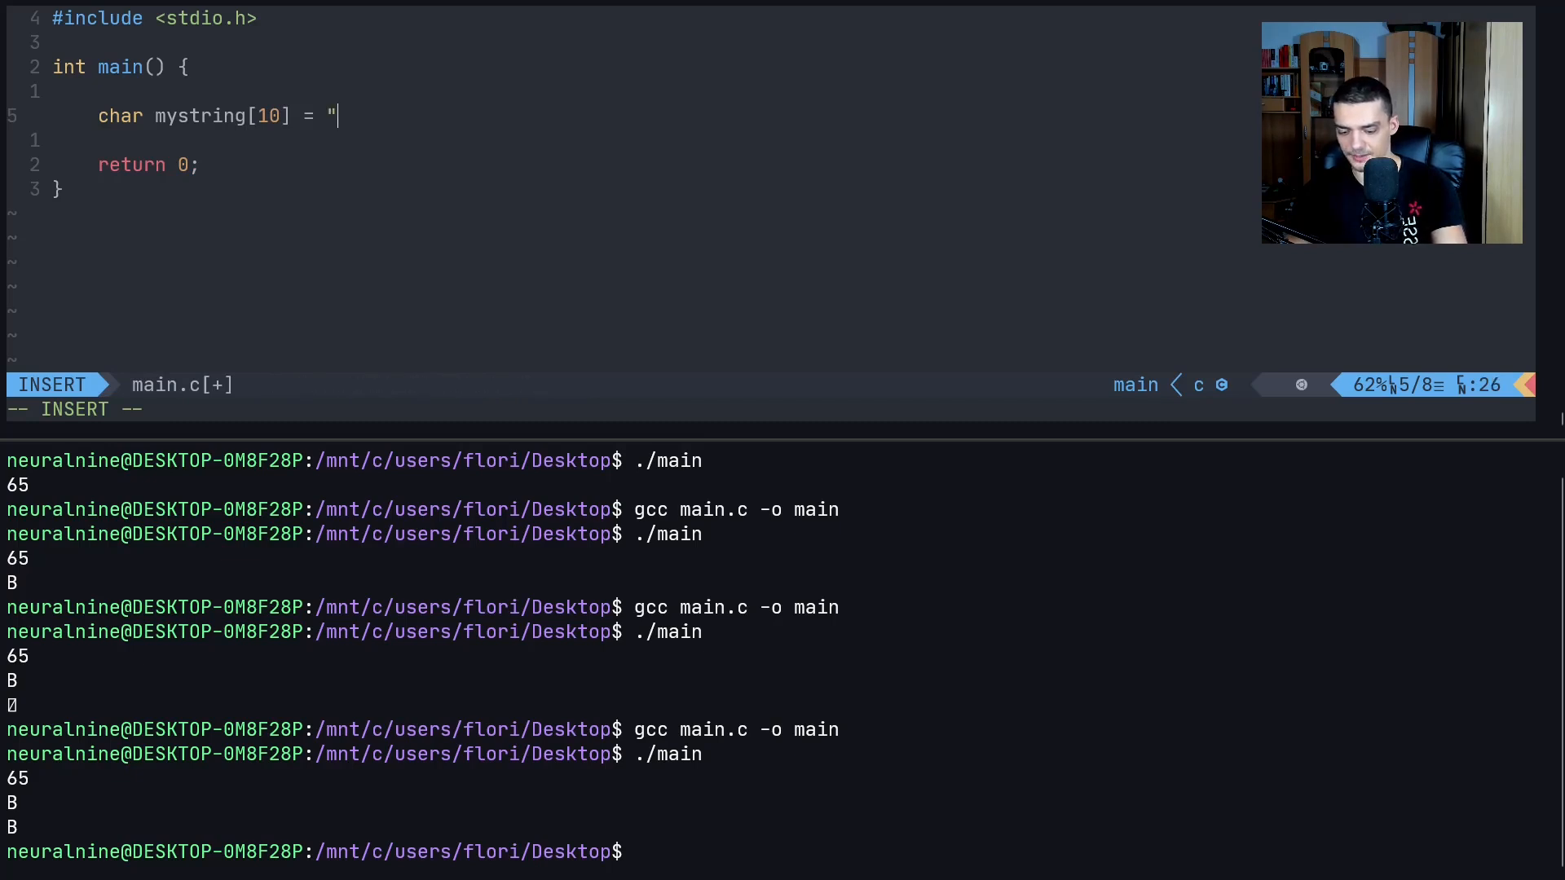
text(17)
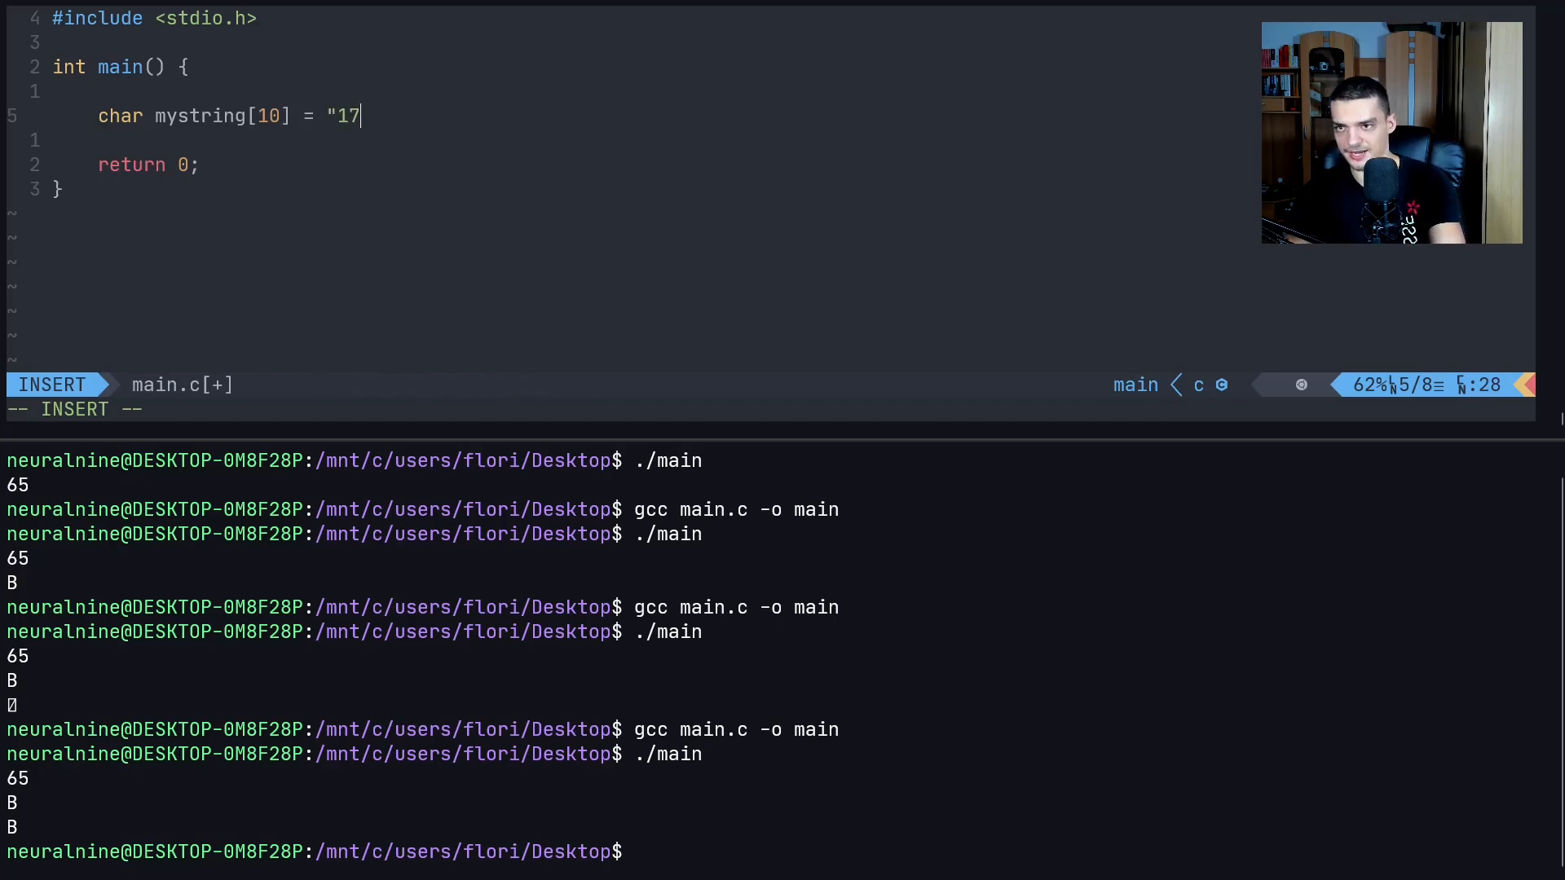
text(88)
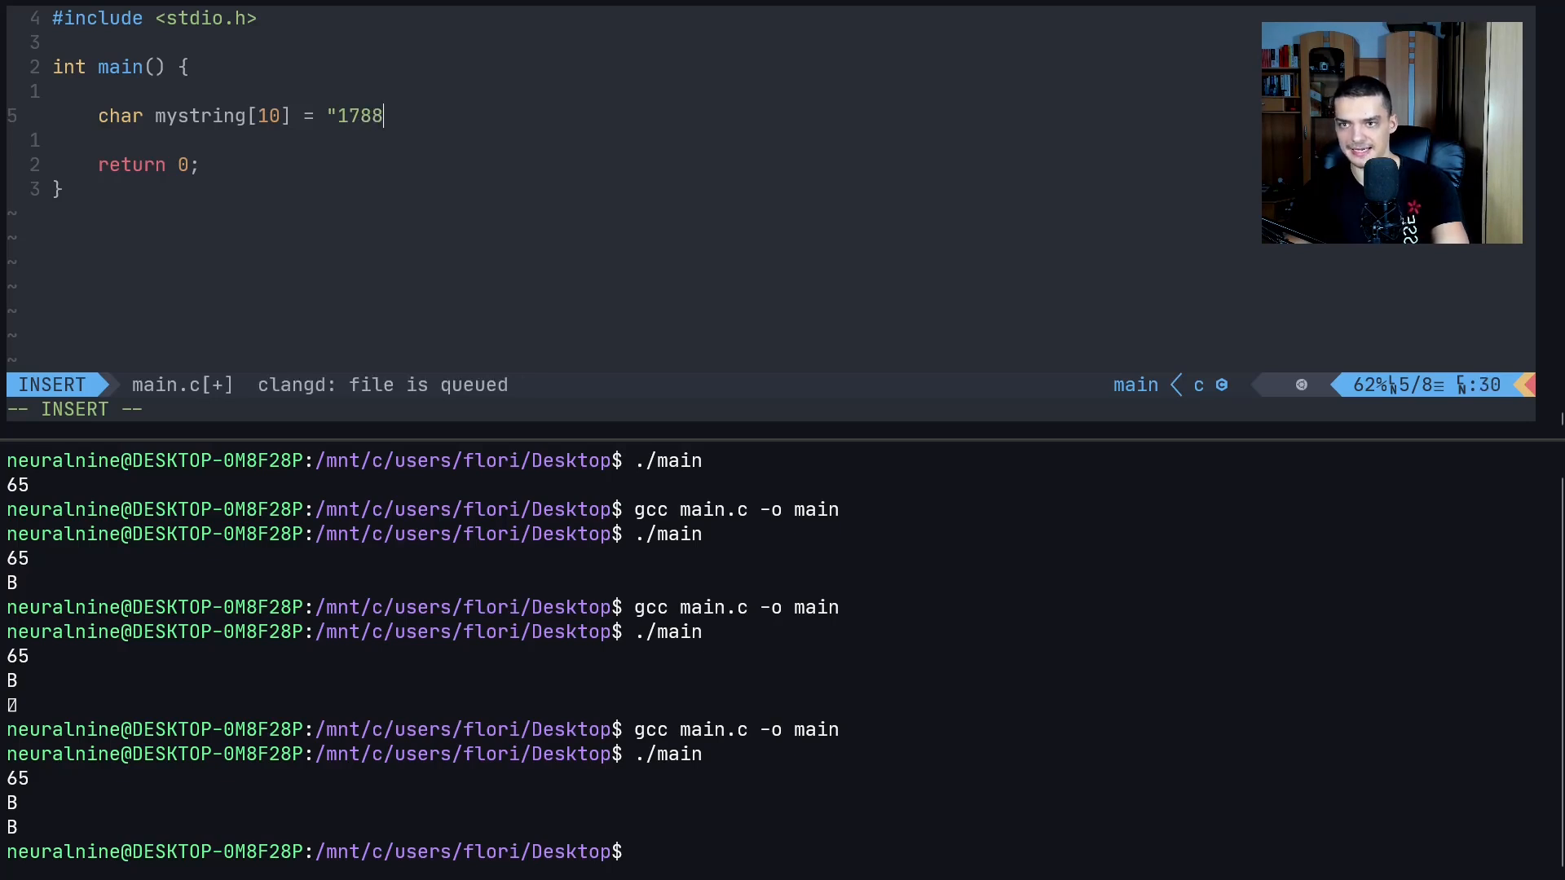
text(";)
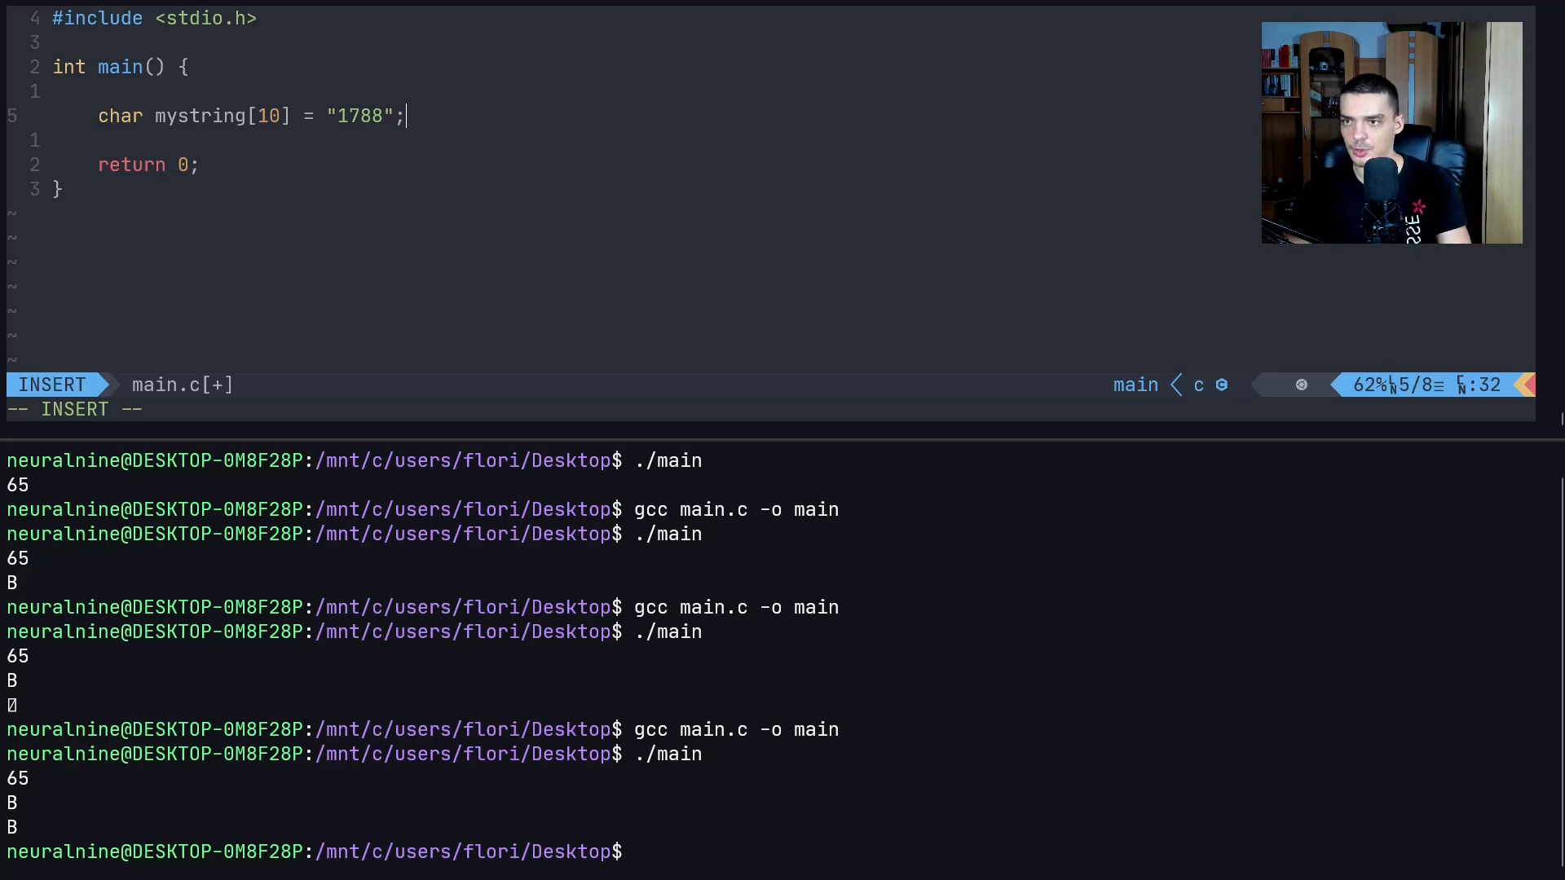
Convert mystring into int i = atoi(mystring); and save
text(int)
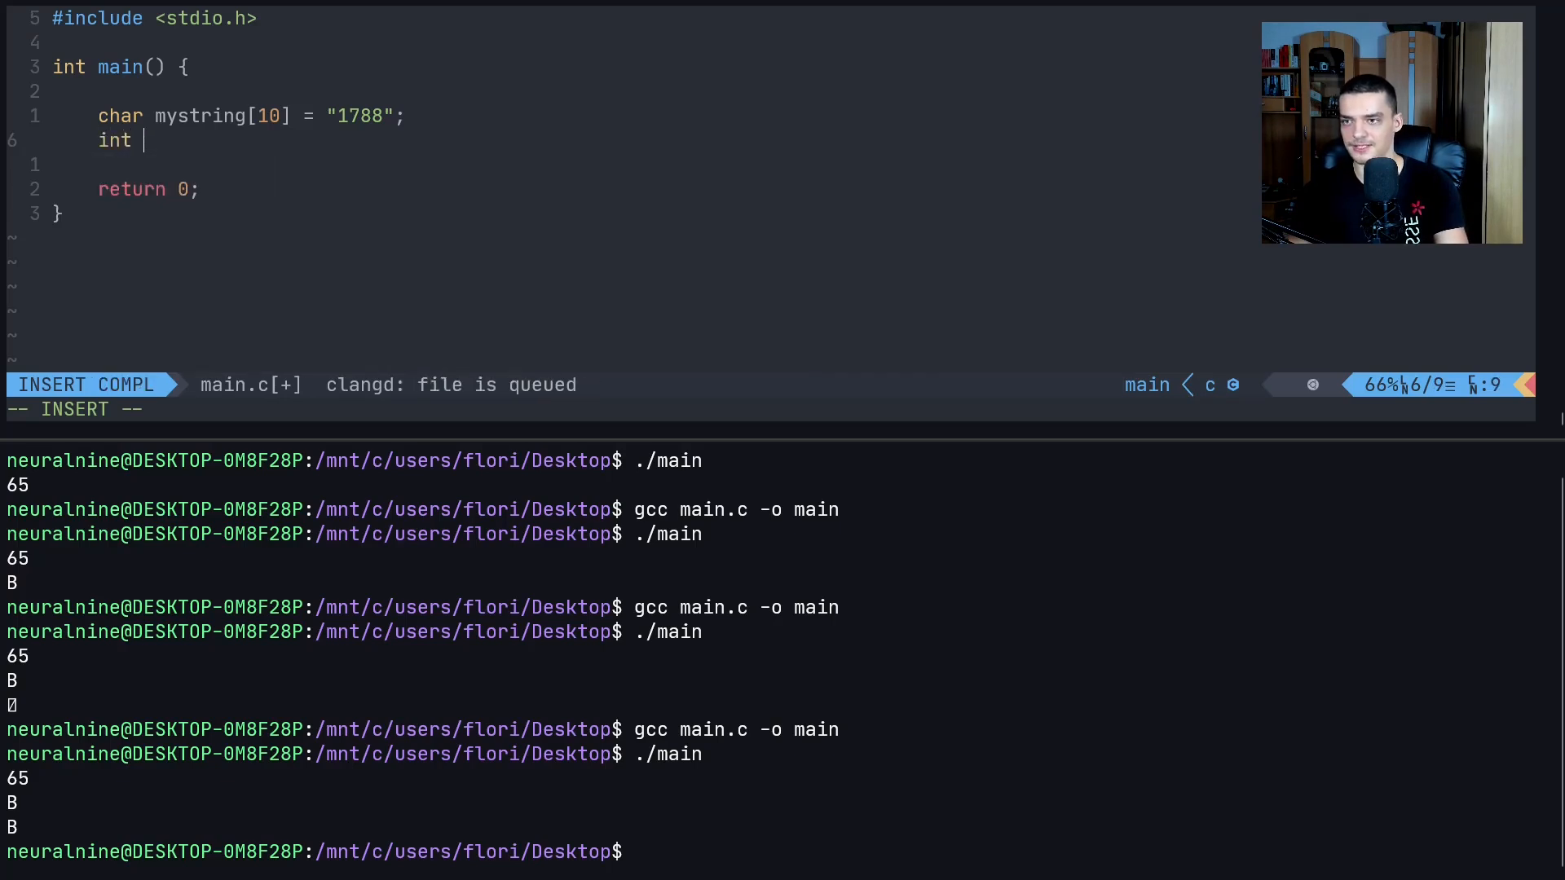
text(i =)
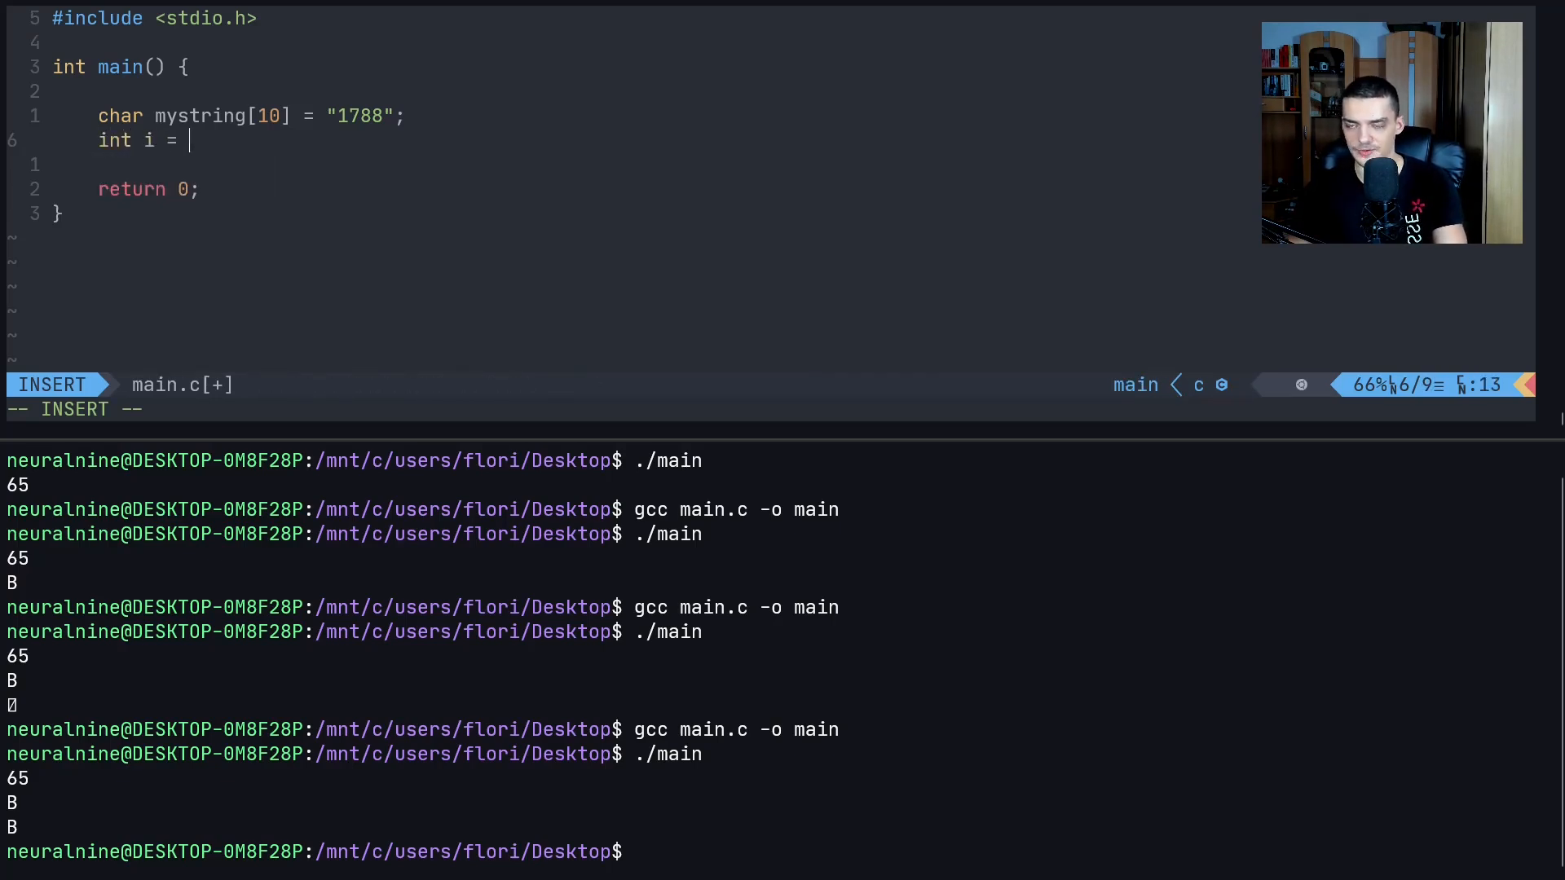
text(atoi(mystring);)
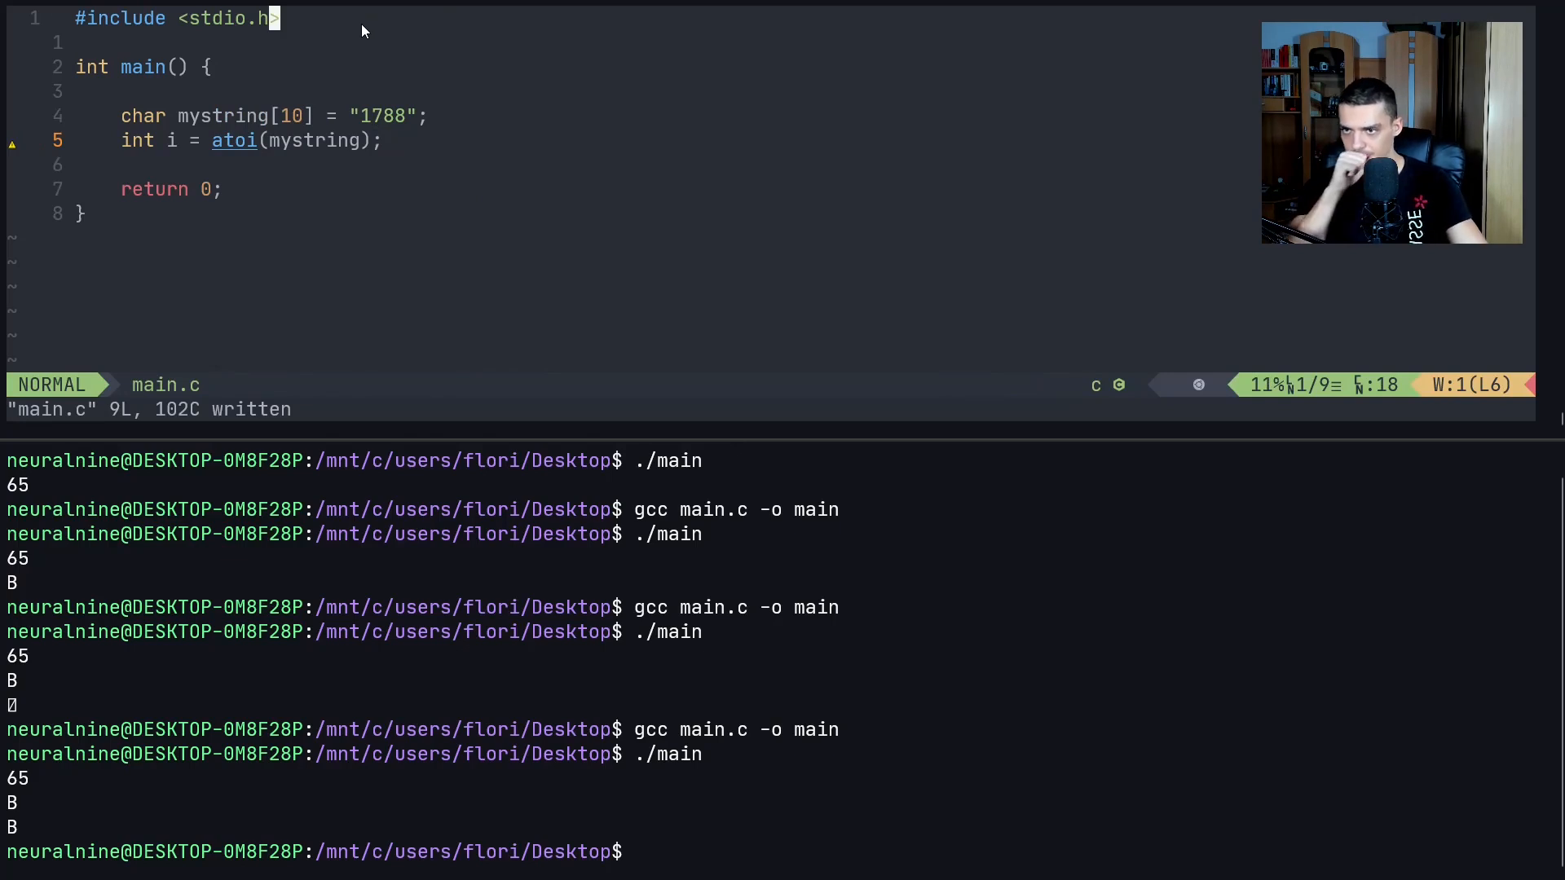
Add #include <stdlib.h> on a new line below the stdio.h include
key(o)
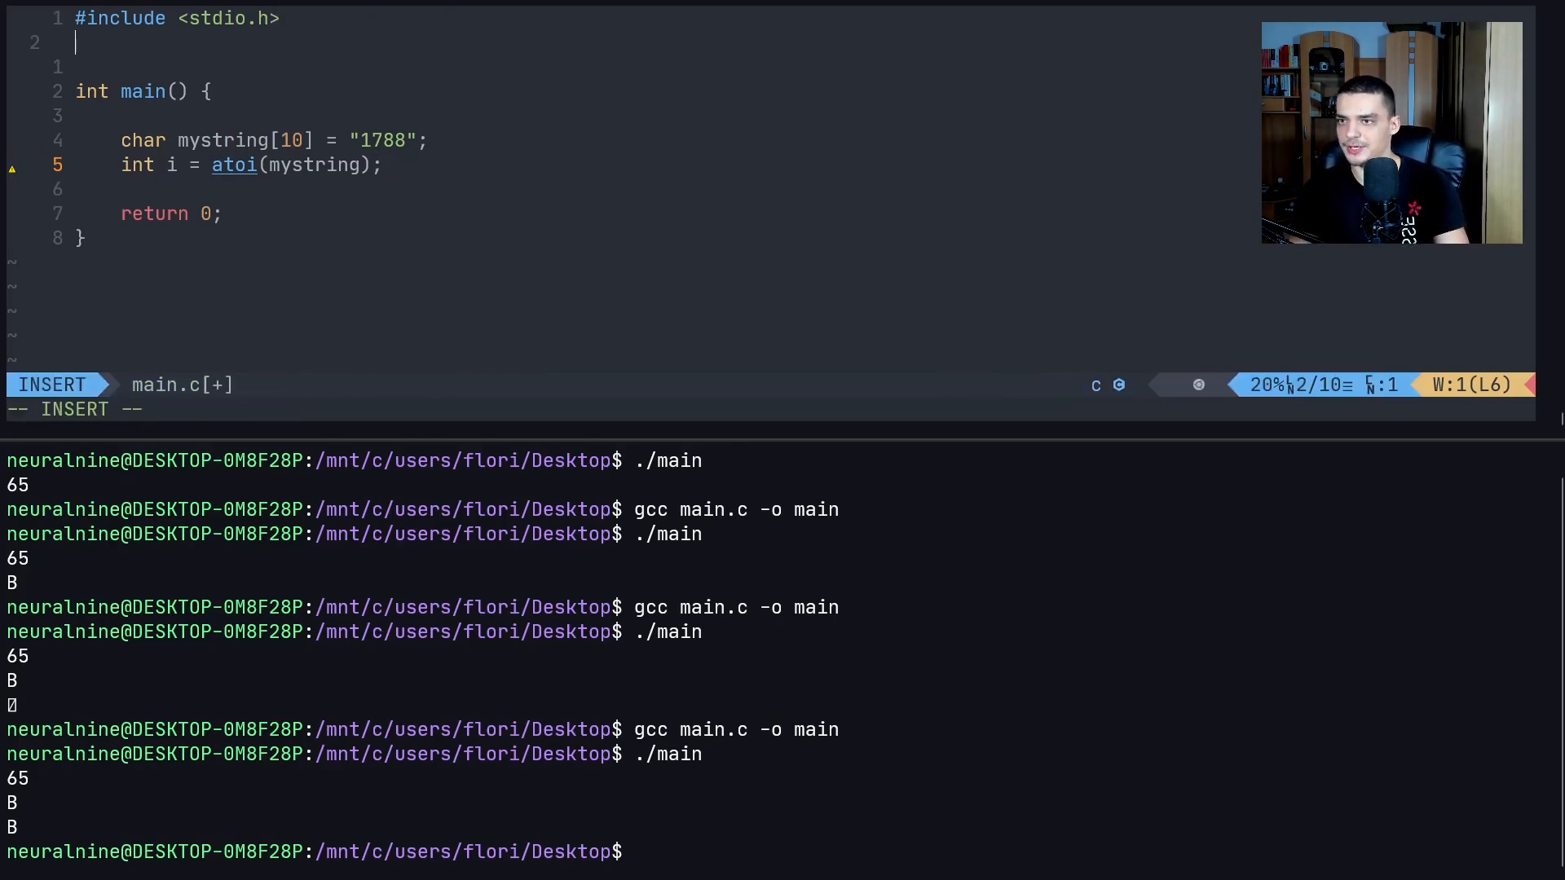
text(#include <)
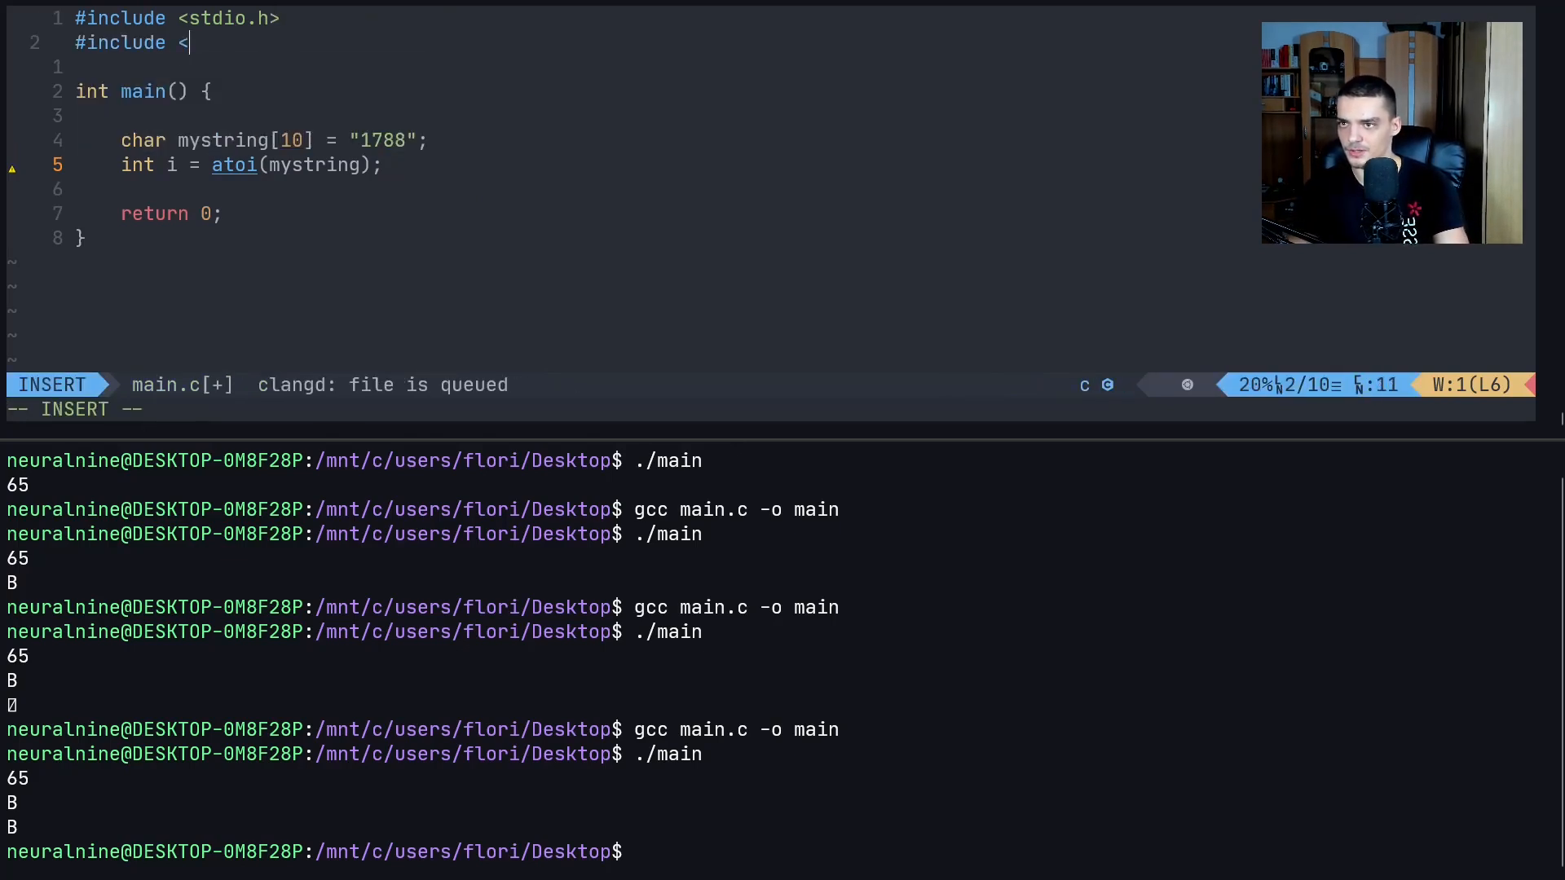
text(stdlib.h>)
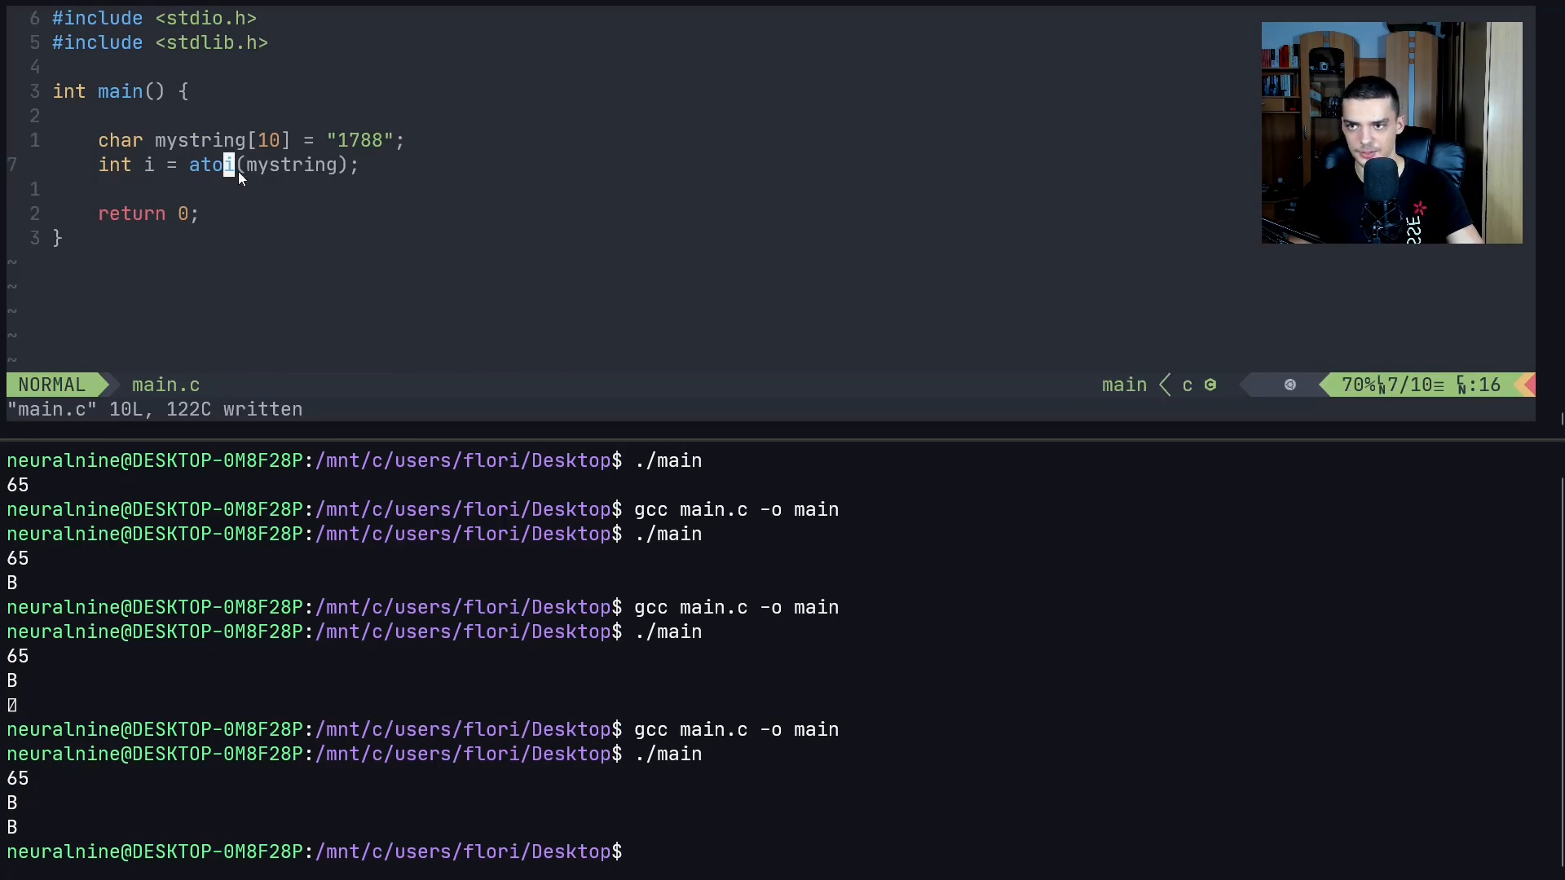
Add printf("%d\n", i + 10); to print the converted number plus ten
text(pri)
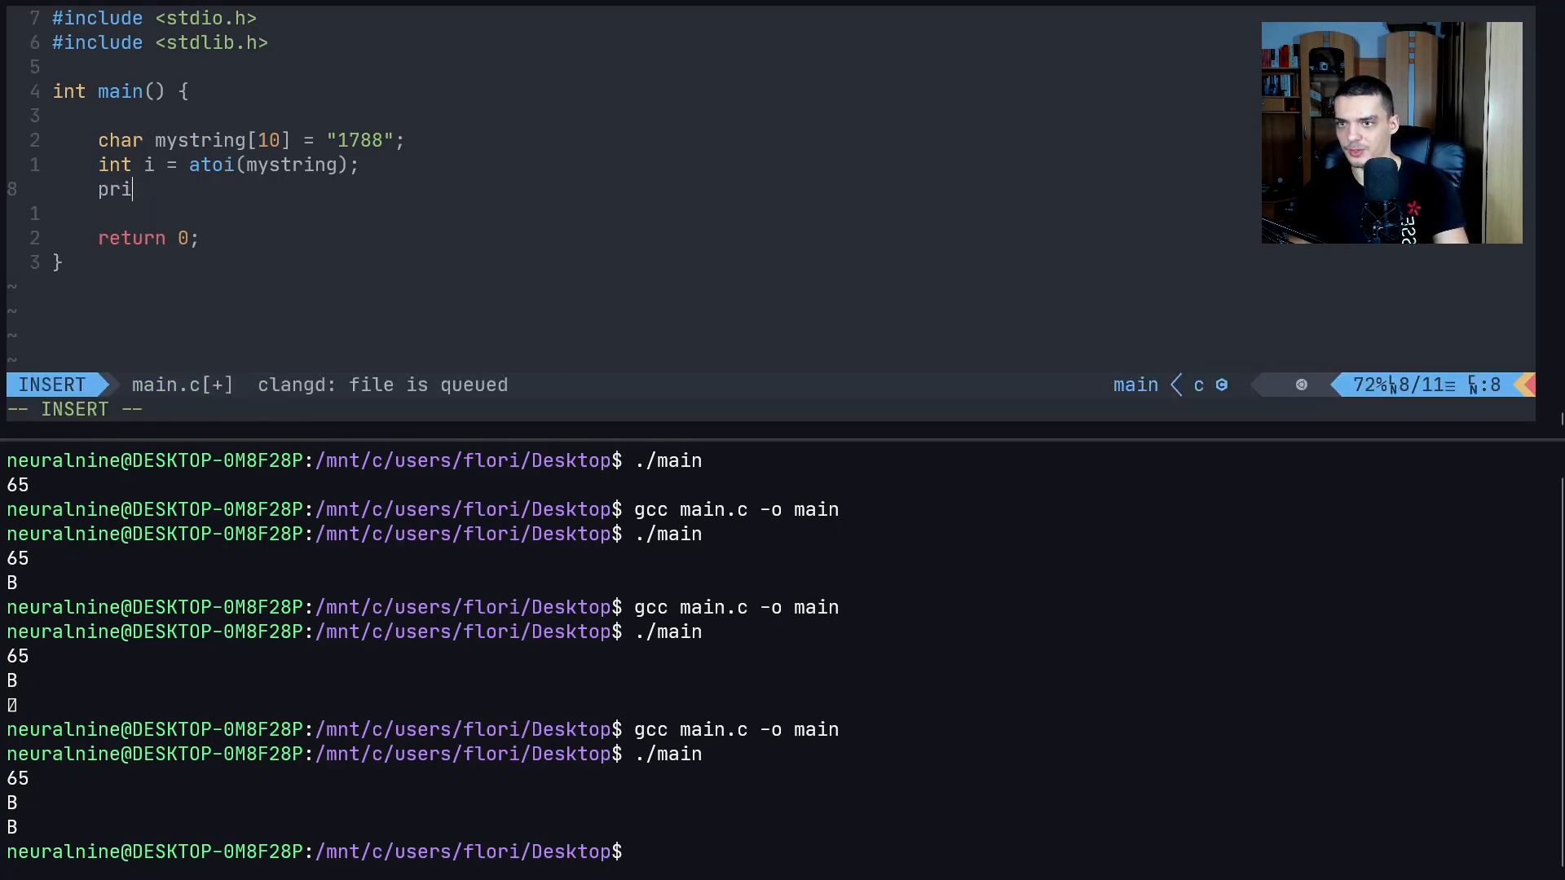
text(ntf(")
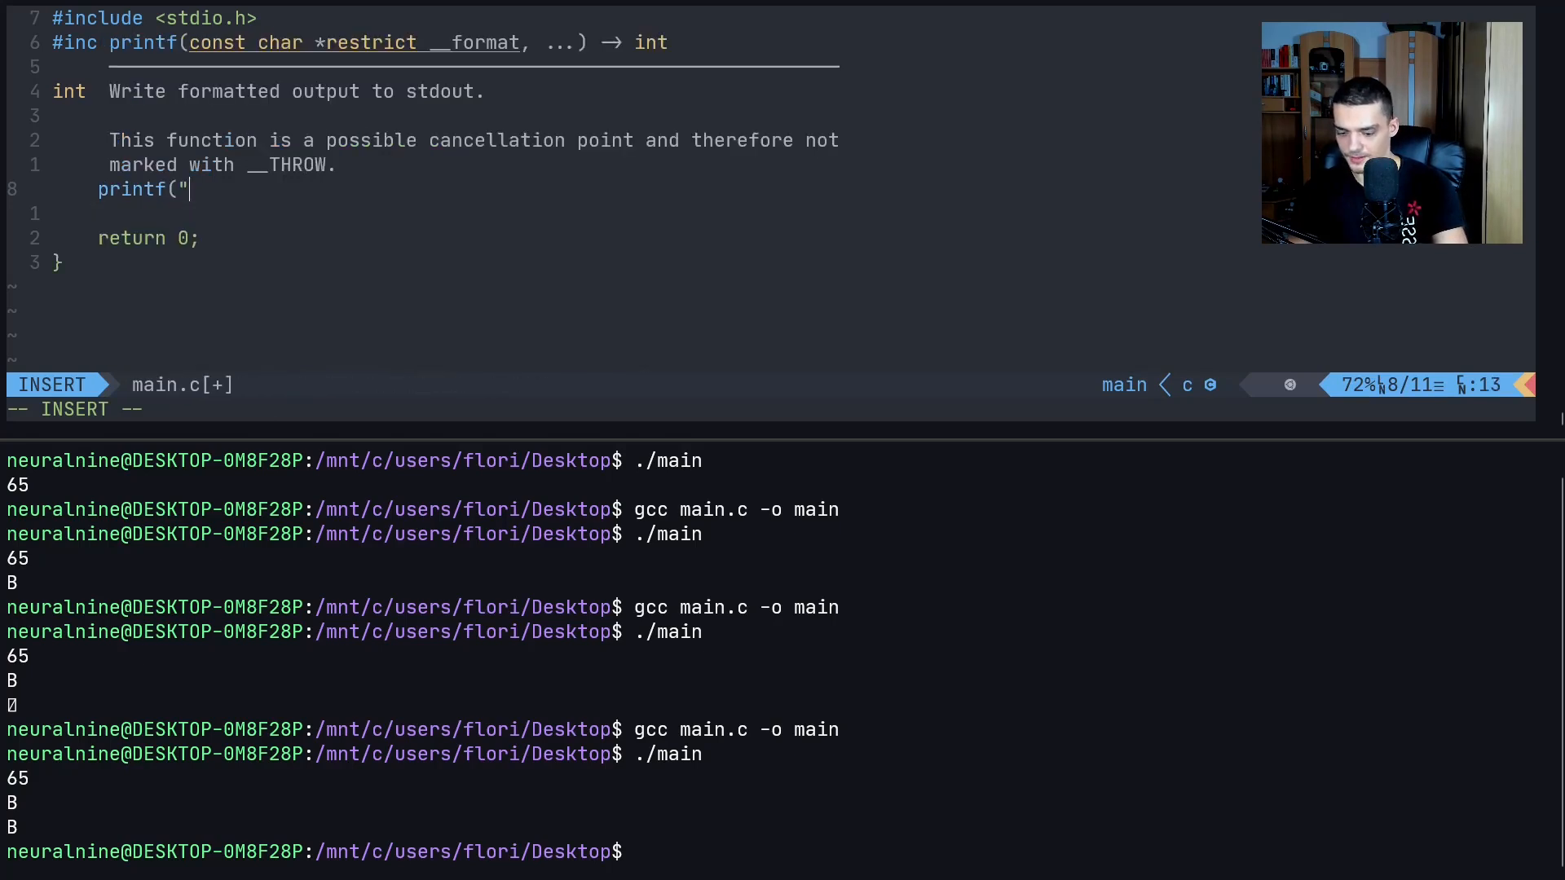
text(%d\)
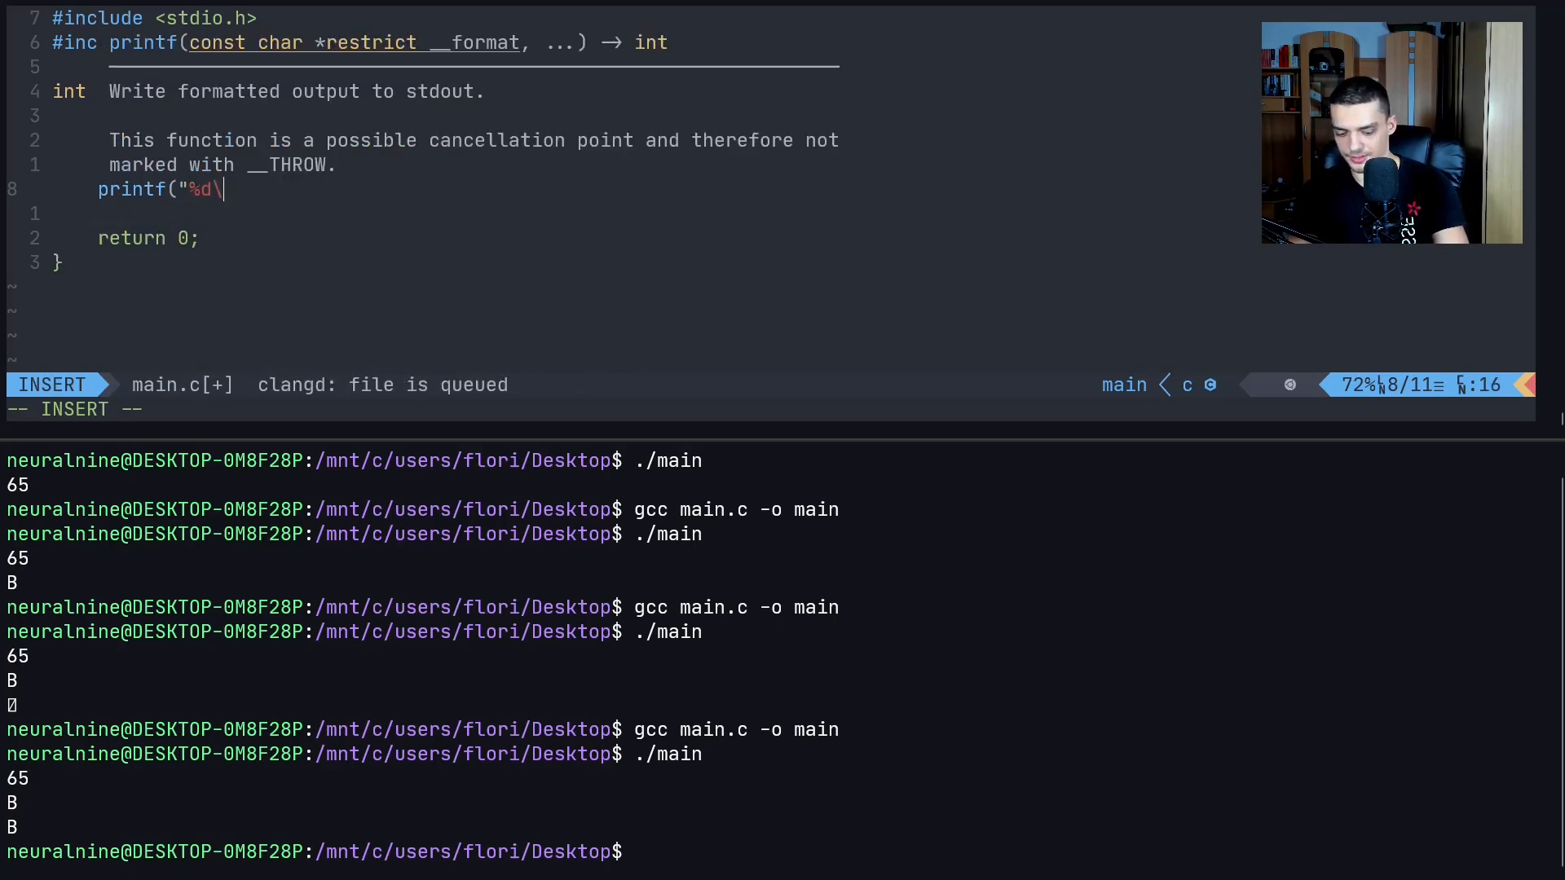
text(n",)
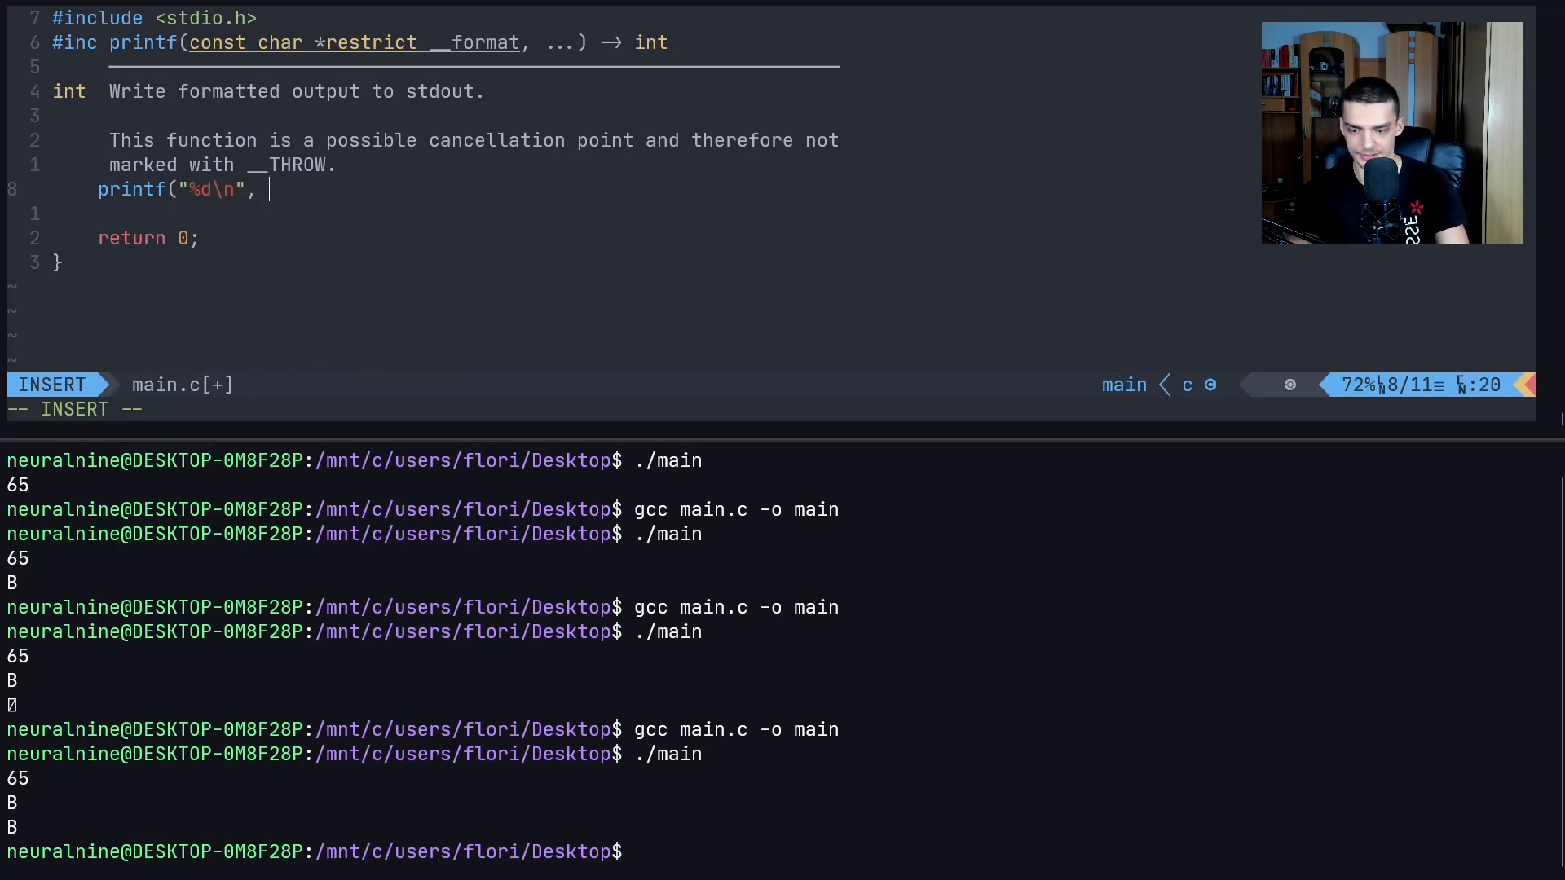
text(i +6)
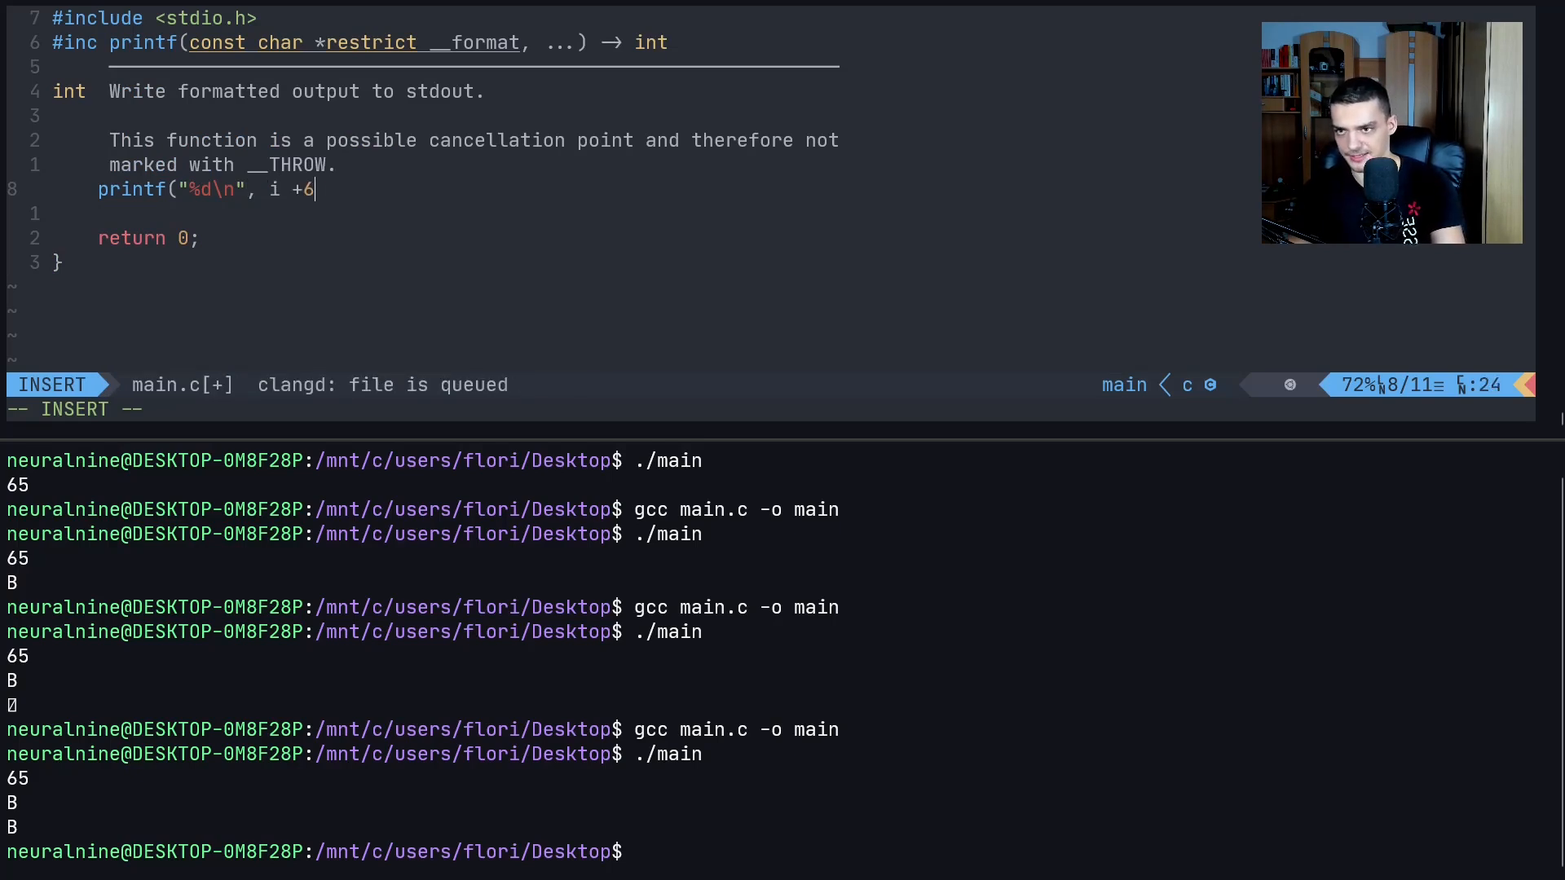
text(10);)
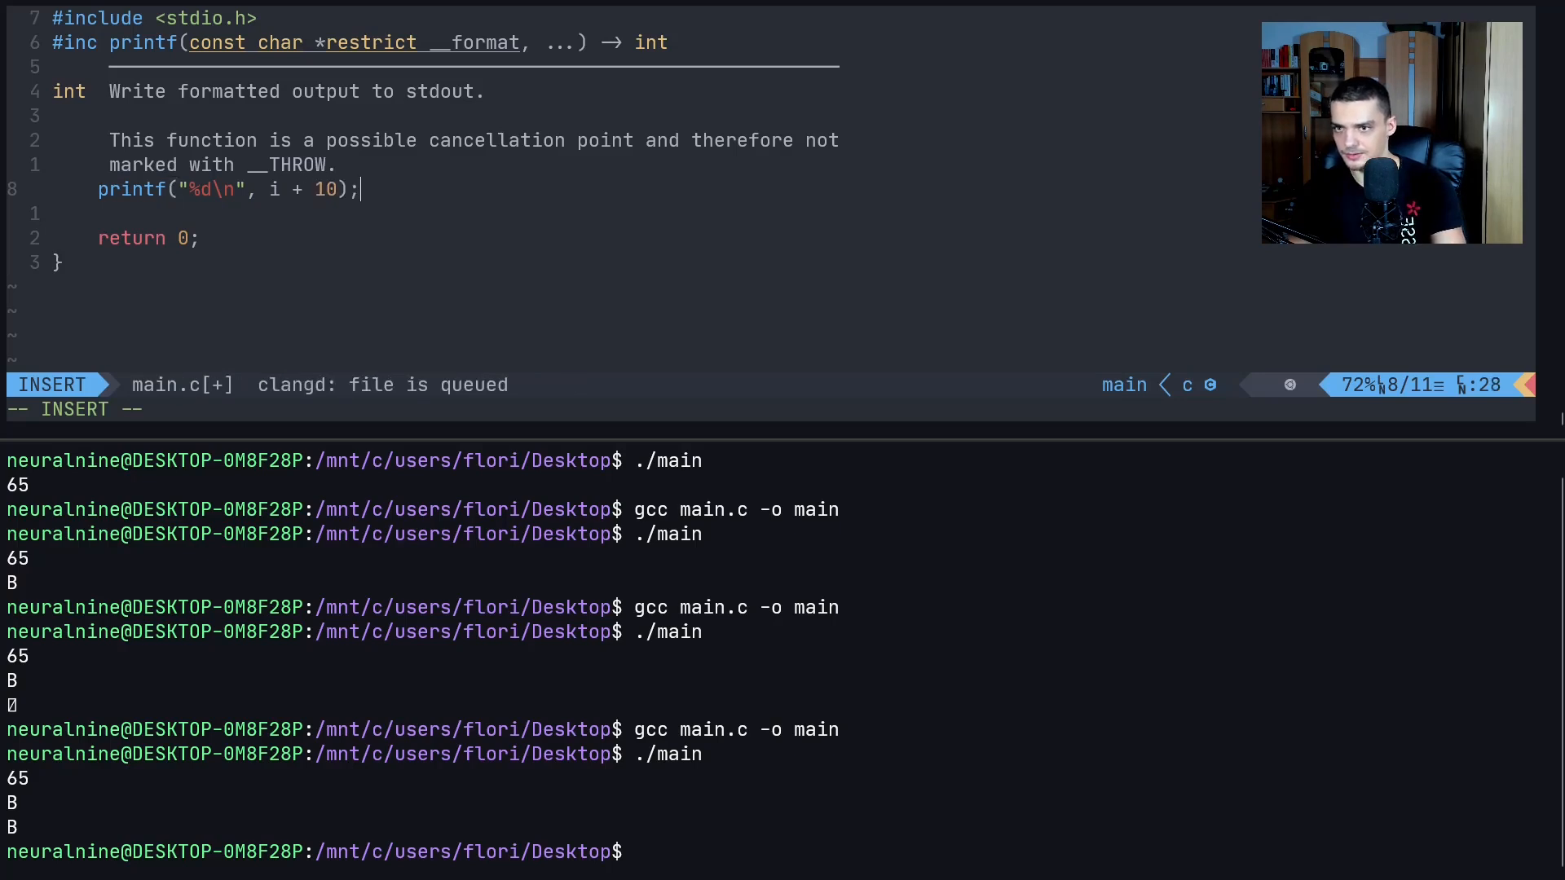
key(Escape)
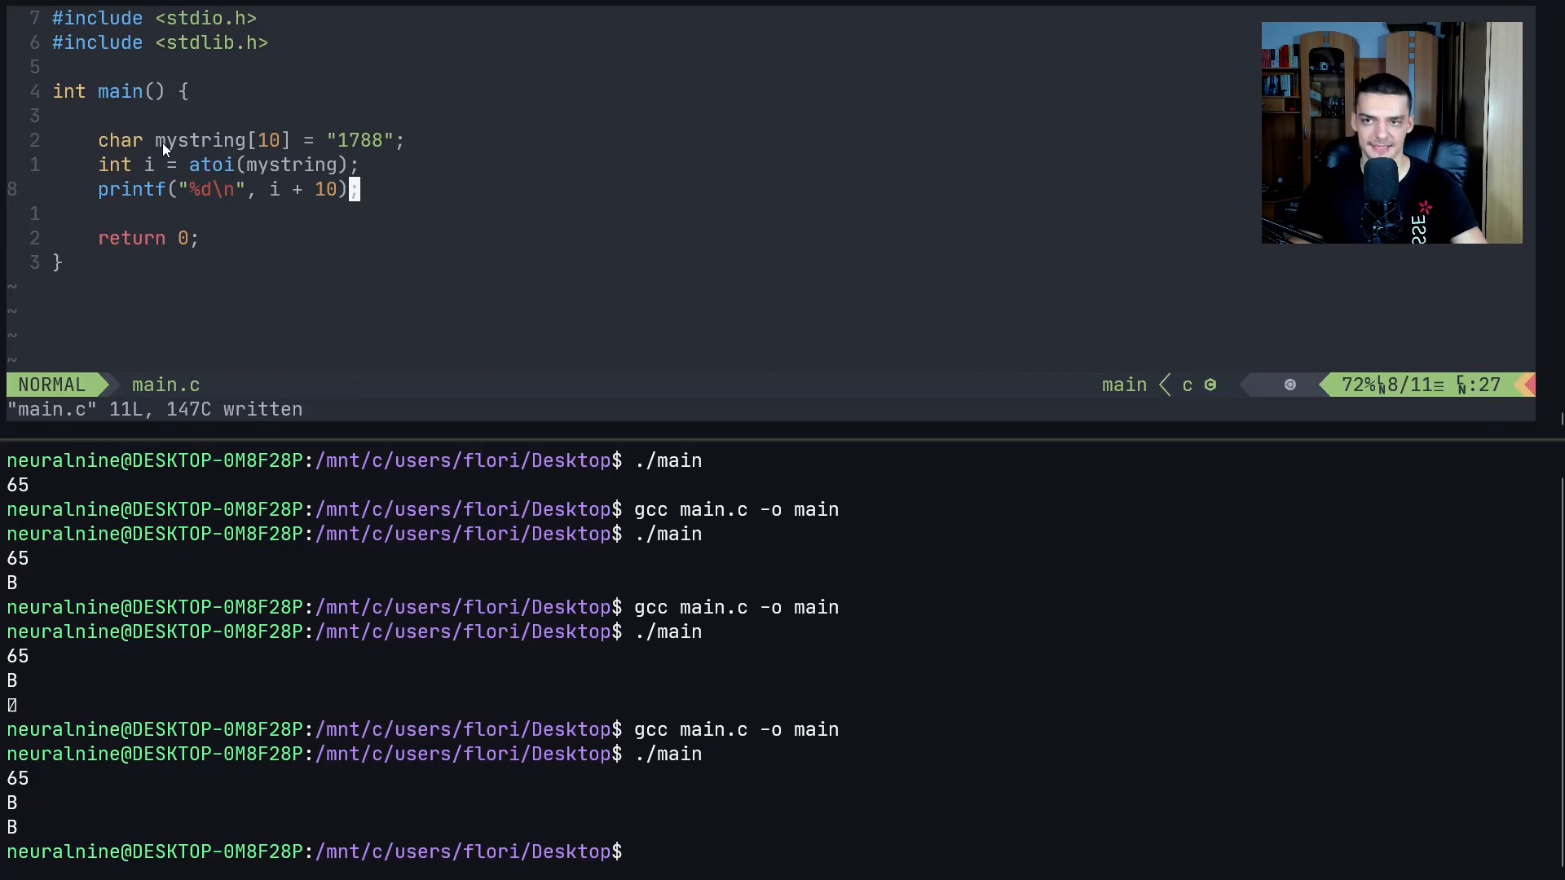
mouse_move(879, 612)
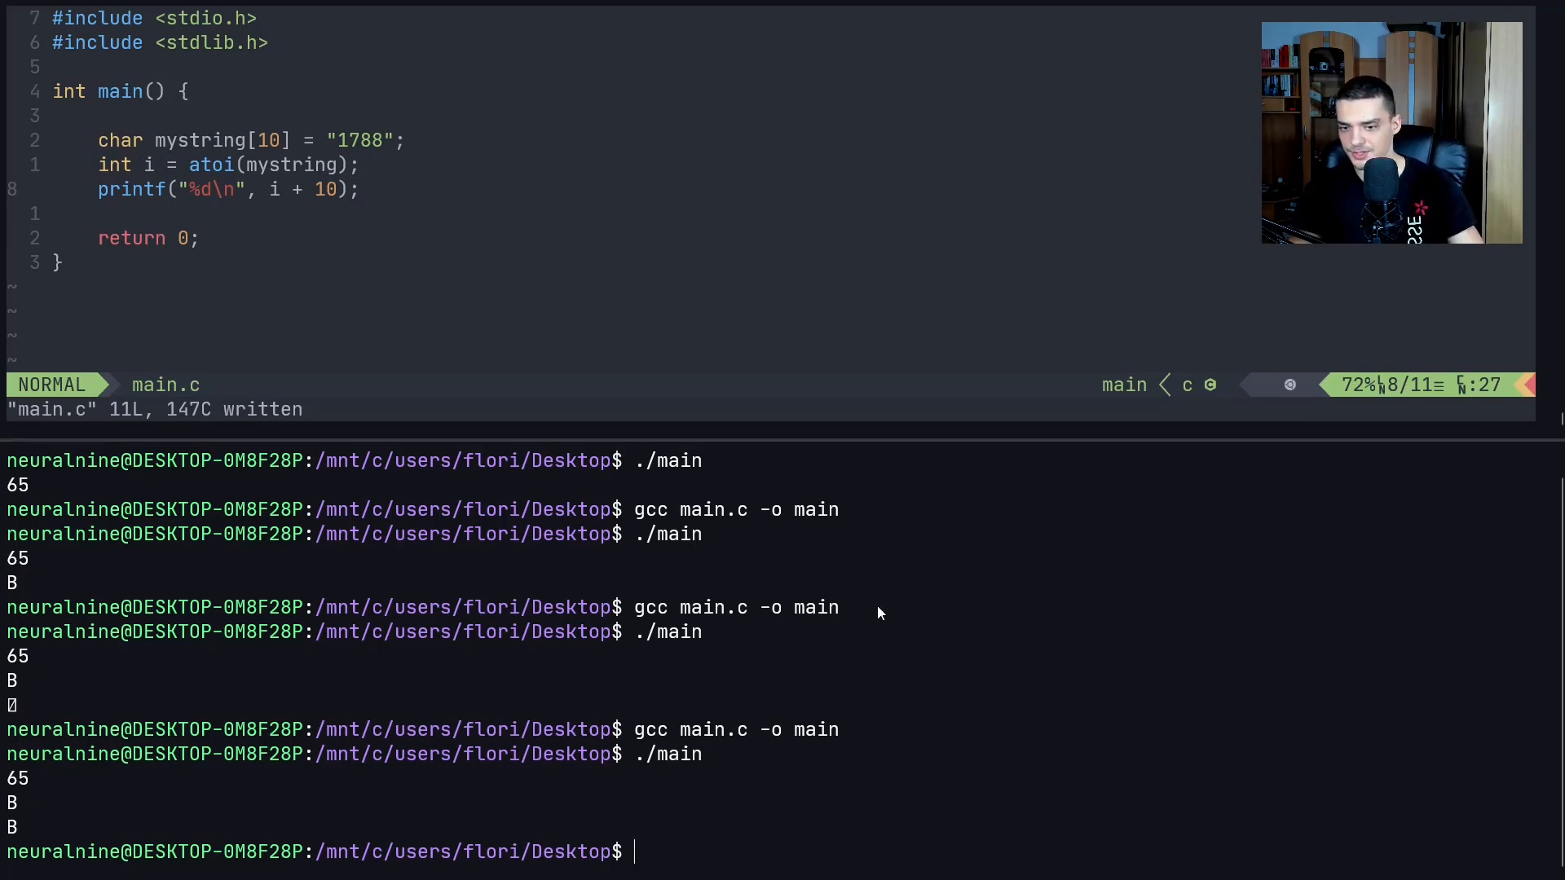
Run the program showing 1798, then undo the mystring + 10 experiment
text(./main)
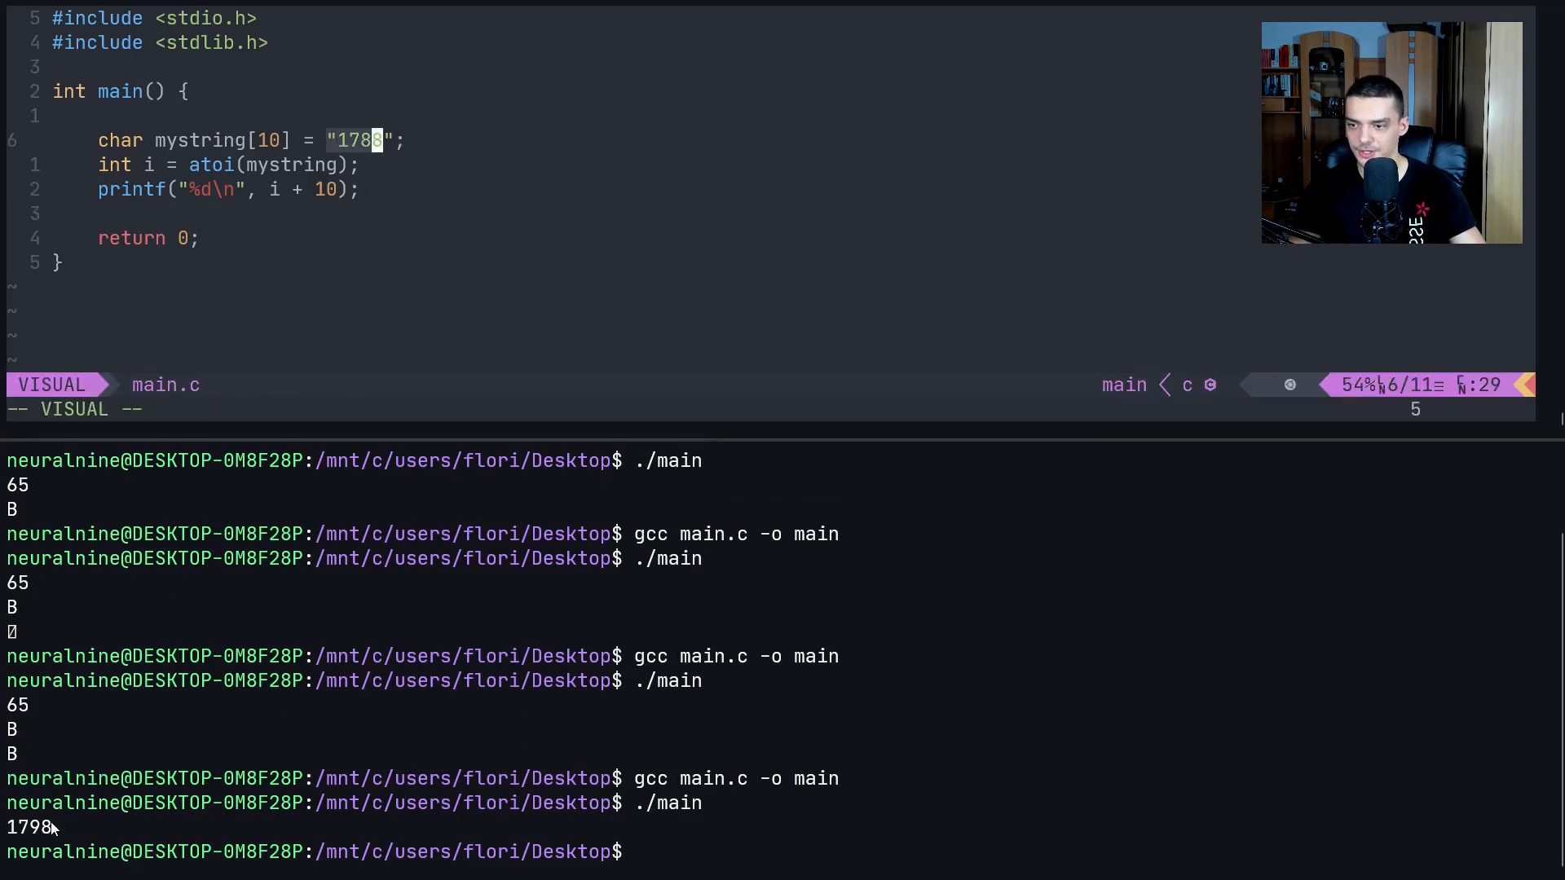
key(Escape)
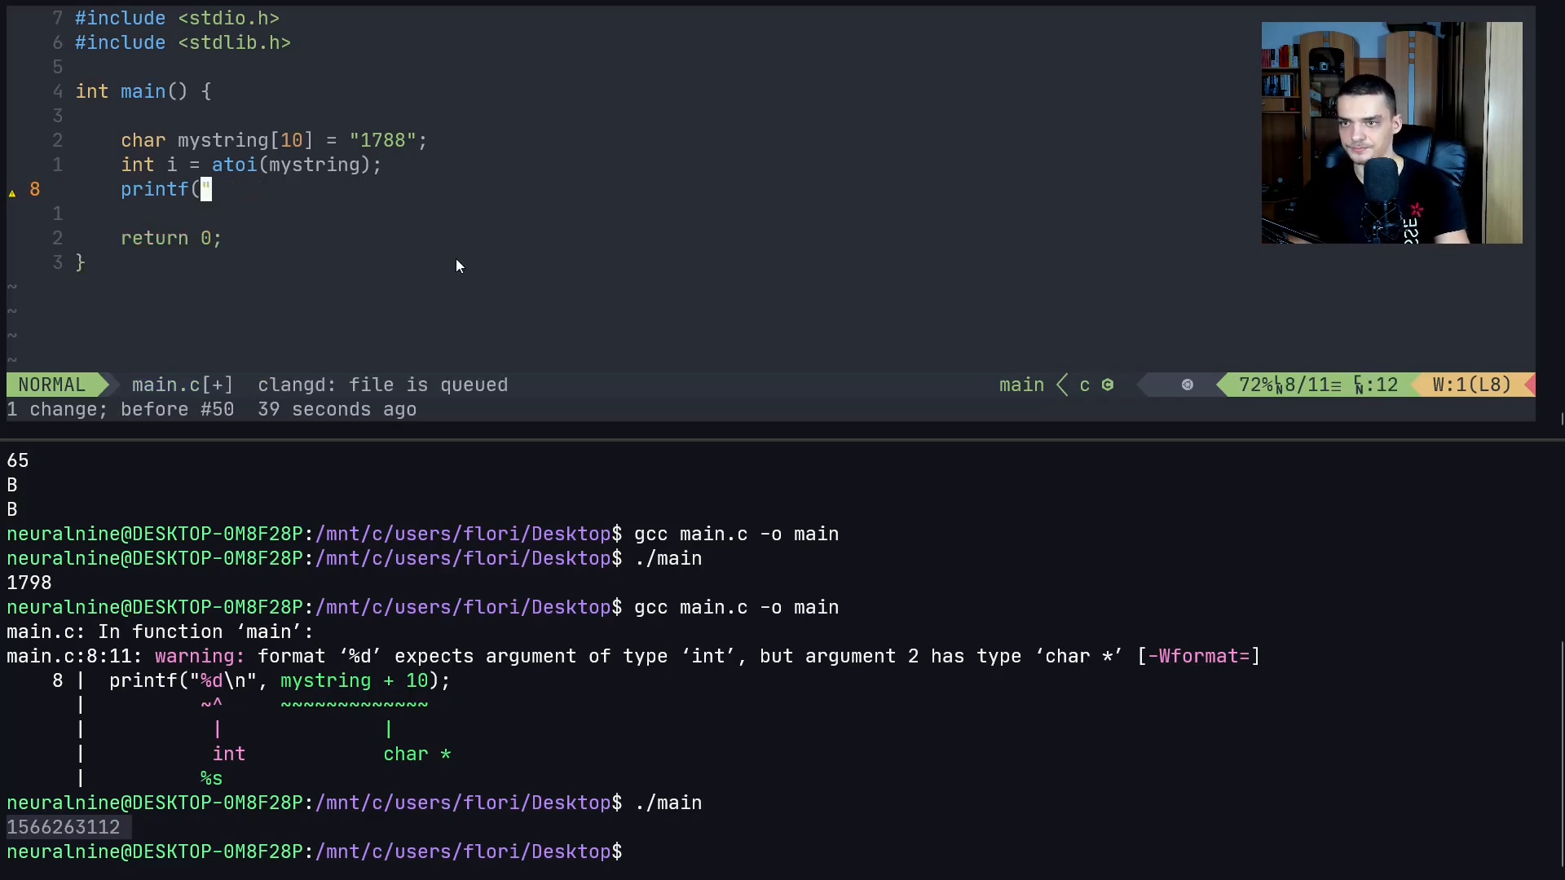
key(V)
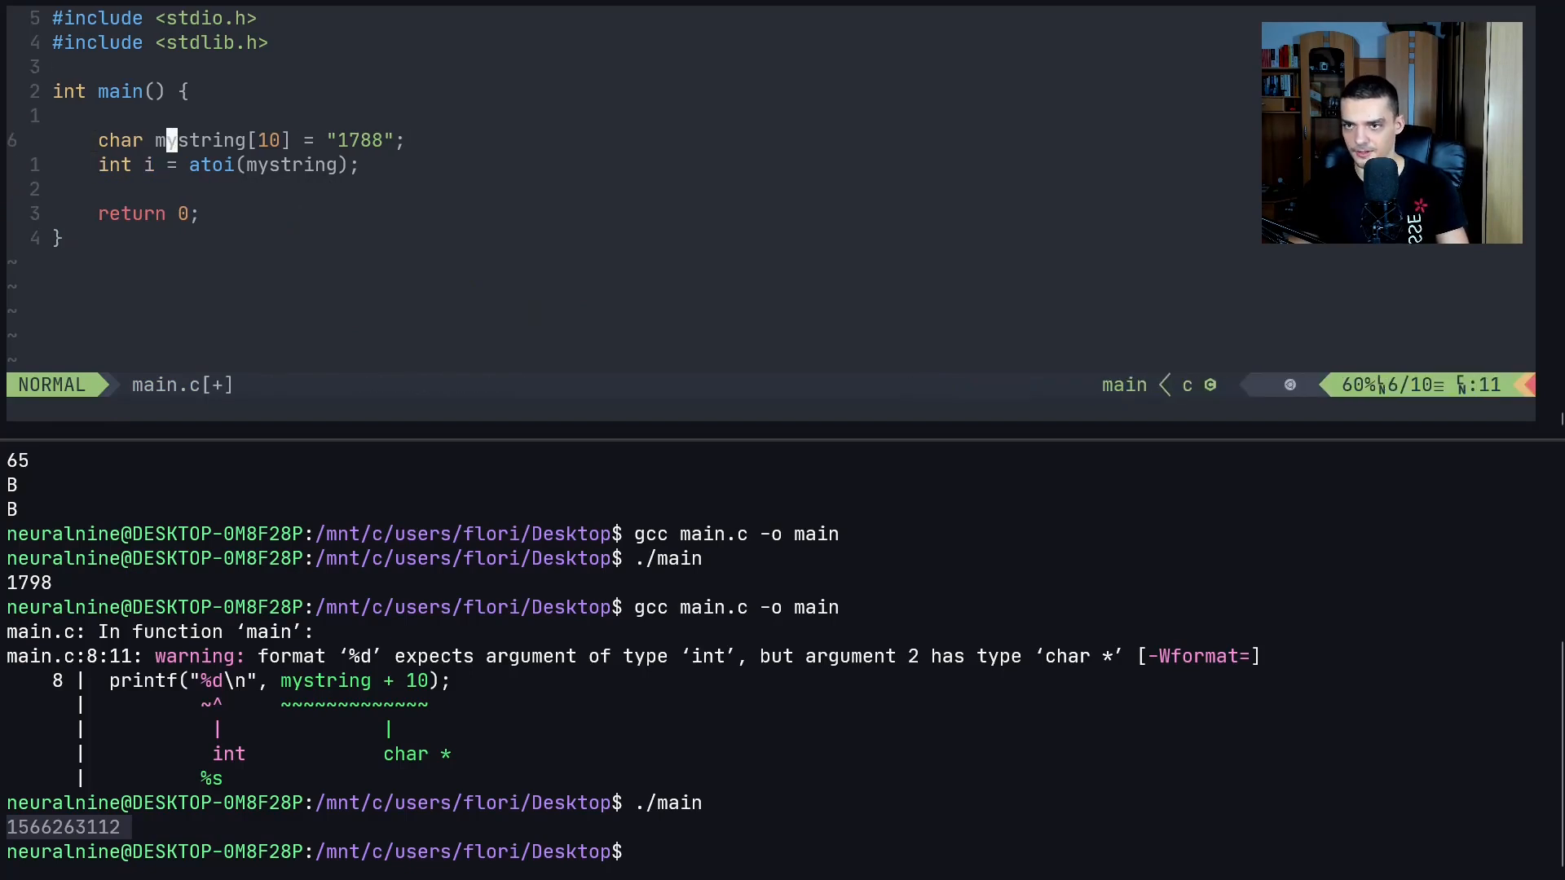
Convert "1788.912" into float f with atof and print f with %f
key(i)
text(.912)
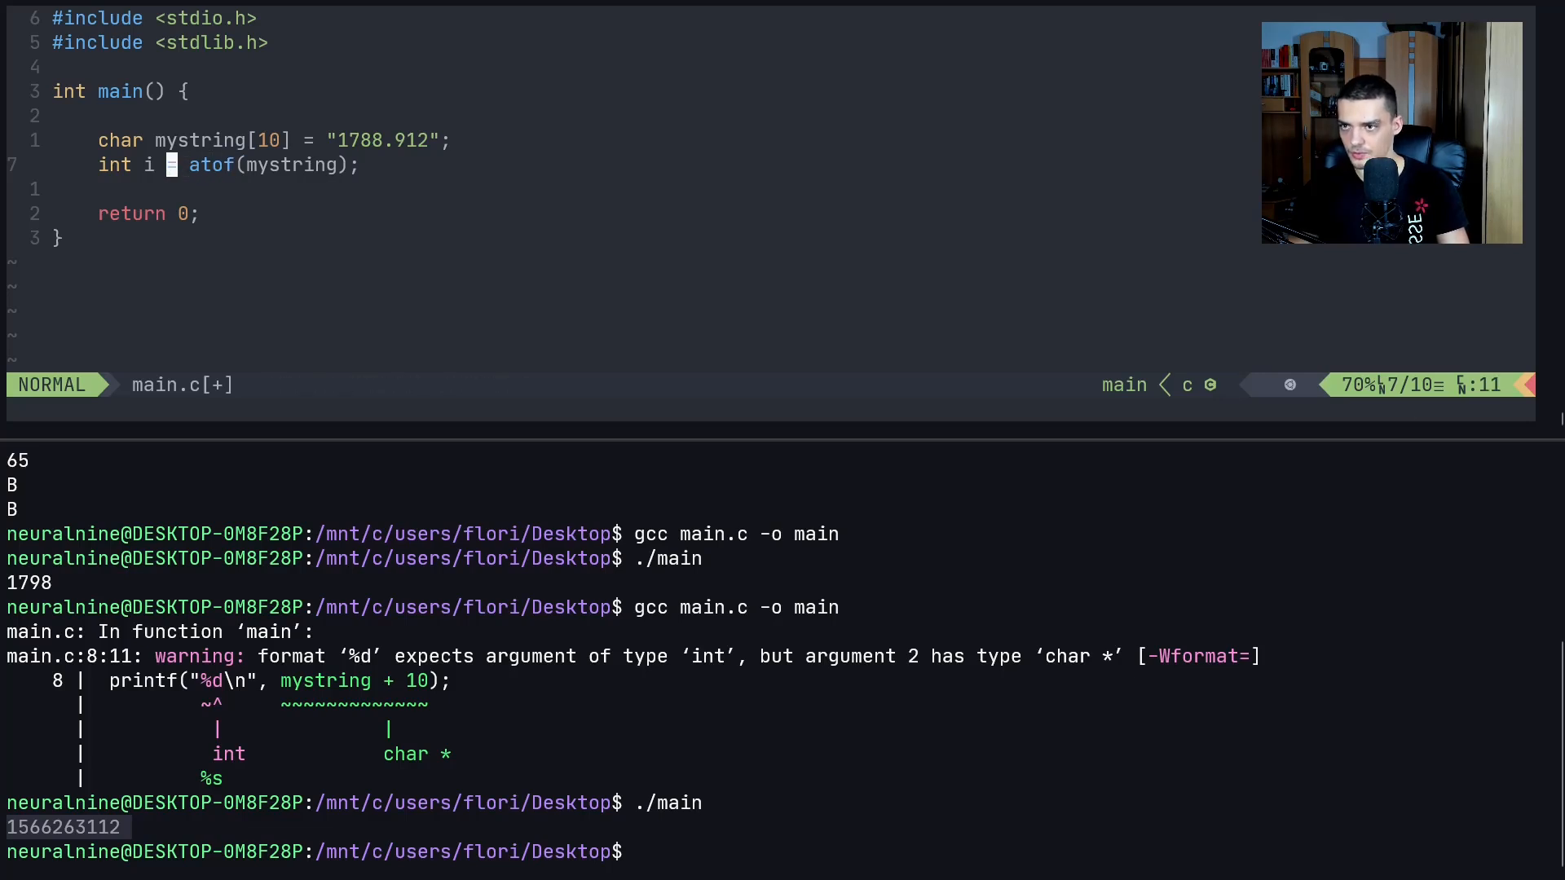
text(float)
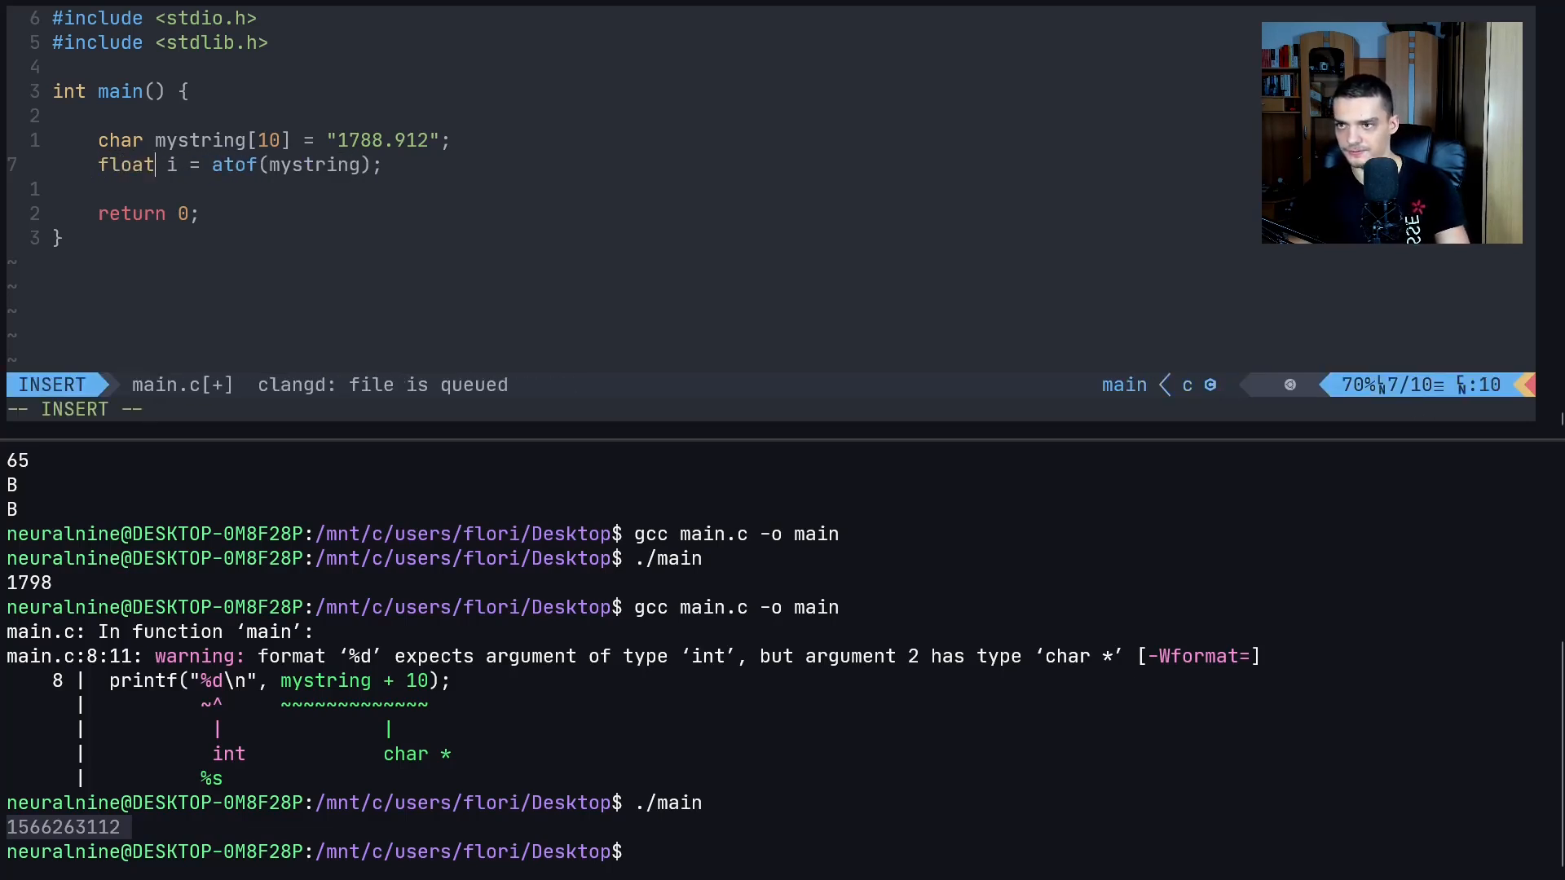
key(Escape)
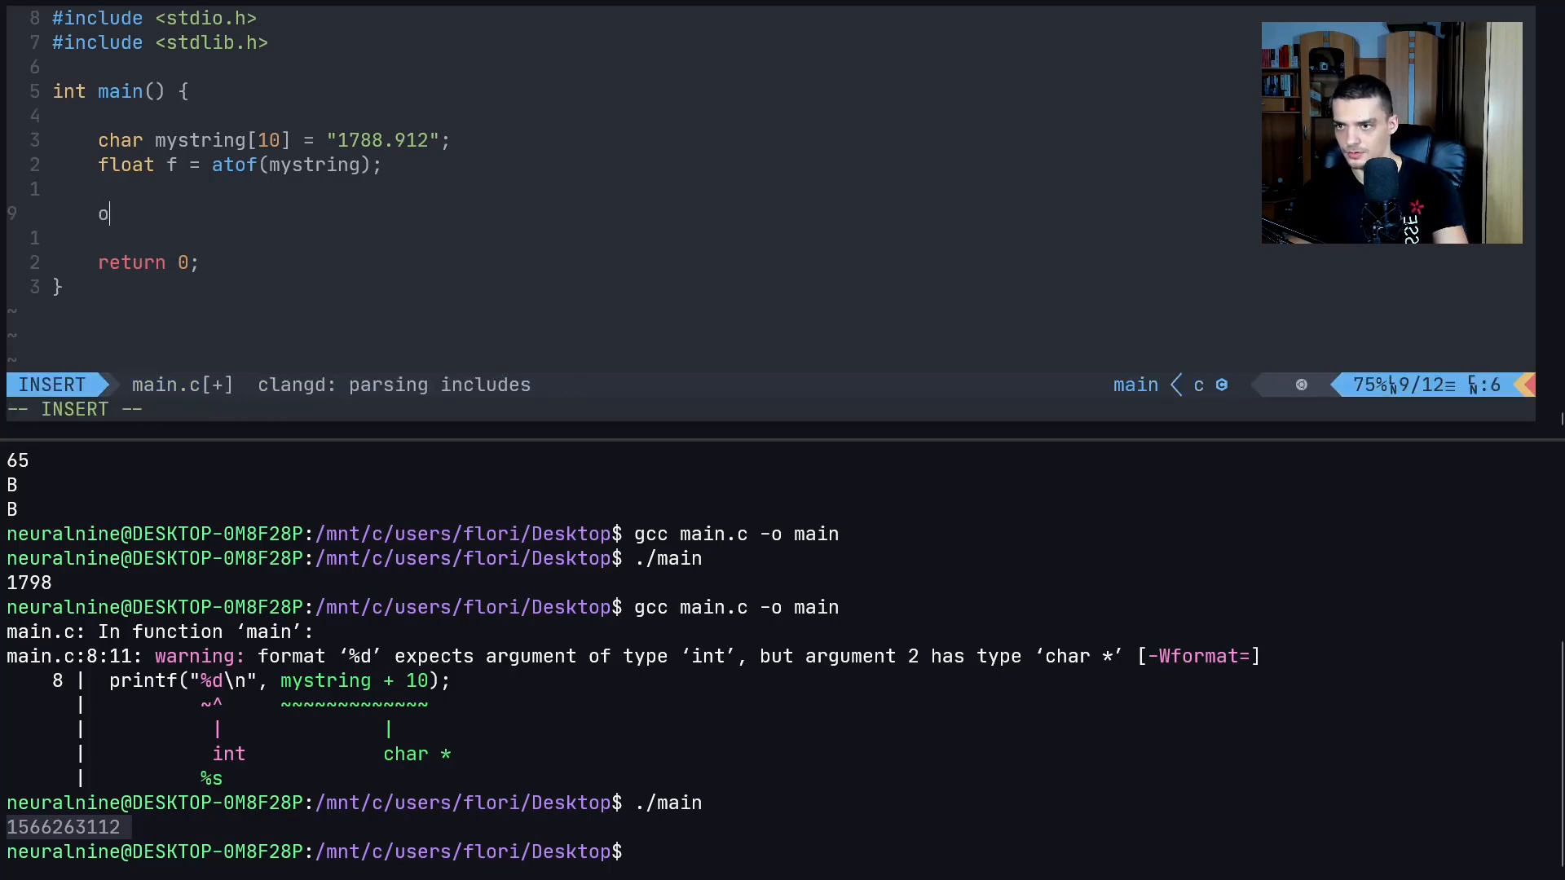
text(rintf/")
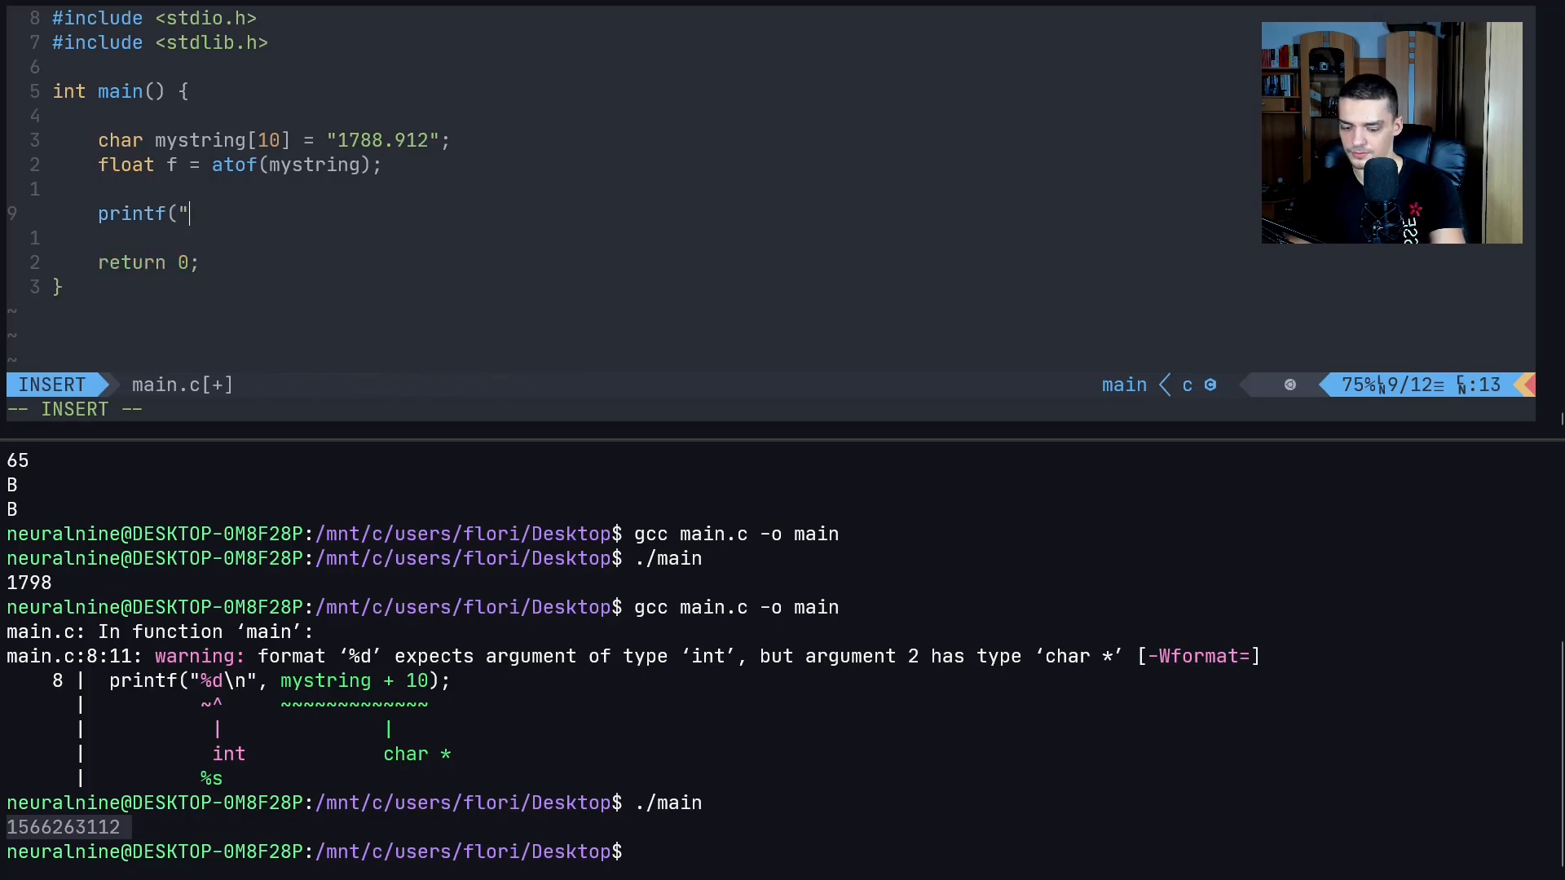
text(%f)
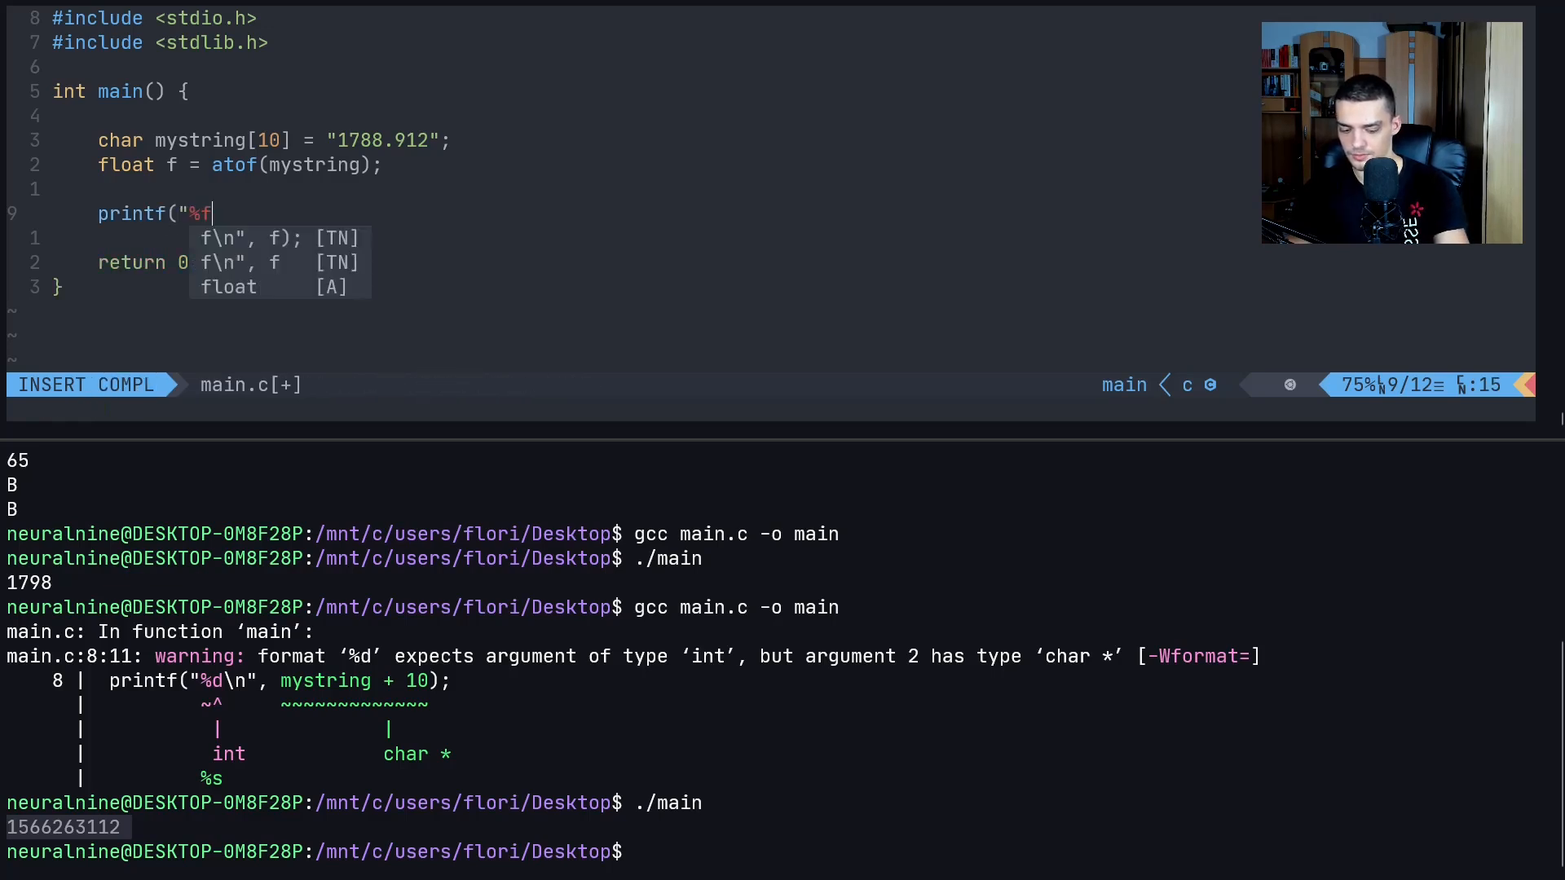
key(Tab)
text(gcc main.c -o main)
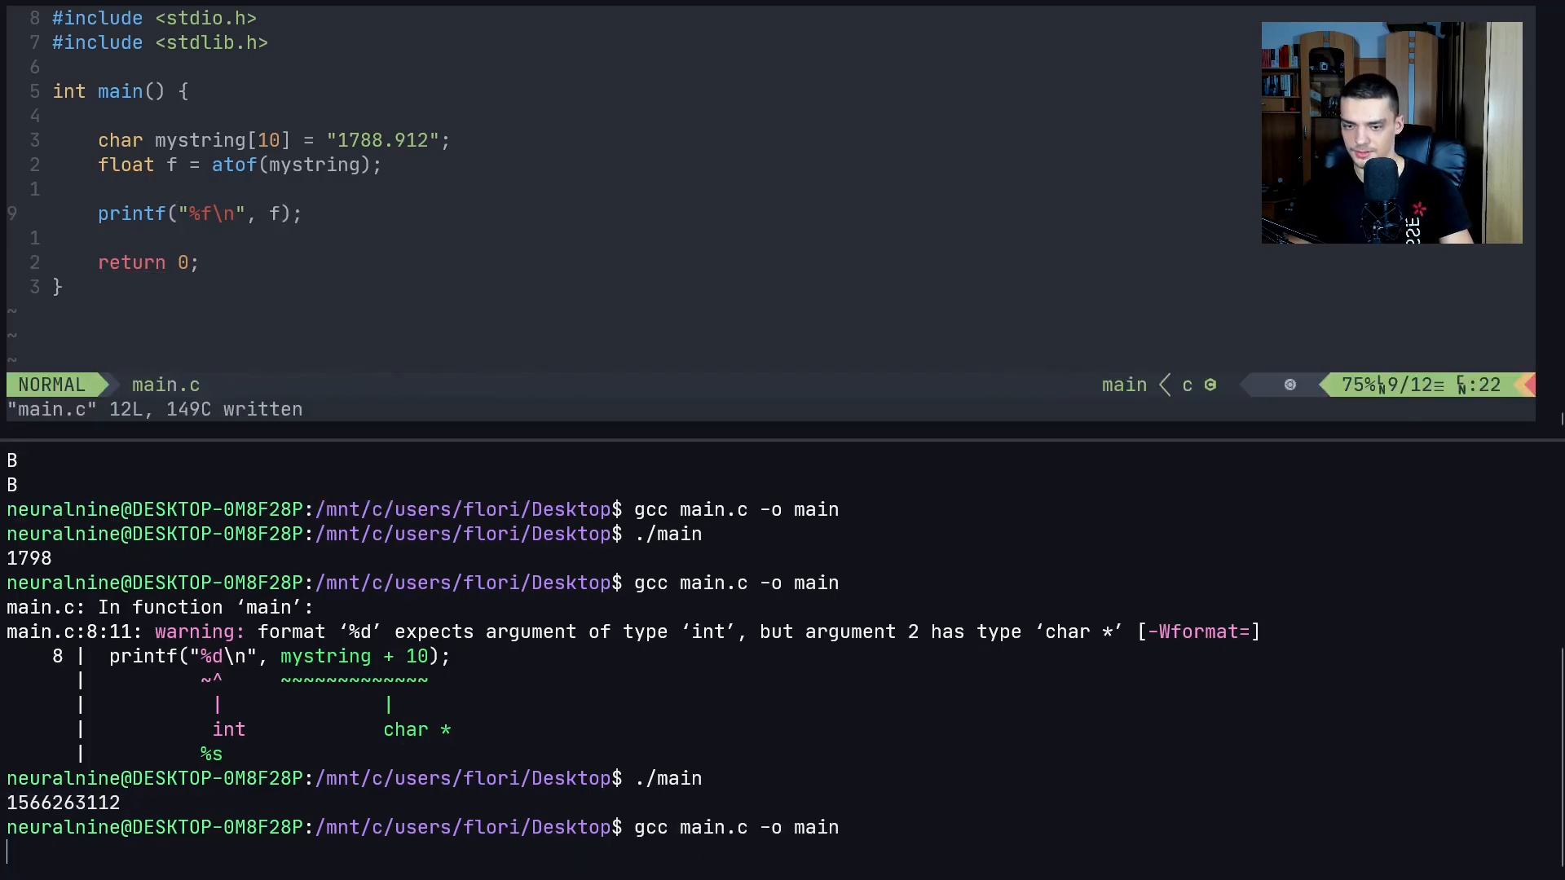
text(.3)
key(Return)
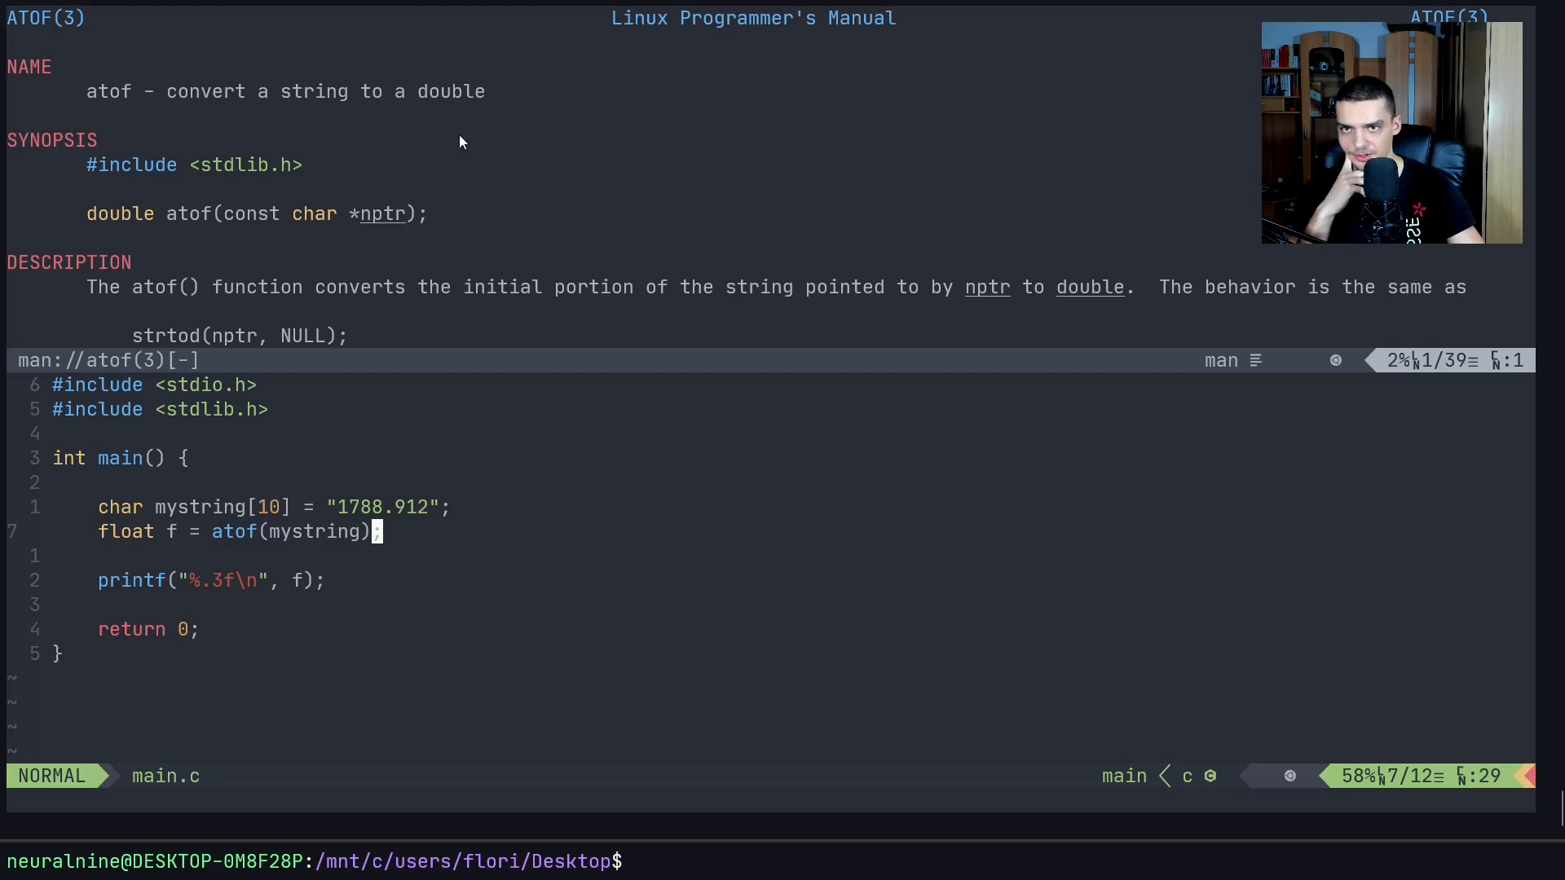
Scroll the atof manual page down to its description and return value
scroll(down, 3)
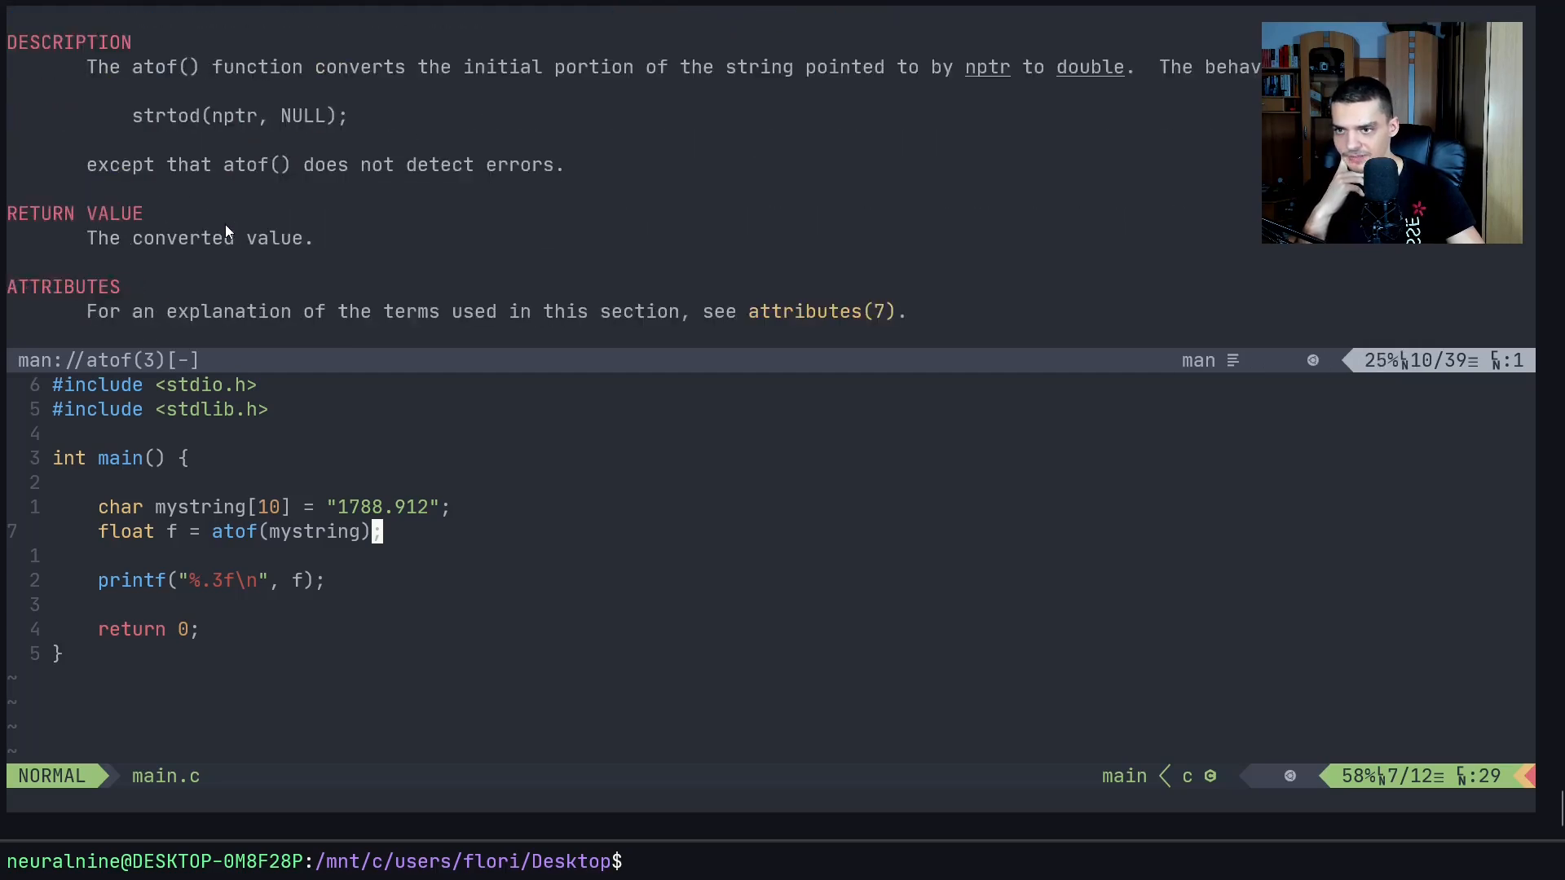
scroll(down, 3)
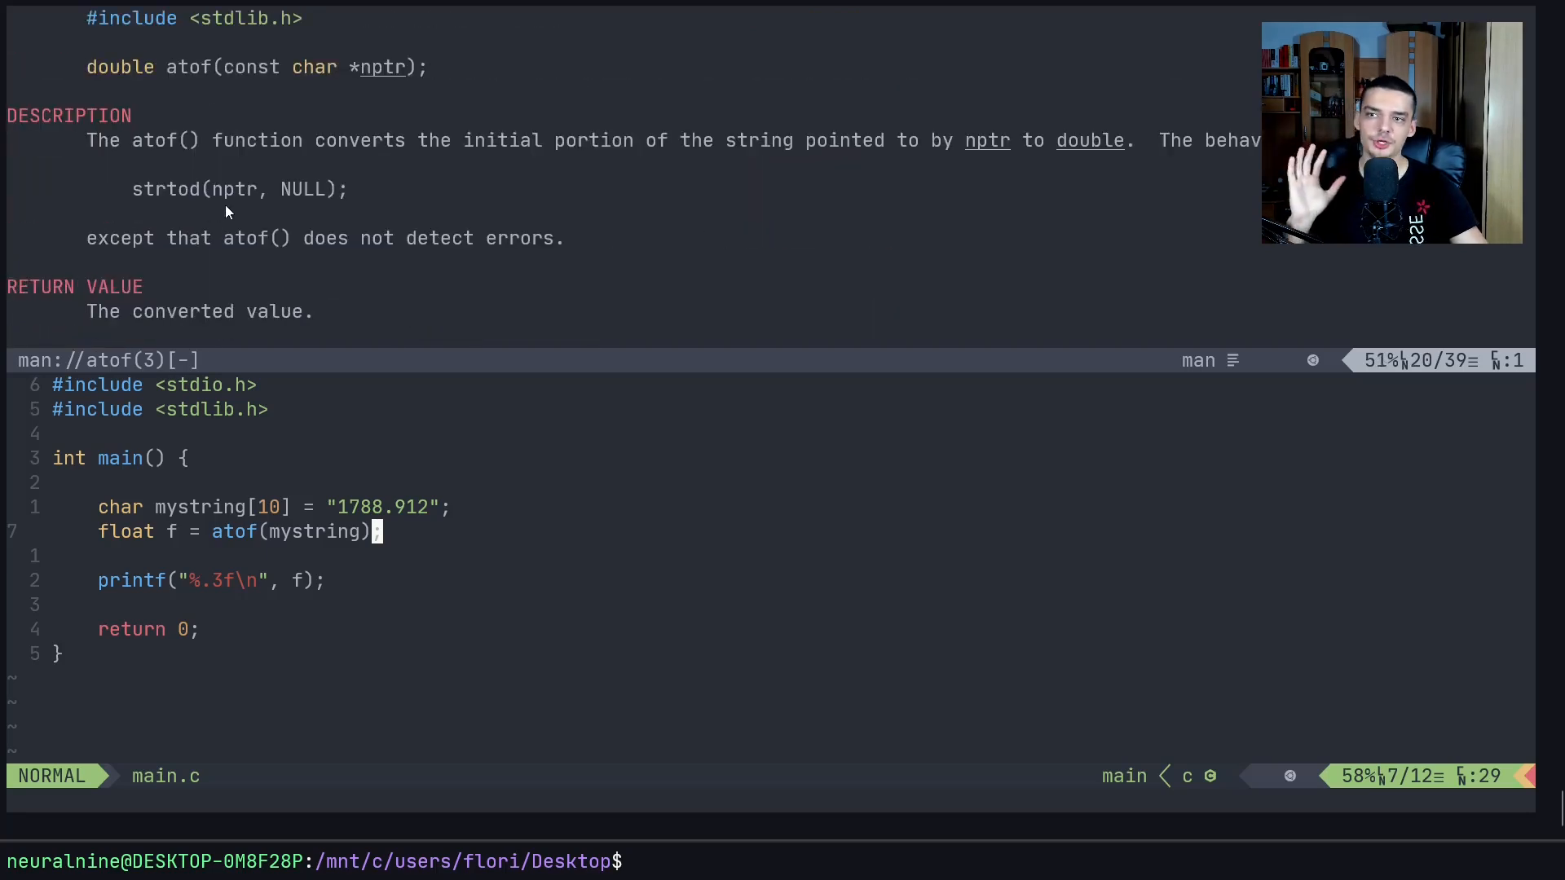
mouse_move(151, 208)
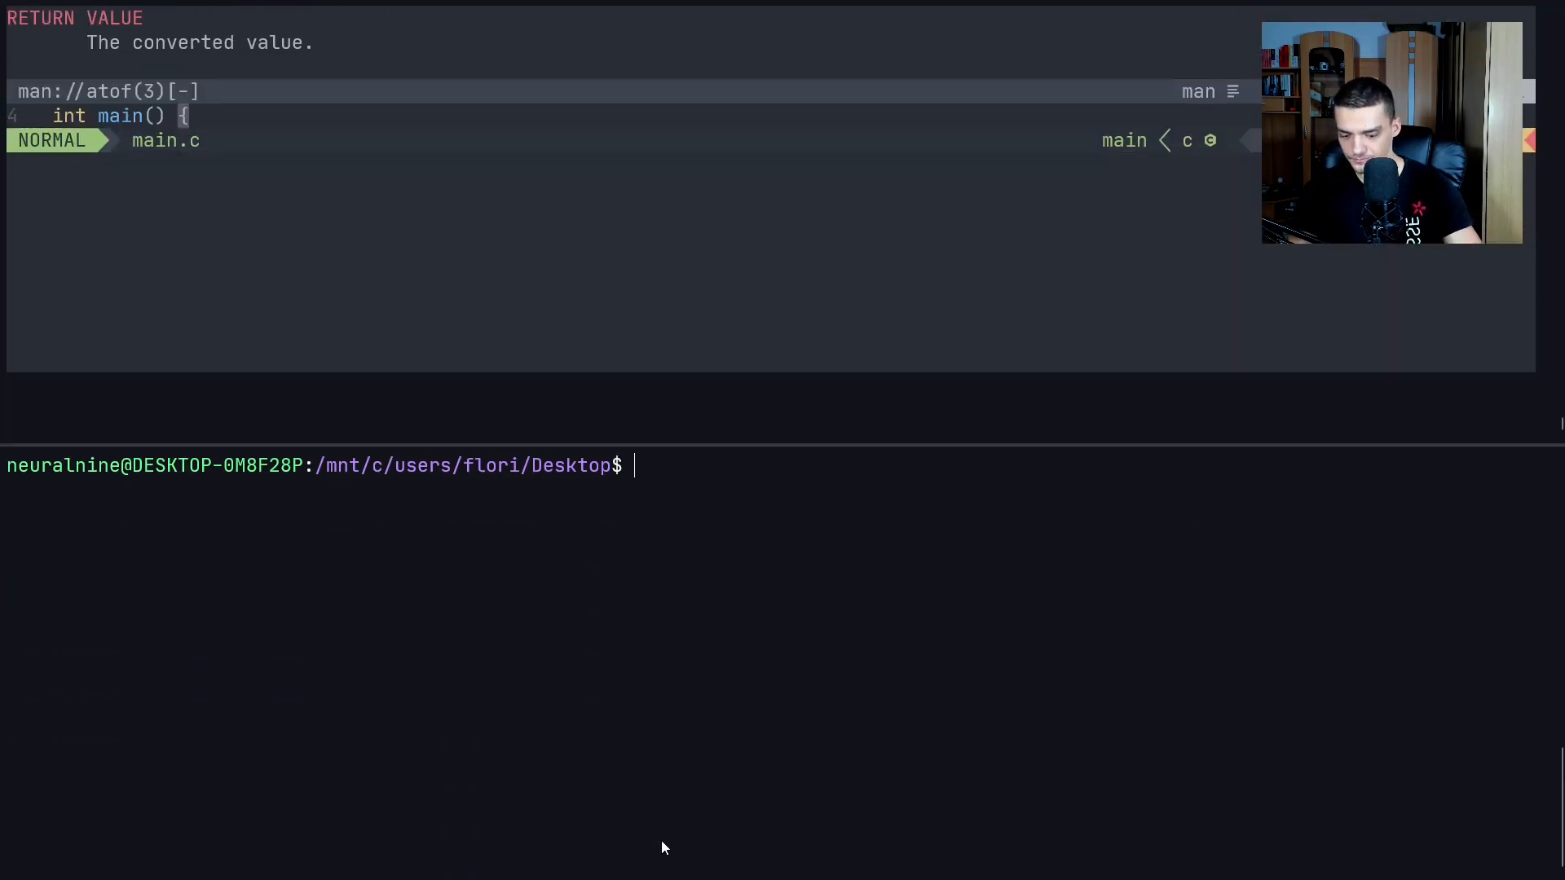
View the atoi, atof and printf manual pages from the terminal, closing each
text(man)
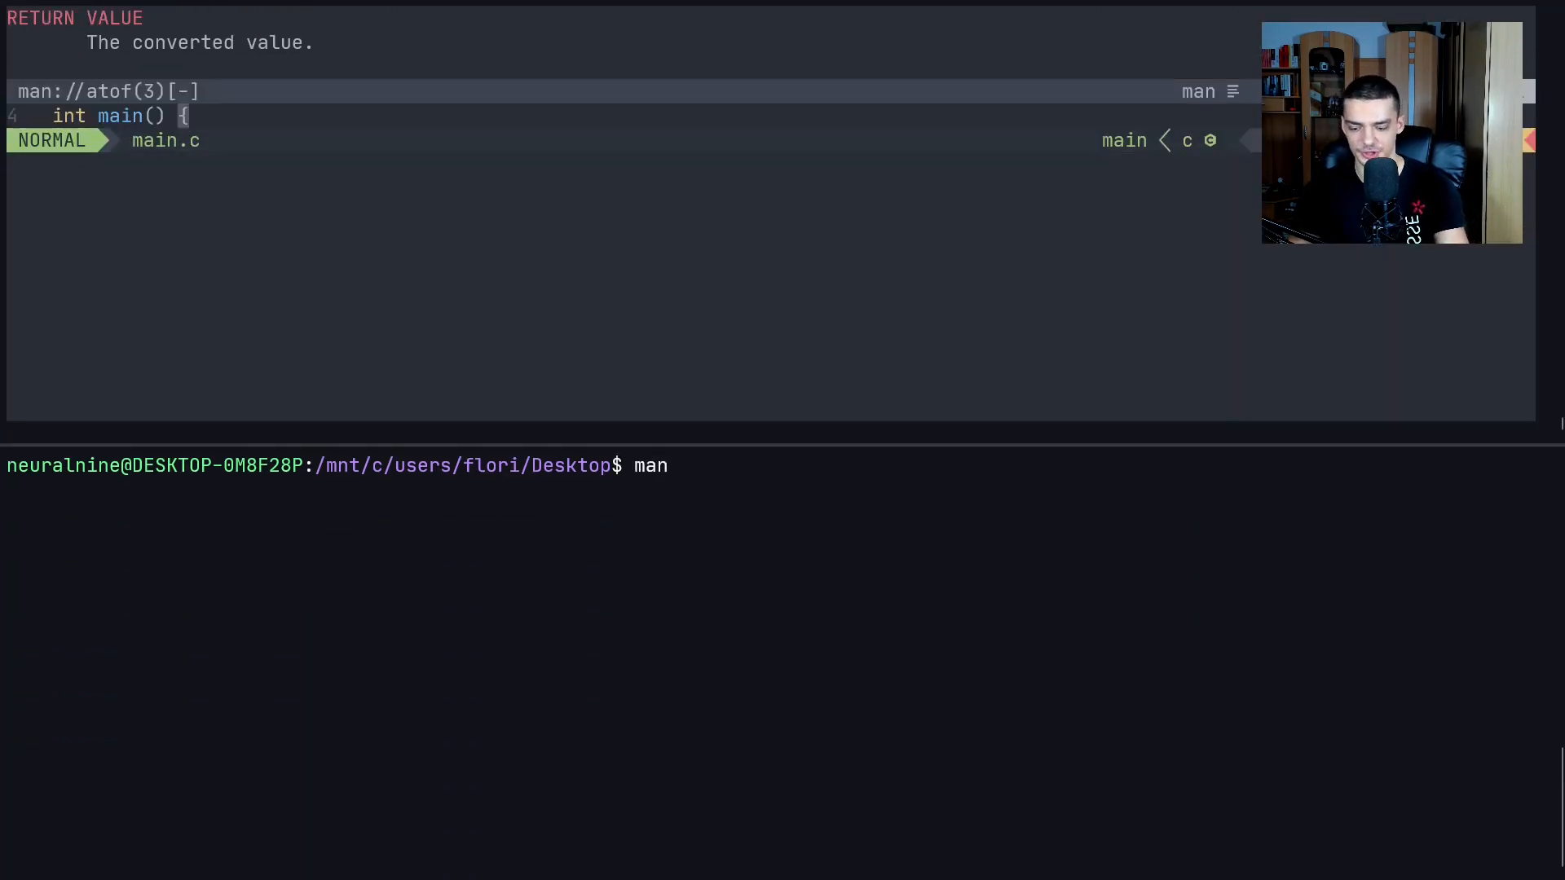
text(atoi)
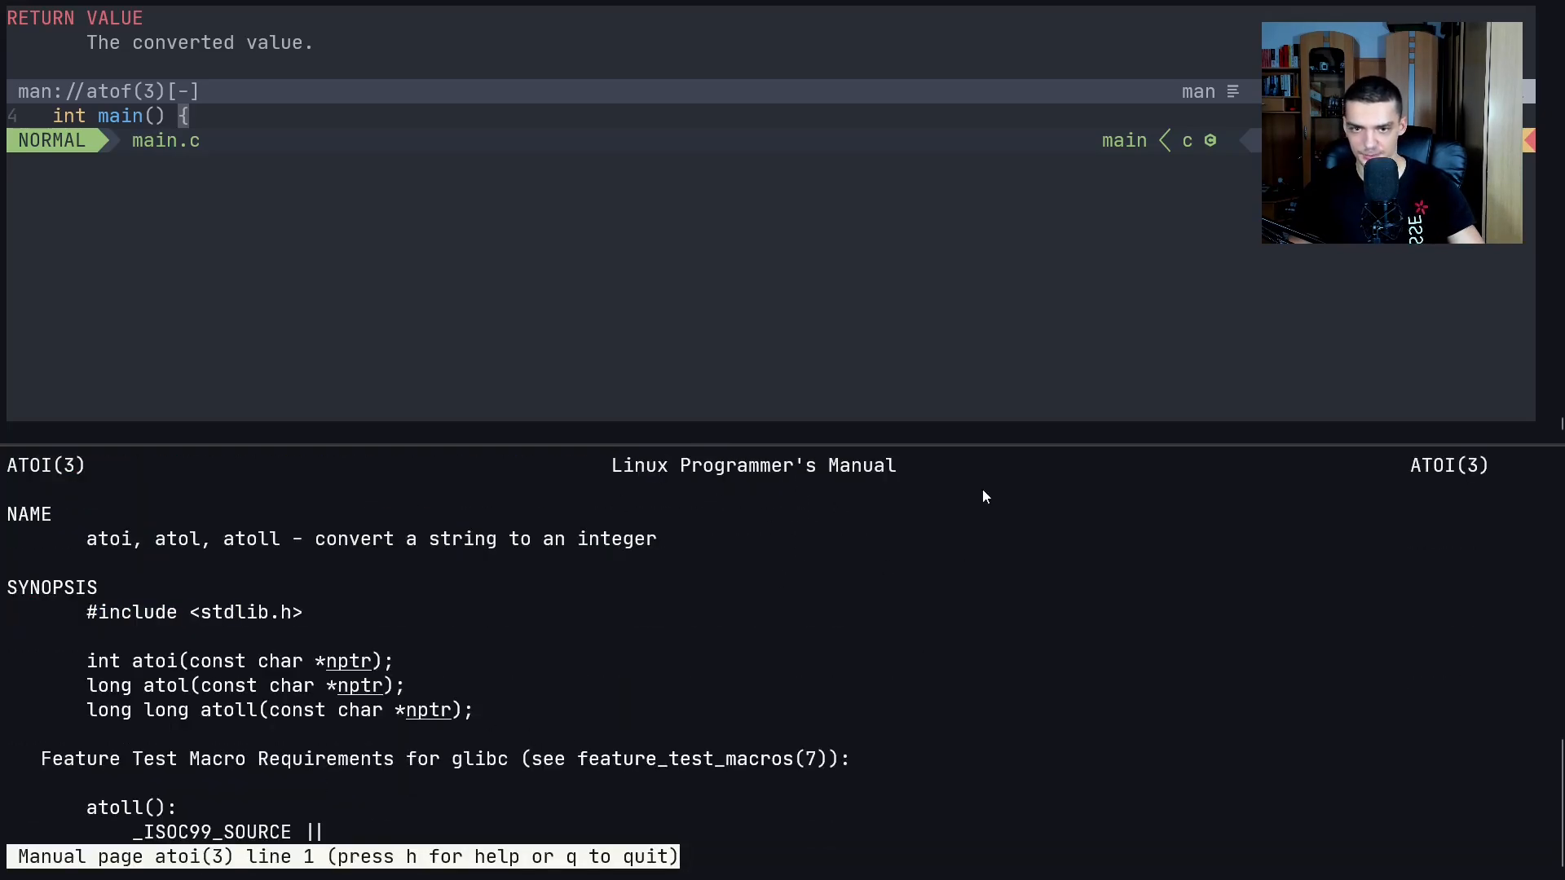
mouse_move(70, 539)
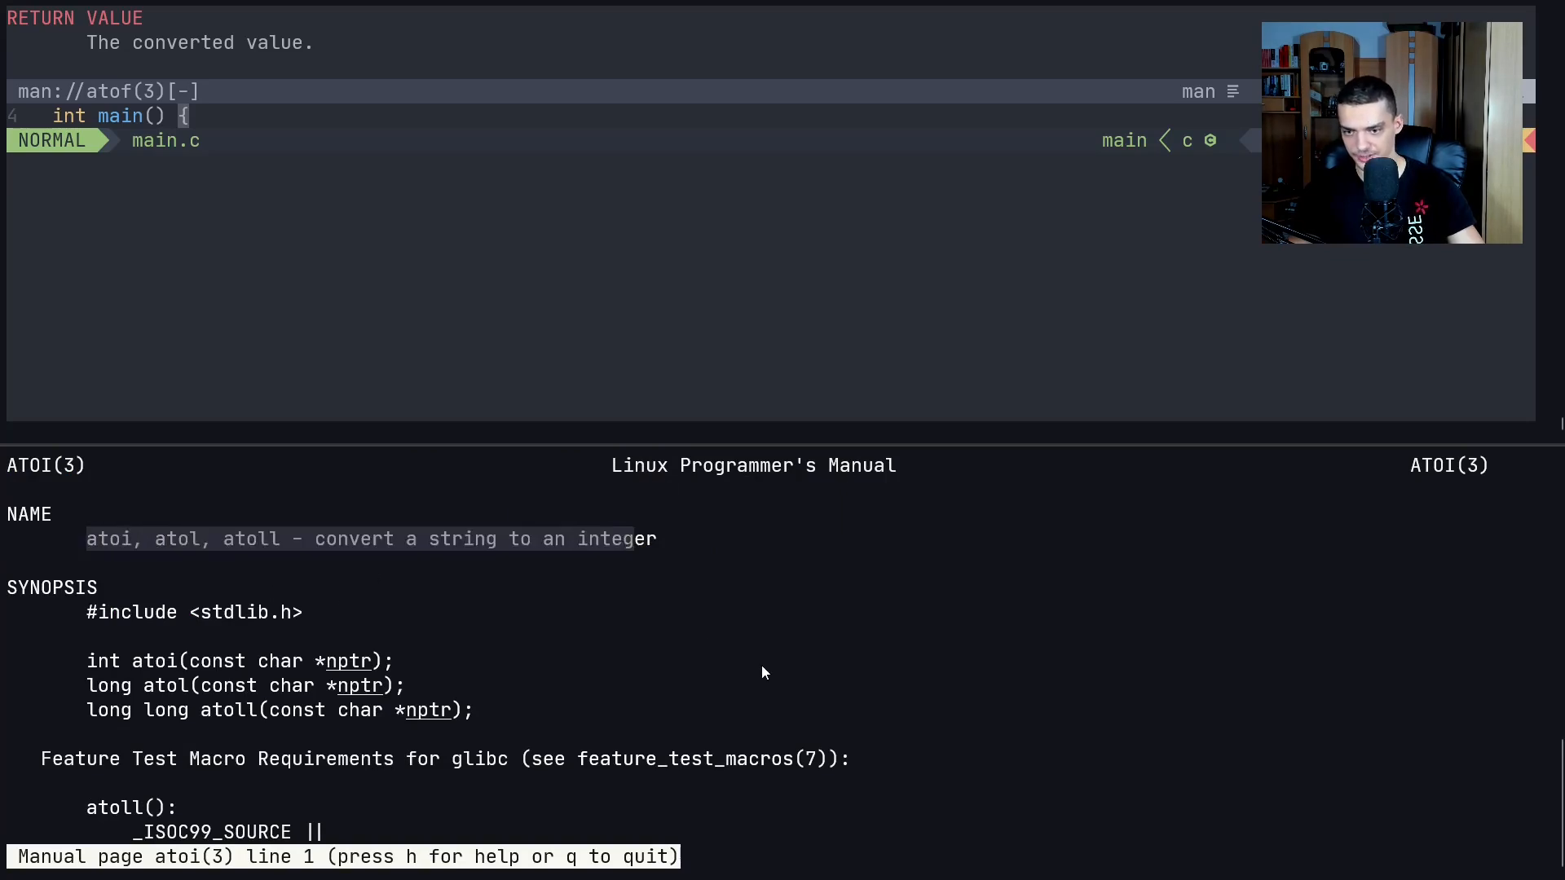
key(q)
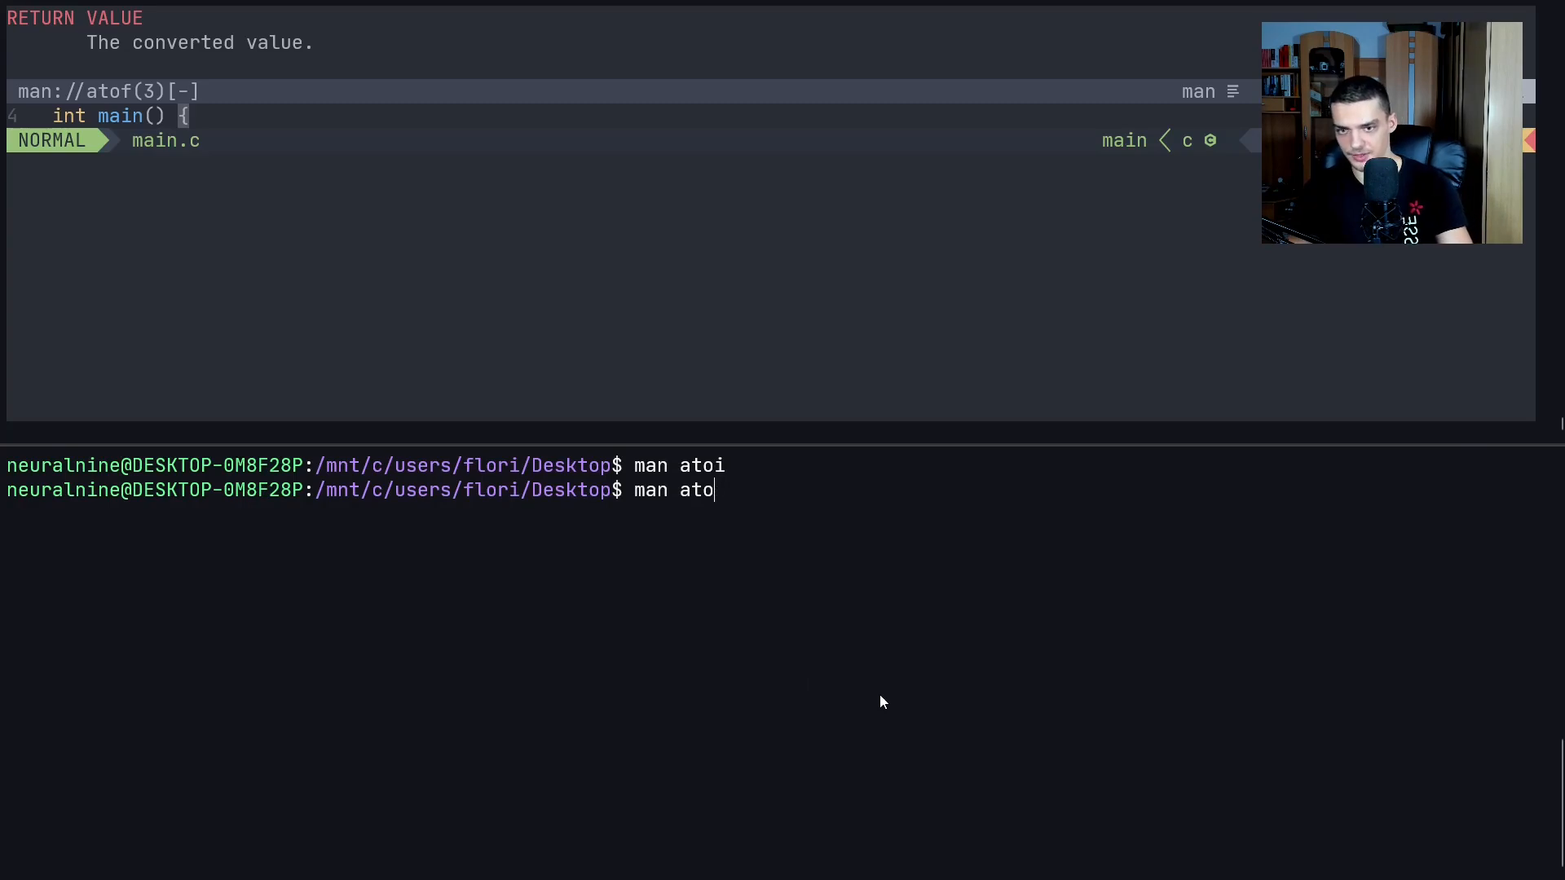
text(f)
text(man printf)
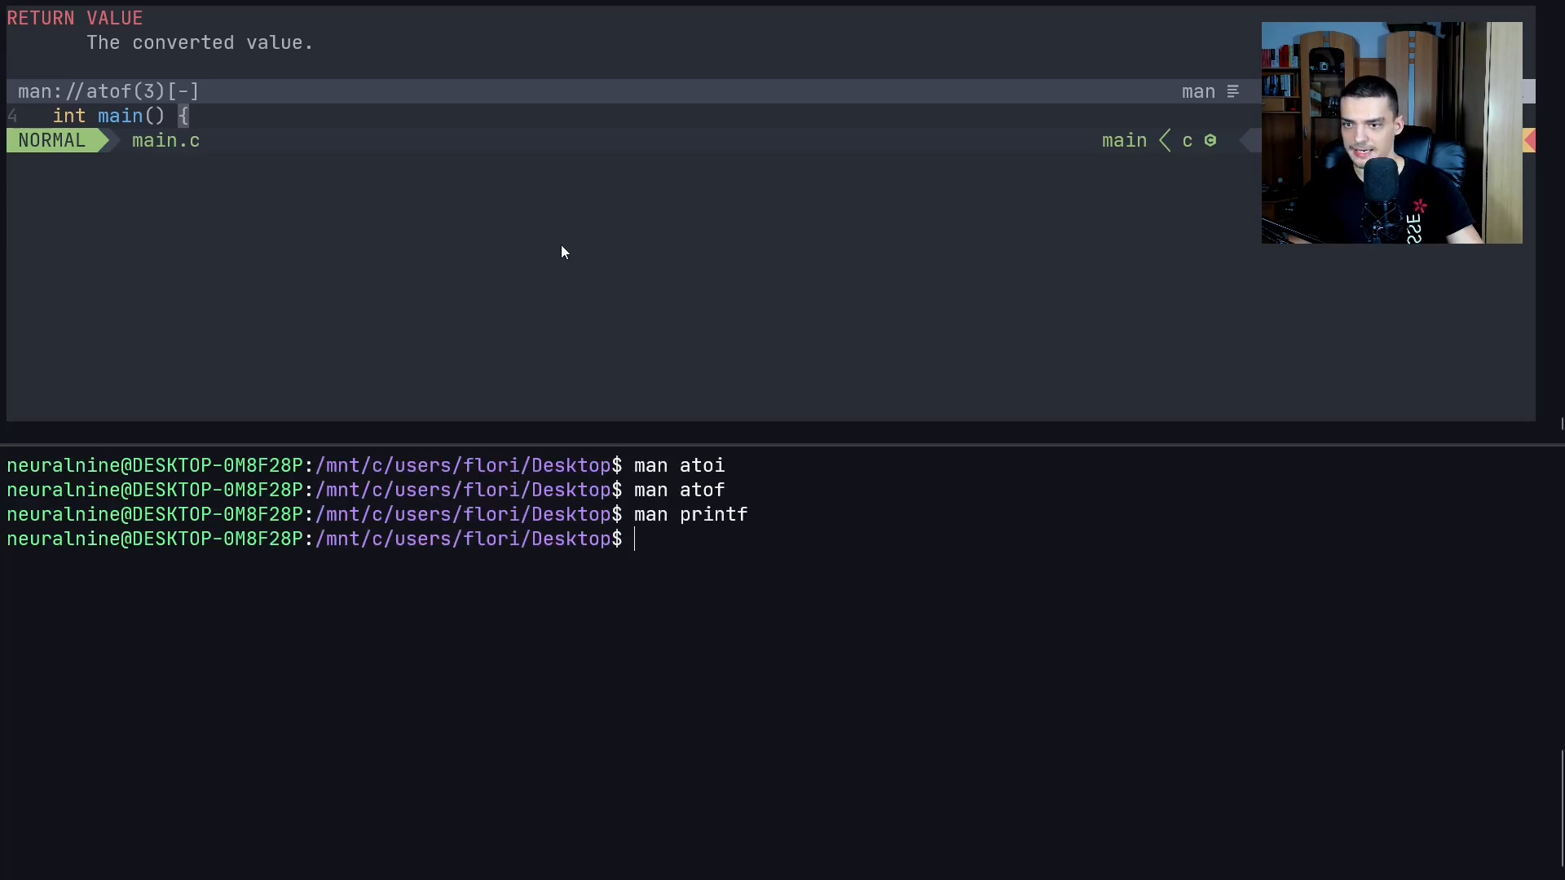
text(:q)
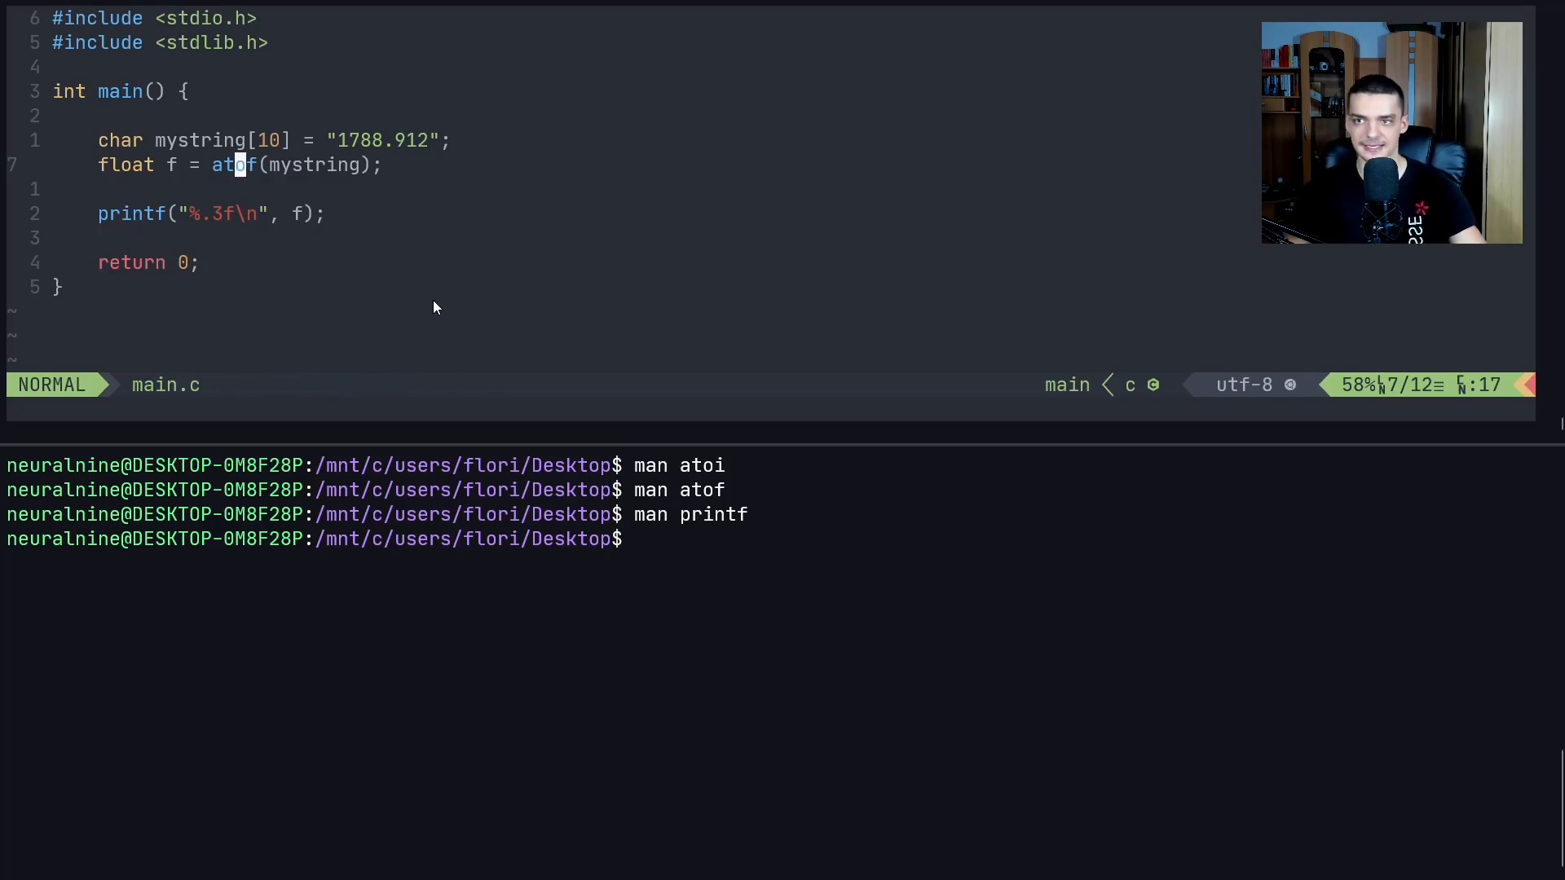
mouse_move(441, 322)
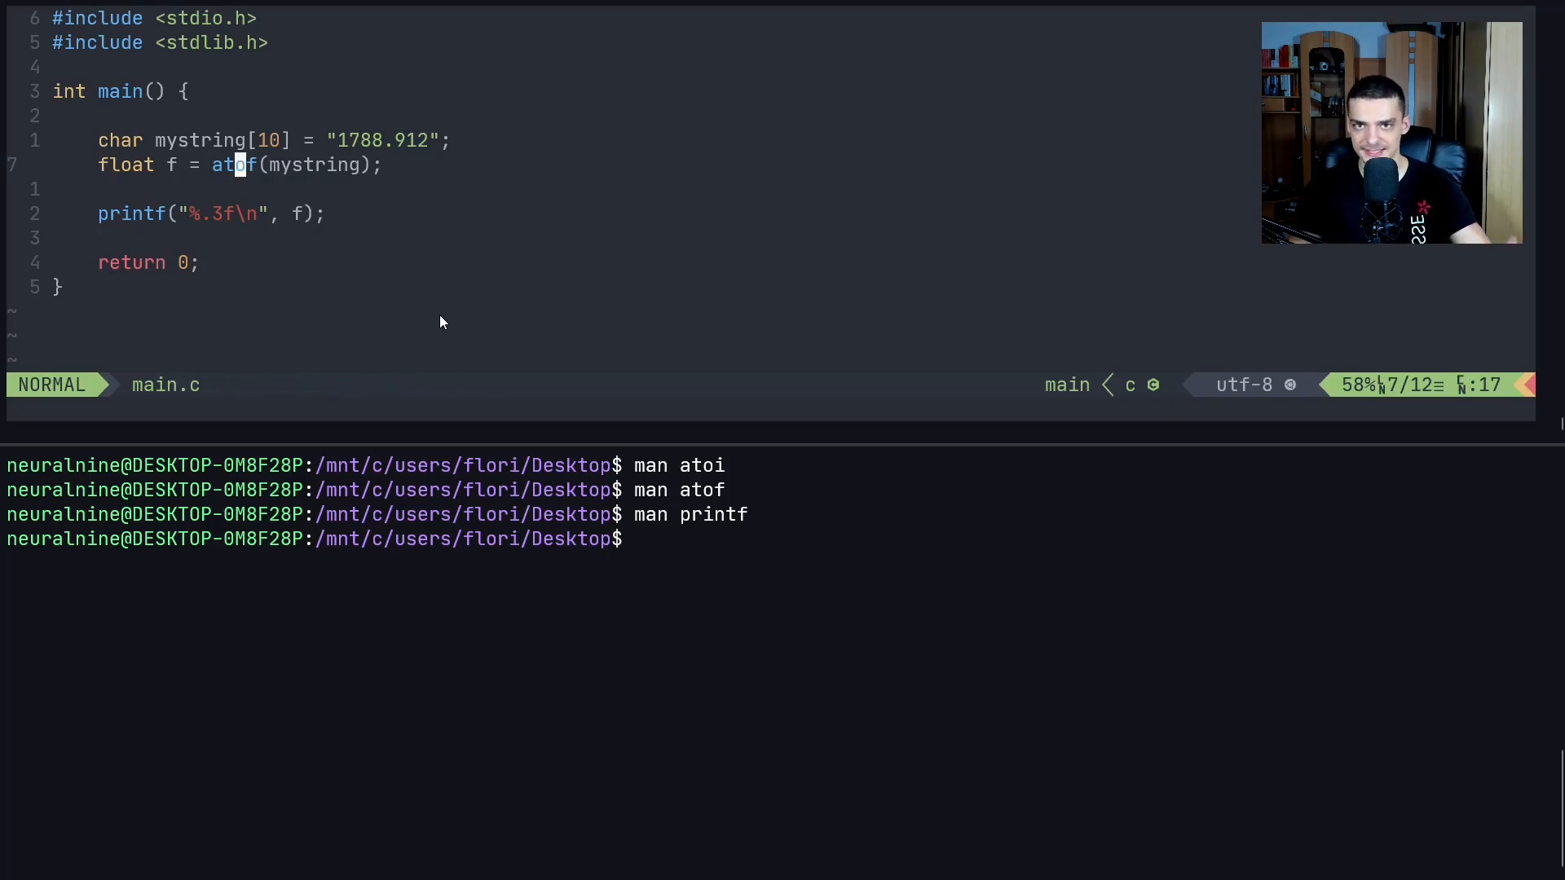
mouse_move(455, 325)
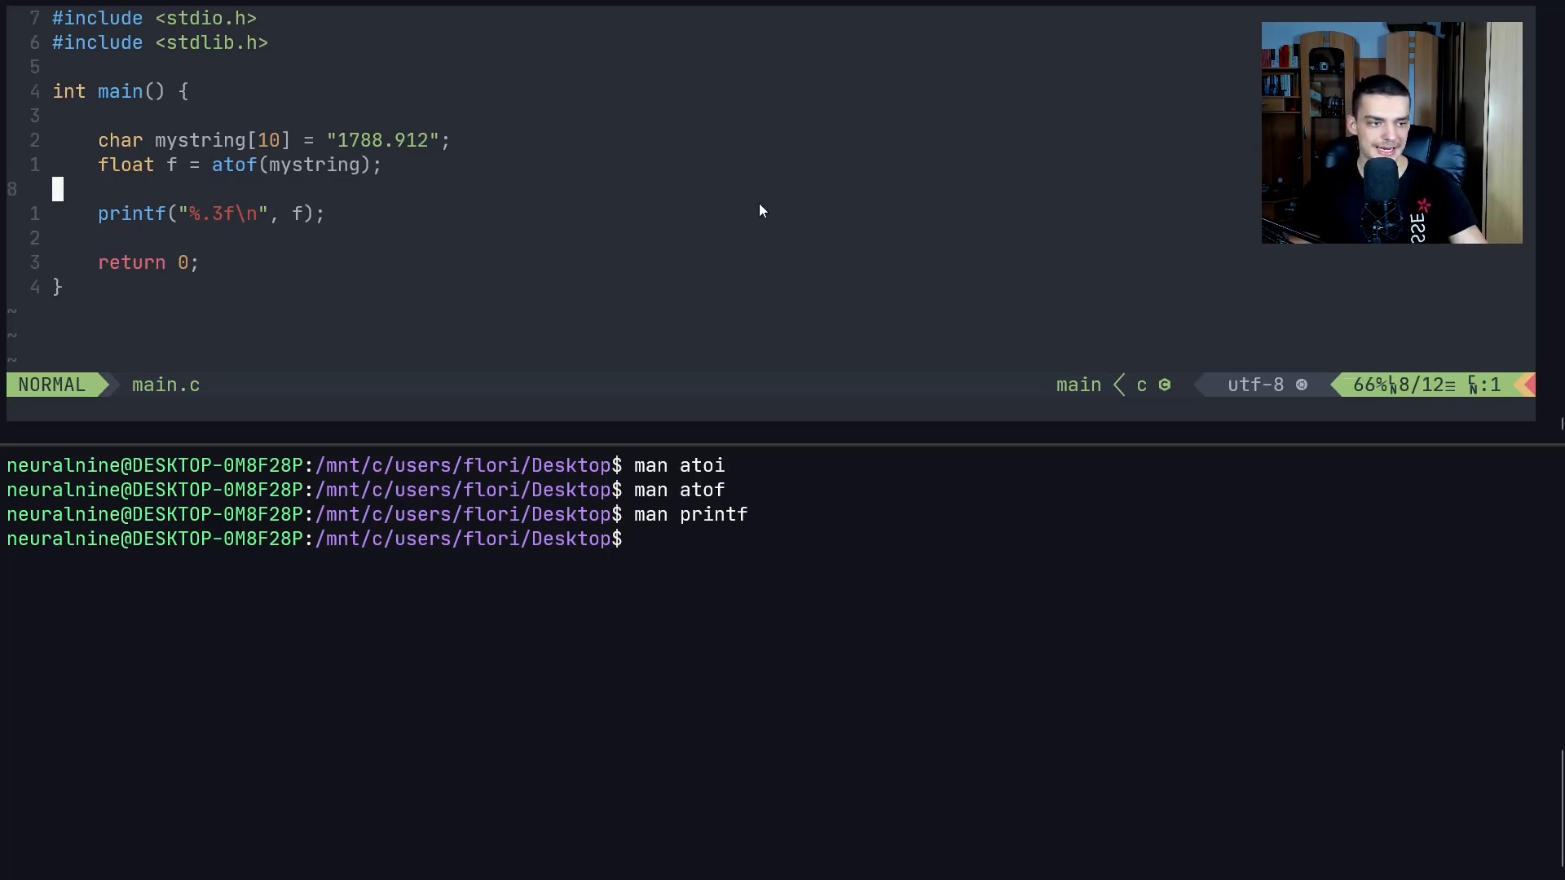
mouse_move(929, 130)
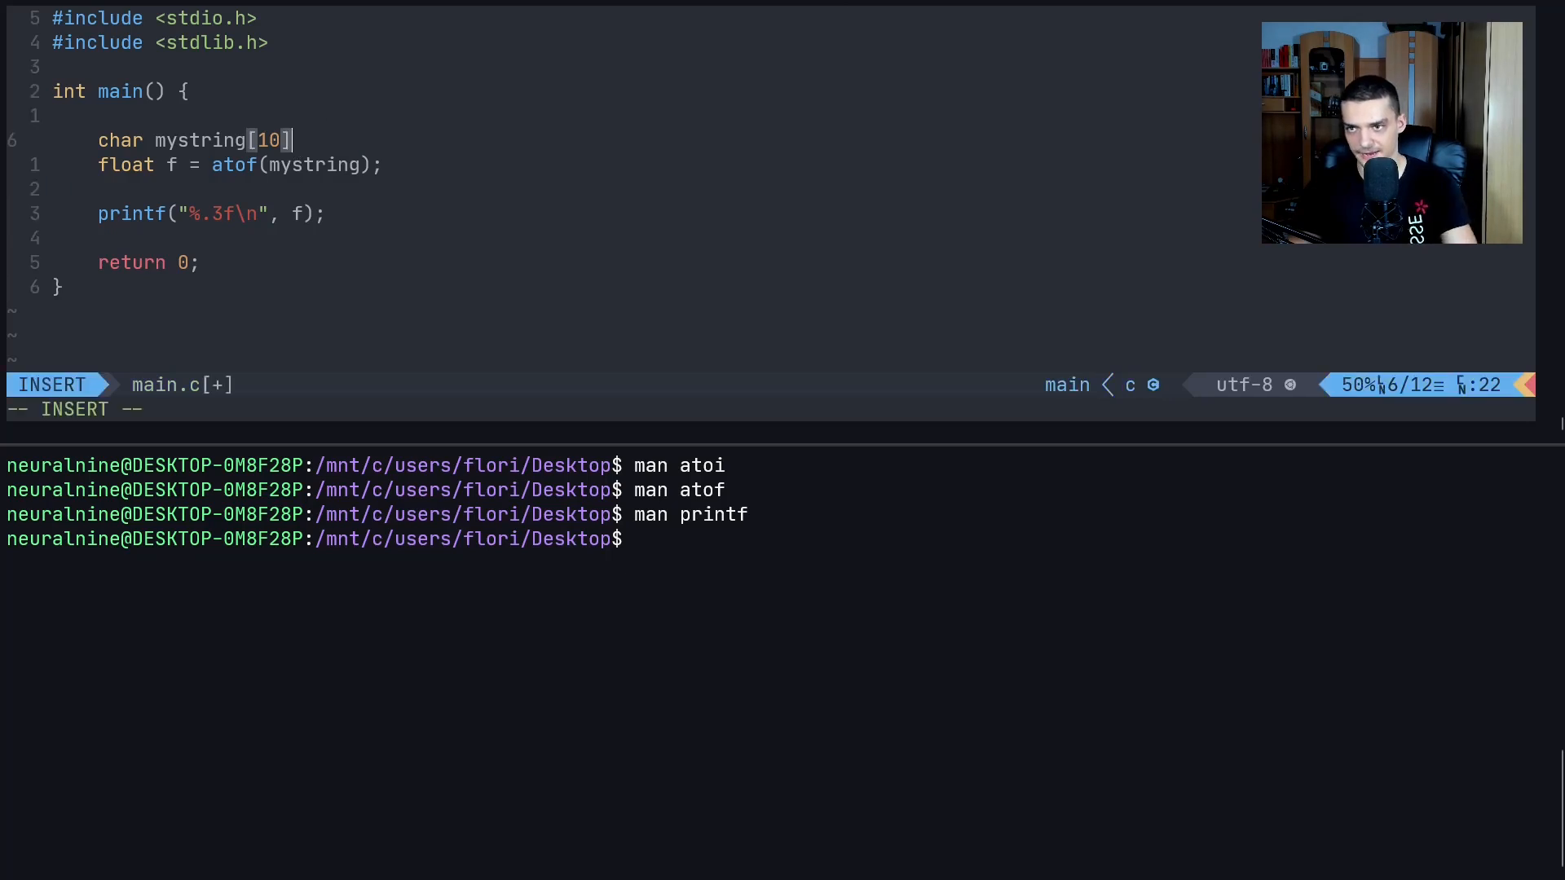
Trim the mystring declaration, add int i; and draft a sprintf call using %d
key(Escape)
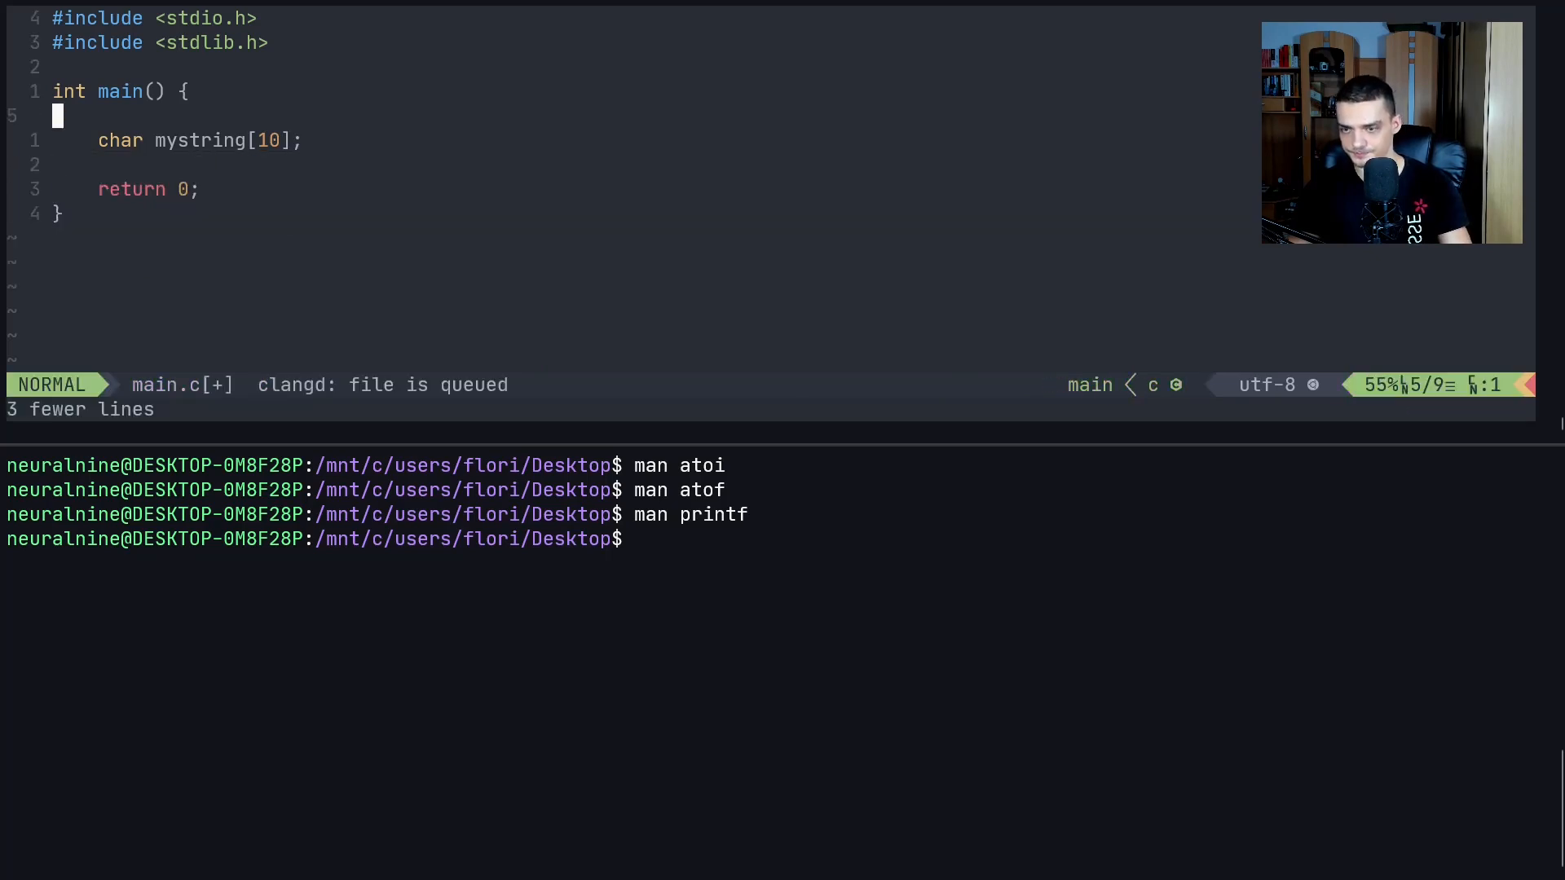
text(int i;)
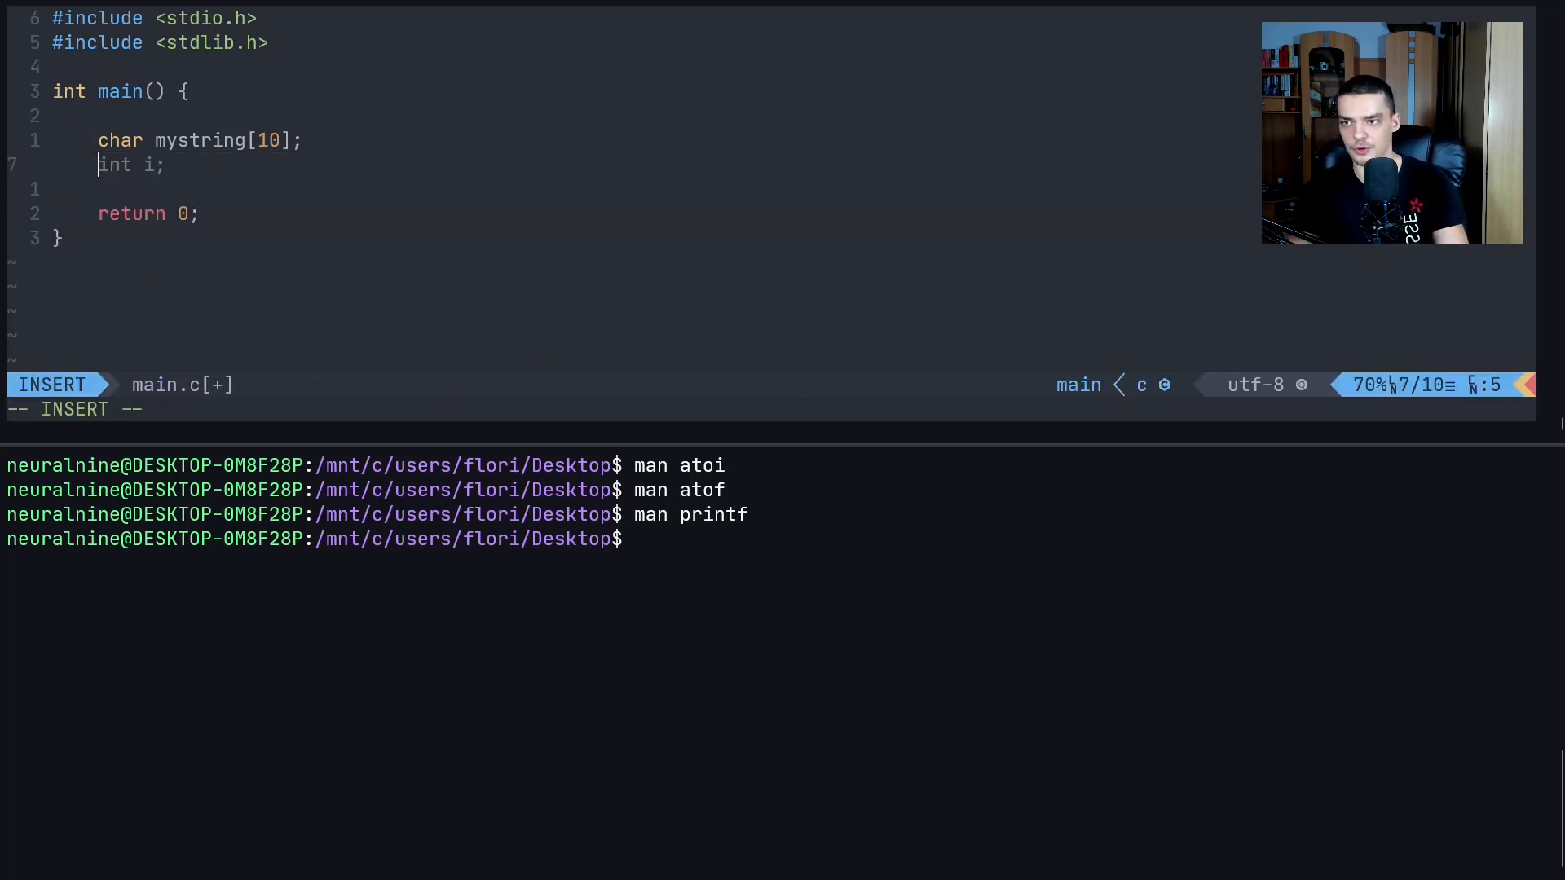
text(sprintf()
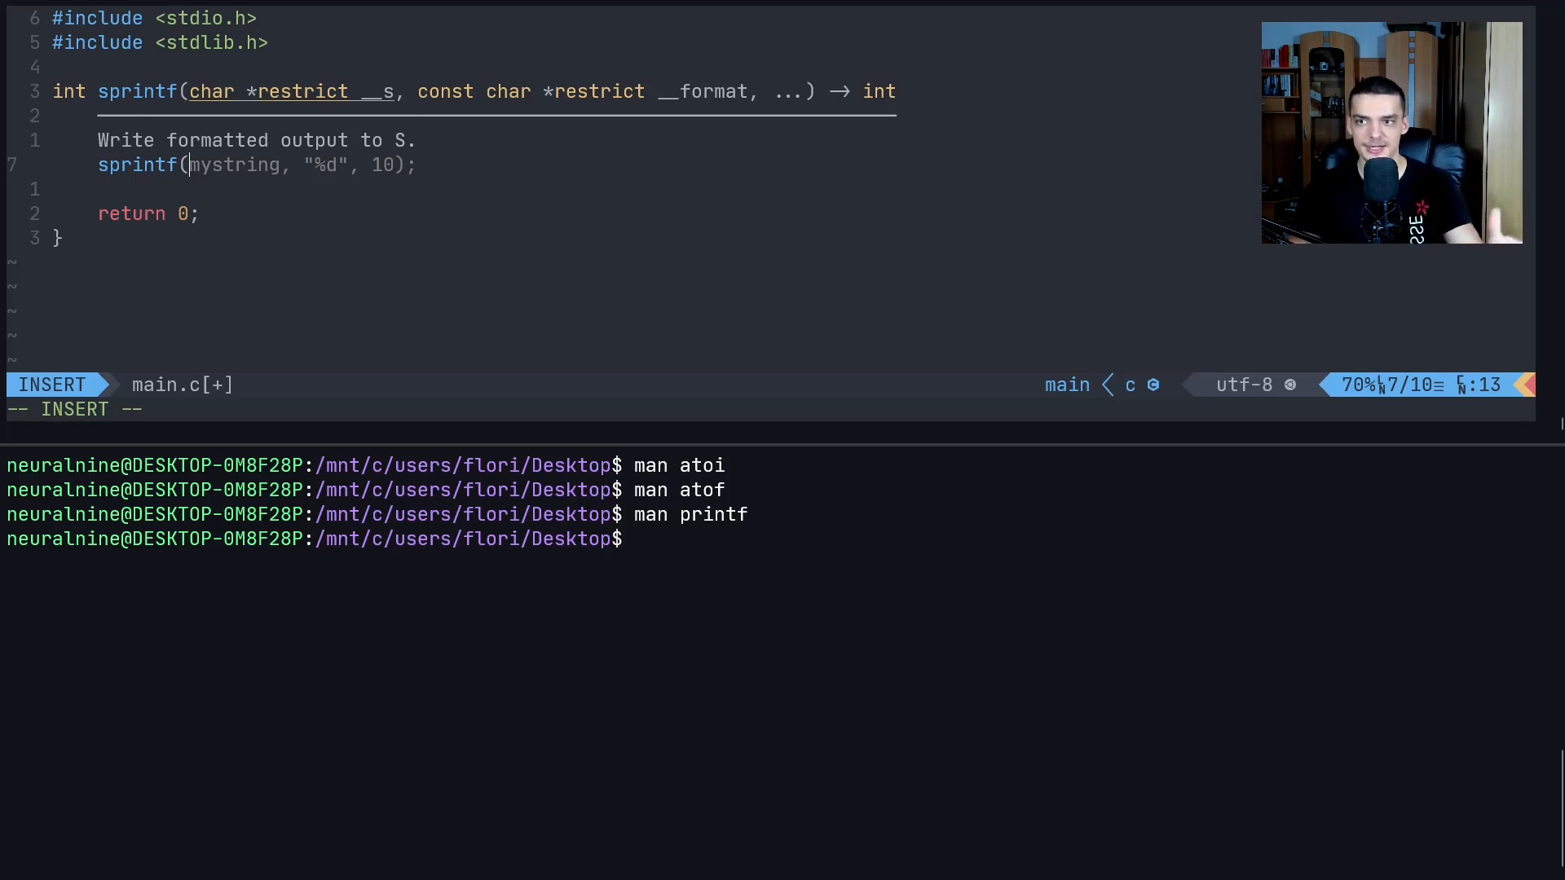
text(123)
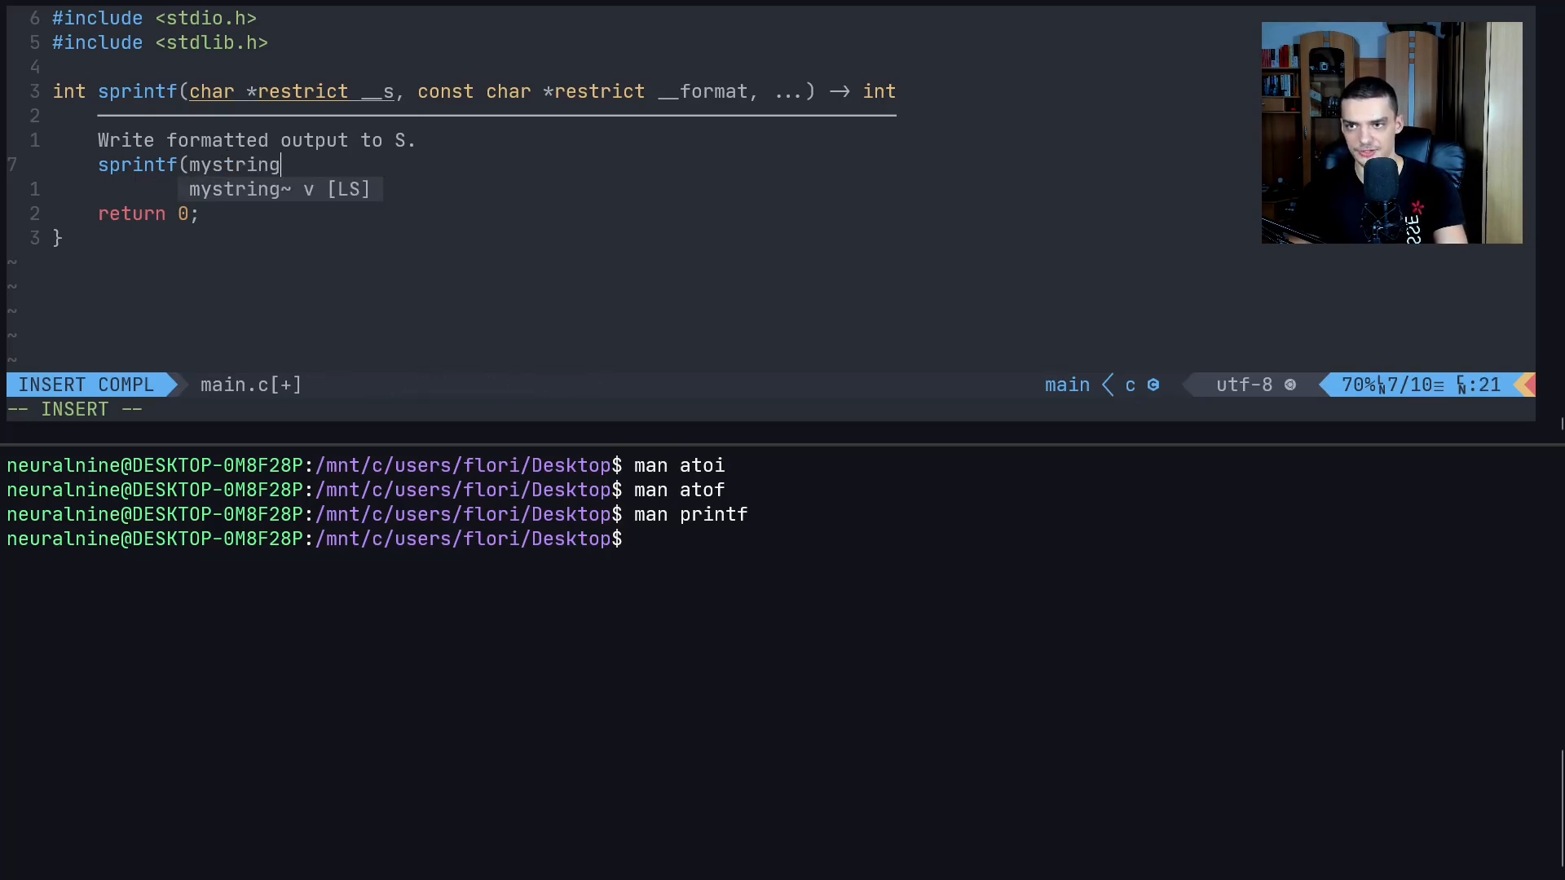
text(, %)
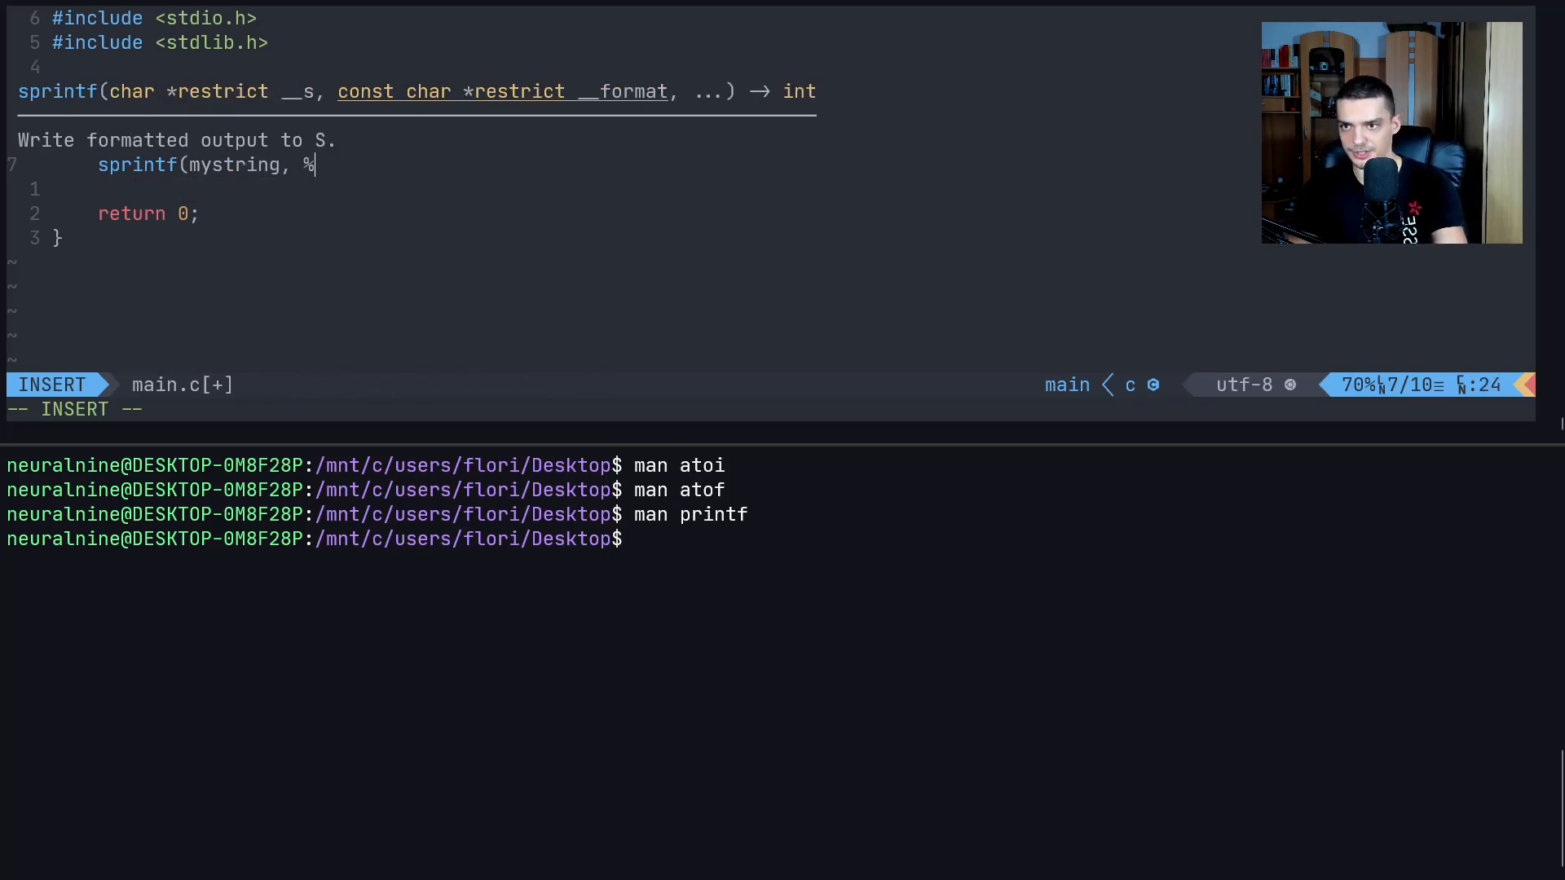
text(d)
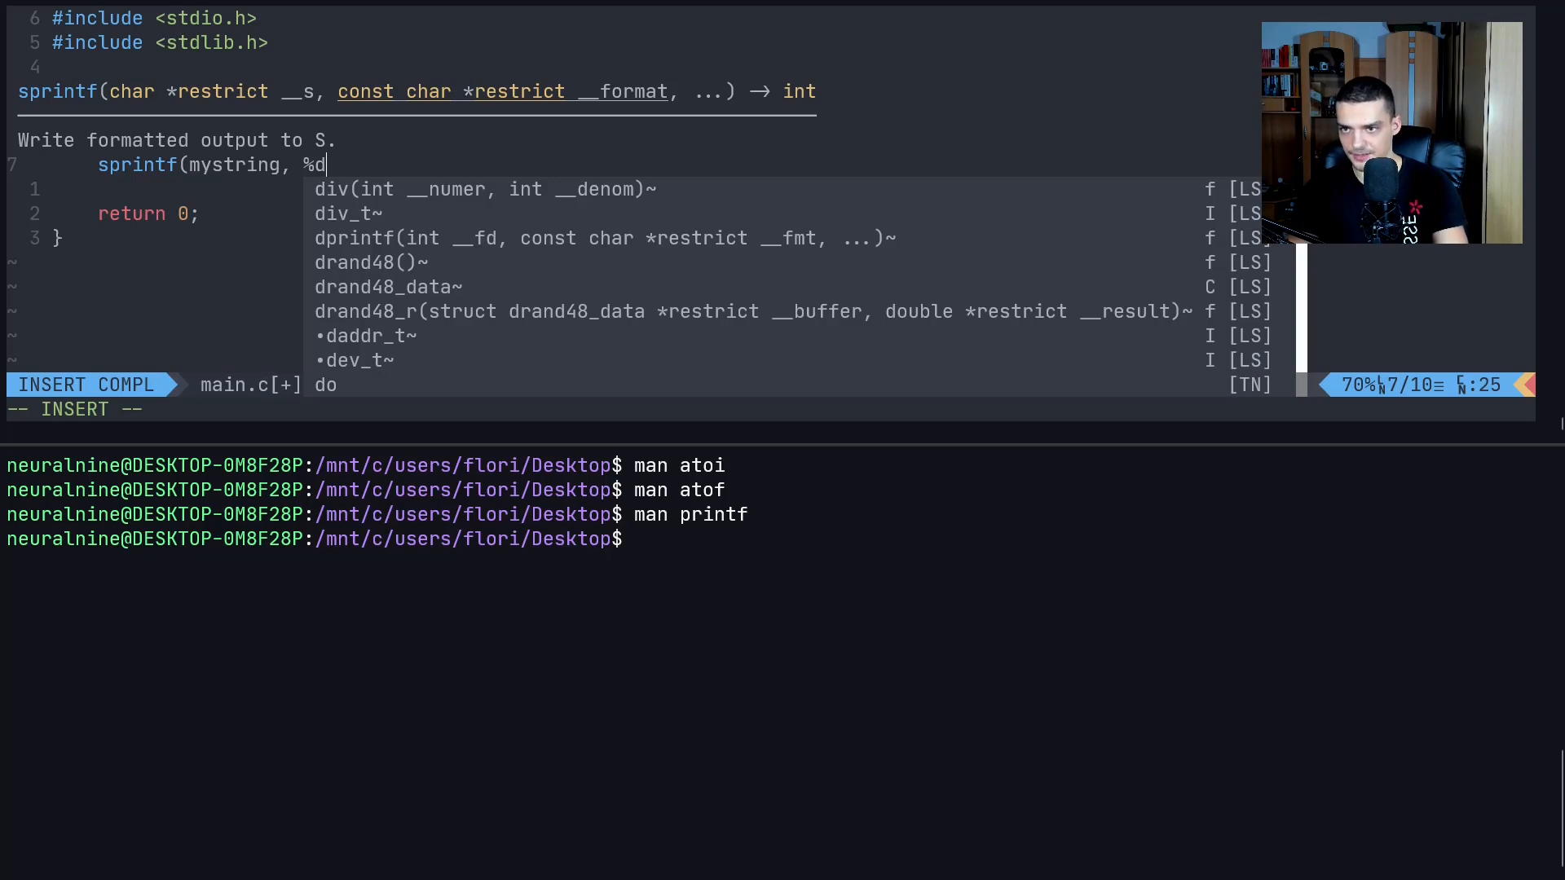
text(, 10);)
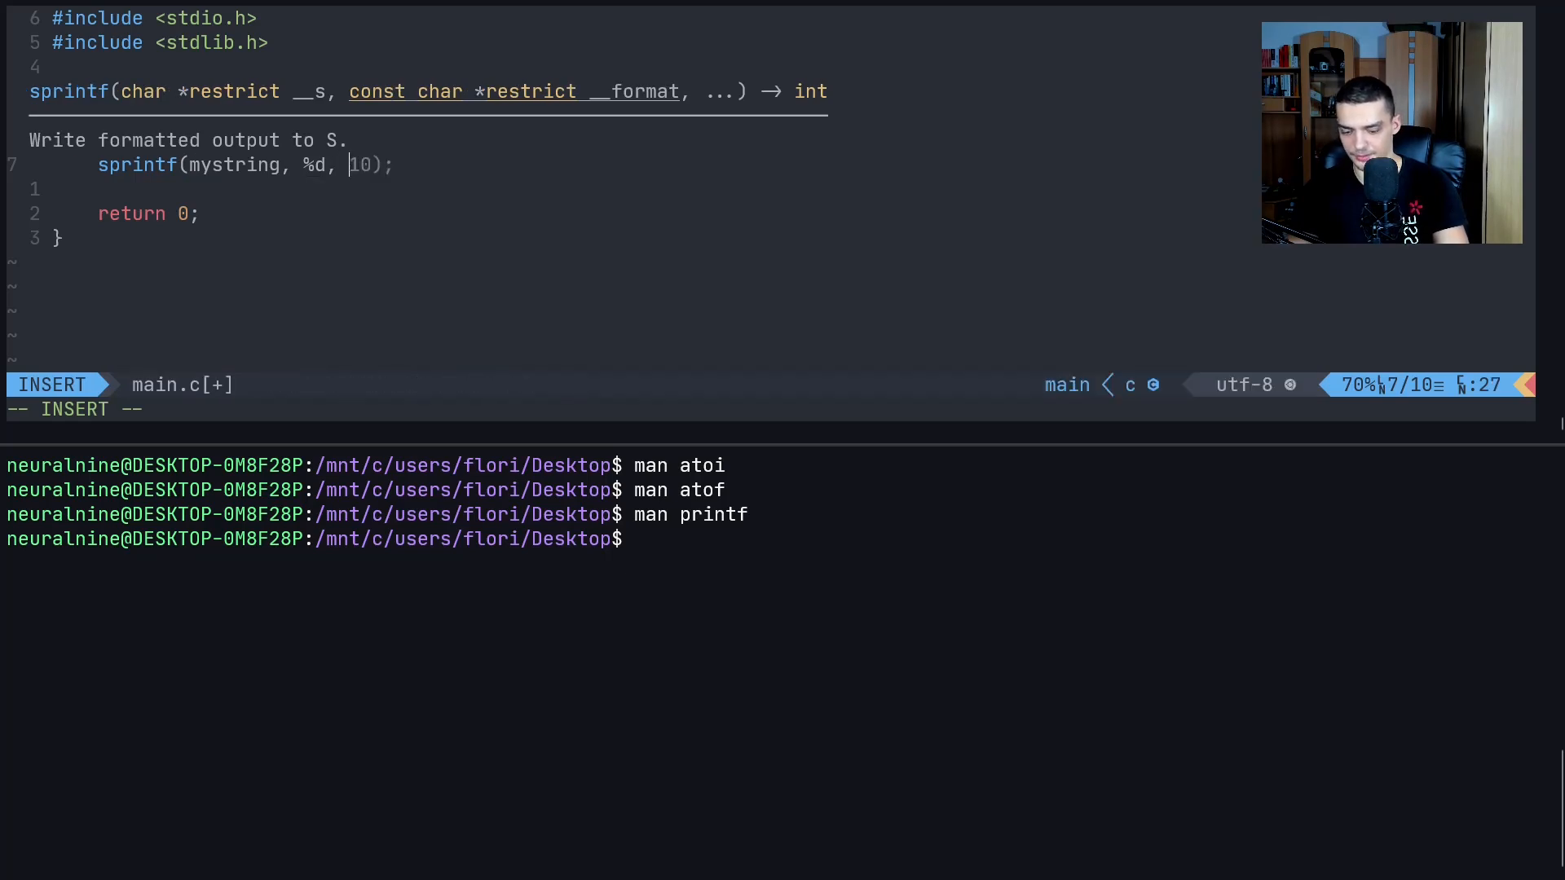
Initialise i to 20 and finish sprintf(mystring, "%d", i) with the closing quote
text(i)
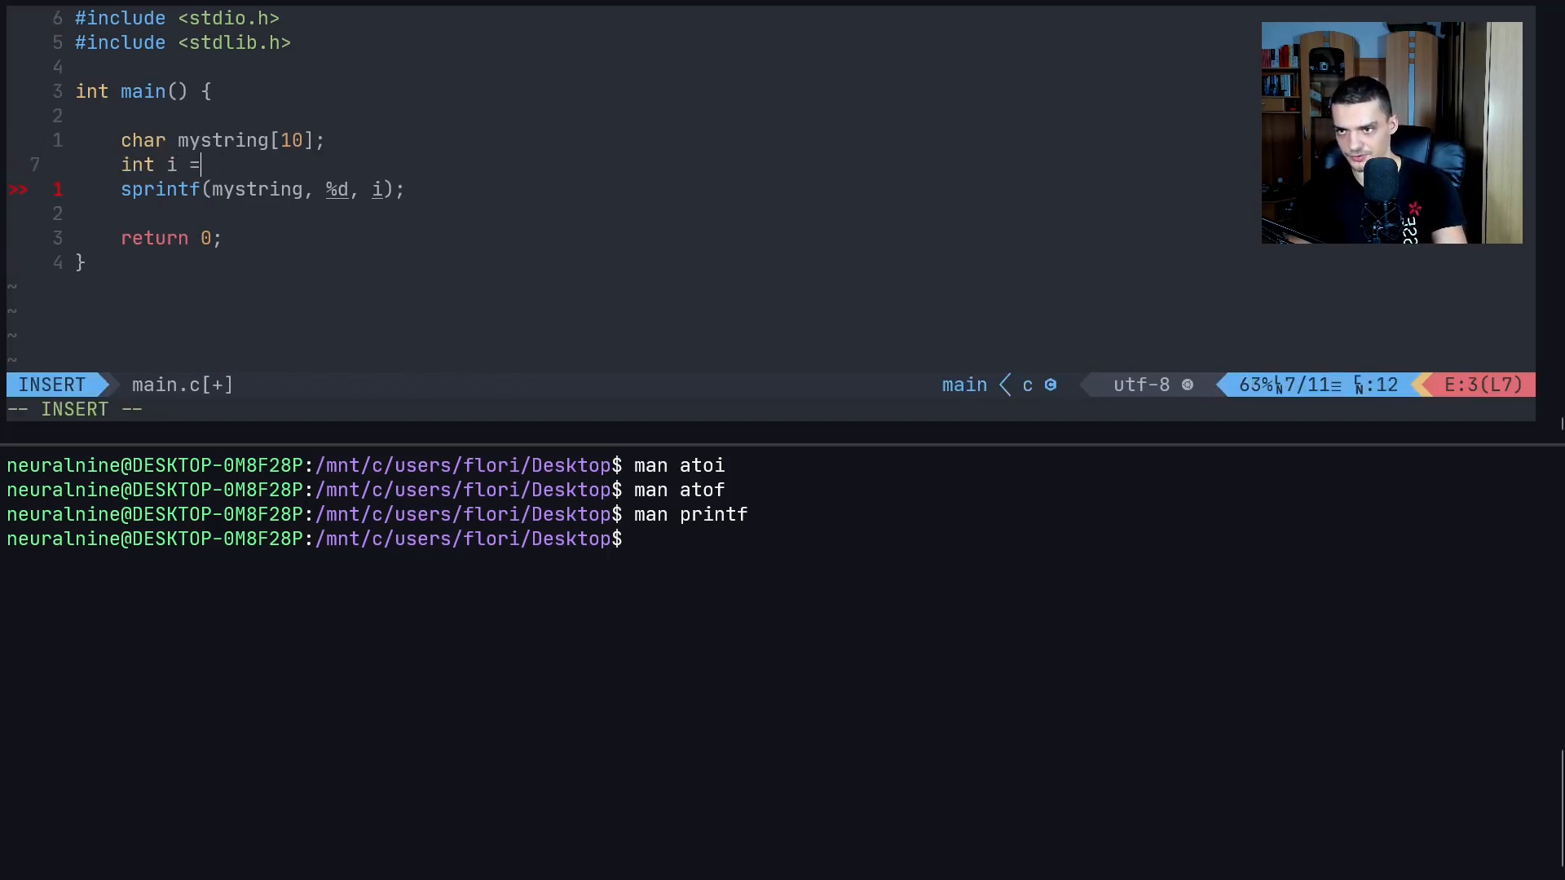
text(20;)
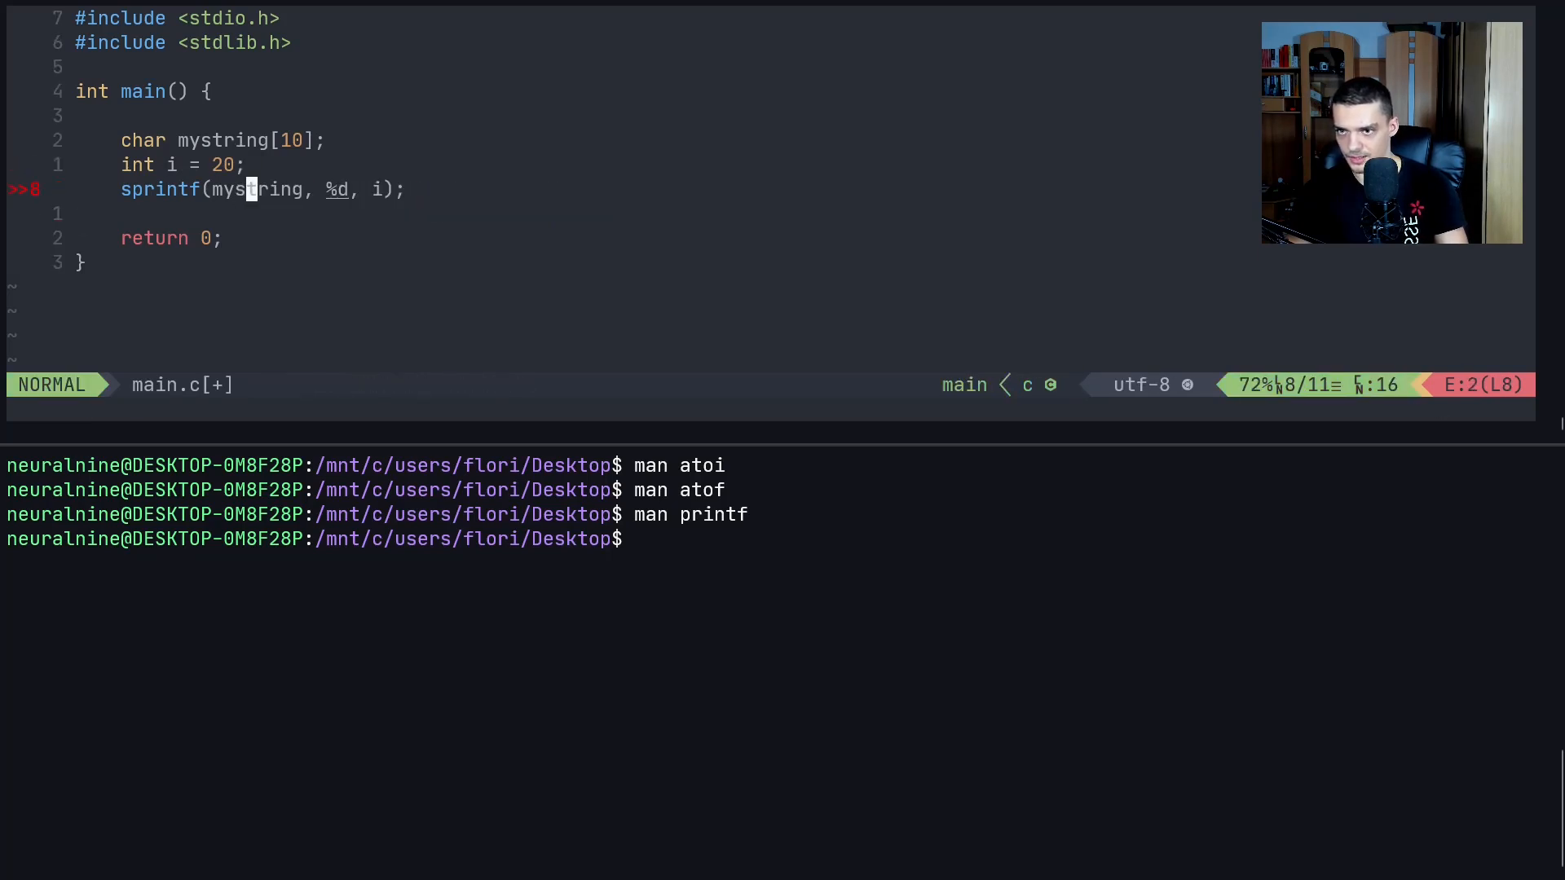
text(")
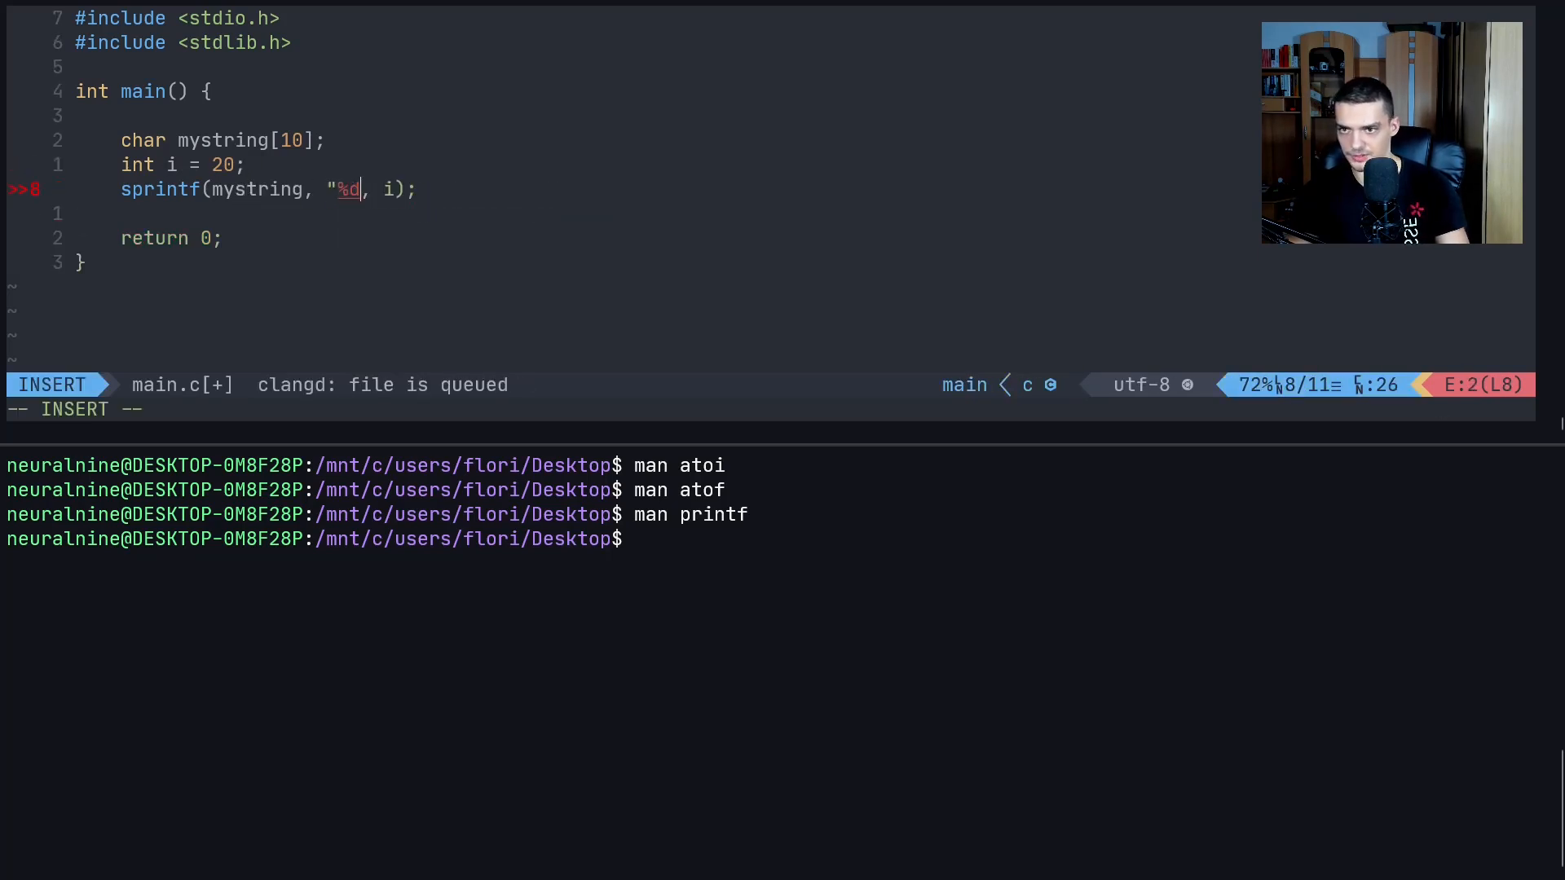
key(Escape)
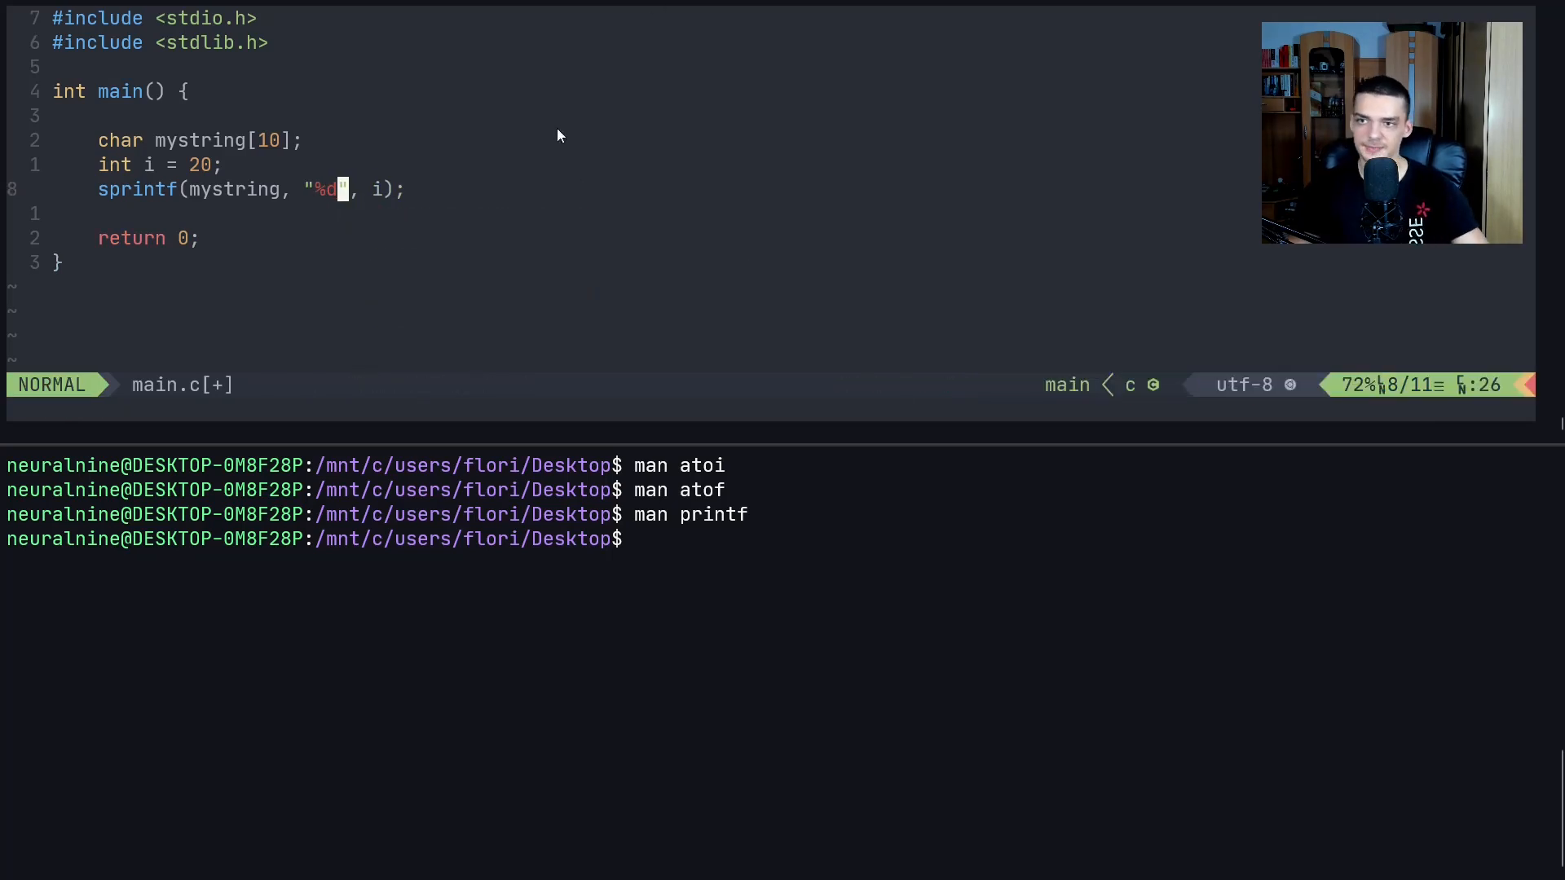
key(v)
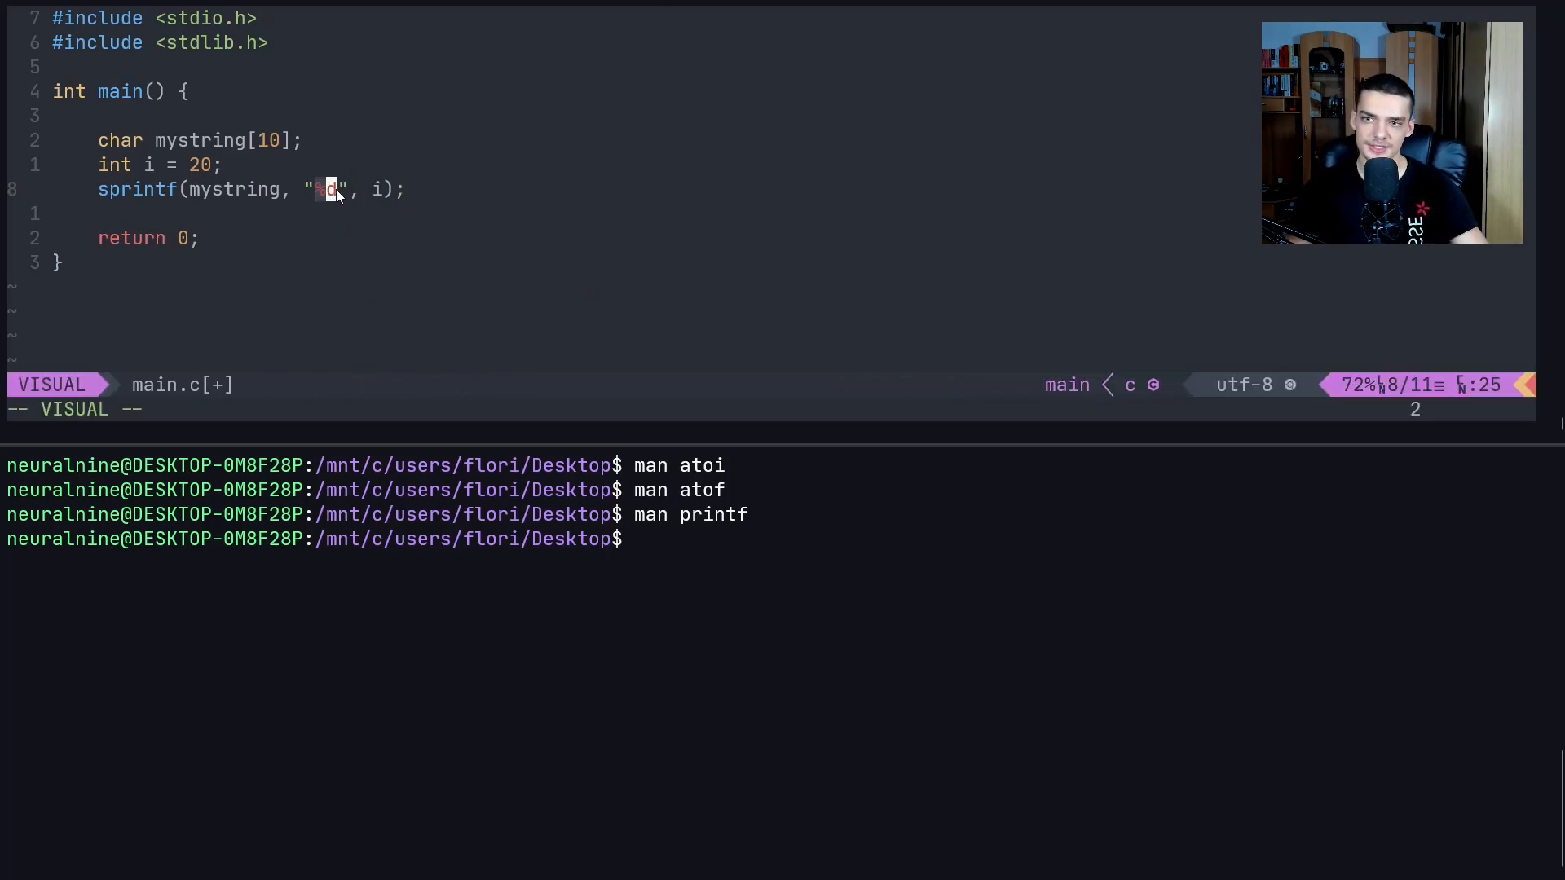
key(Escape)
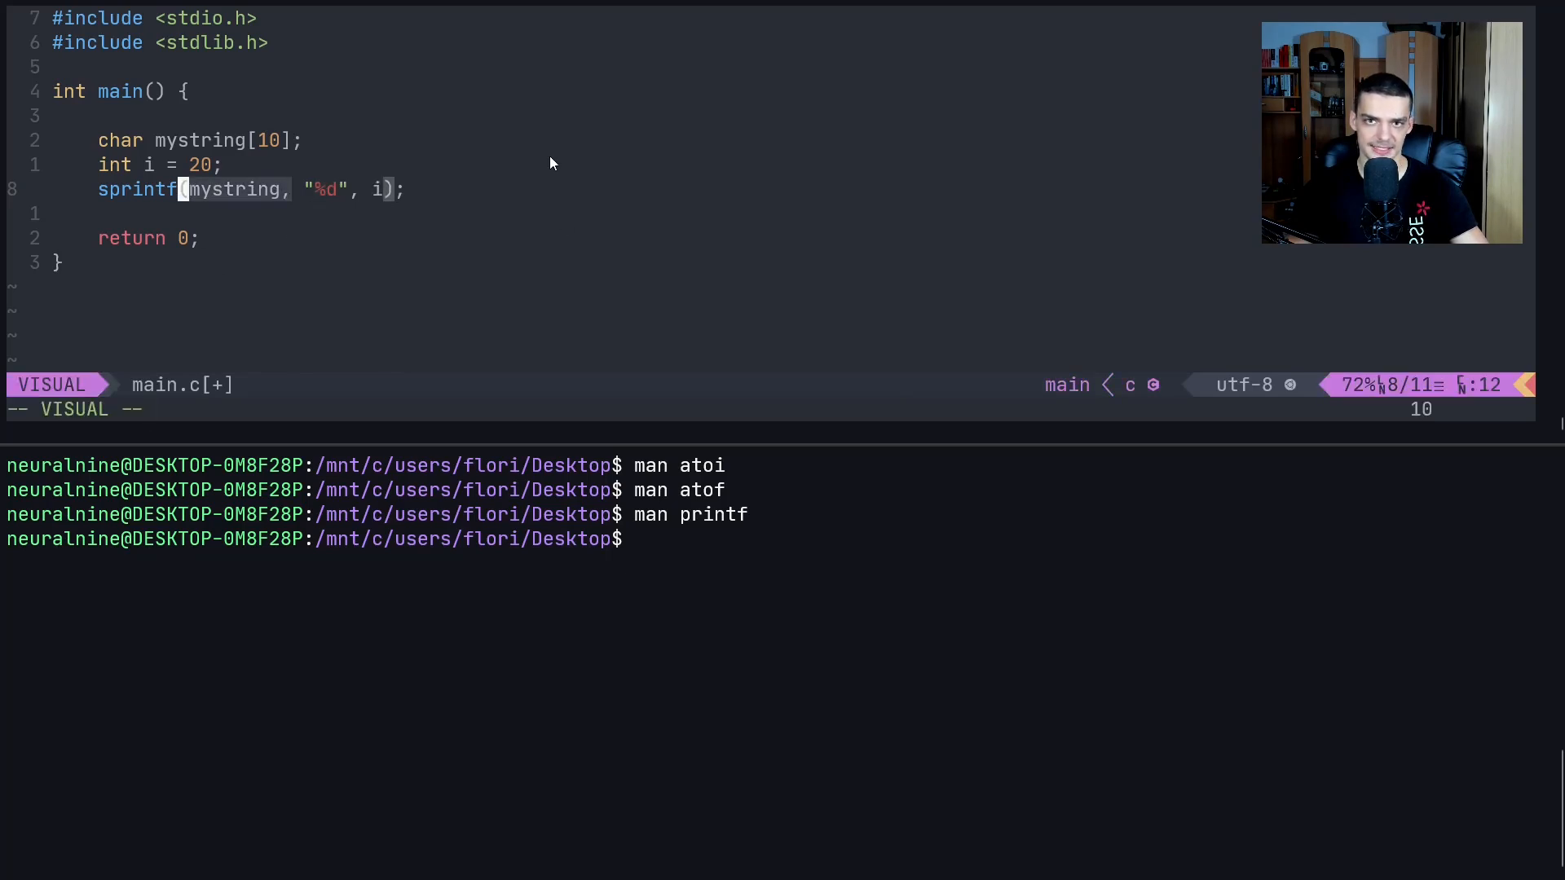
key(Escape)
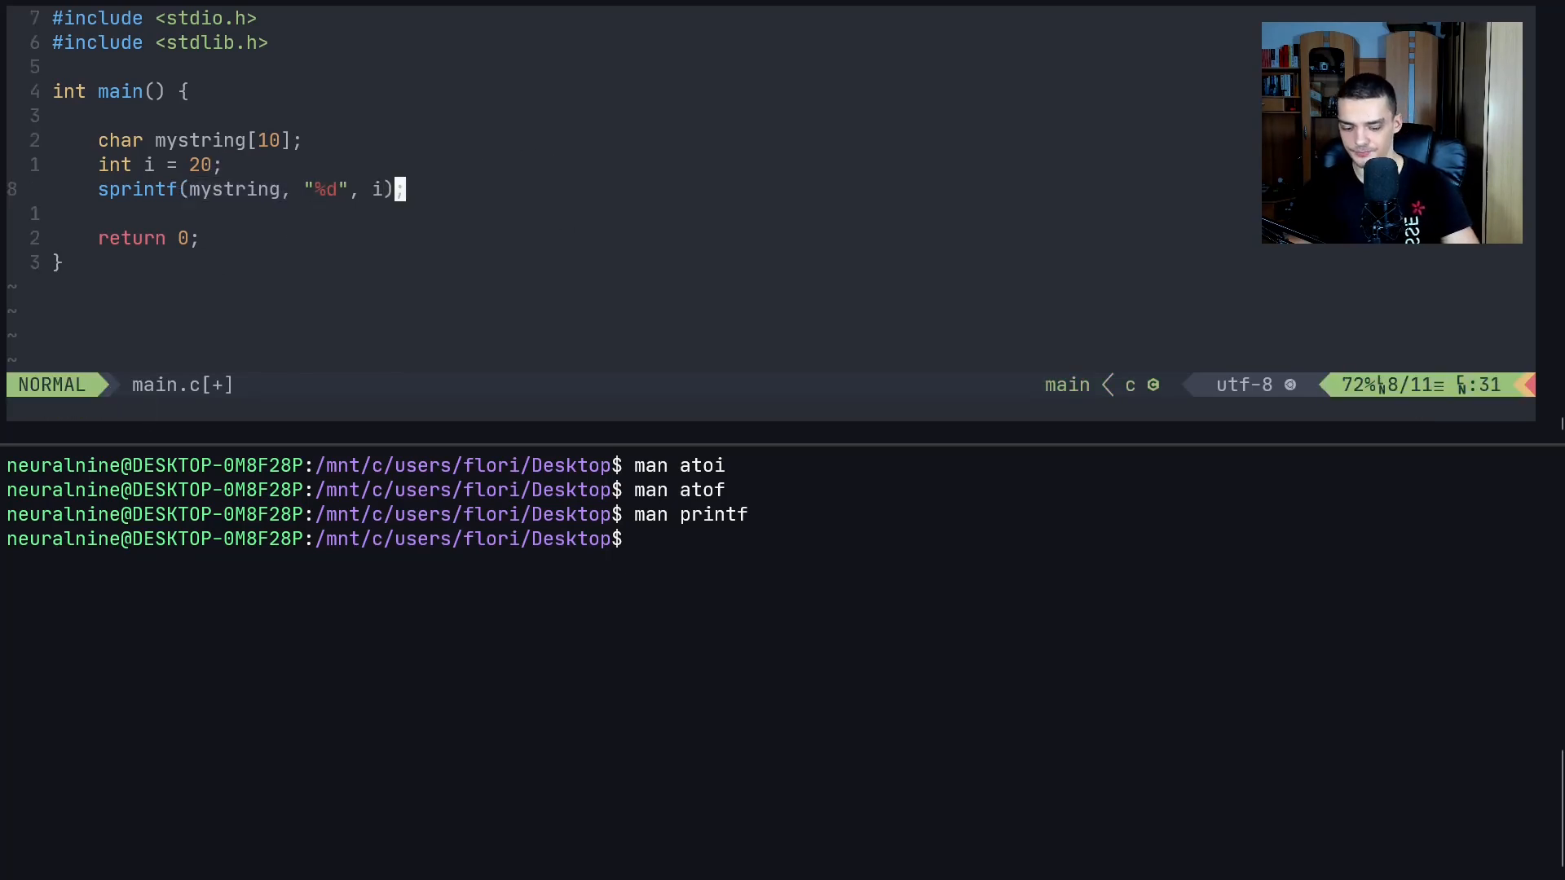
text(printf)
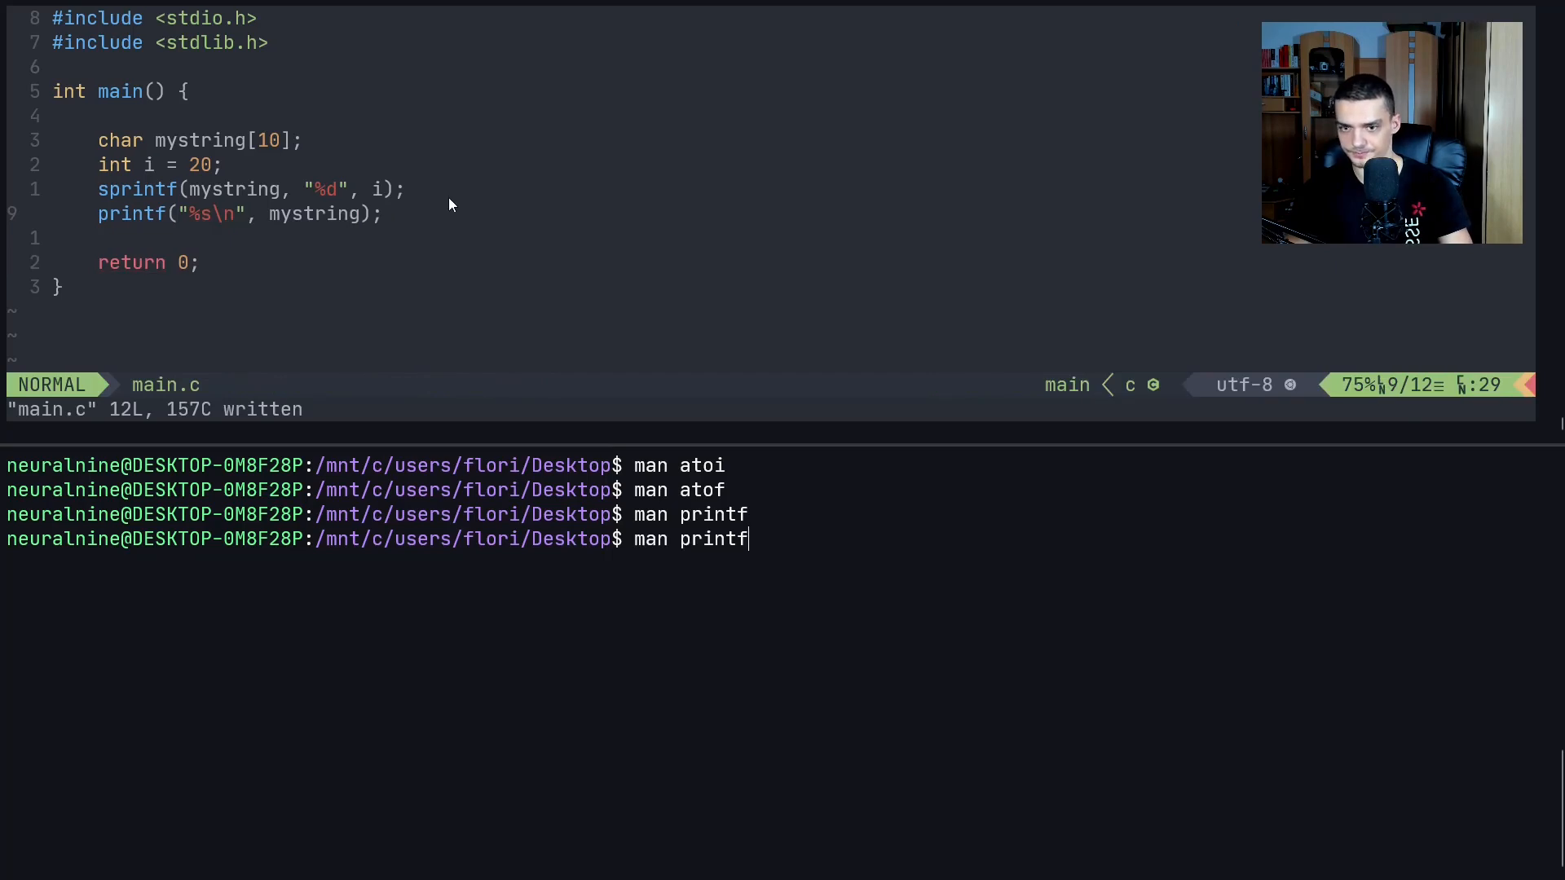
Compile main.c with gcc into main and view the atof man page
text(gcc main.c -o main)
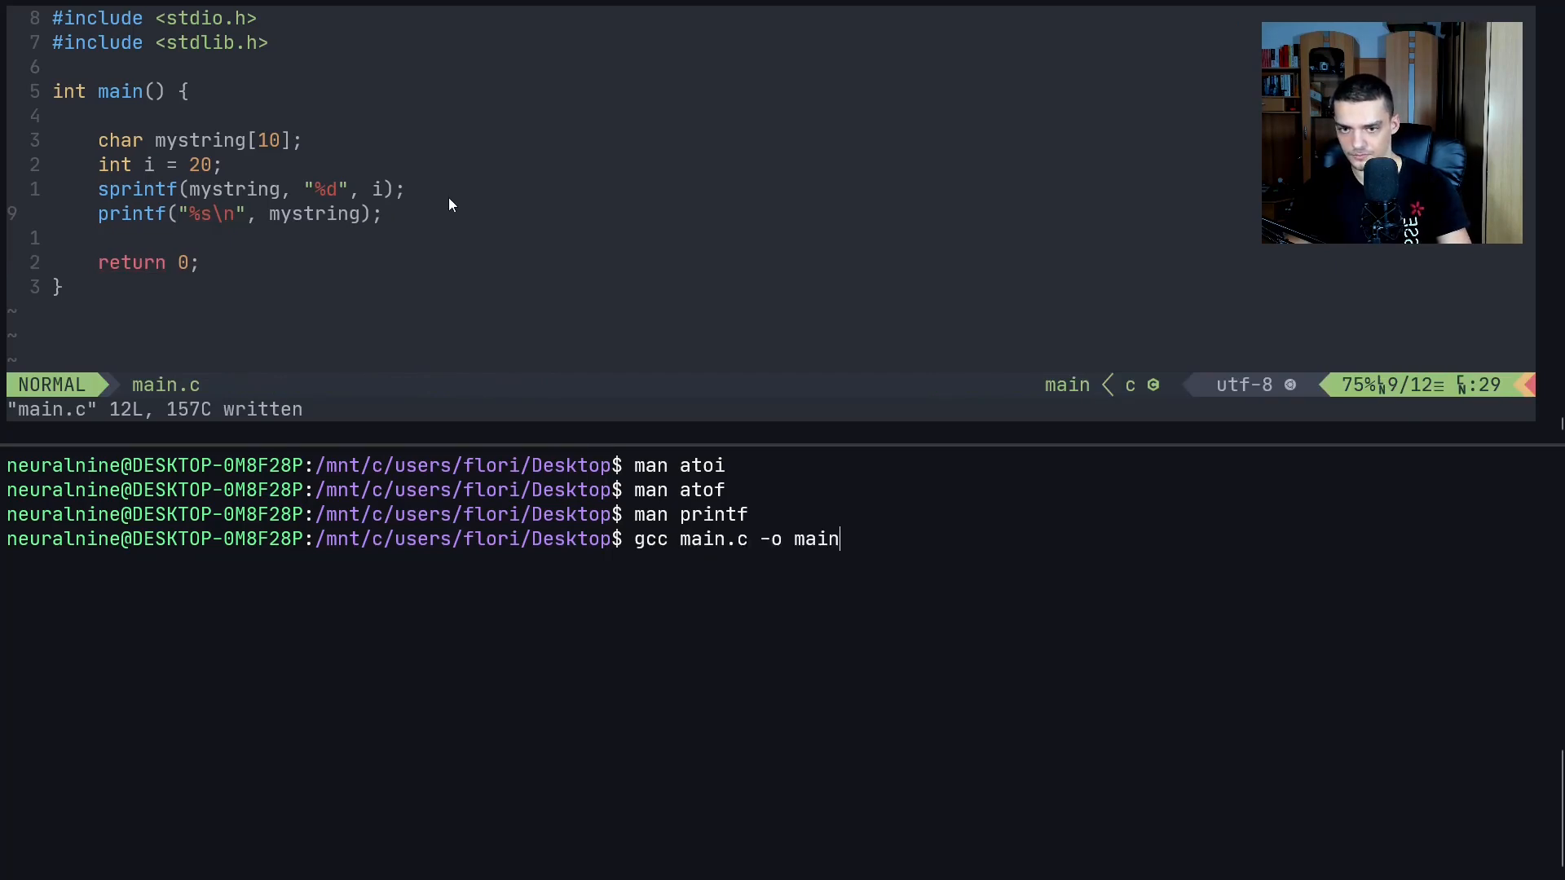
text(man atof)
text(./main)
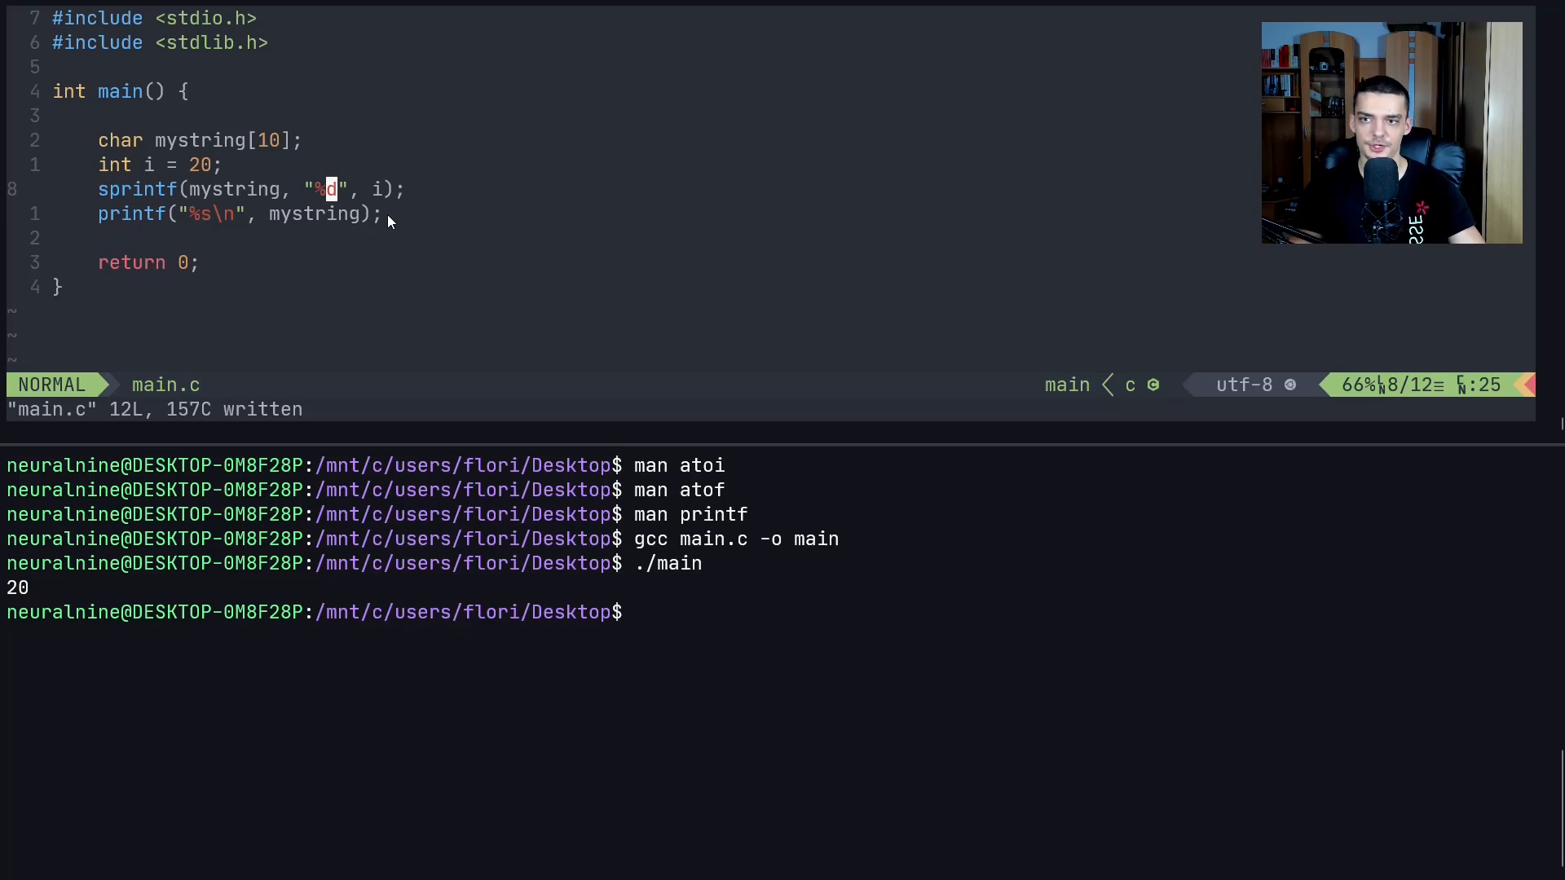
mouse_move(245, 147)
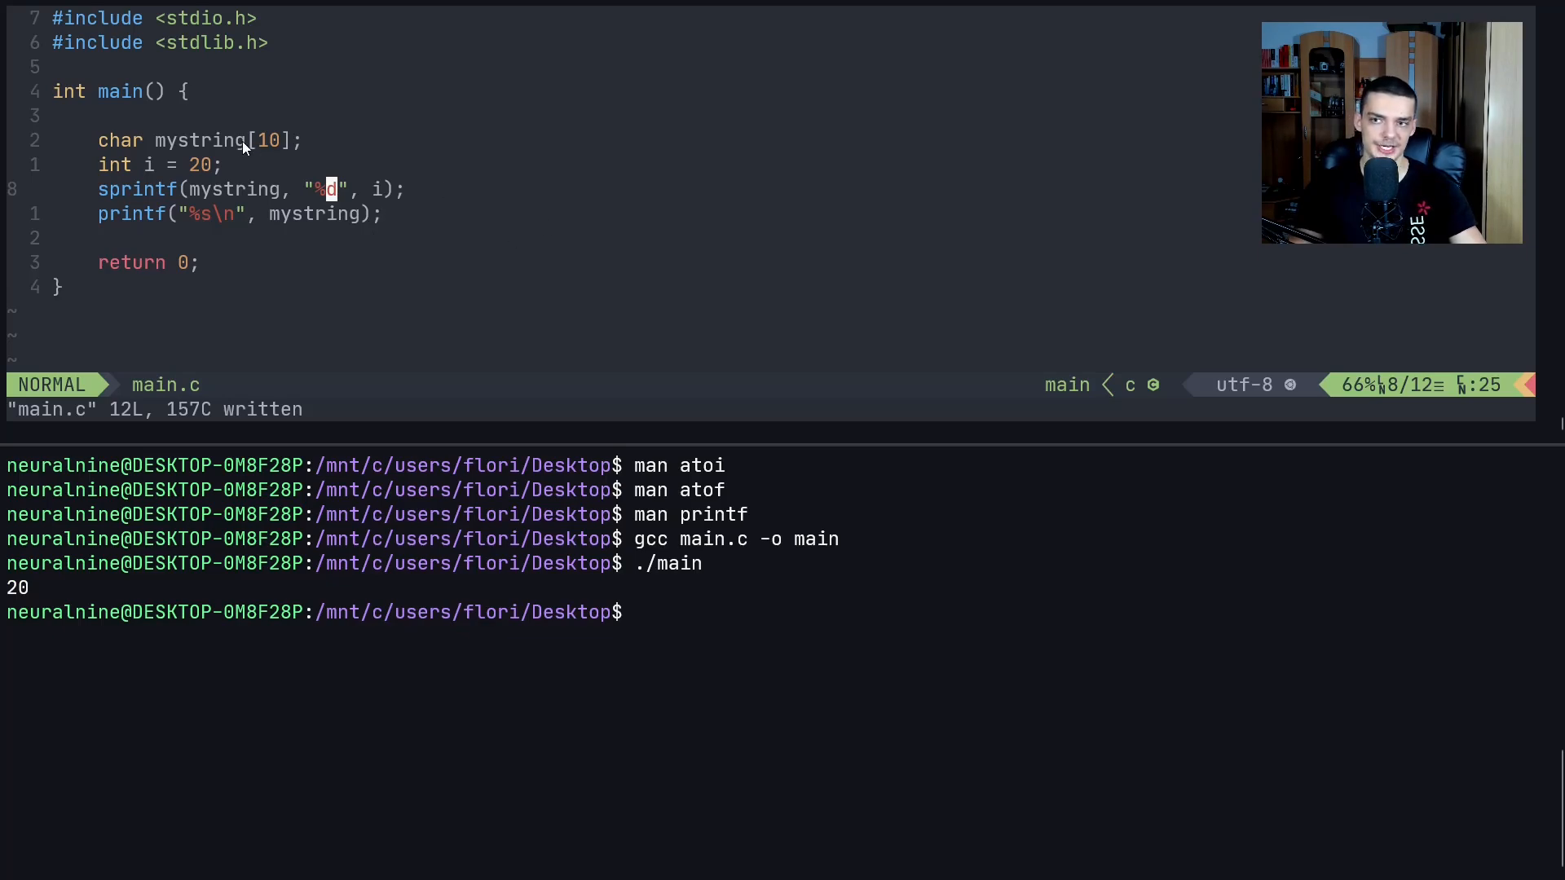
mouse_move(185, 178)
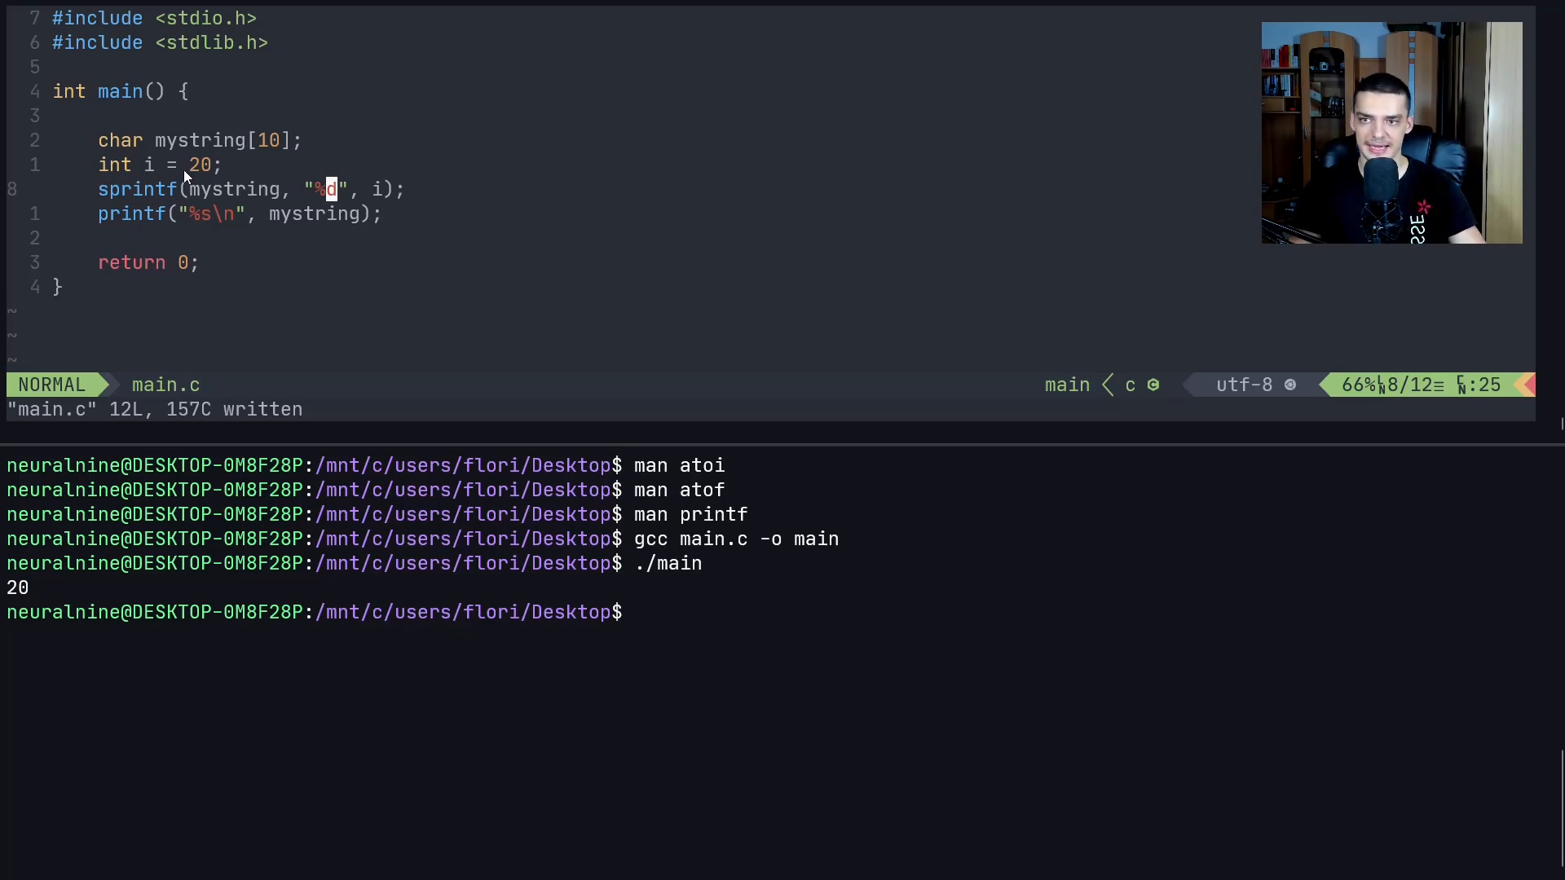